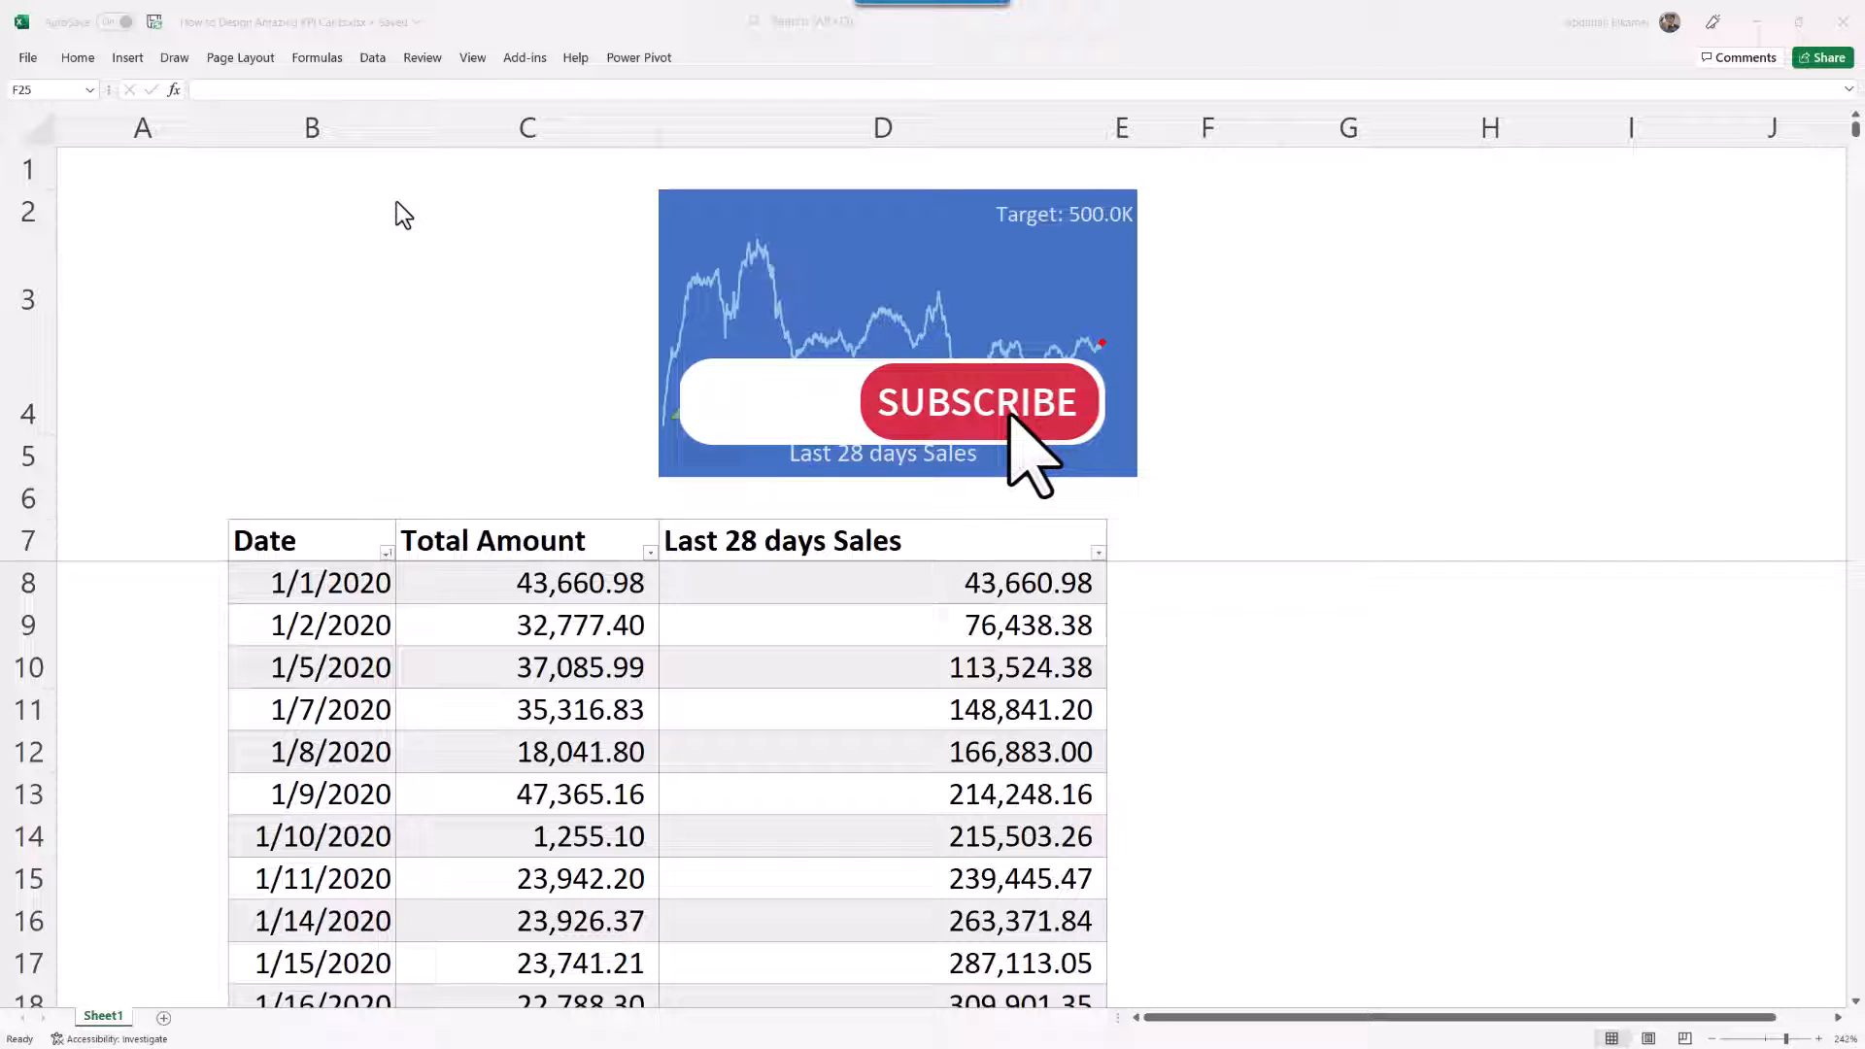
- Insert a line sparkline in D3 using the data range D8:D1000
{"action": "left_click", "coordinate": [978, 401]}
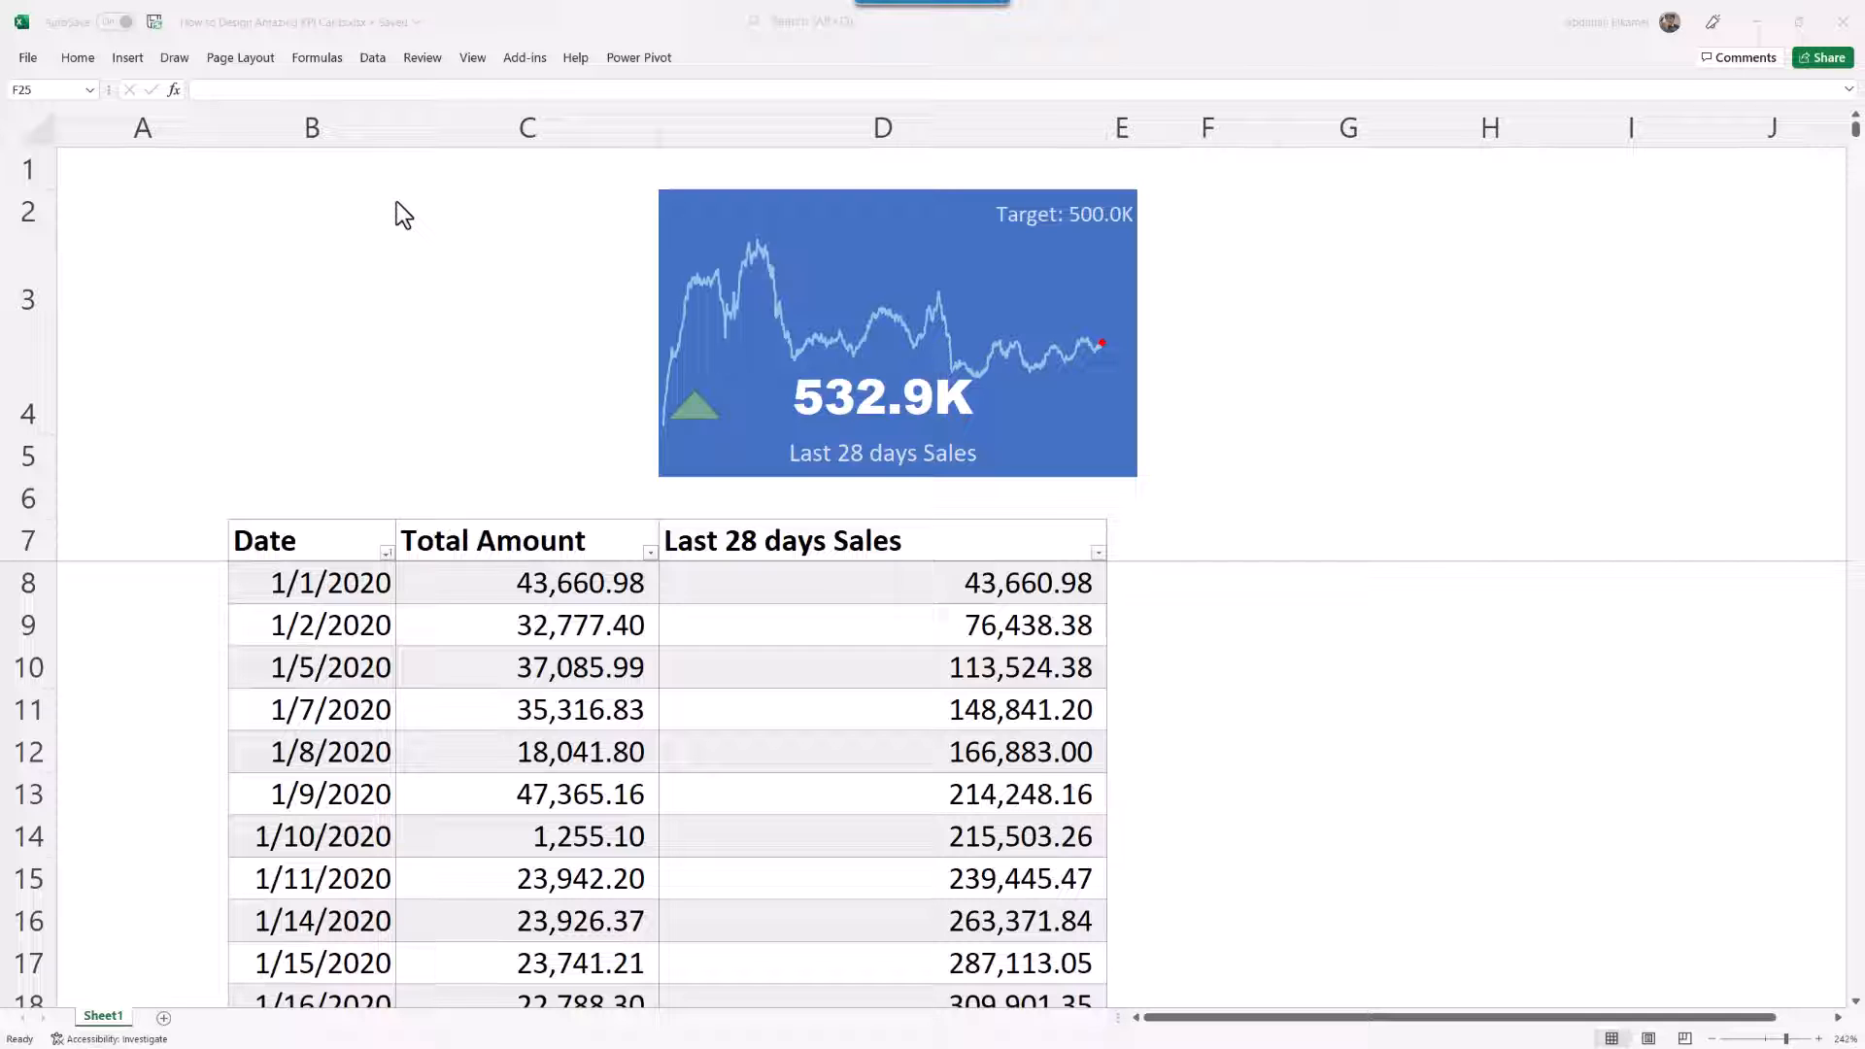
{"action": "mouse_move", "coordinate": [1112, 380]}
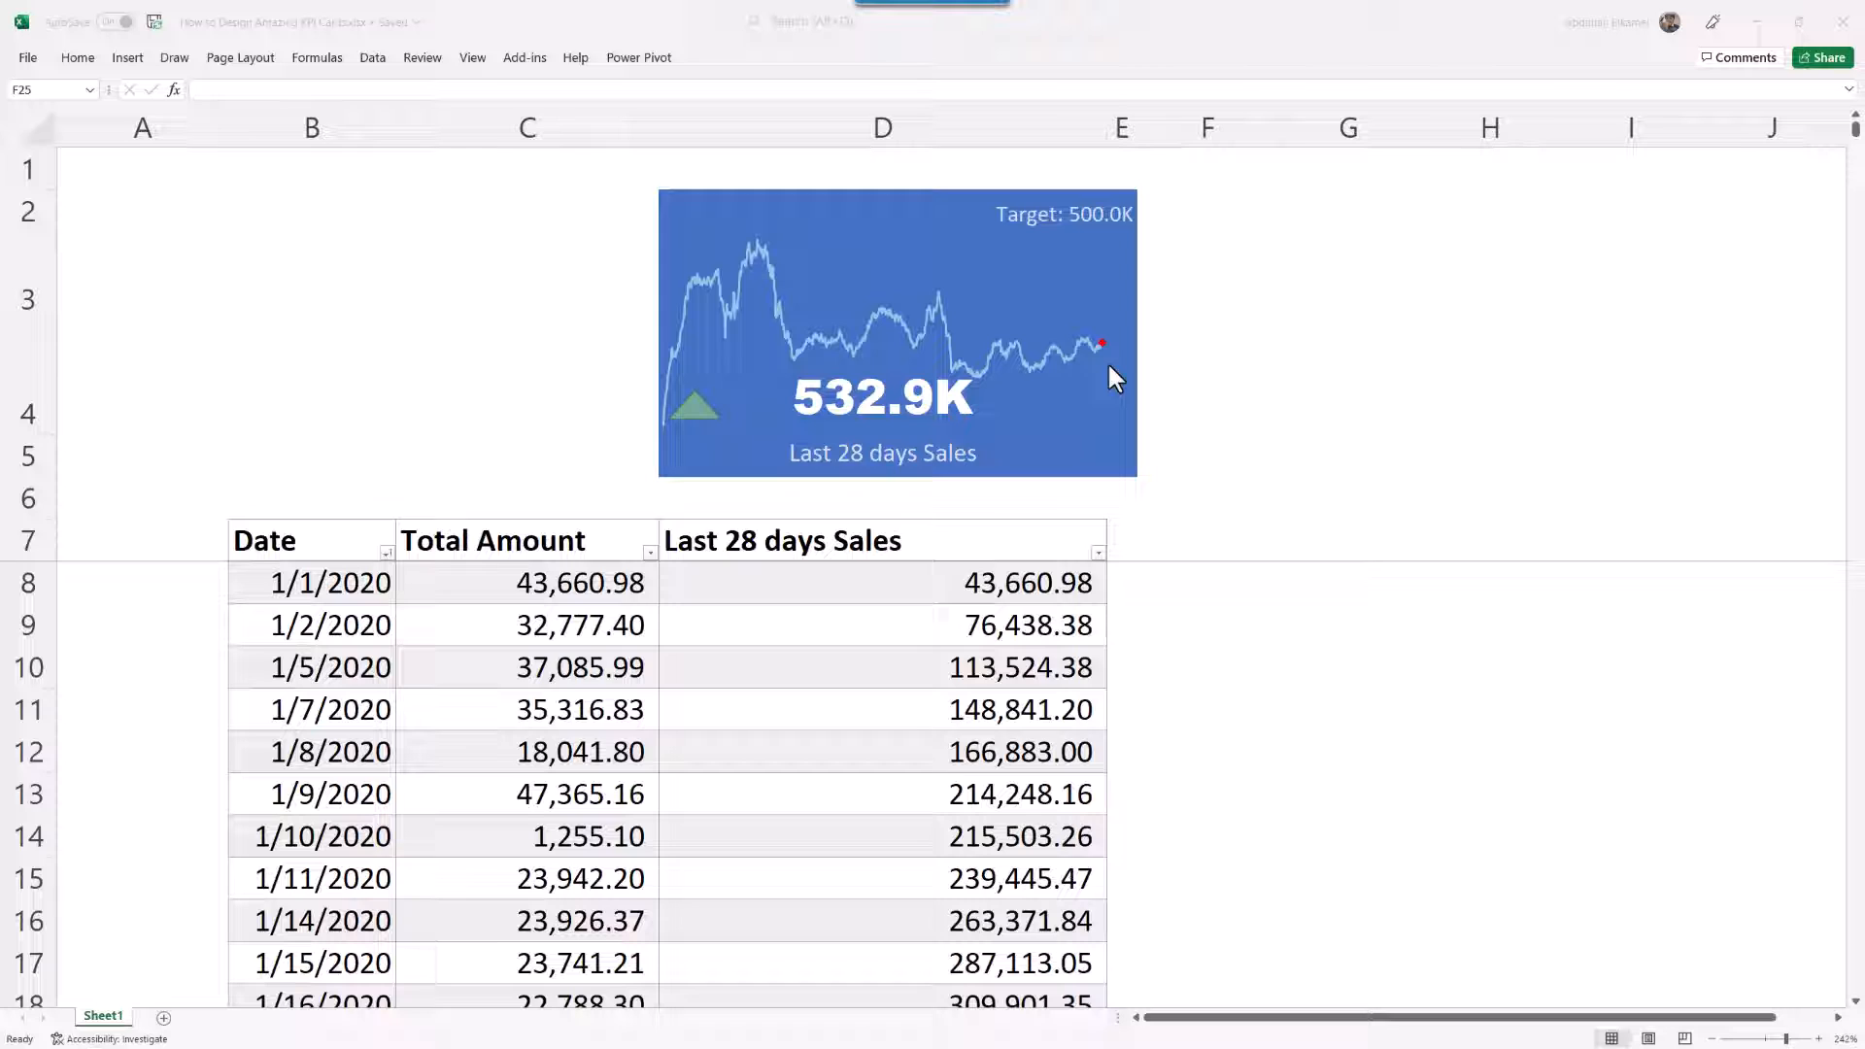
{"action": "mouse_move", "coordinate": [1118, 371]}
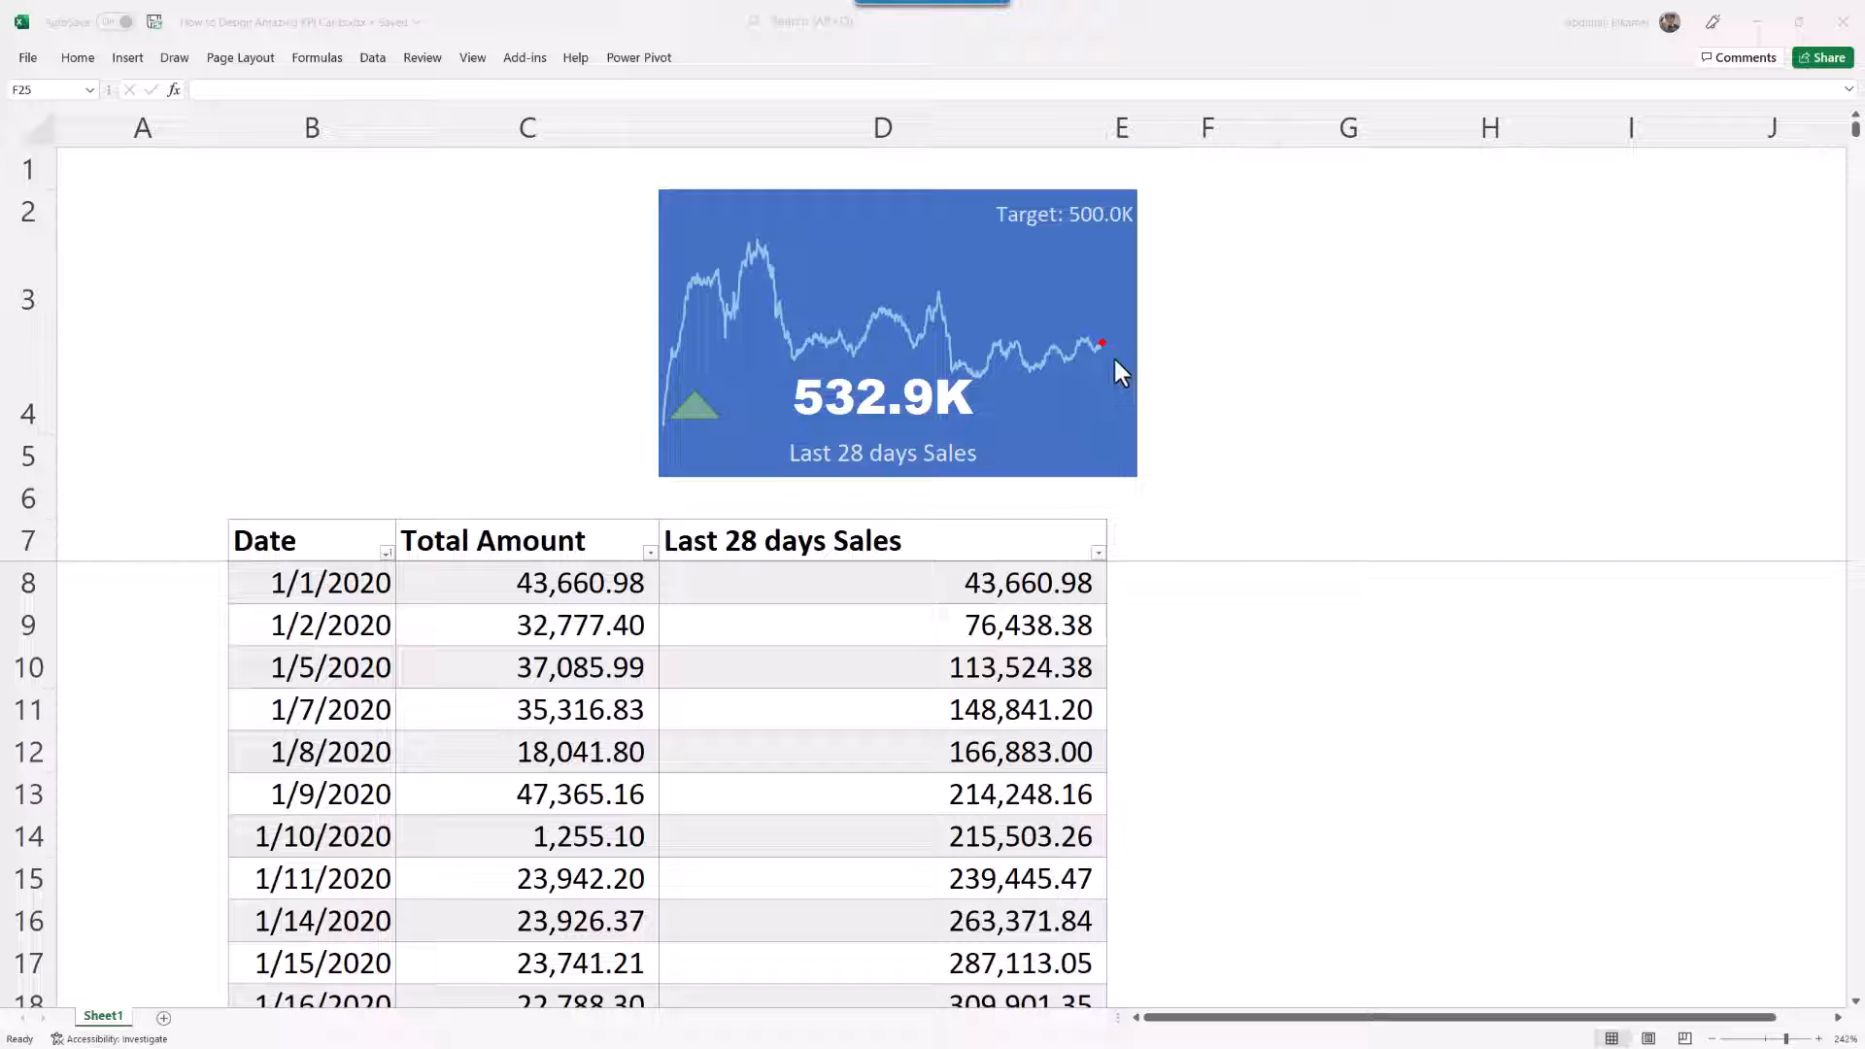
{"action": "mouse_move", "coordinate": [1103, 360]}
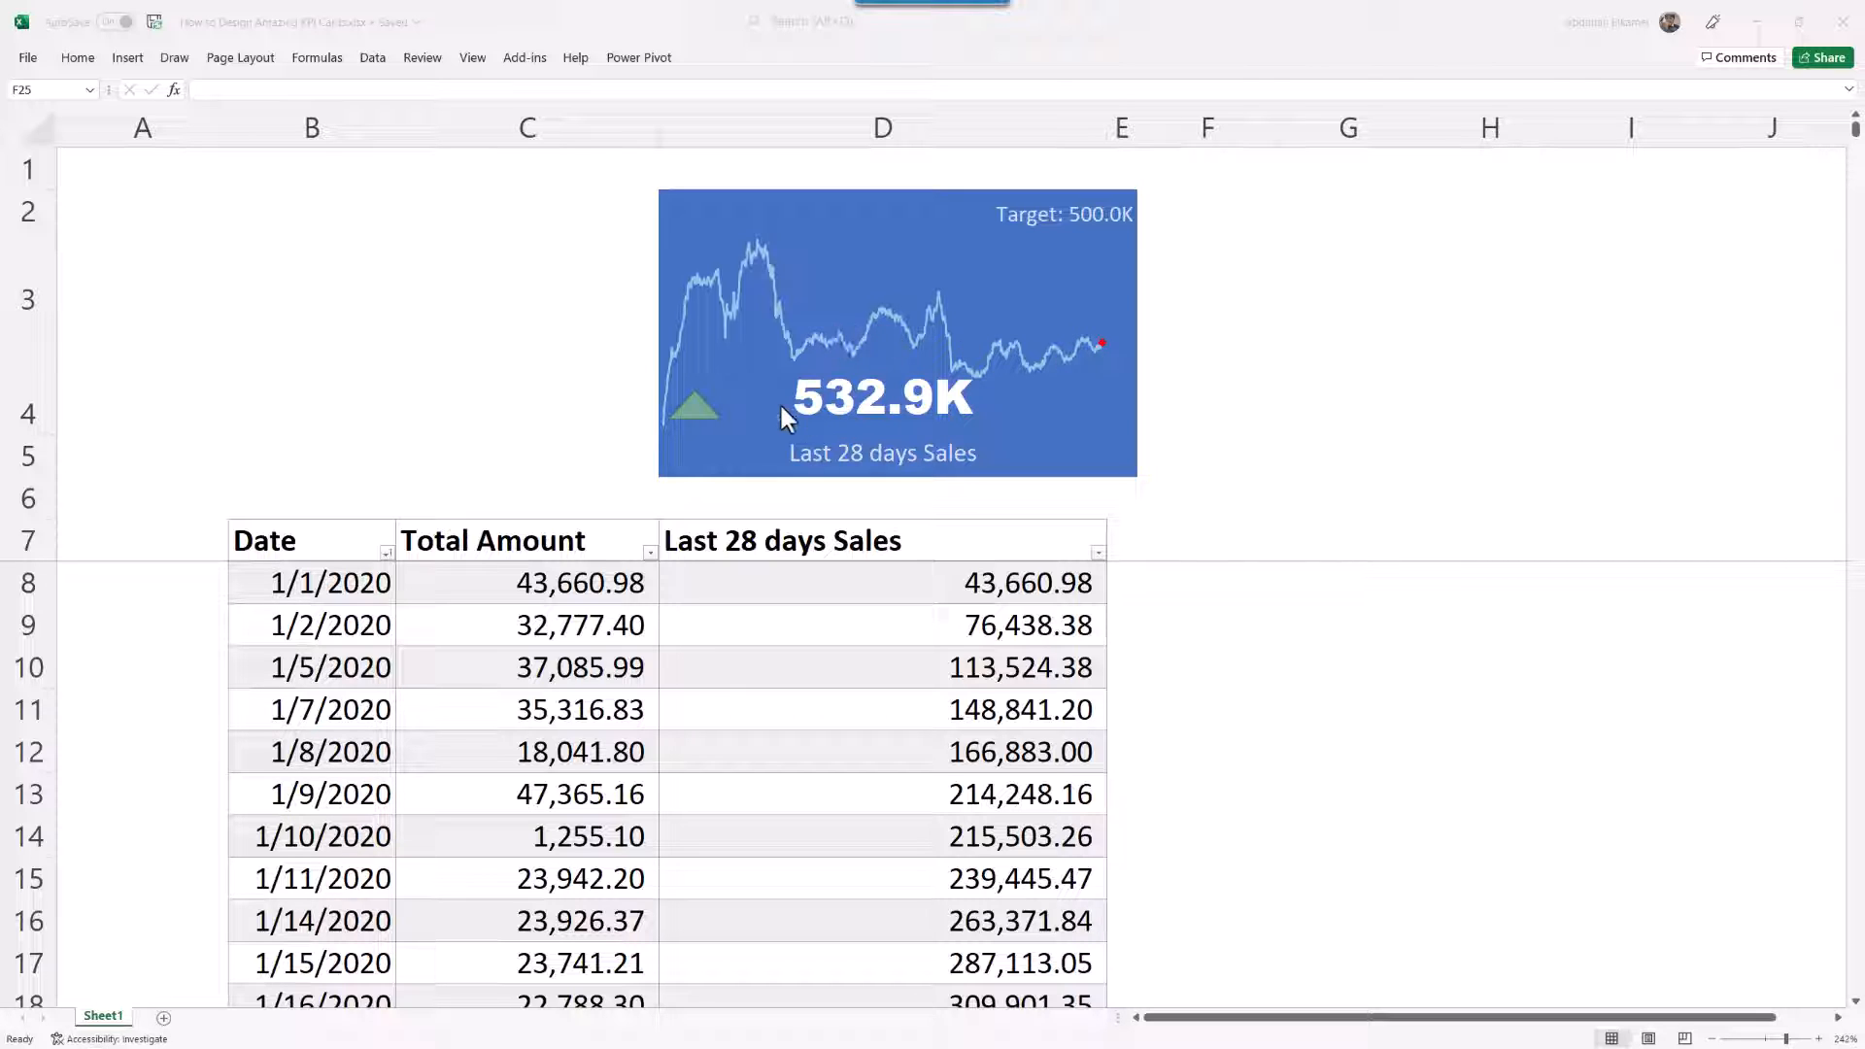
{"action": "mouse_move", "coordinate": [928, 426]}
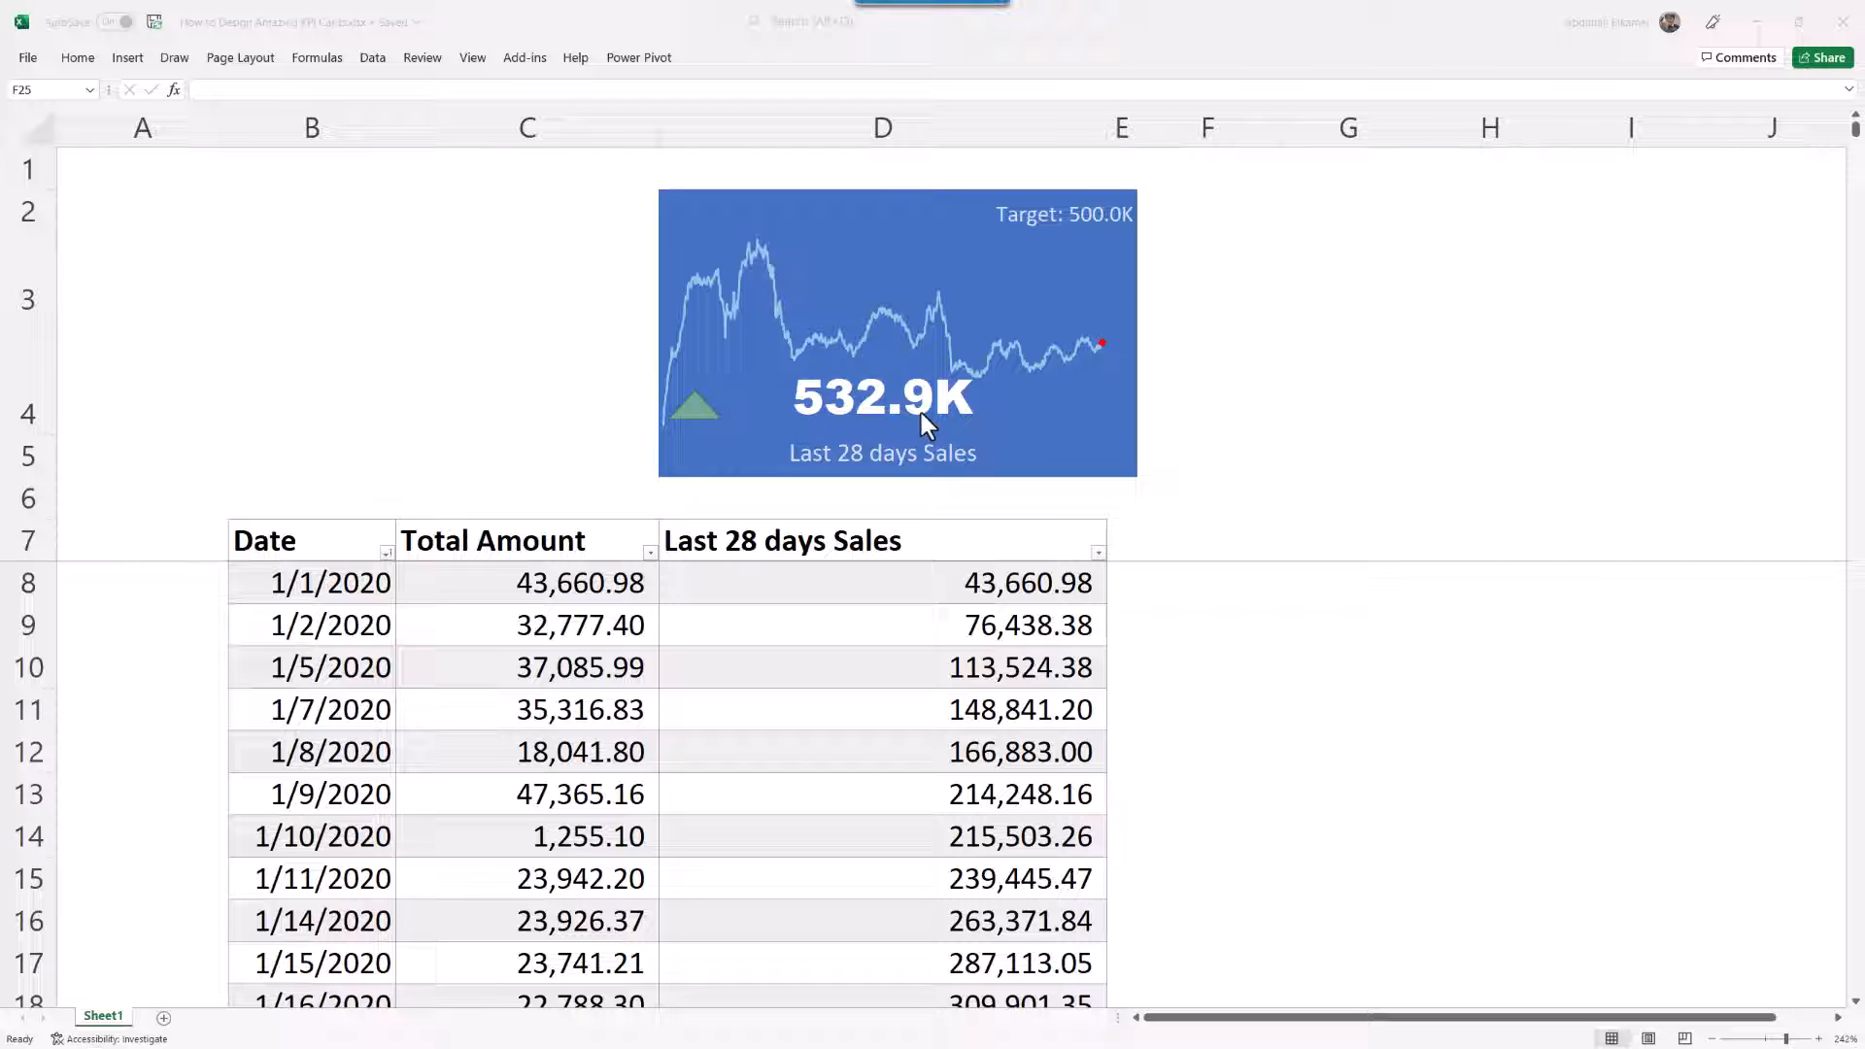
{"action": "mouse_move", "coordinate": [1060, 228]}
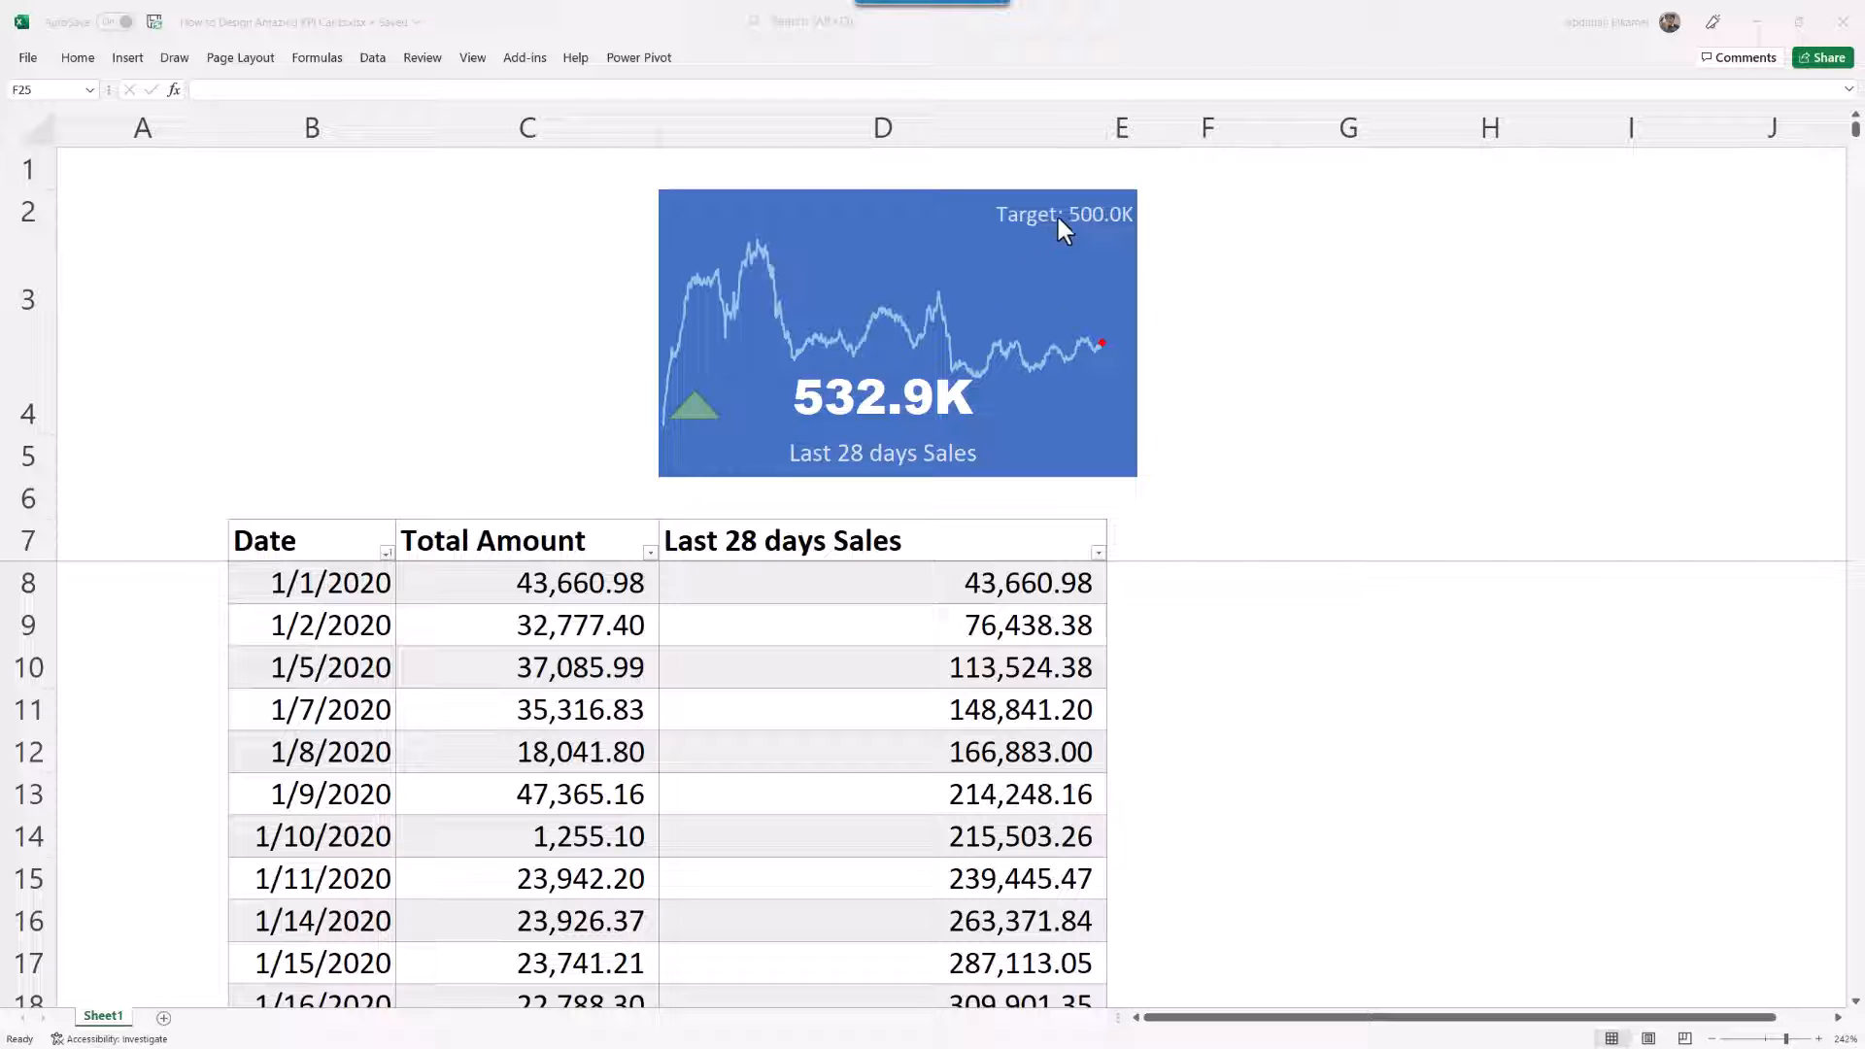
{"action": "mouse_move", "coordinate": [1126, 235]}
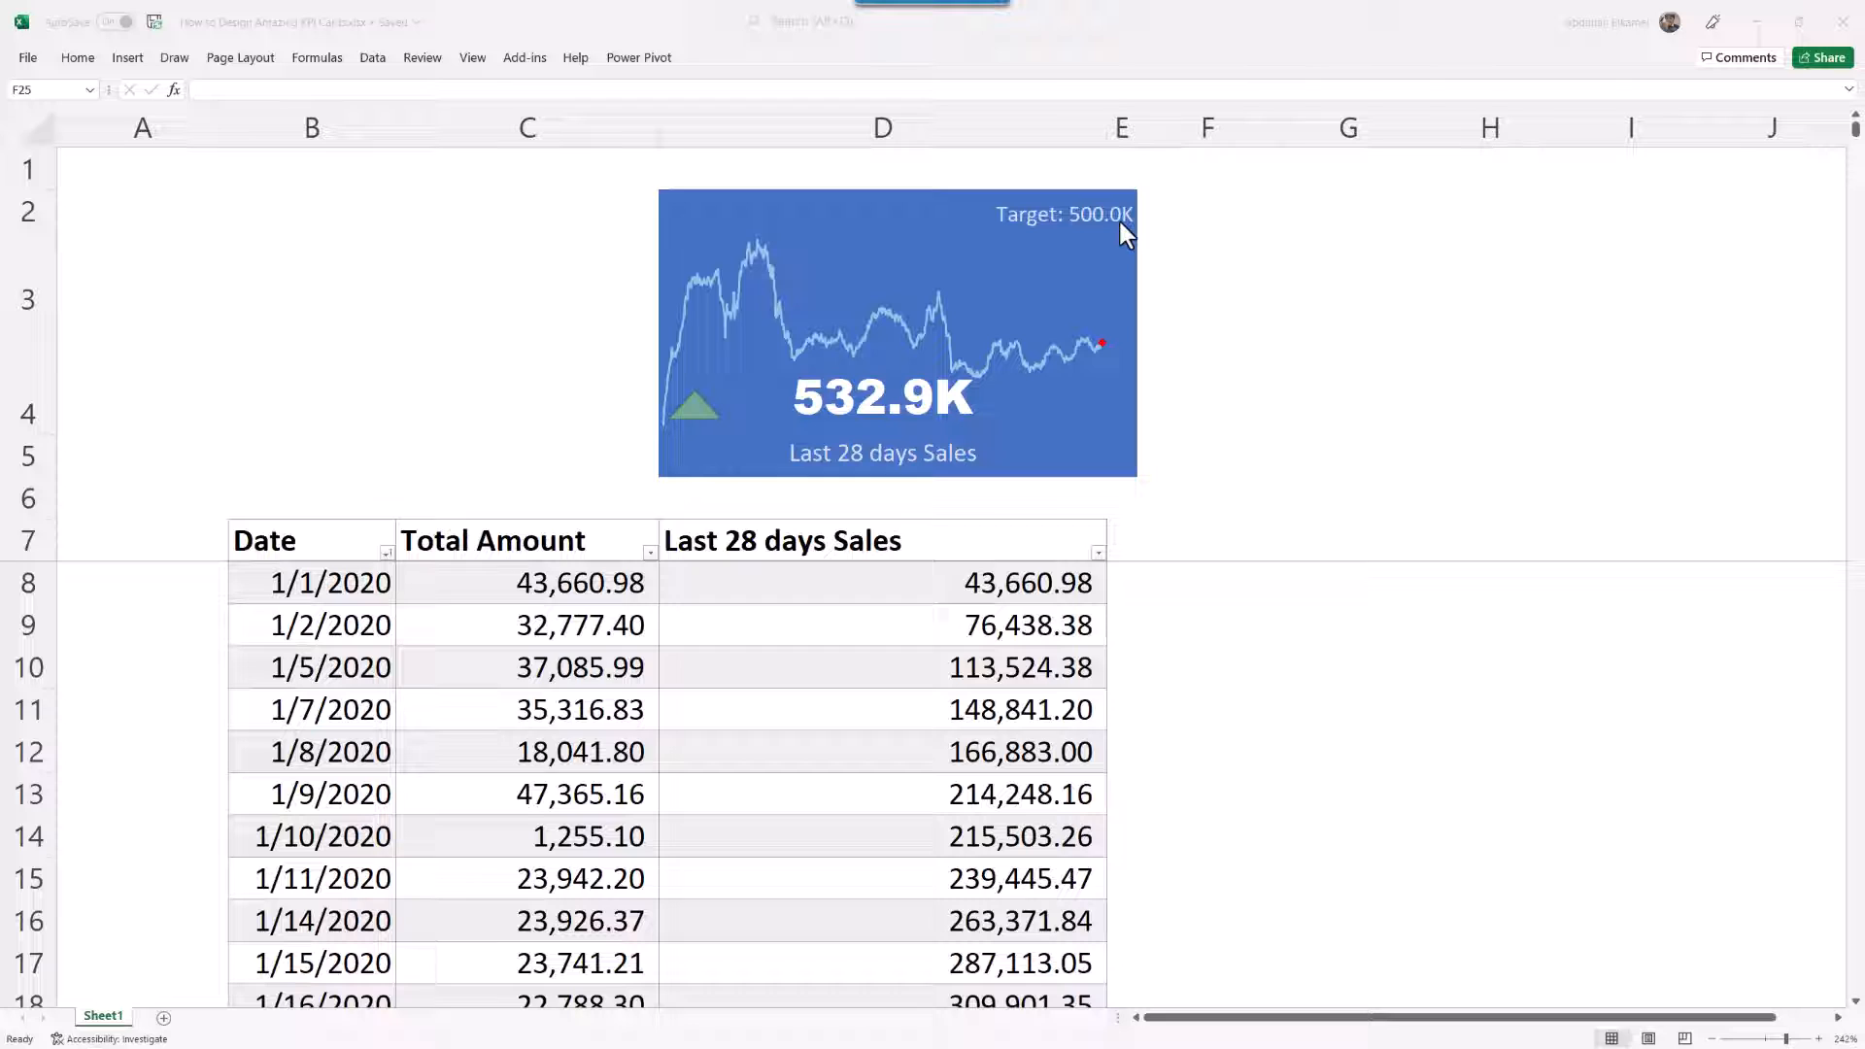
{"action": "mouse_move", "coordinate": [717, 436]}
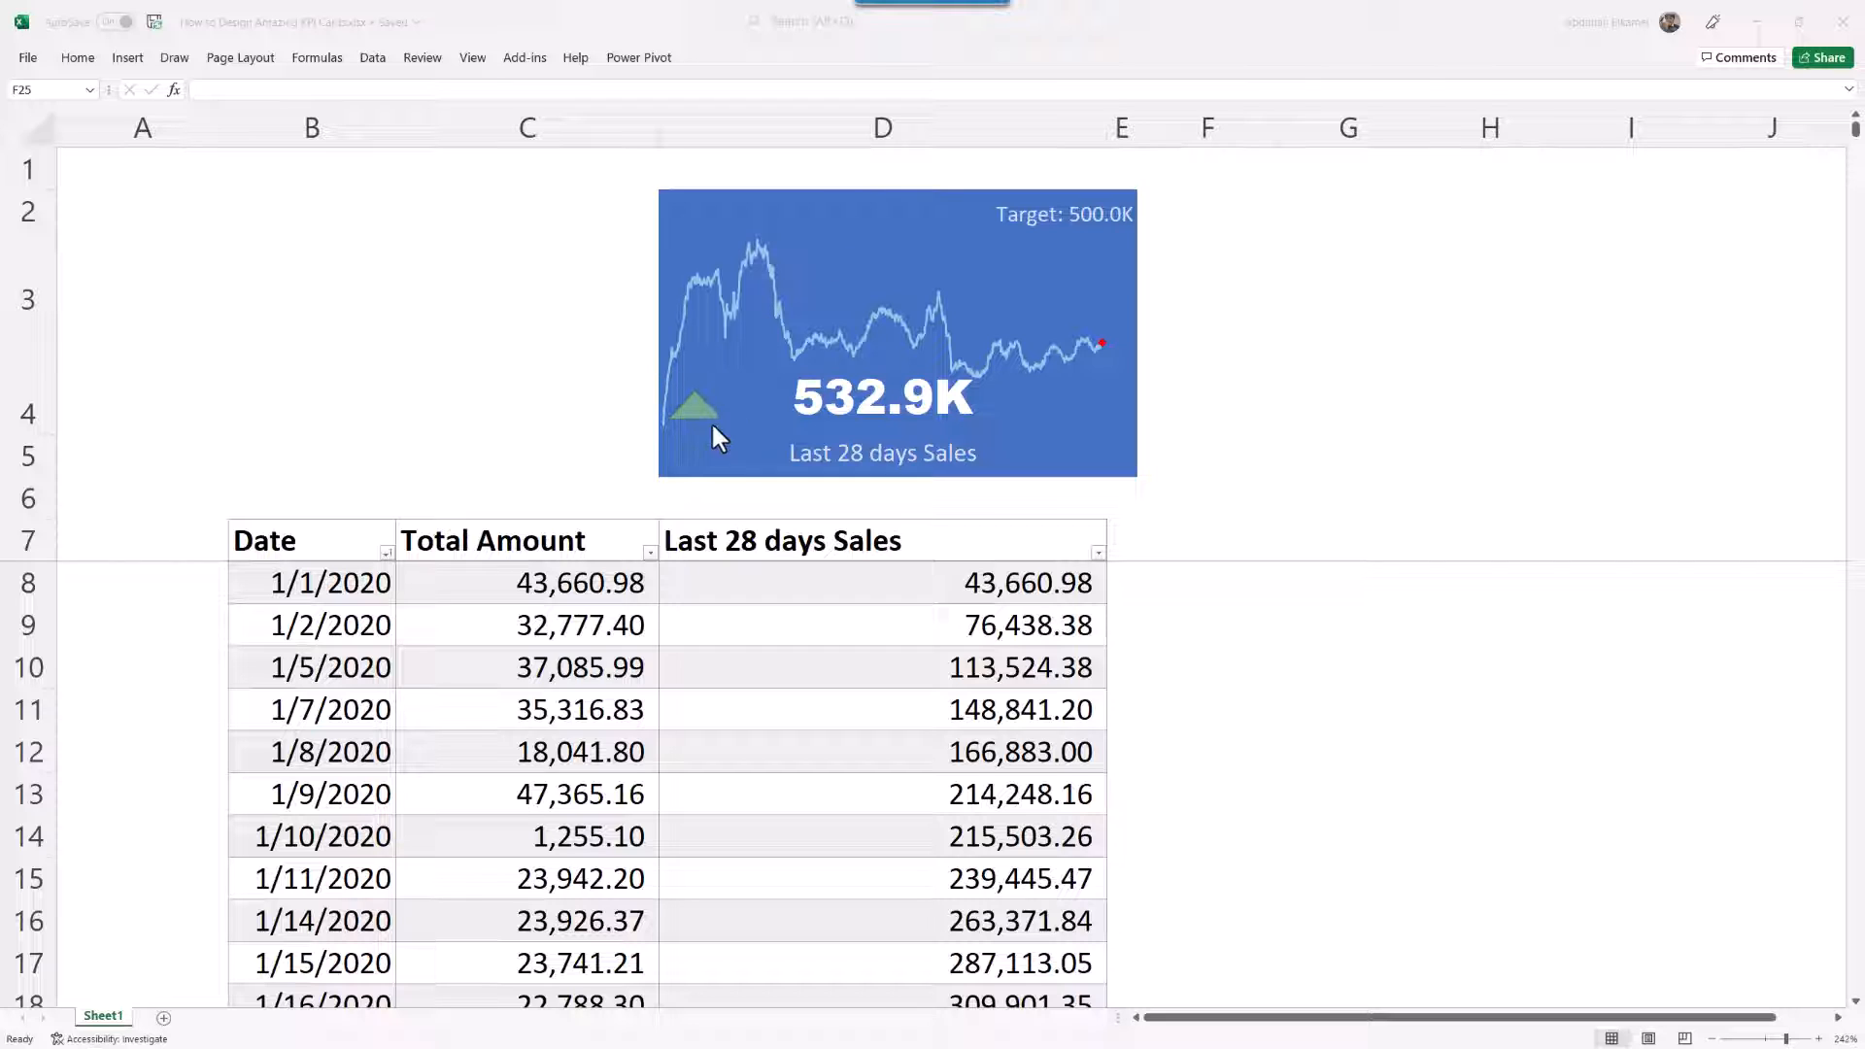
{"action": "mouse_move", "coordinate": [727, 430]}
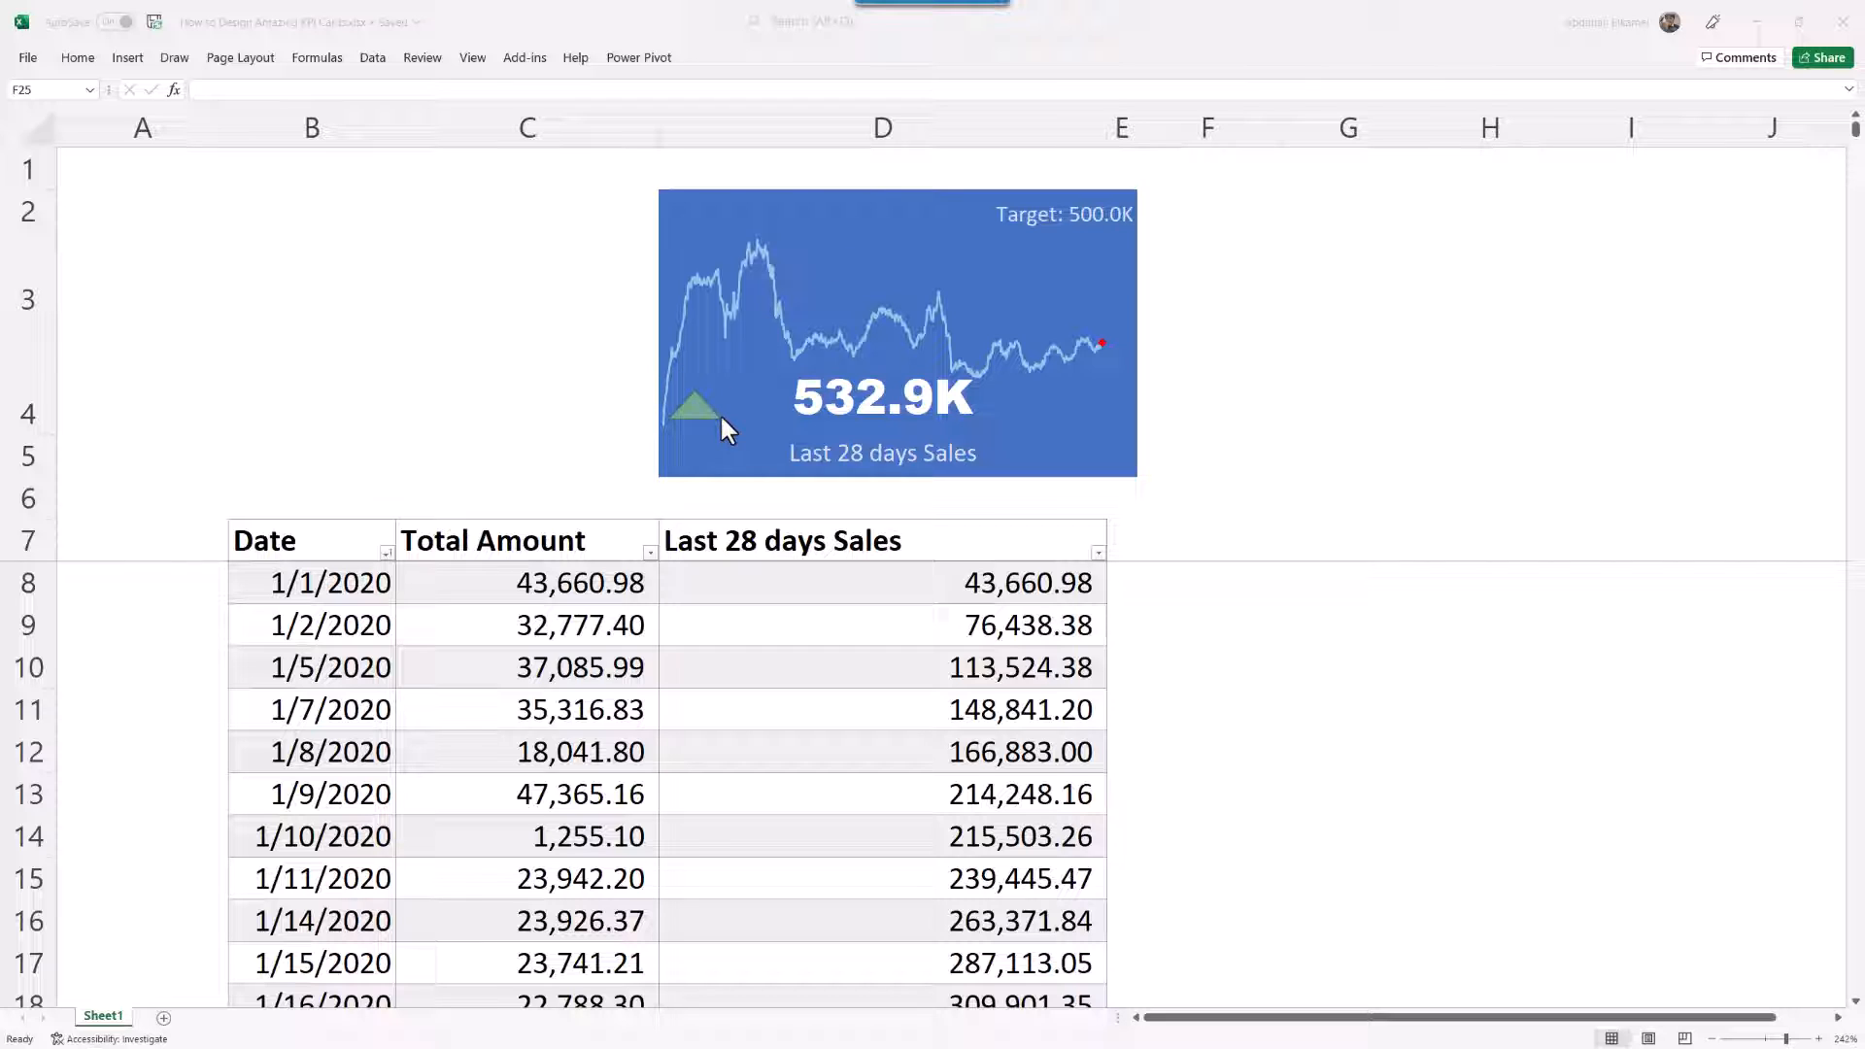
{"action": "mouse_move", "coordinate": [1095, 405]}
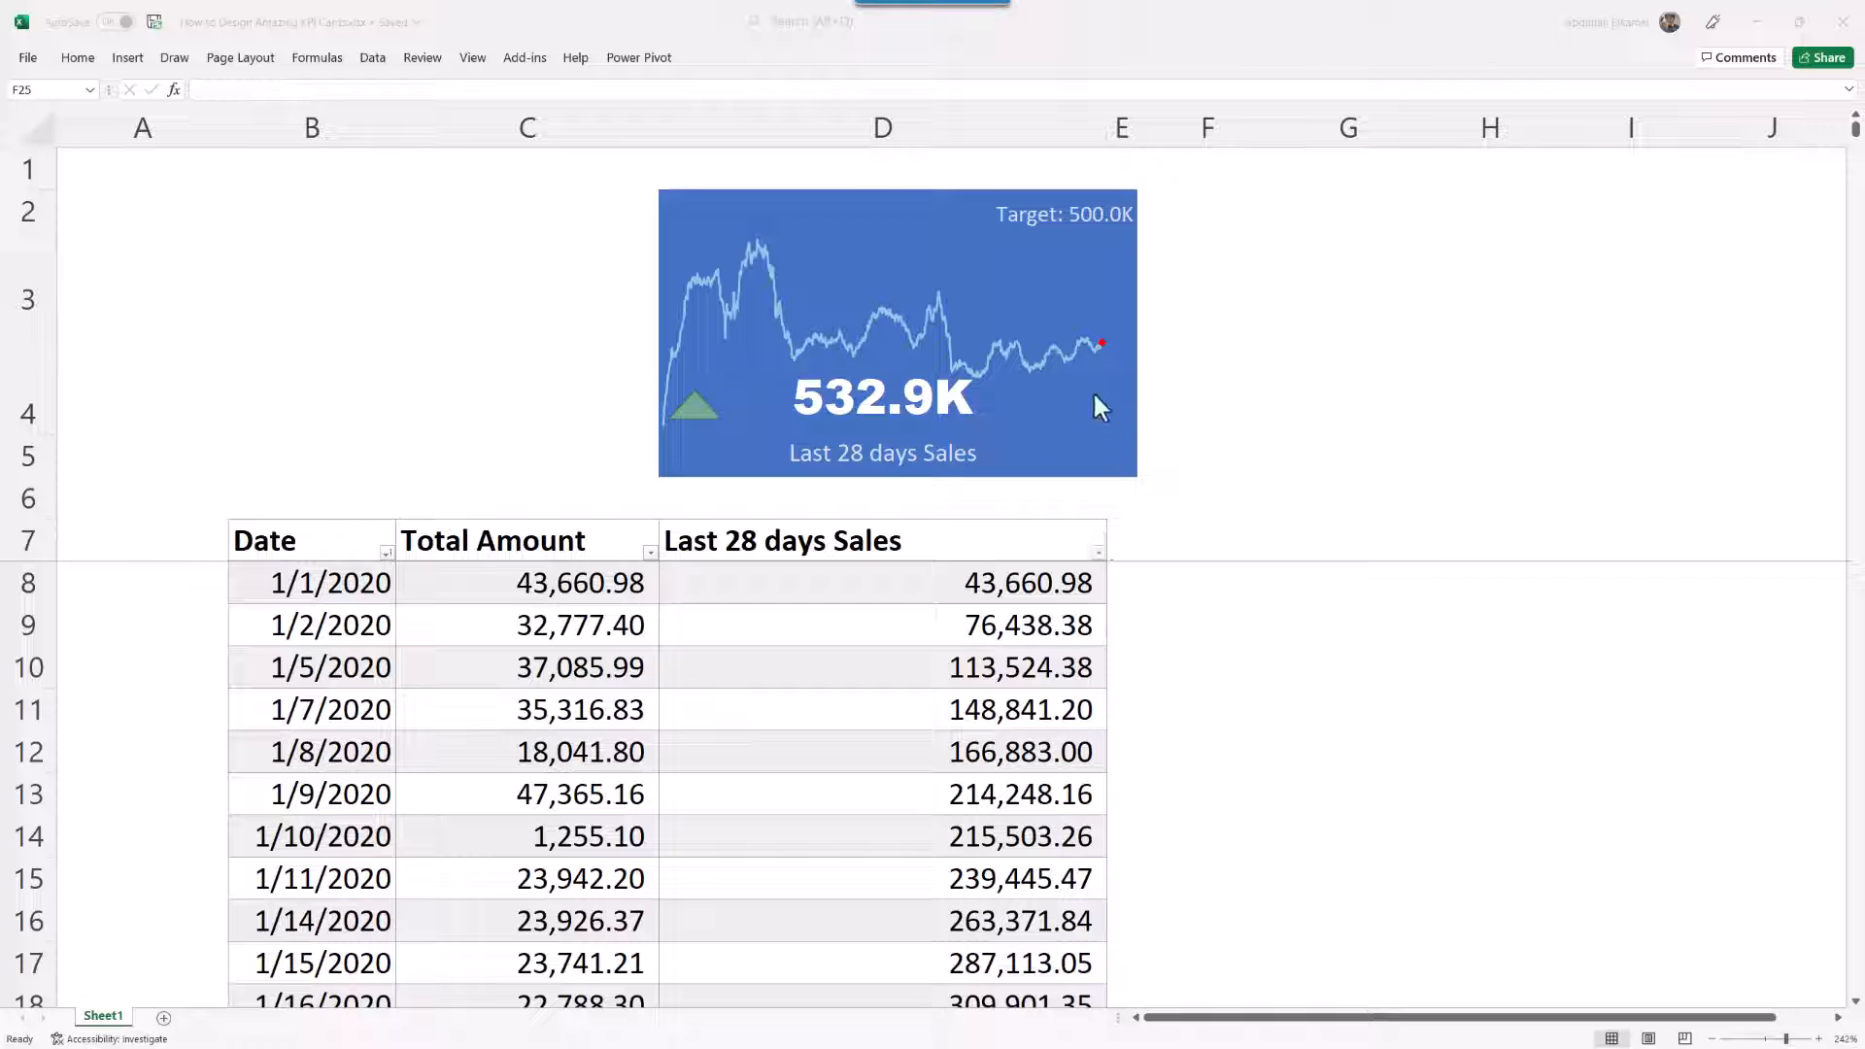
{"action": "mouse_move", "coordinate": [1016, 454]}
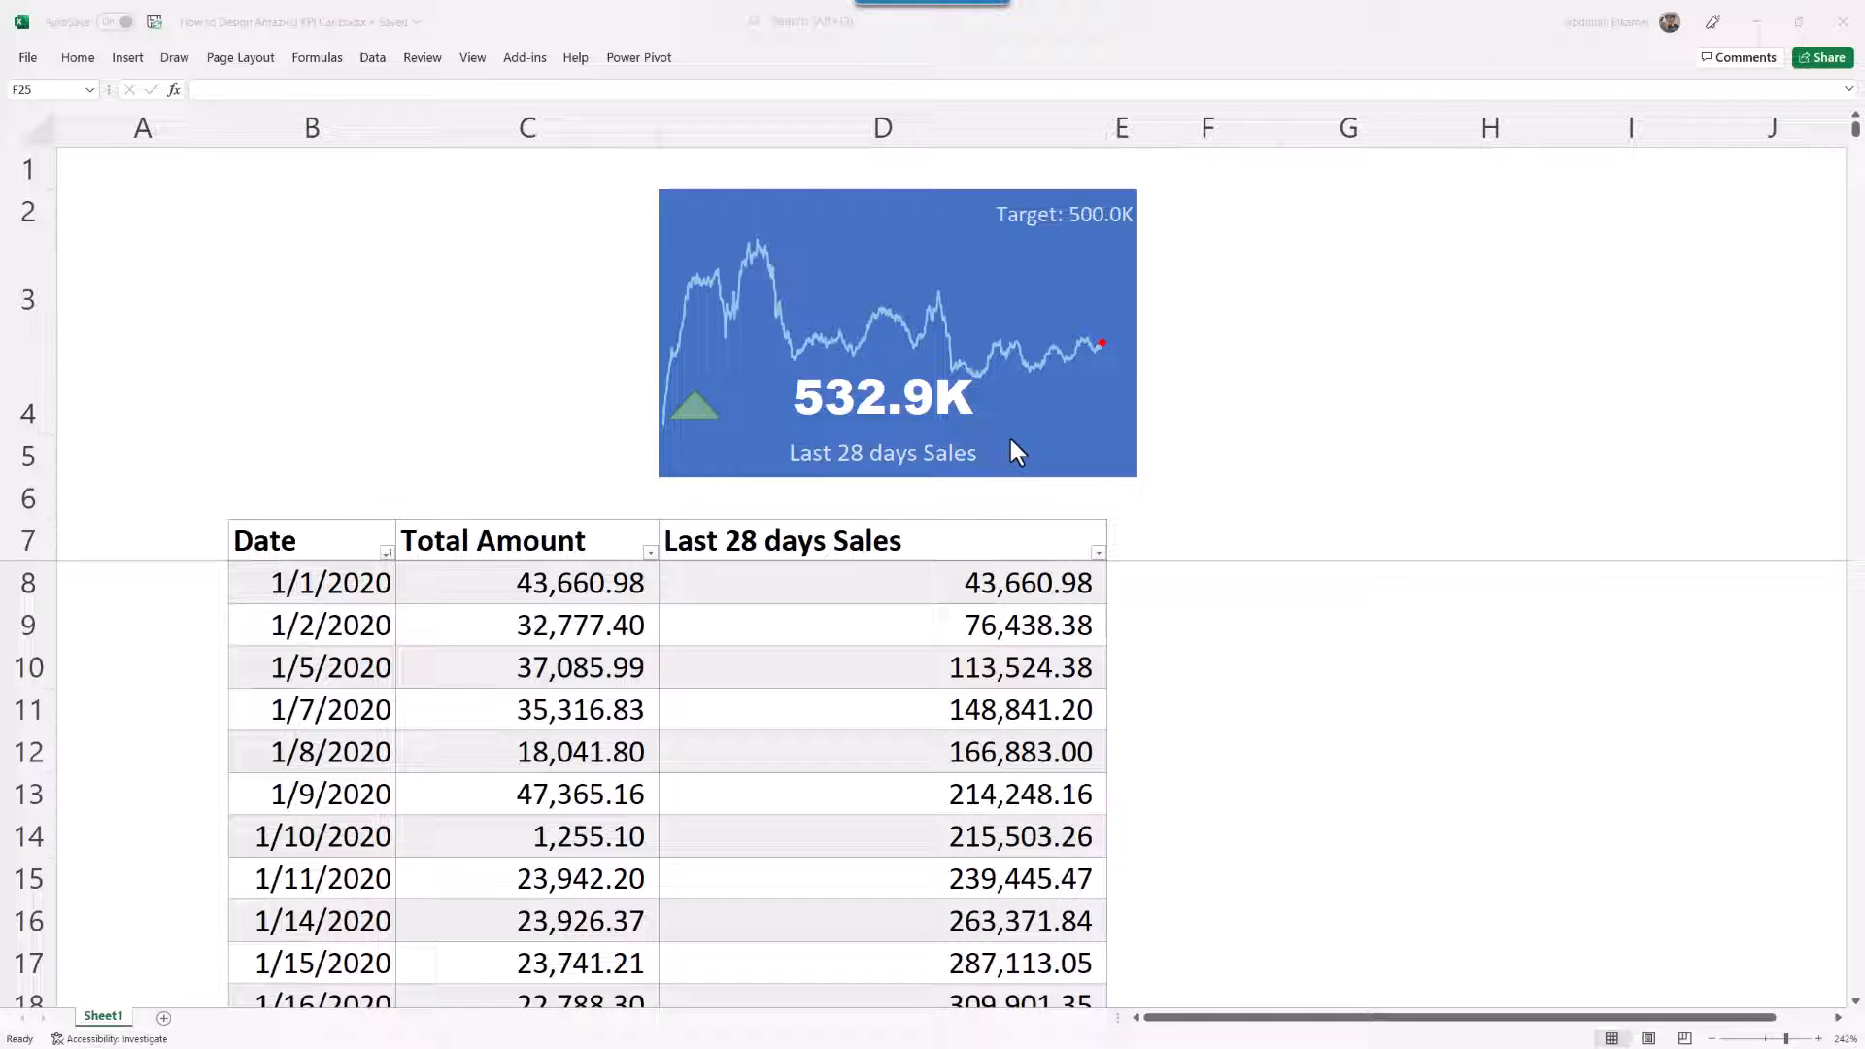
{"action": "mouse_move", "coordinate": [1029, 434]}
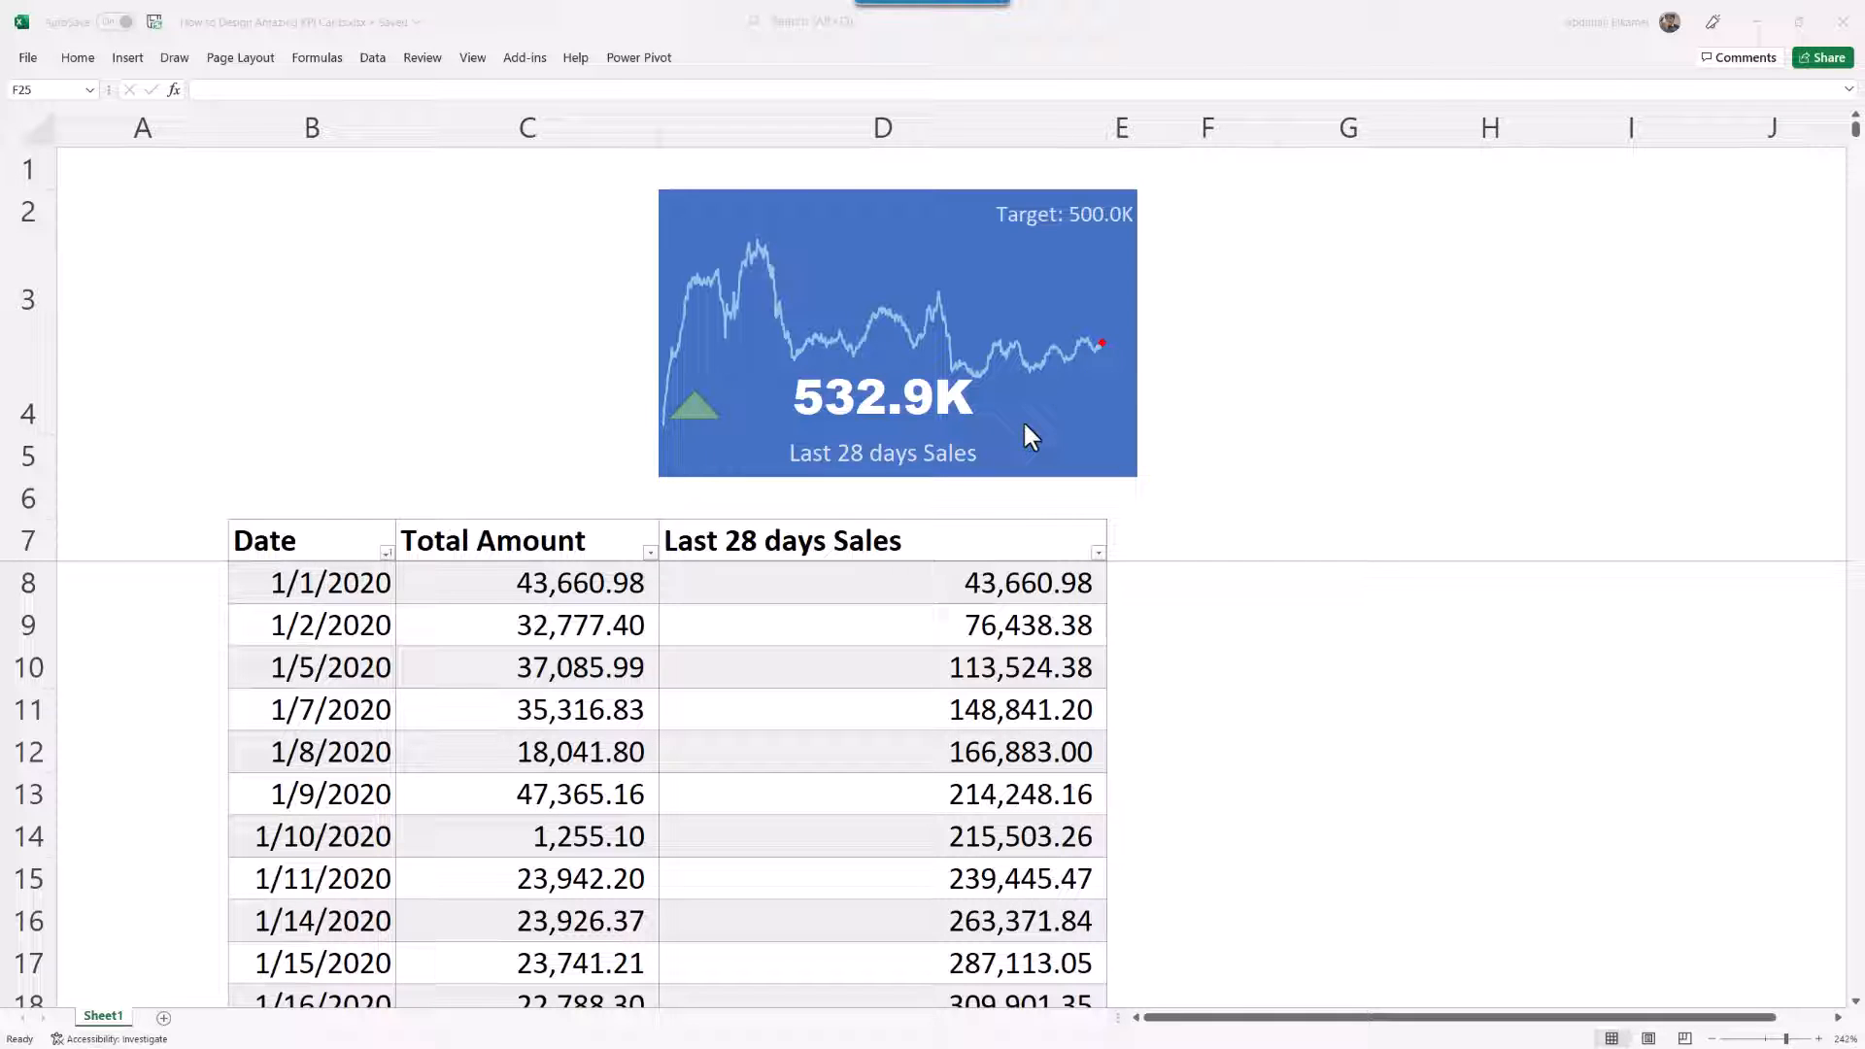
{"action": "mouse_move", "coordinate": [896, 476]}
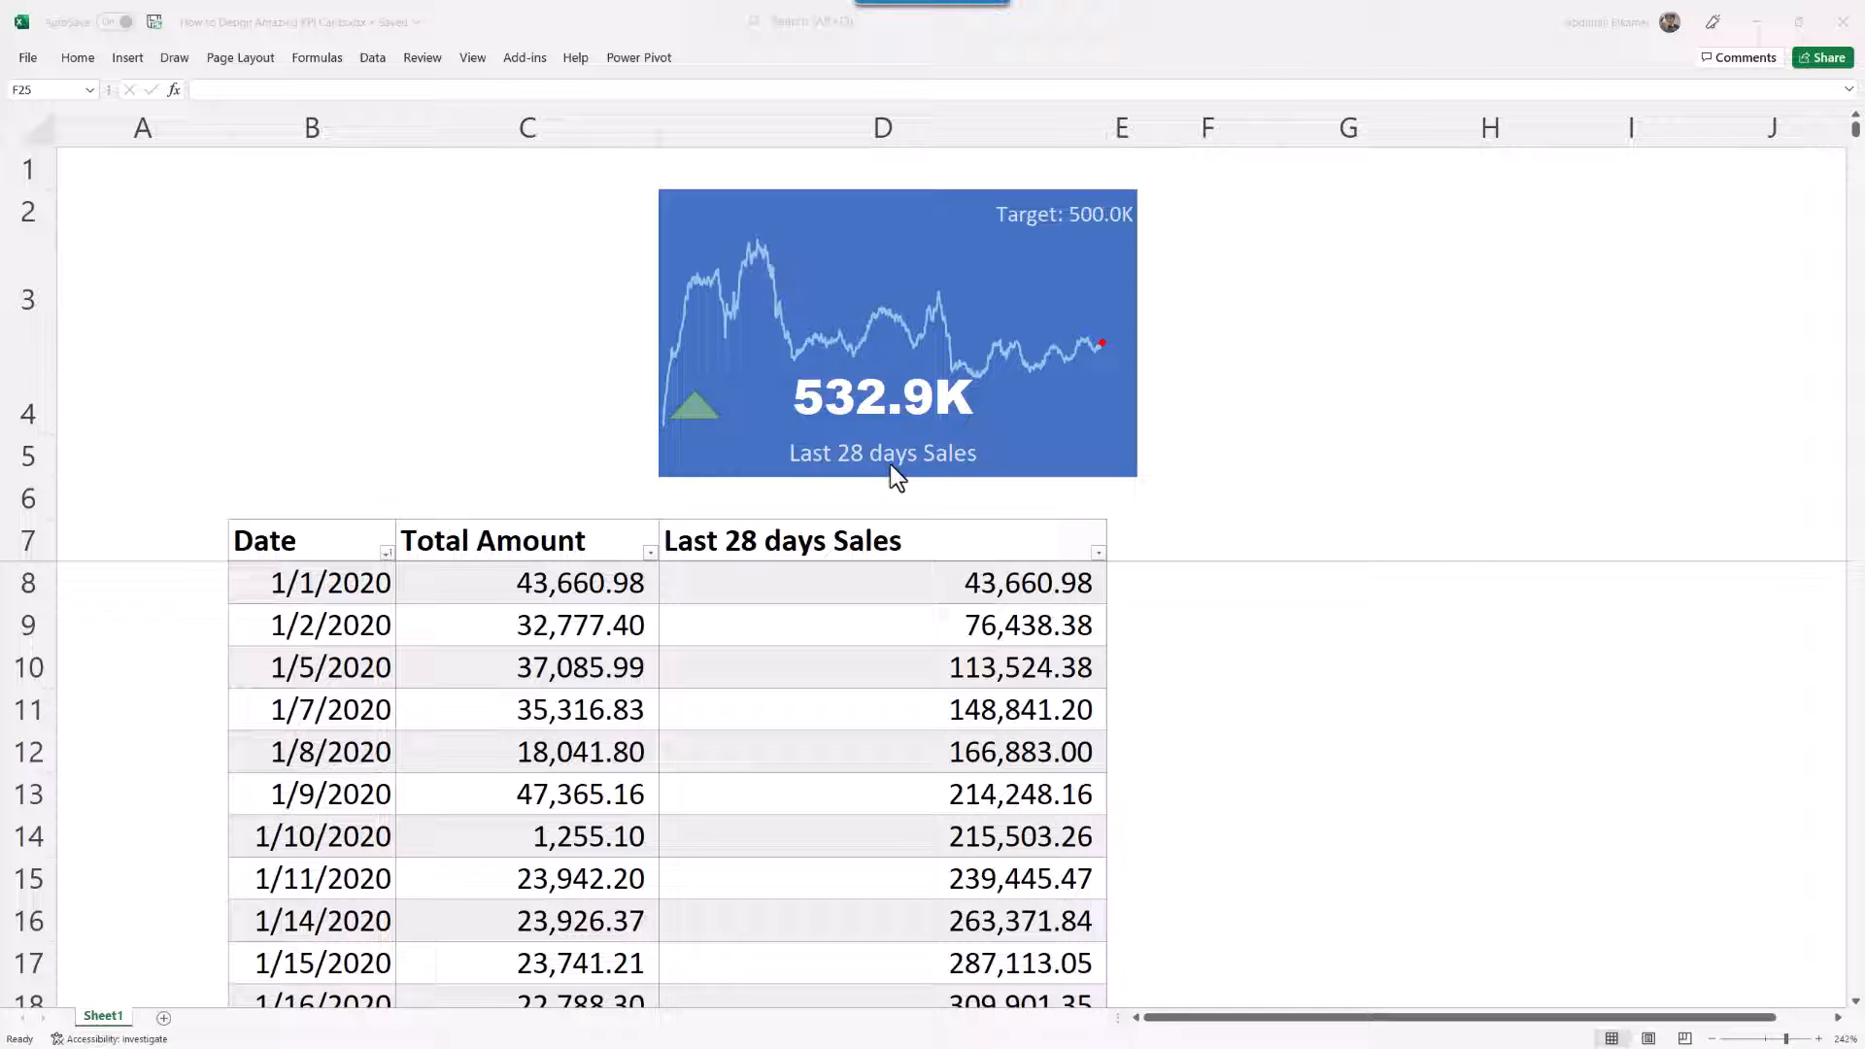
{"action": "mouse_move", "coordinate": [676, 700]}
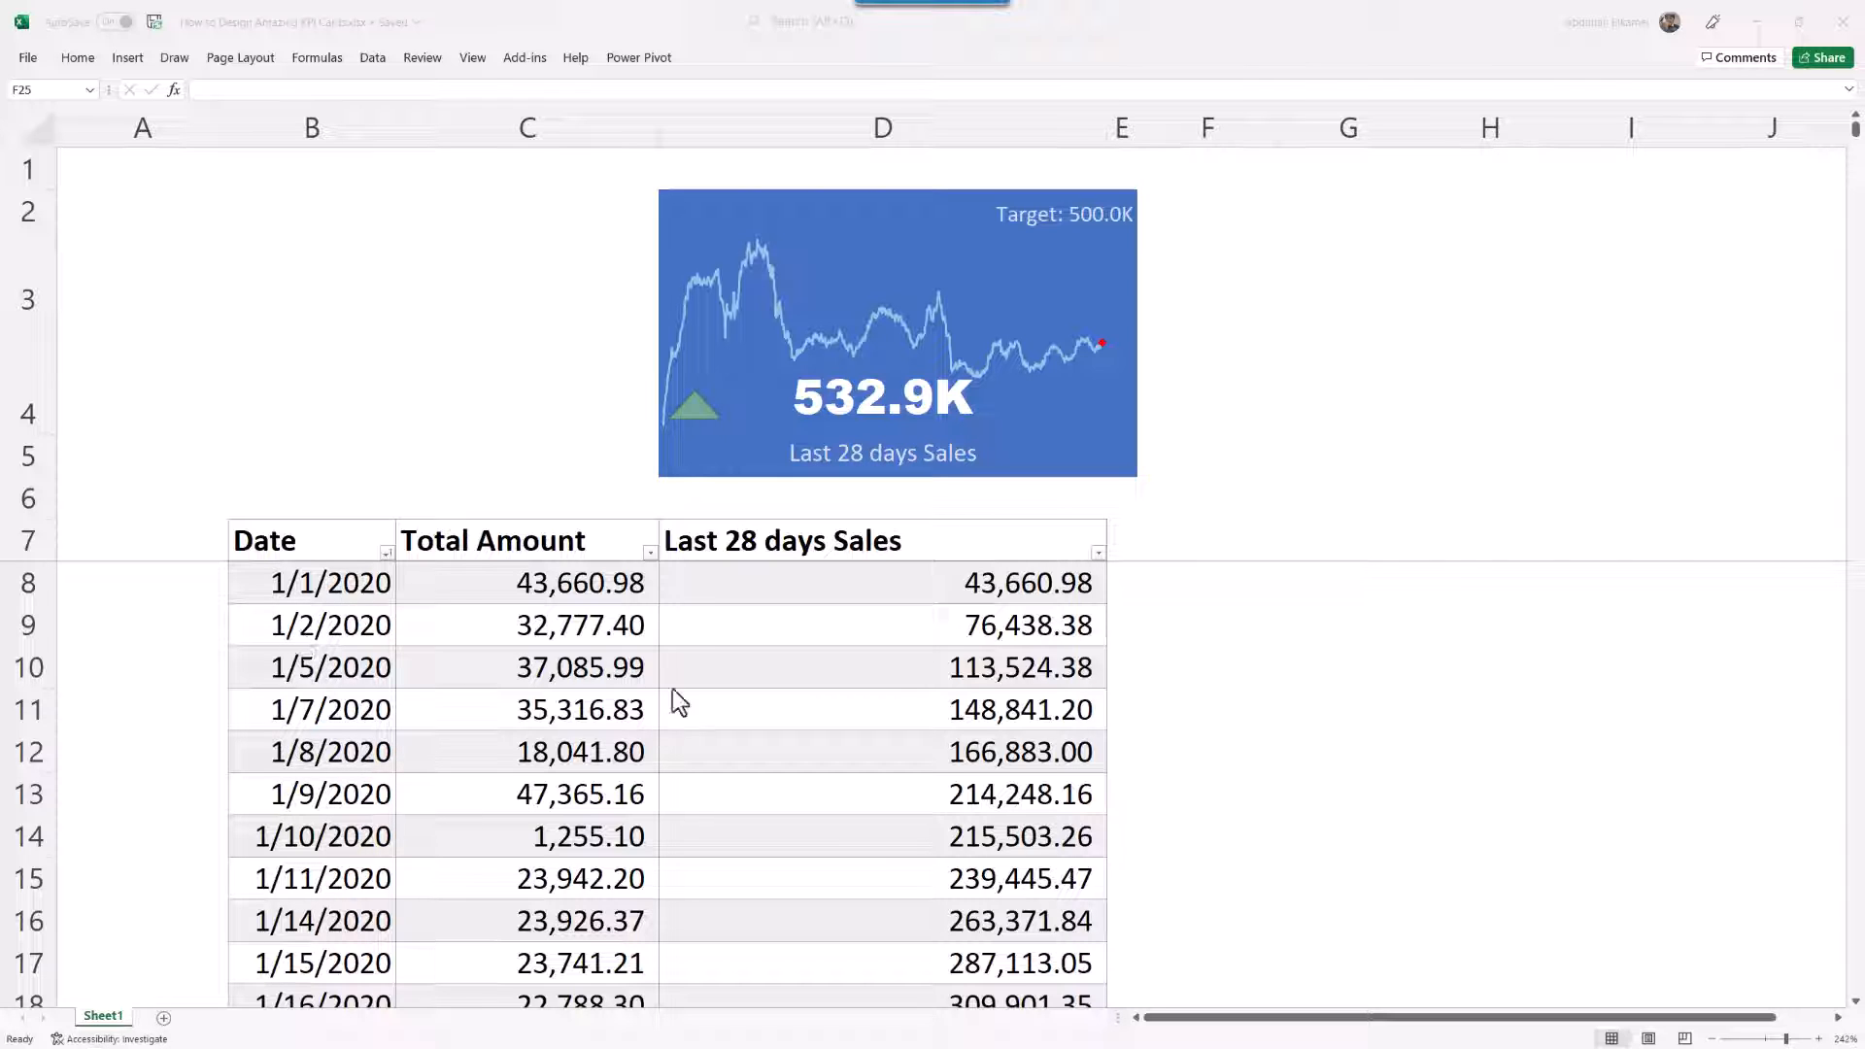
{"action": "mouse_move", "coordinate": [854, 669]}
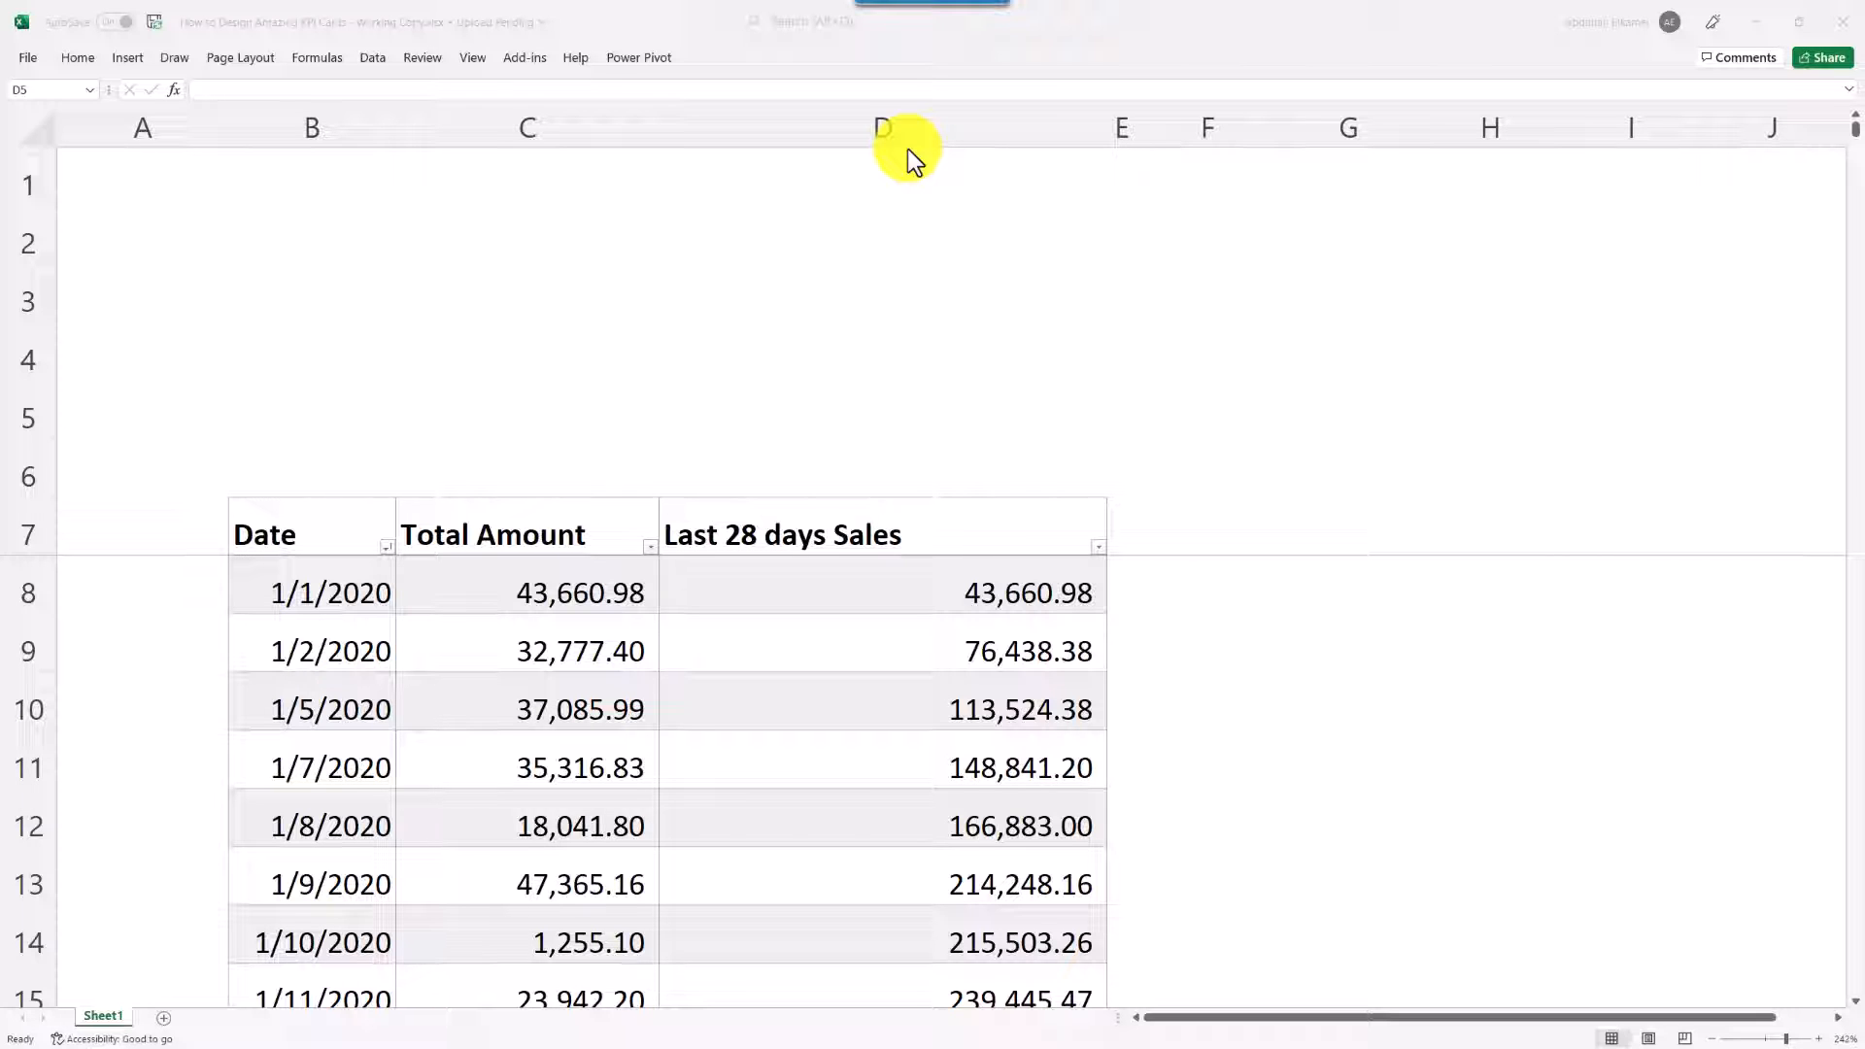
{"action": "mouse_move", "coordinate": [864, 303]}
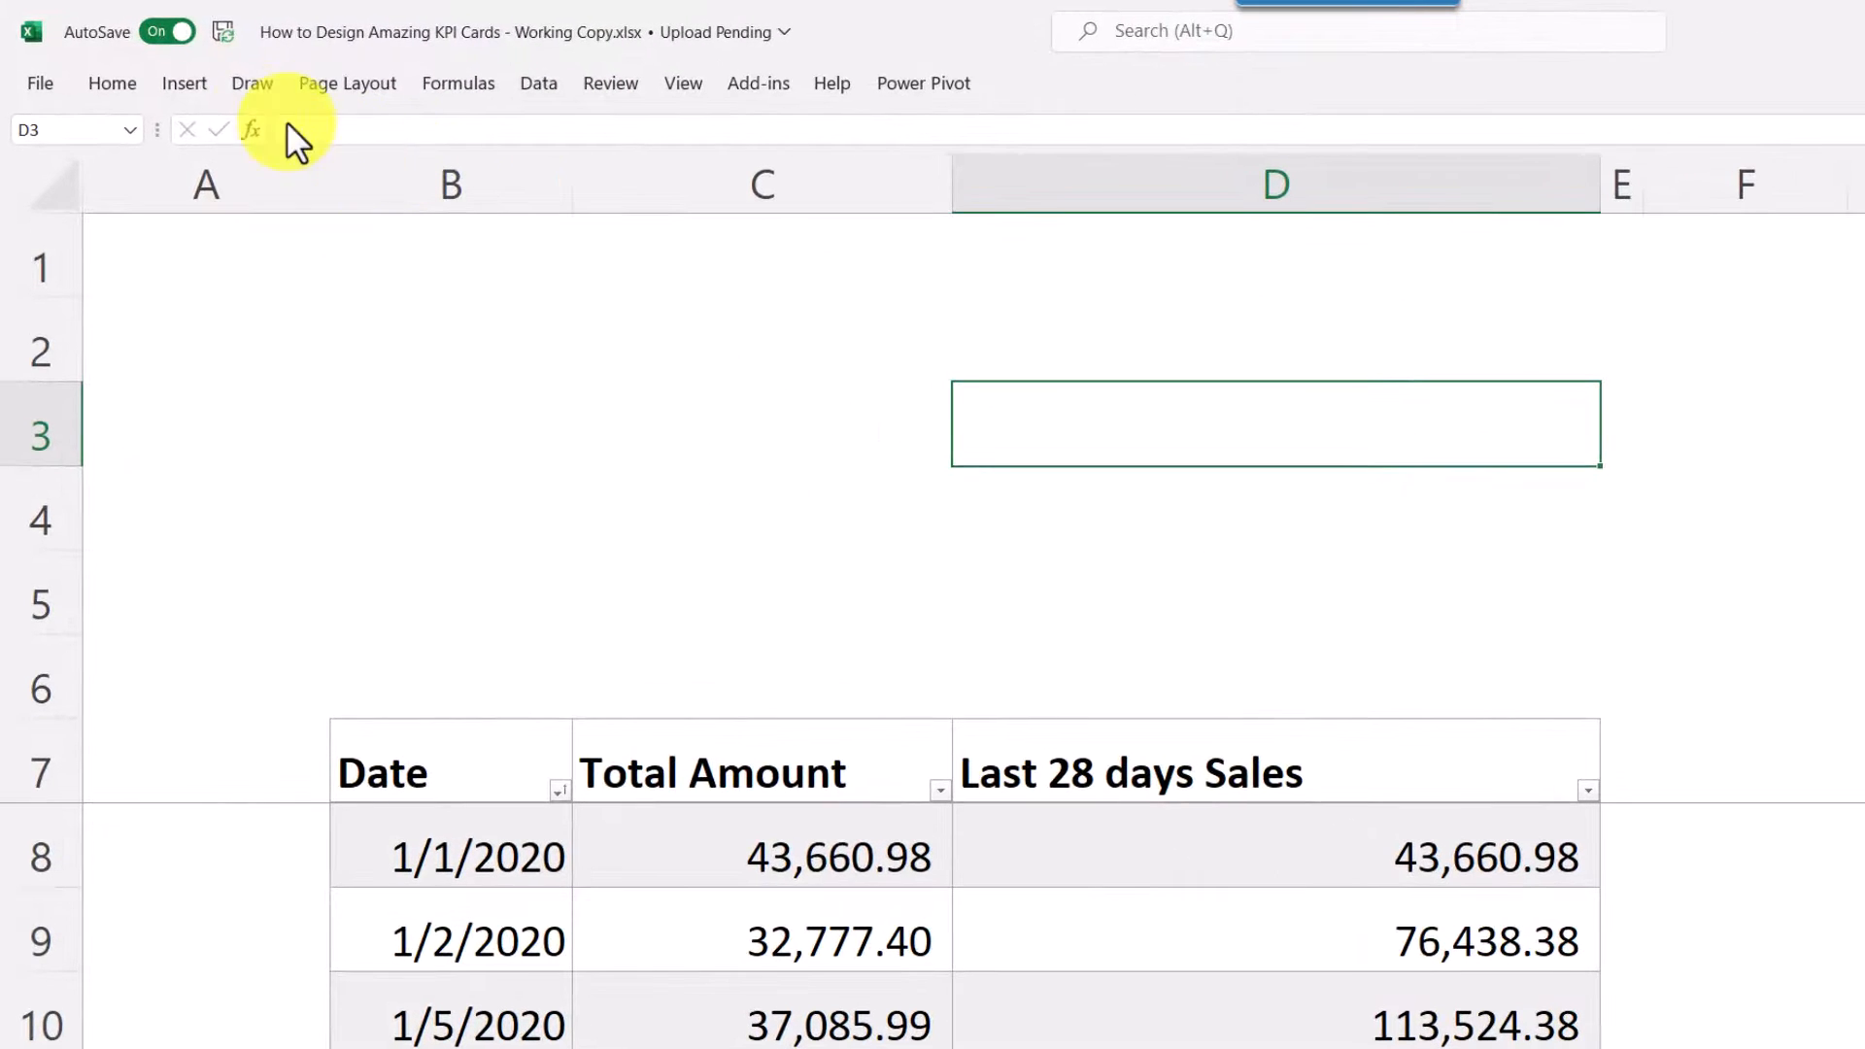
{"action": "left_click", "coordinate": [185, 84]}
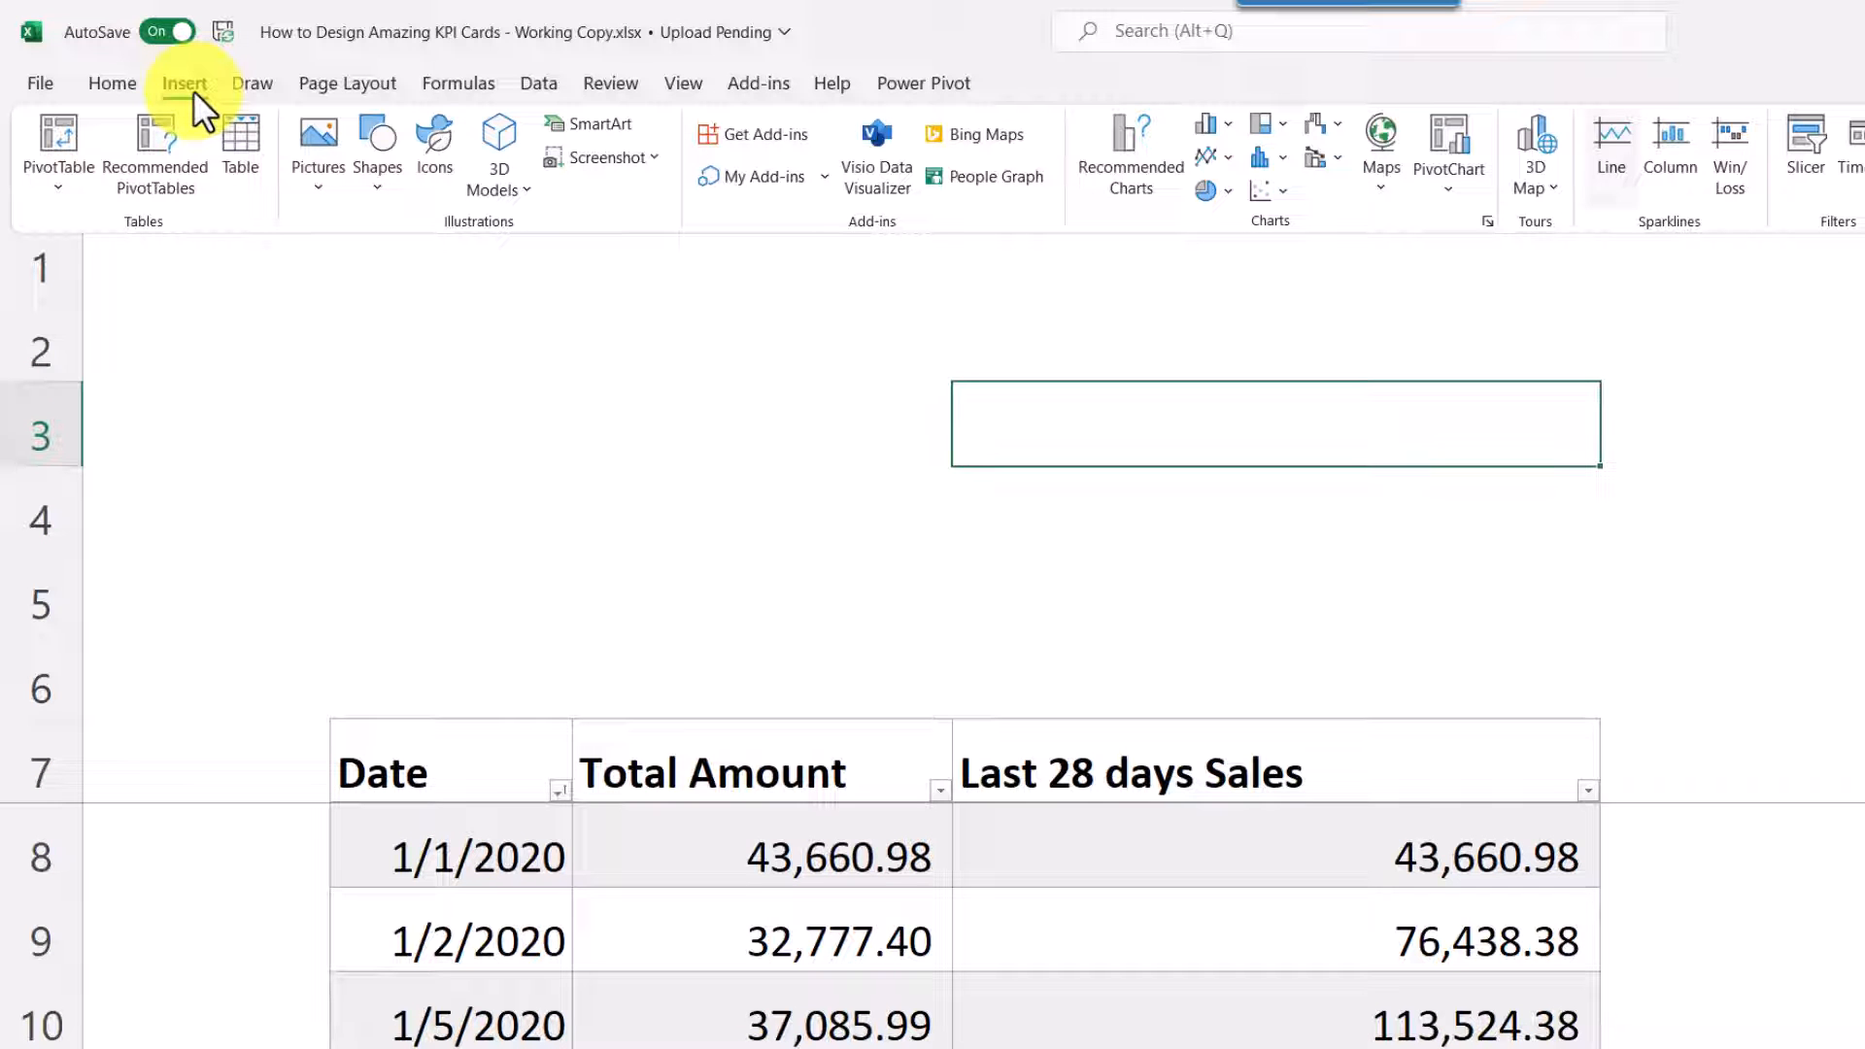
{"action": "left_click", "coordinate": [1610, 149]}
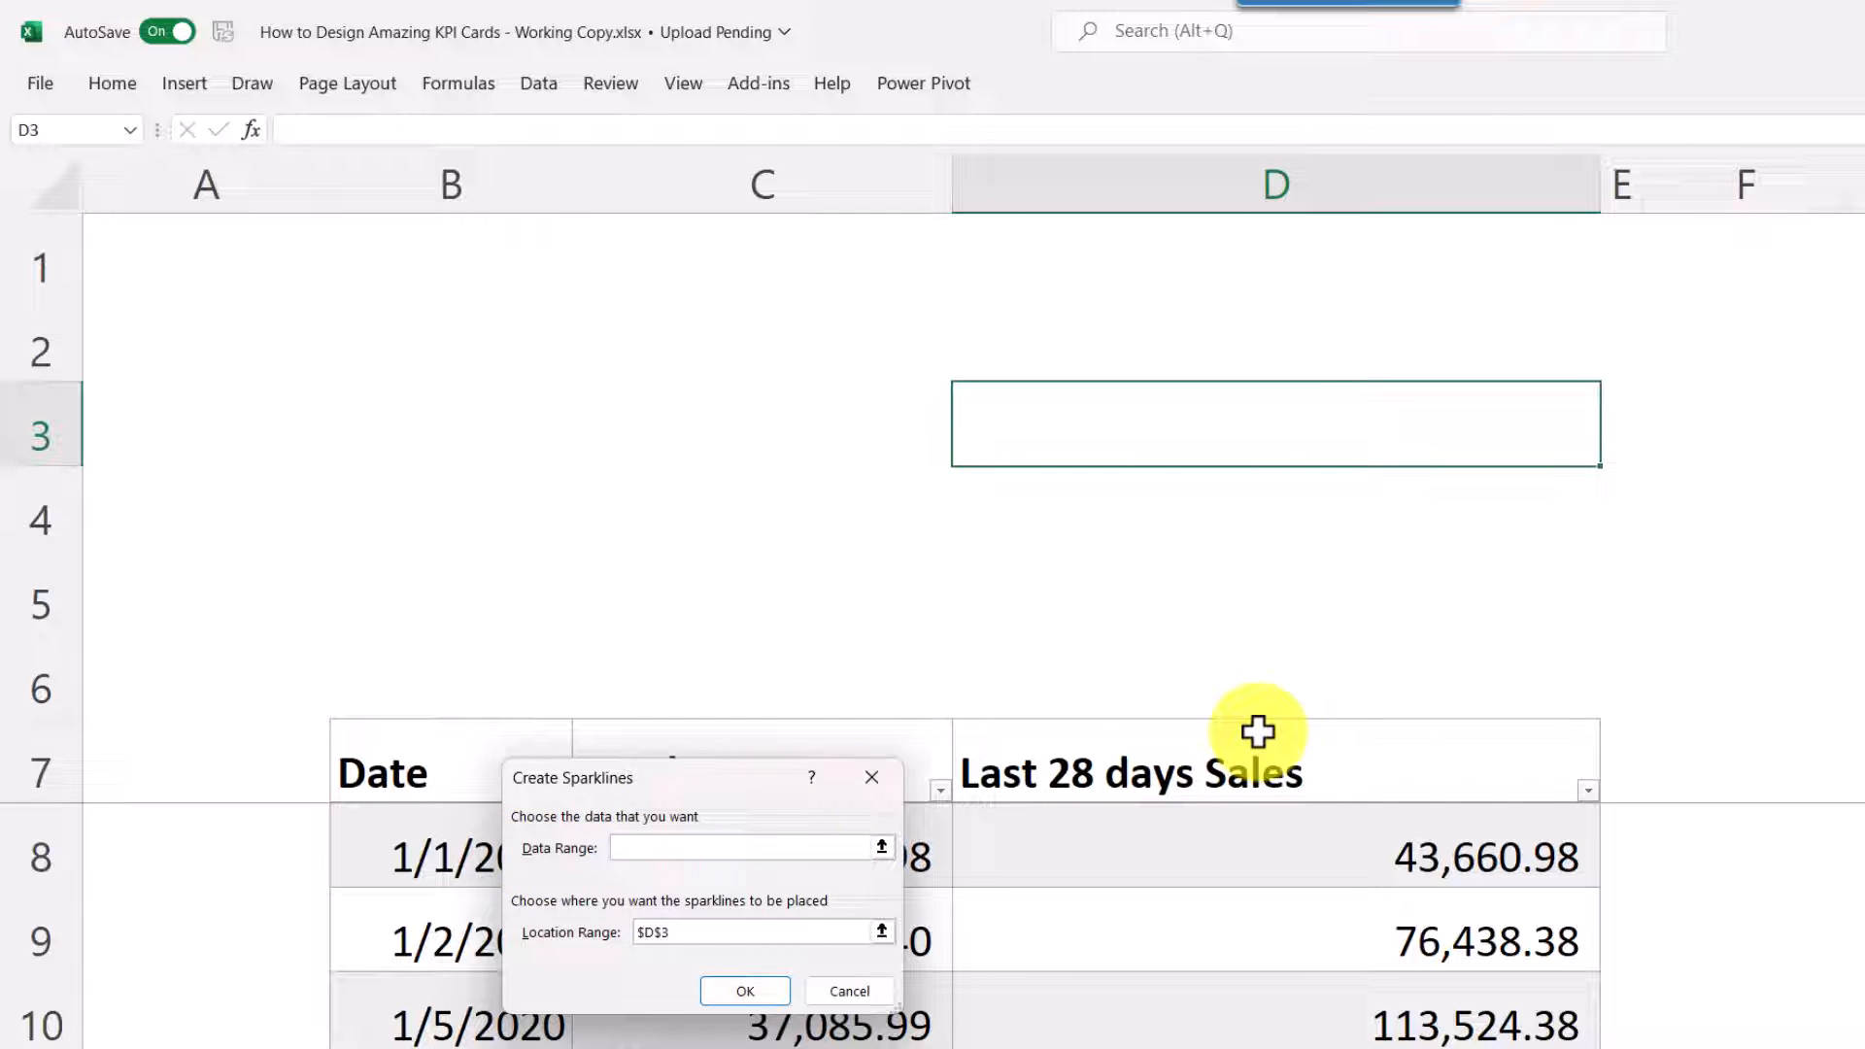
{"action": "type", "text": "D8:D1000"}
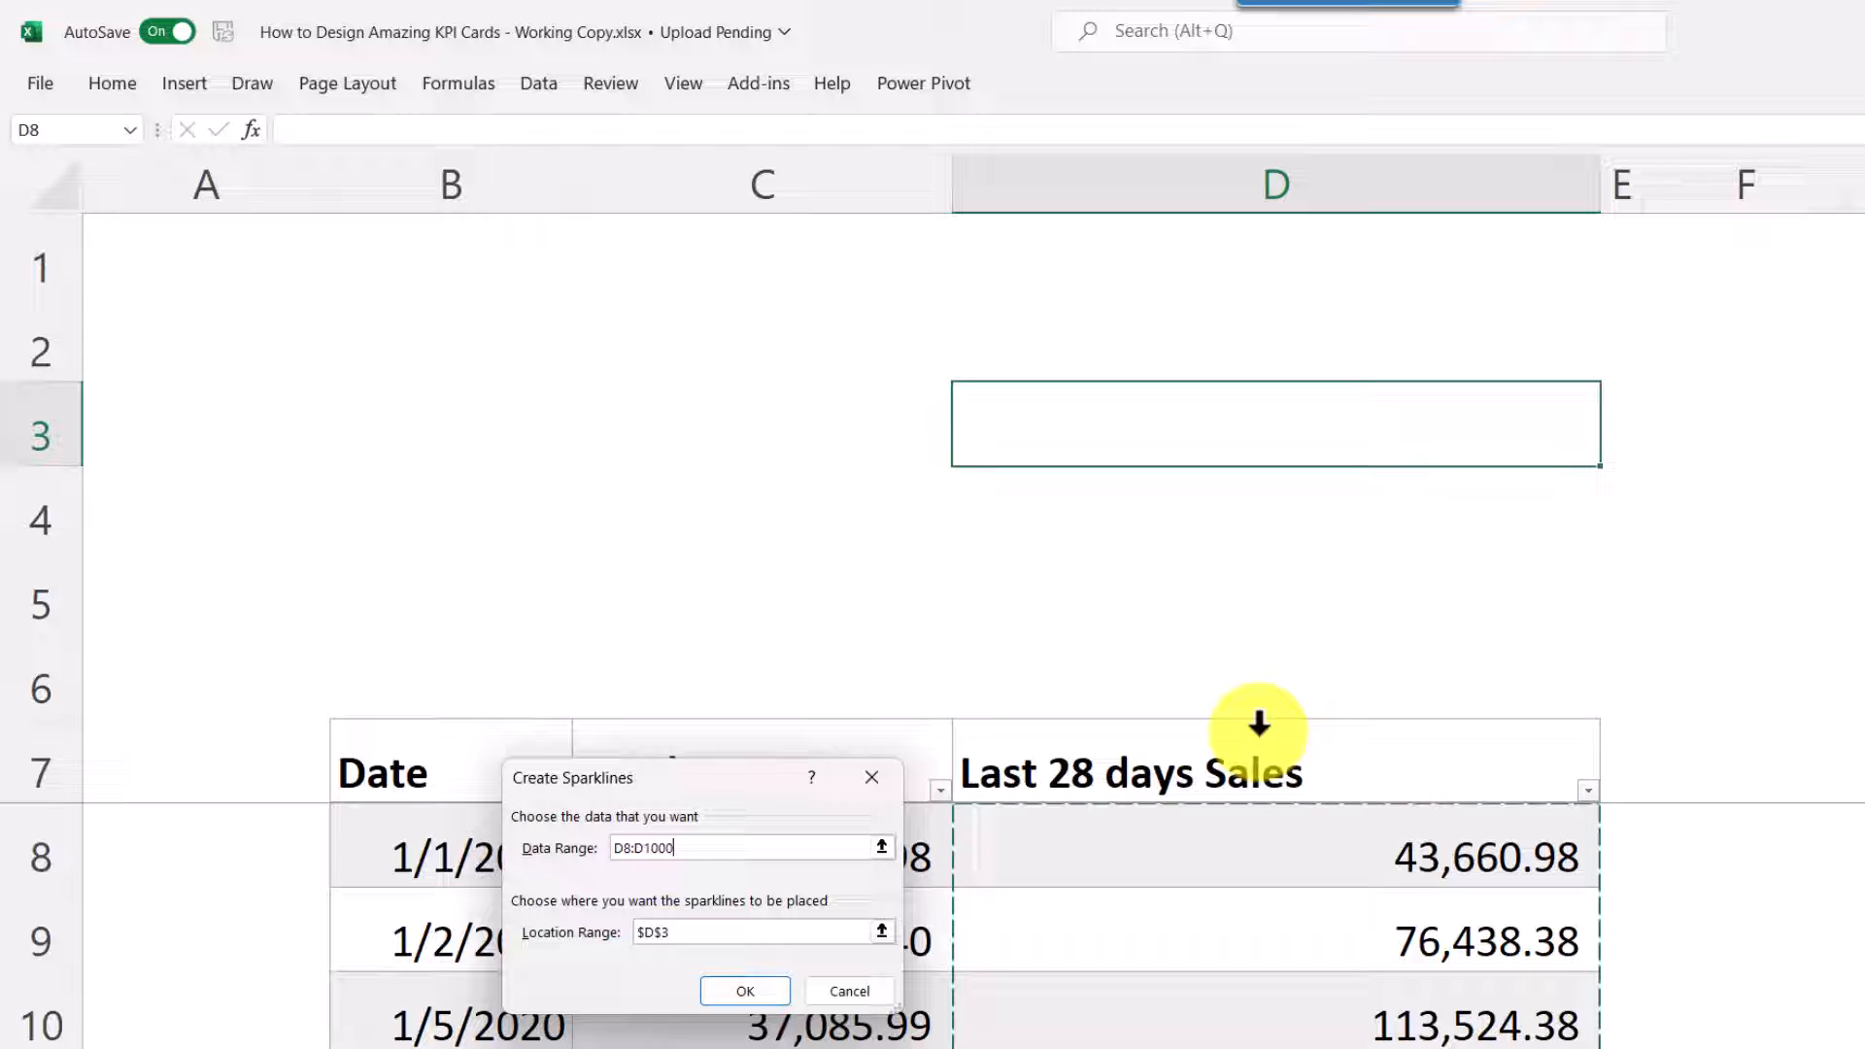
{"action": "mouse_move", "coordinate": [1261, 743]}
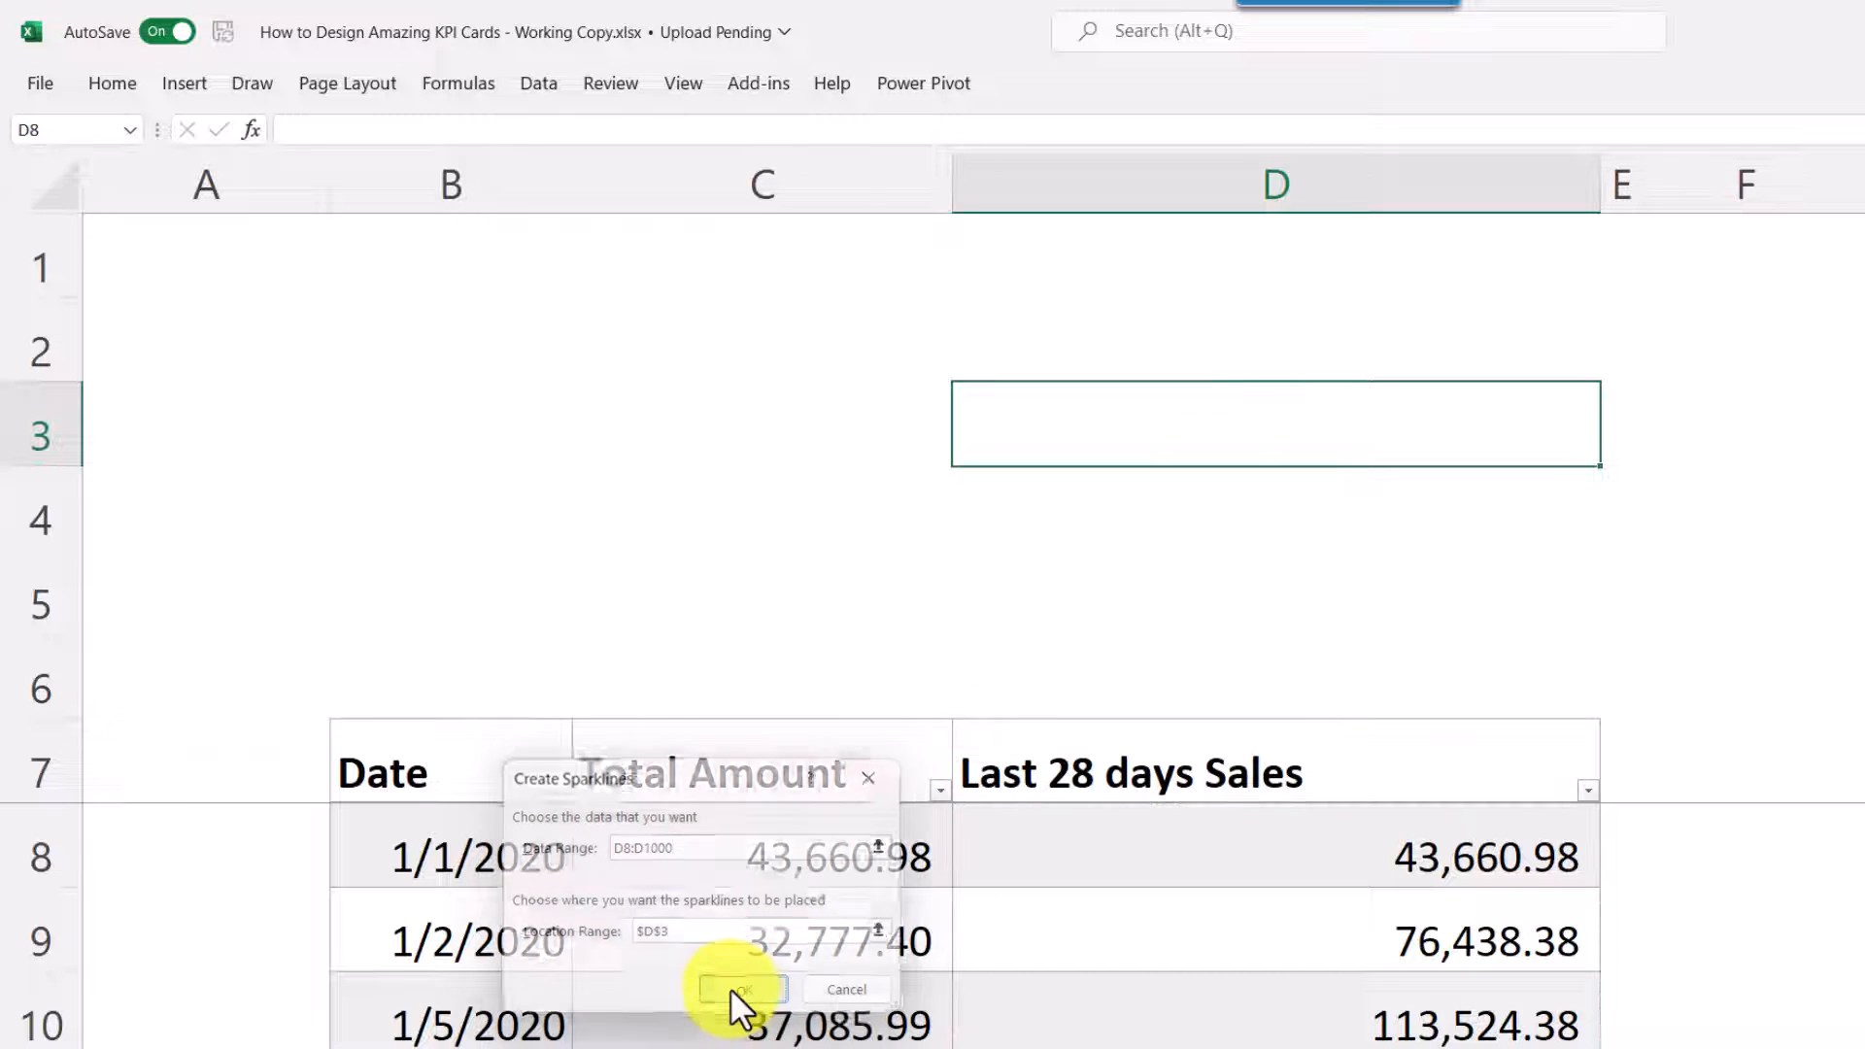
{"action": "left_click", "coordinate": [737, 989]}
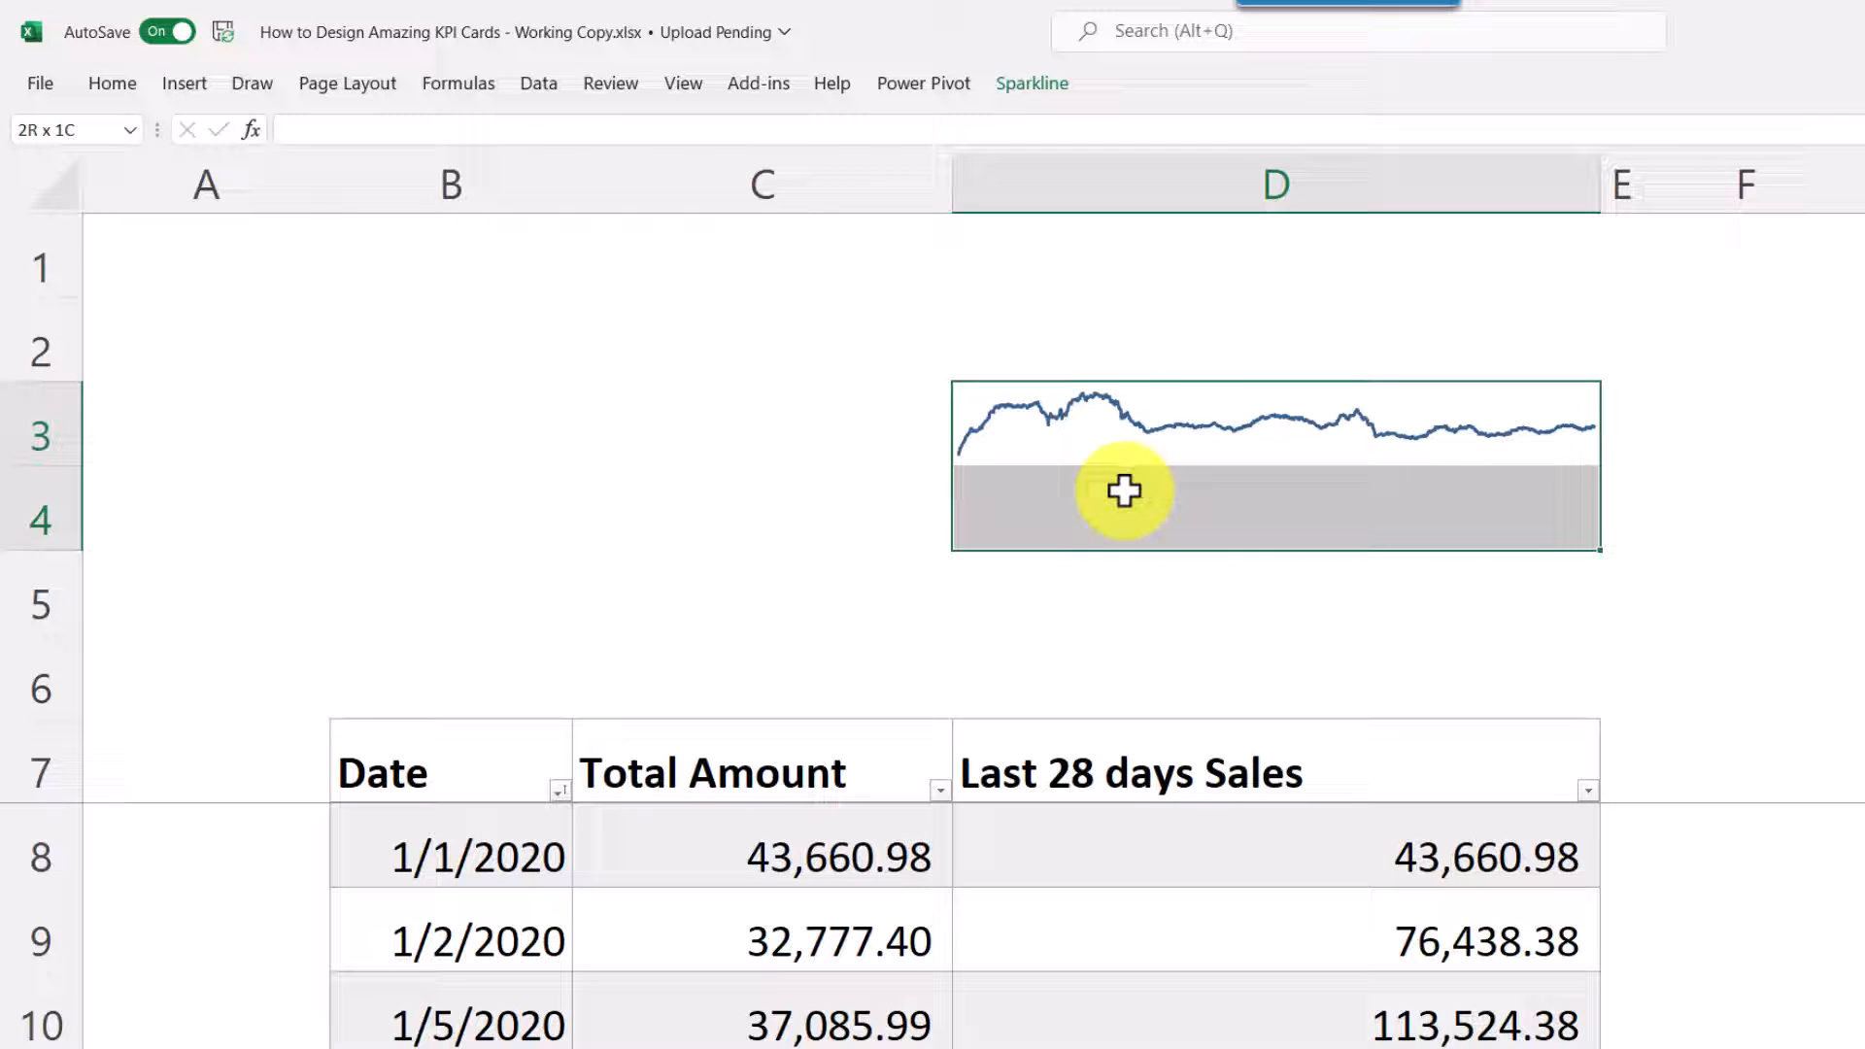
- Merge D3:D4, apply a lighter blue sparkline style, and colour the last point red
{"action": "right_click", "coordinate": [1122, 491]}
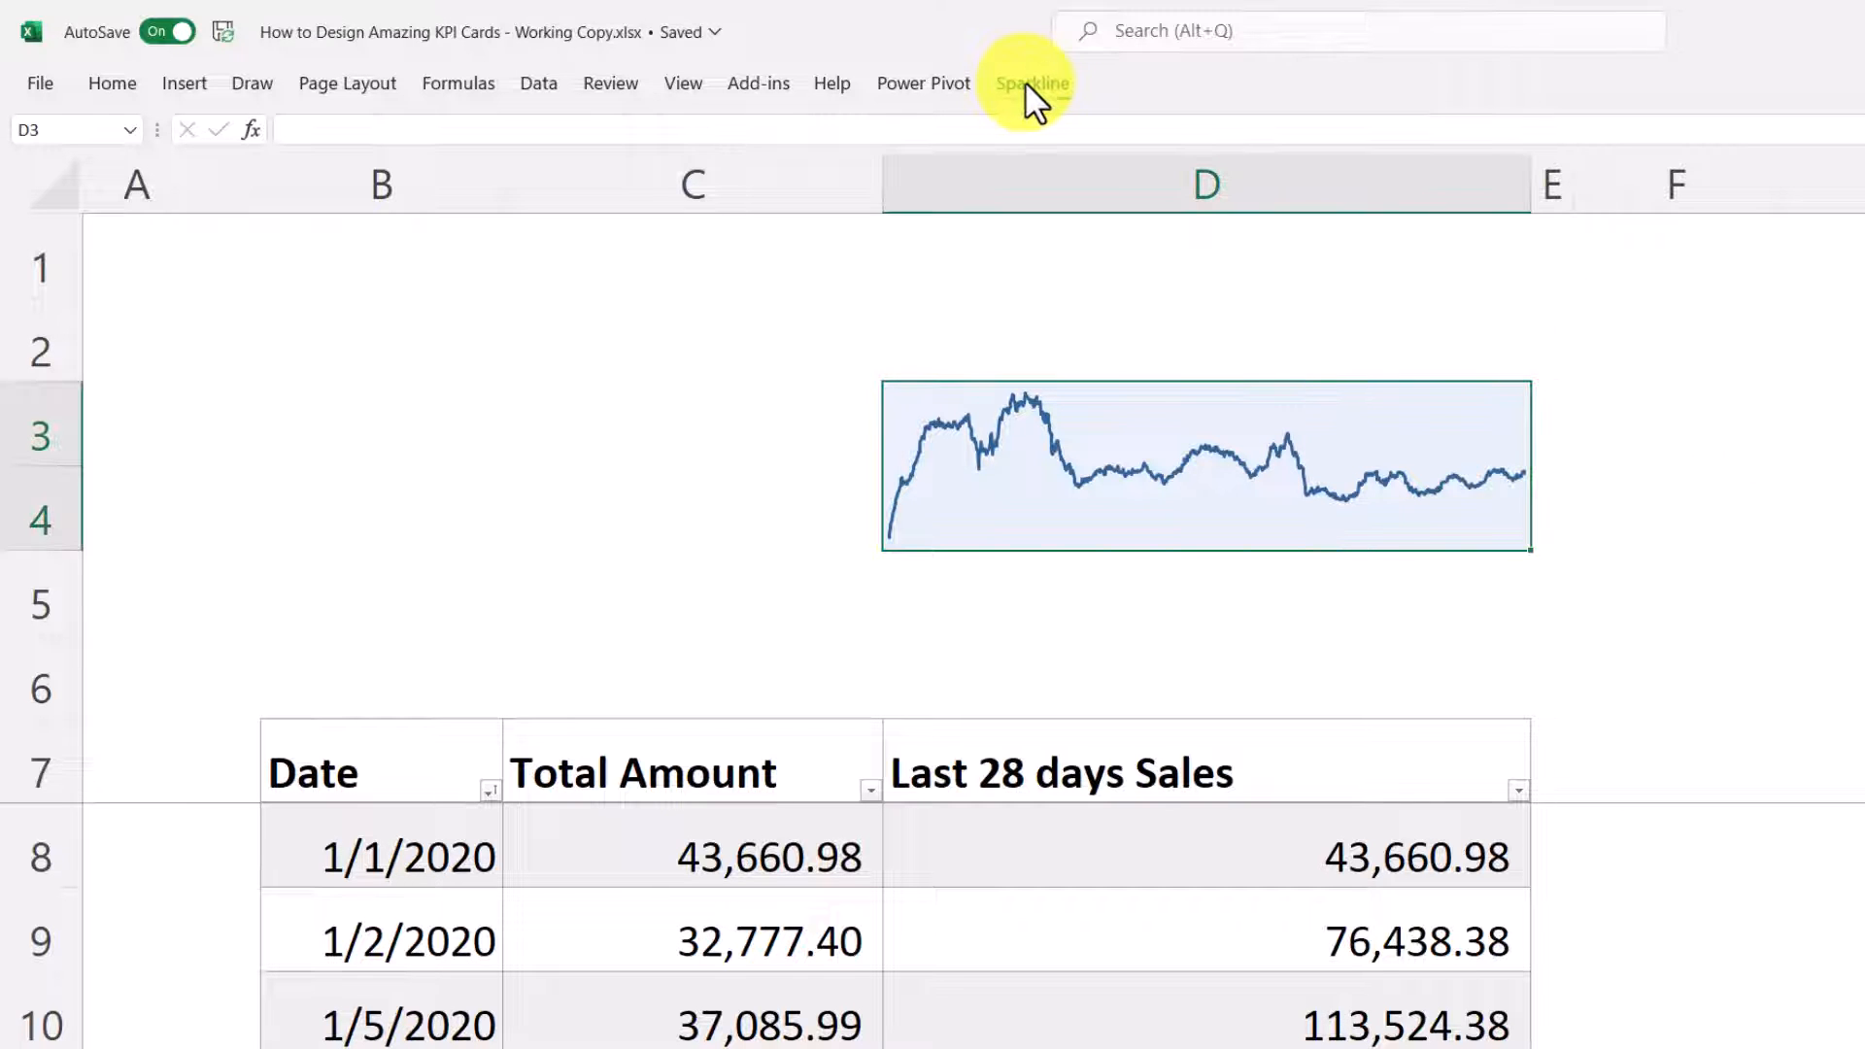
{"action": "left_click", "coordinate": [1032, 82]}
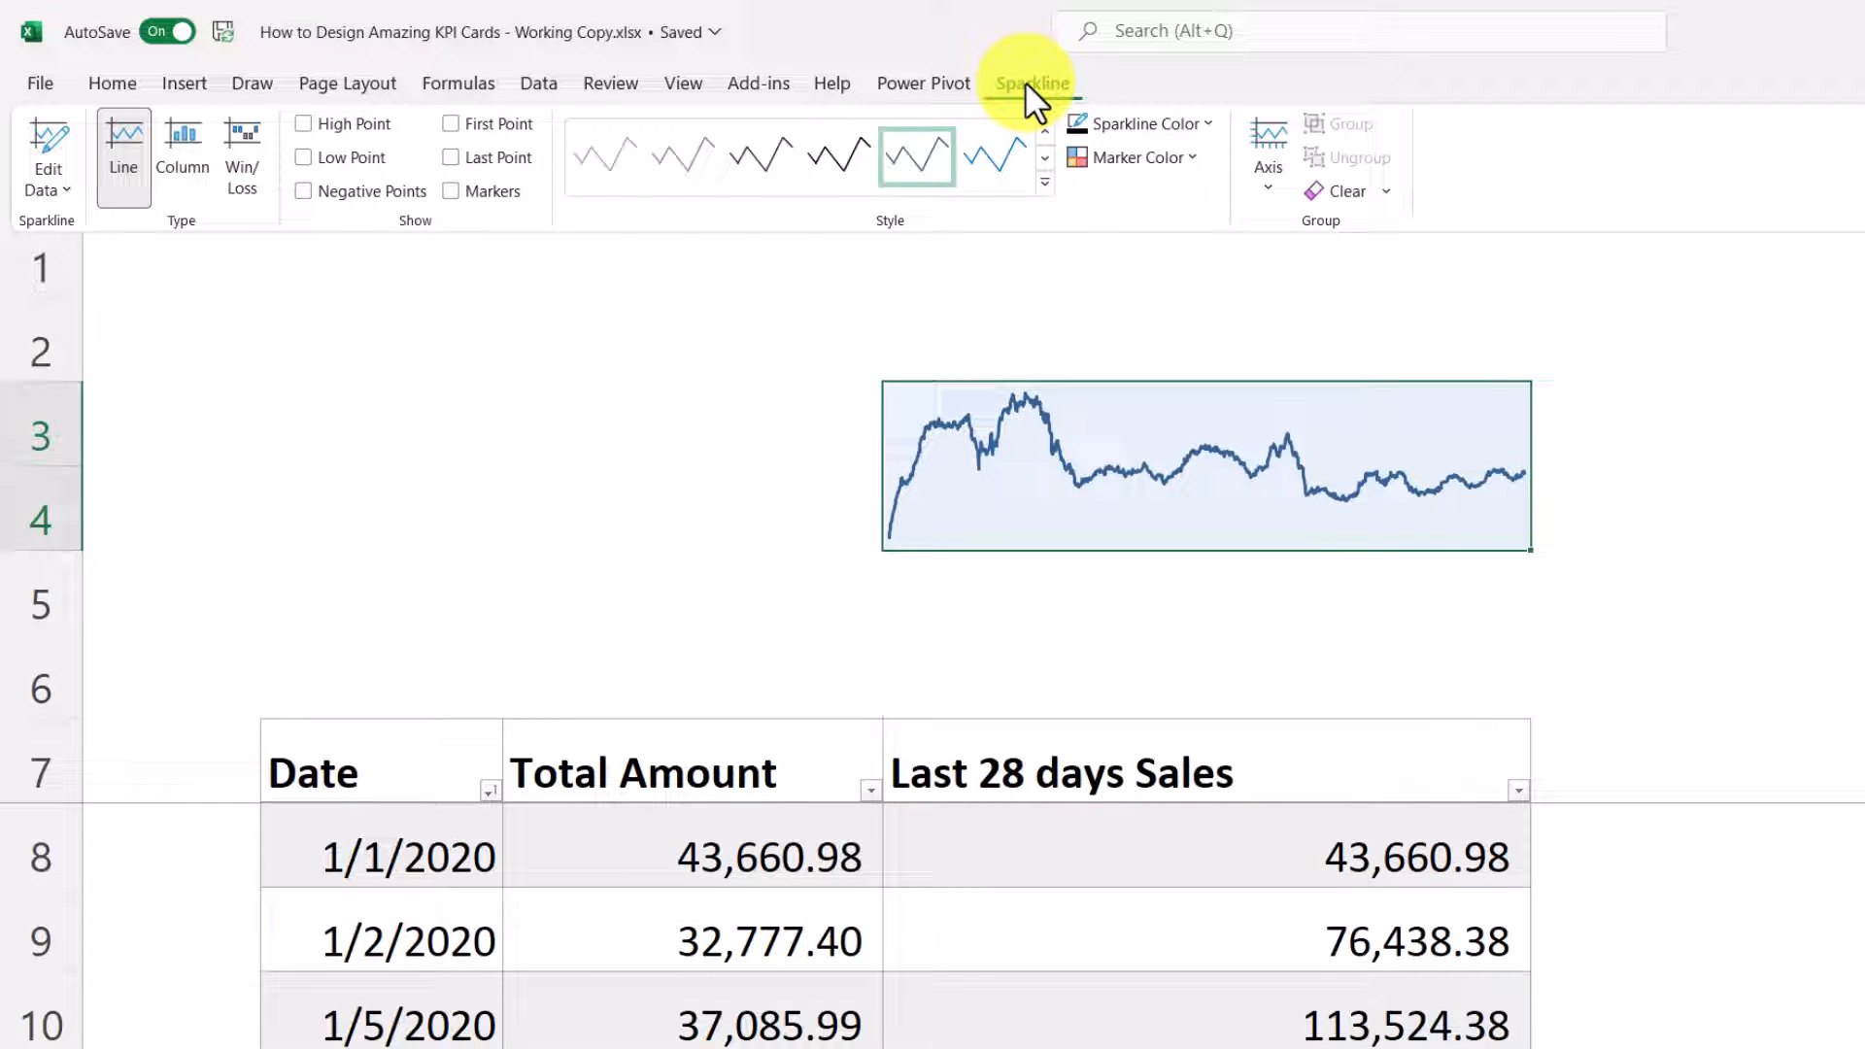
{"action": "left_click", "coordinate": [1044, 182]}
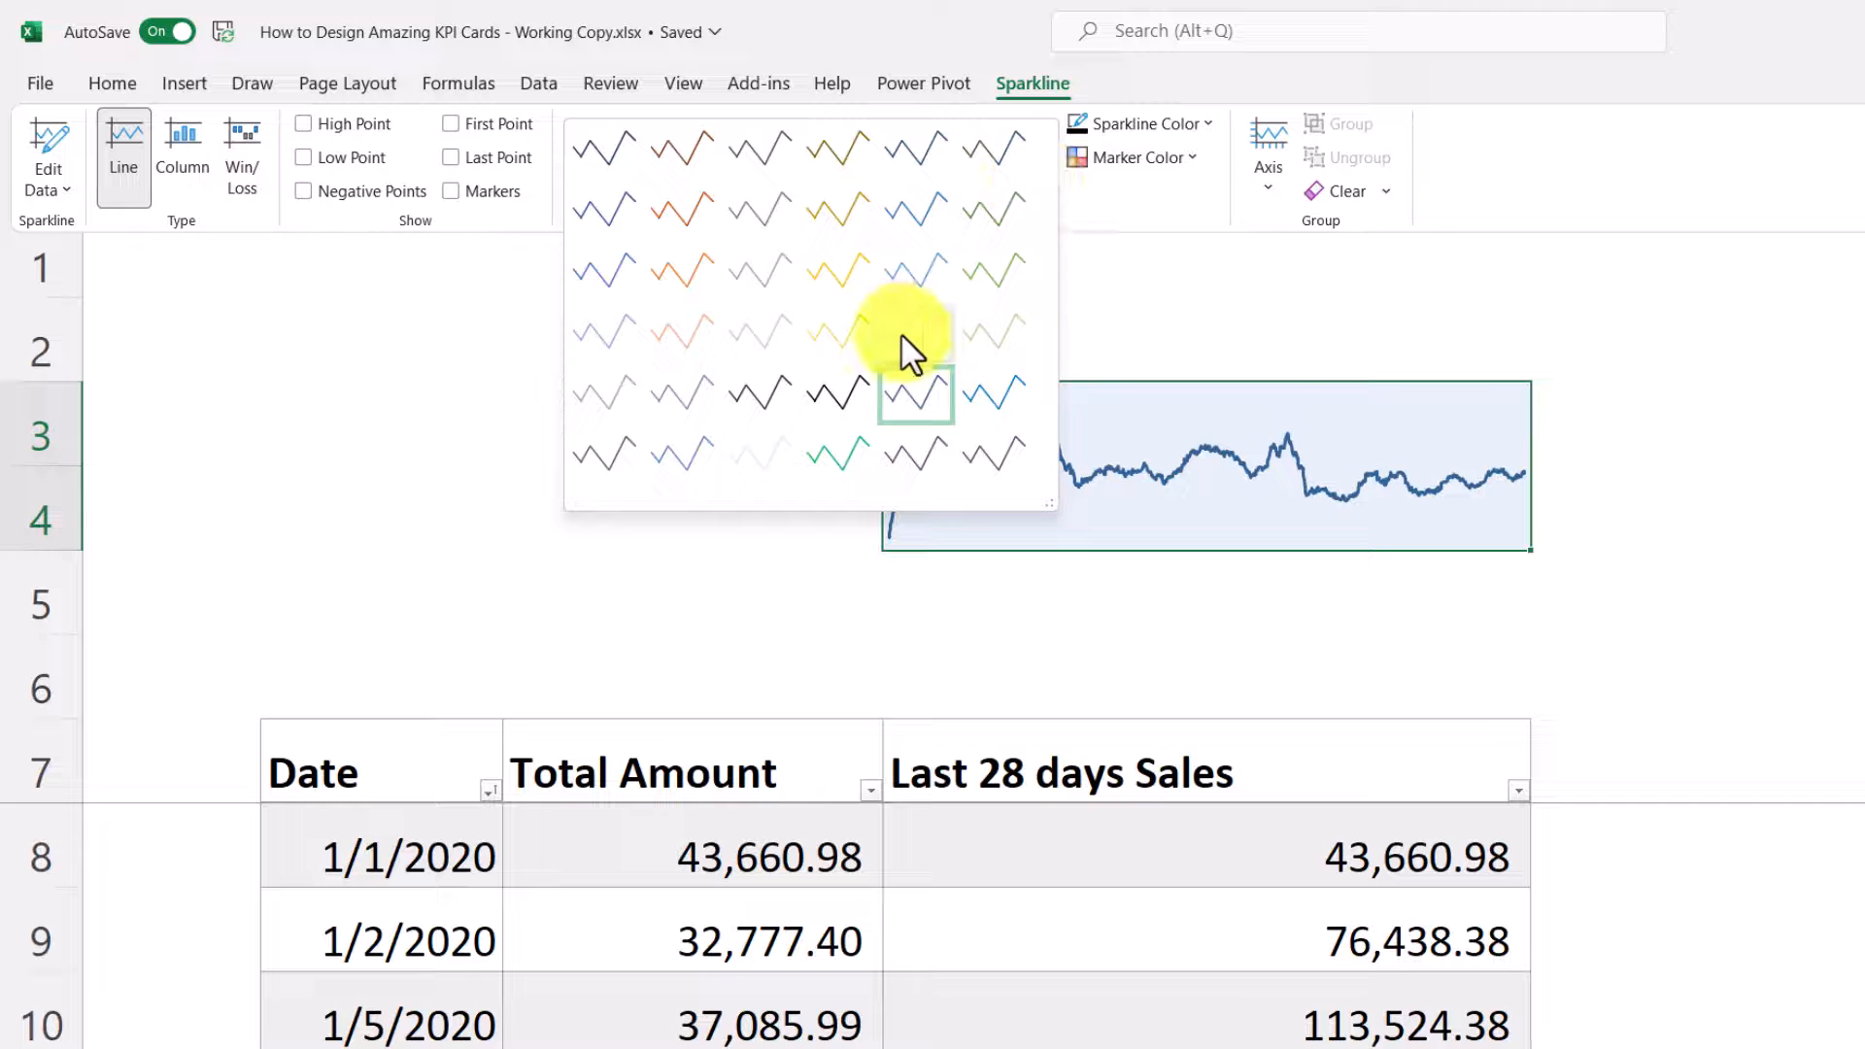
{"action": "left_click", "coordinate": [916, 392]}
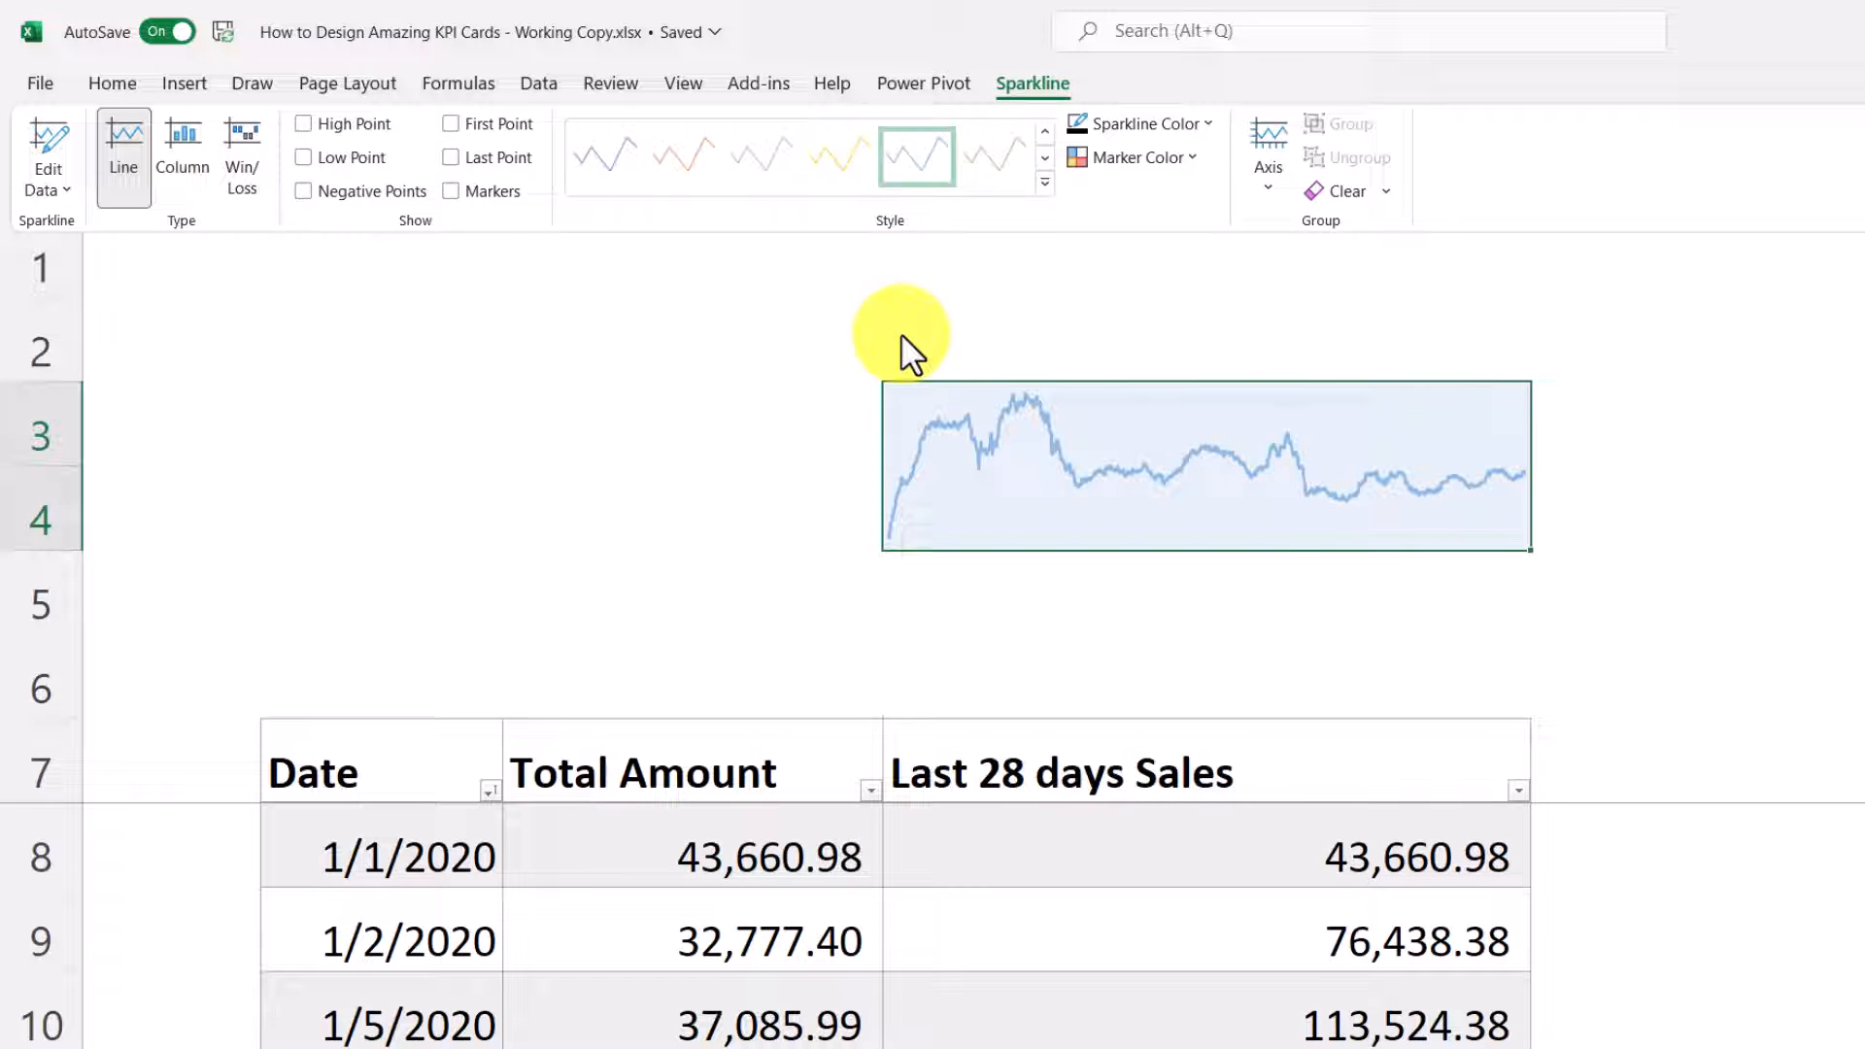
{"action": "left_click", "coordinate": [1133, 155]}
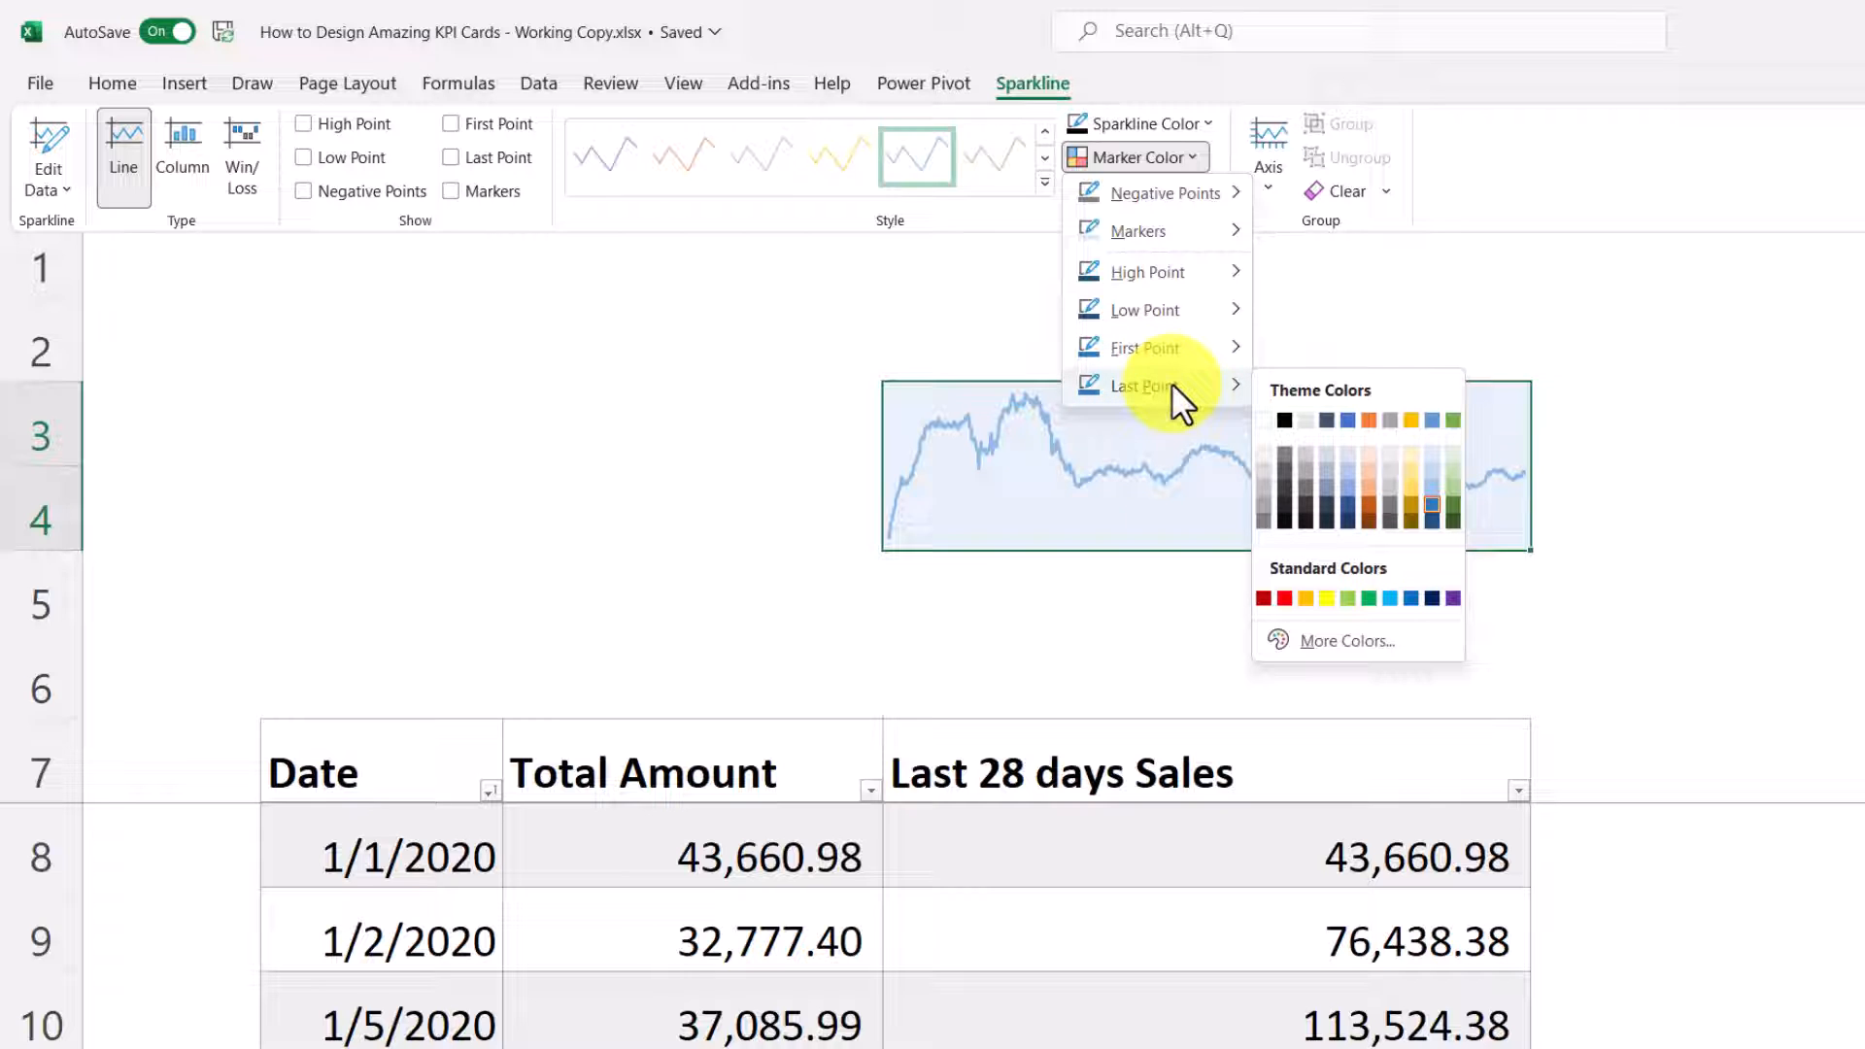
{"action": "mouse_move", "coordinate": [1290, 598]}
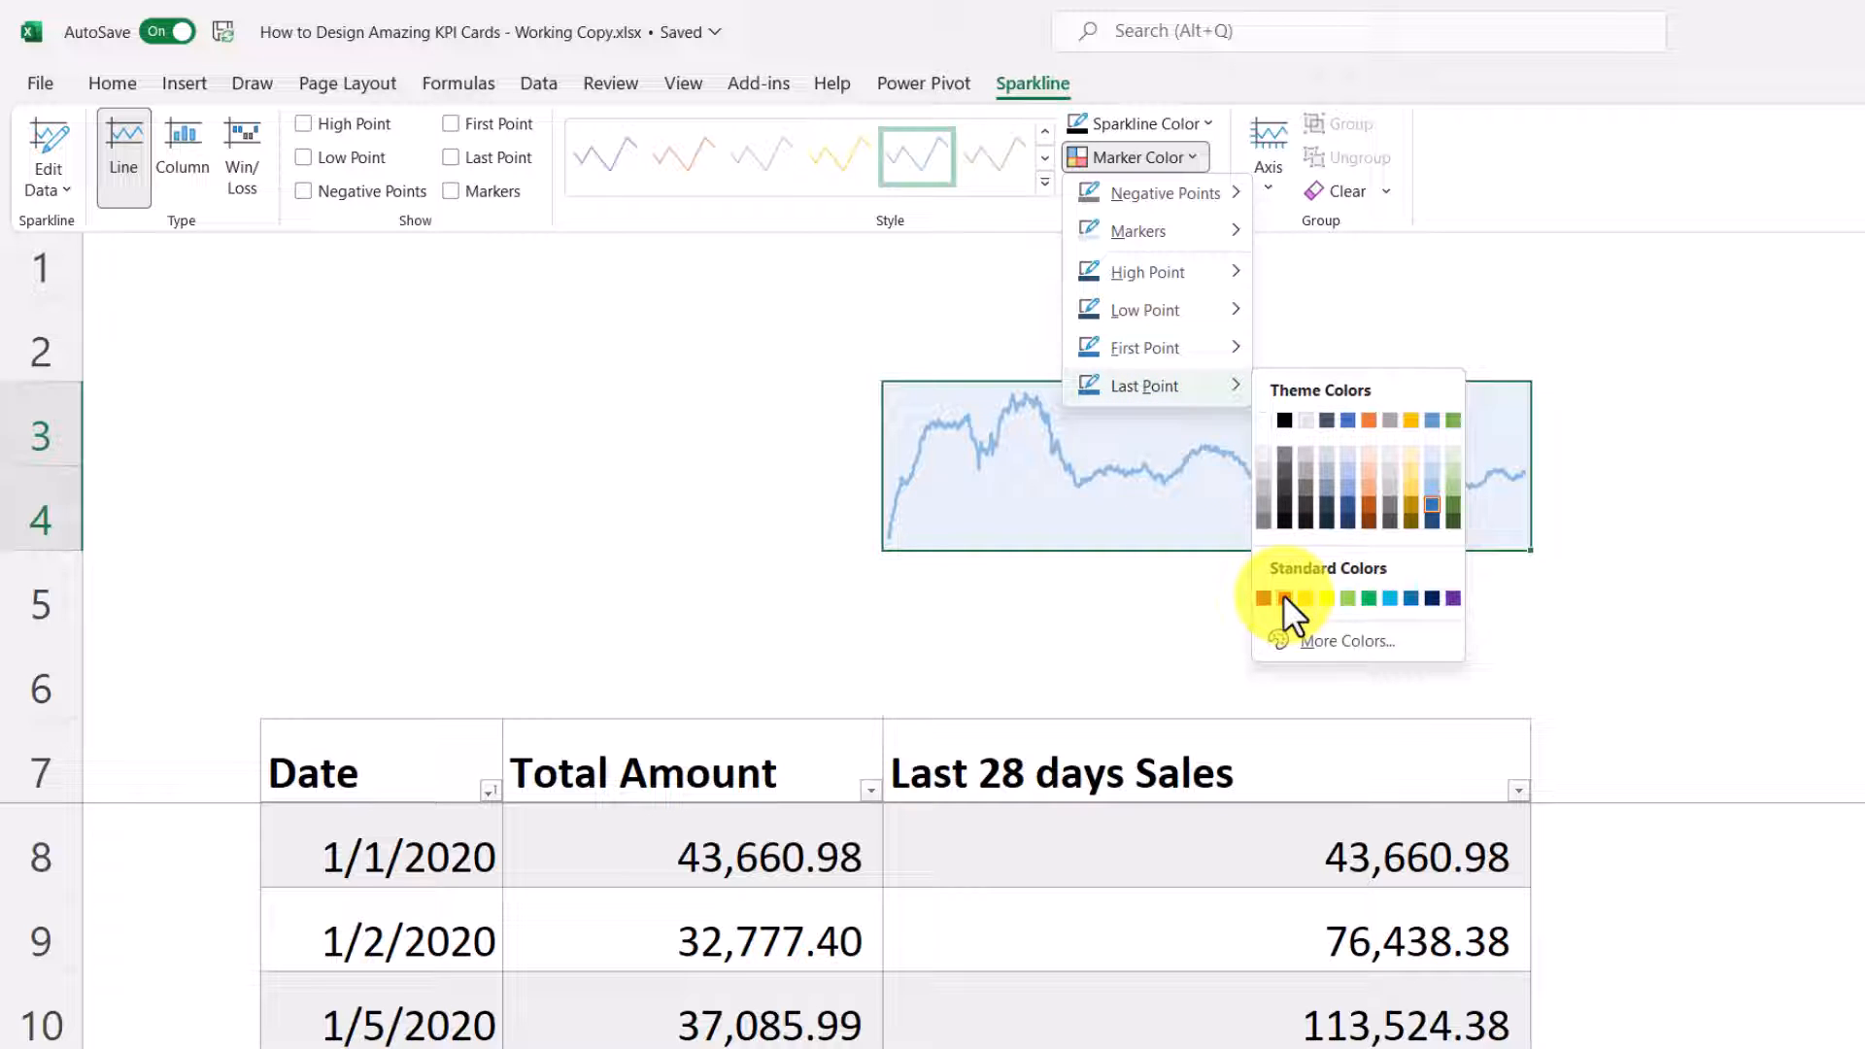
{"action": "left_click", "coordinate": [1282, 599]}
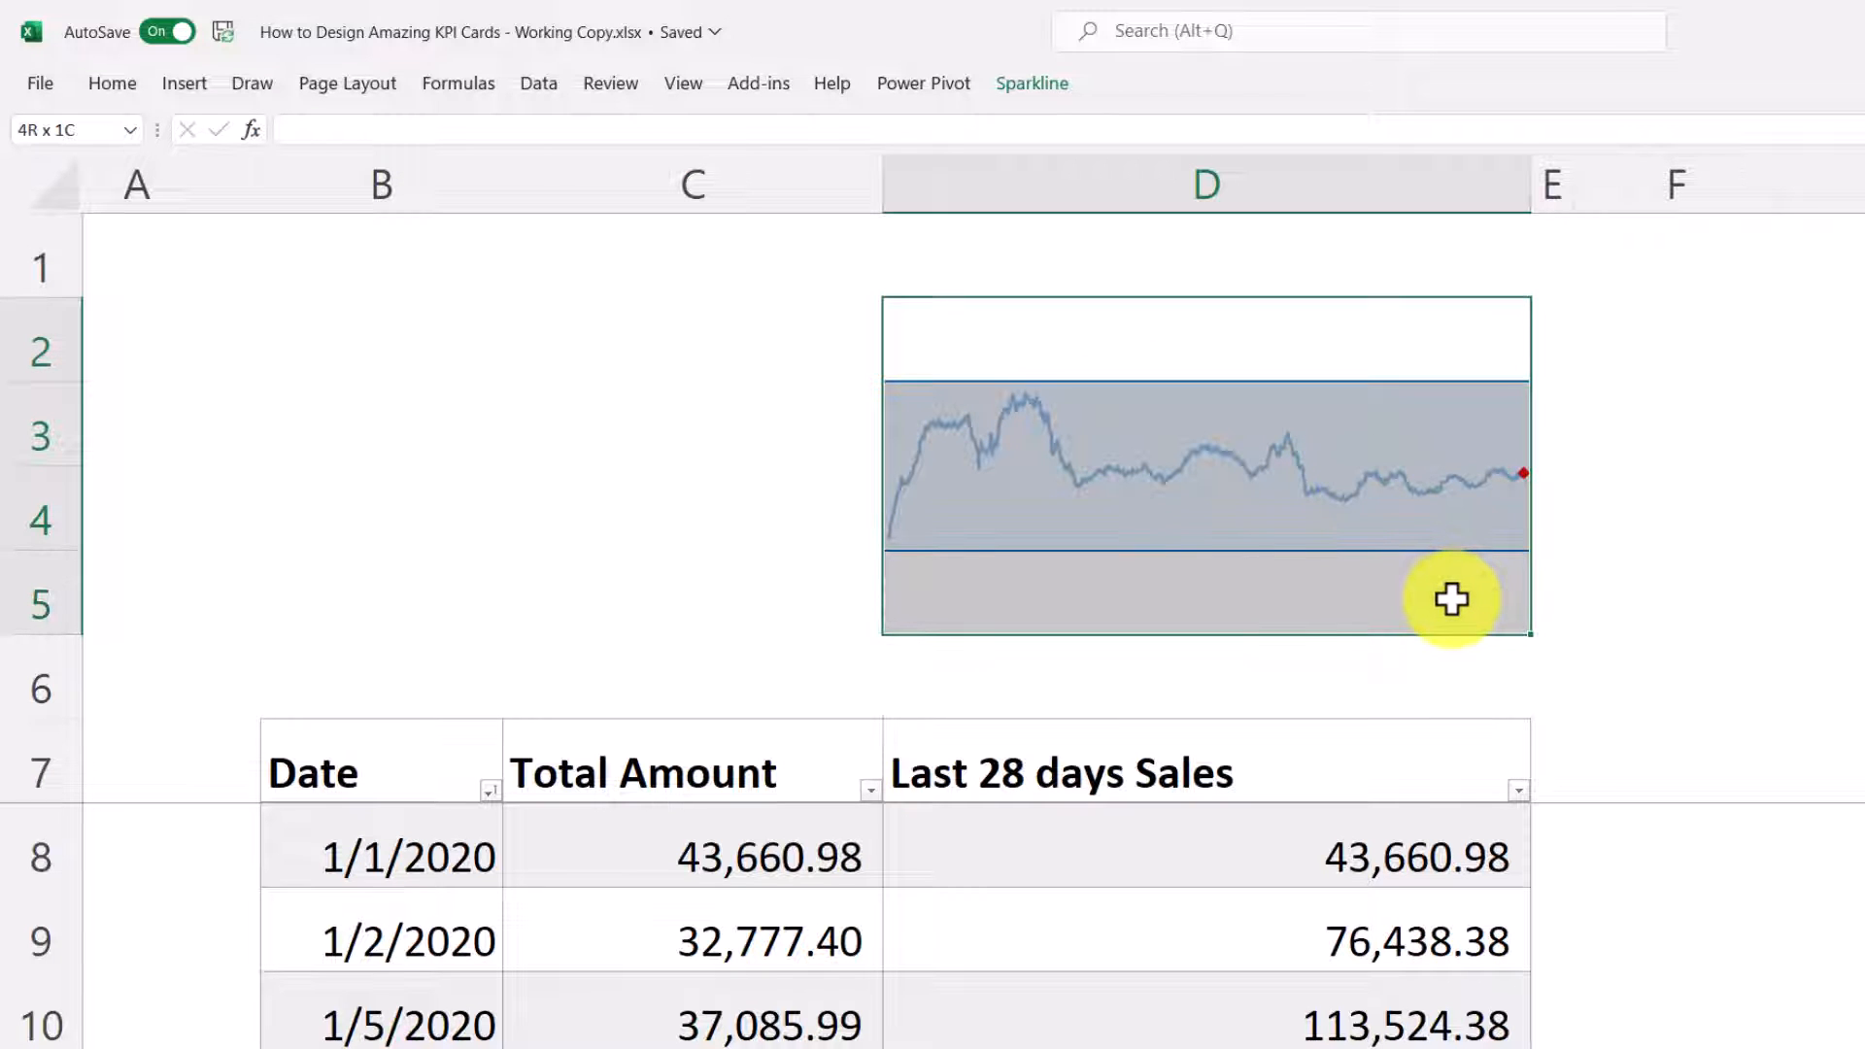
- Select D2:D5 and fill it with solid blue
{"action": "left_click_drag", "start_coordinate": [1451, 601], "coordinate": [1552, 609]}
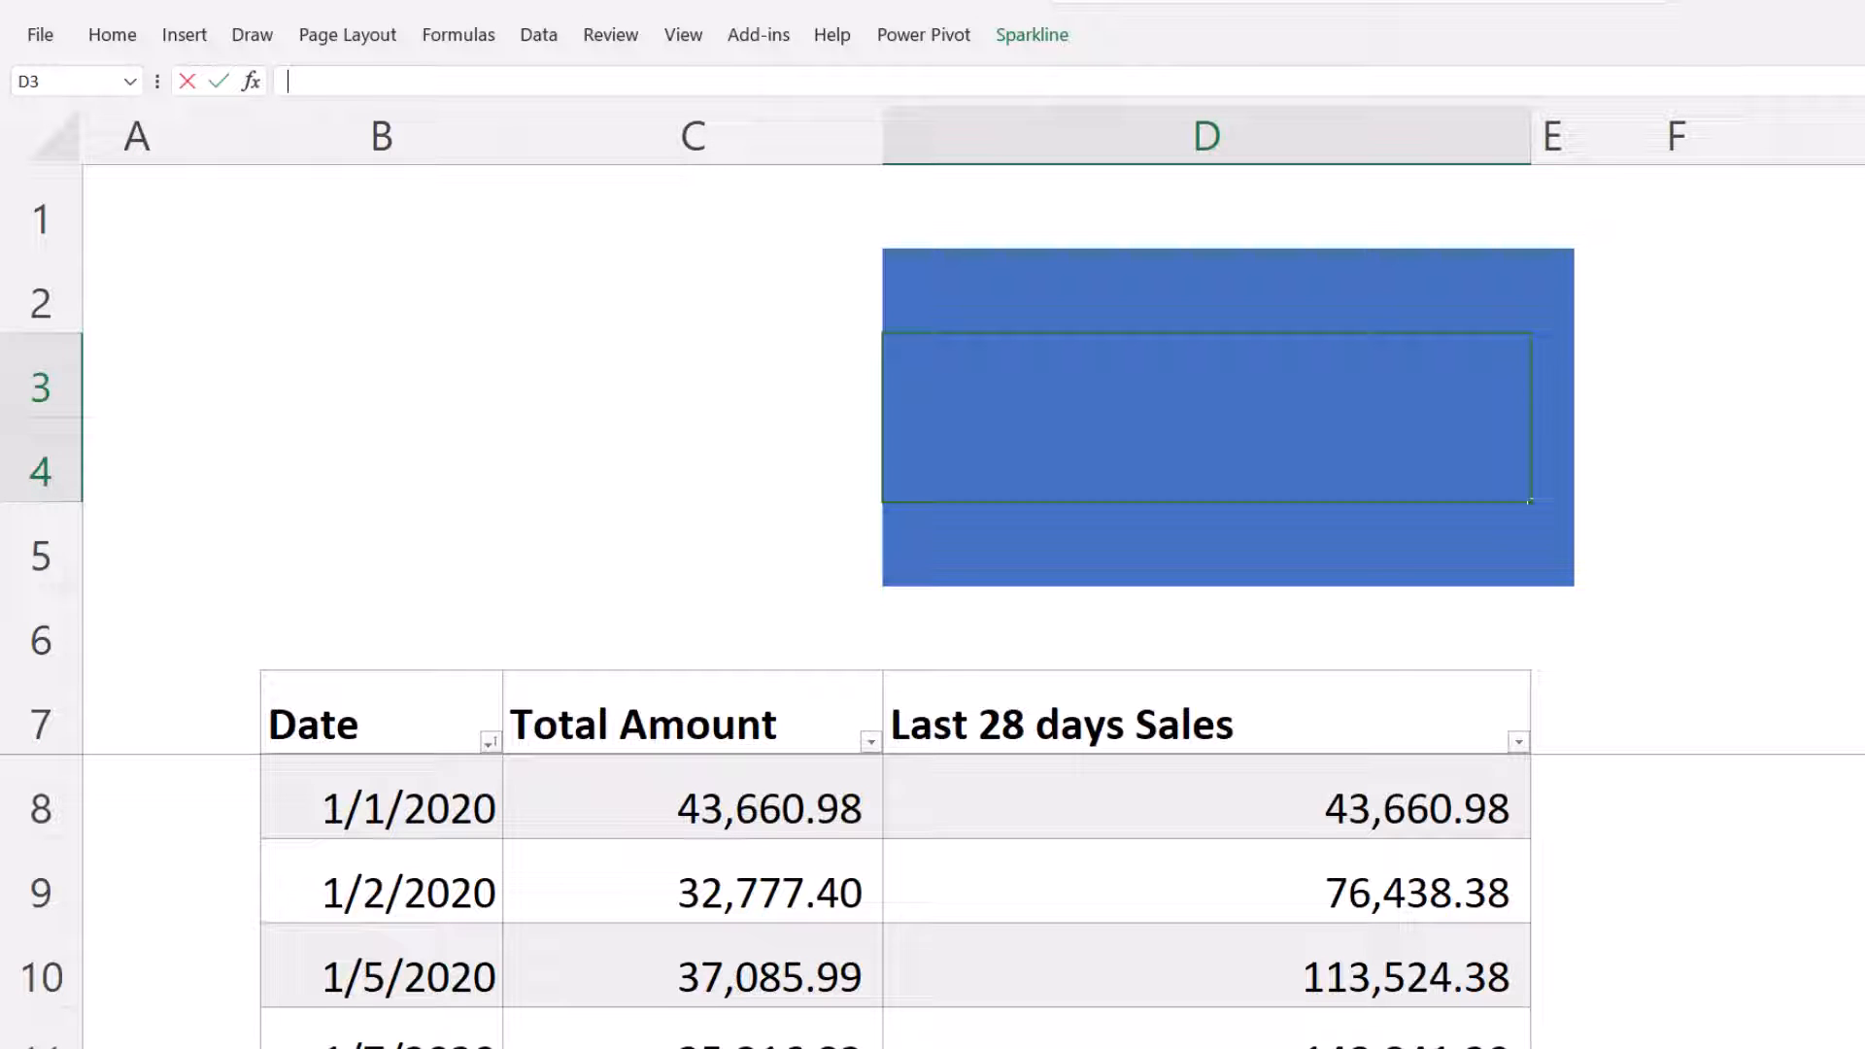
- Enter =SUM((Sales[Last 28 days Sales])*(Sales[Date]=MAX(Sales[Date]))) in D3, showing 532,884.77
{"action": "type", "text": "="}
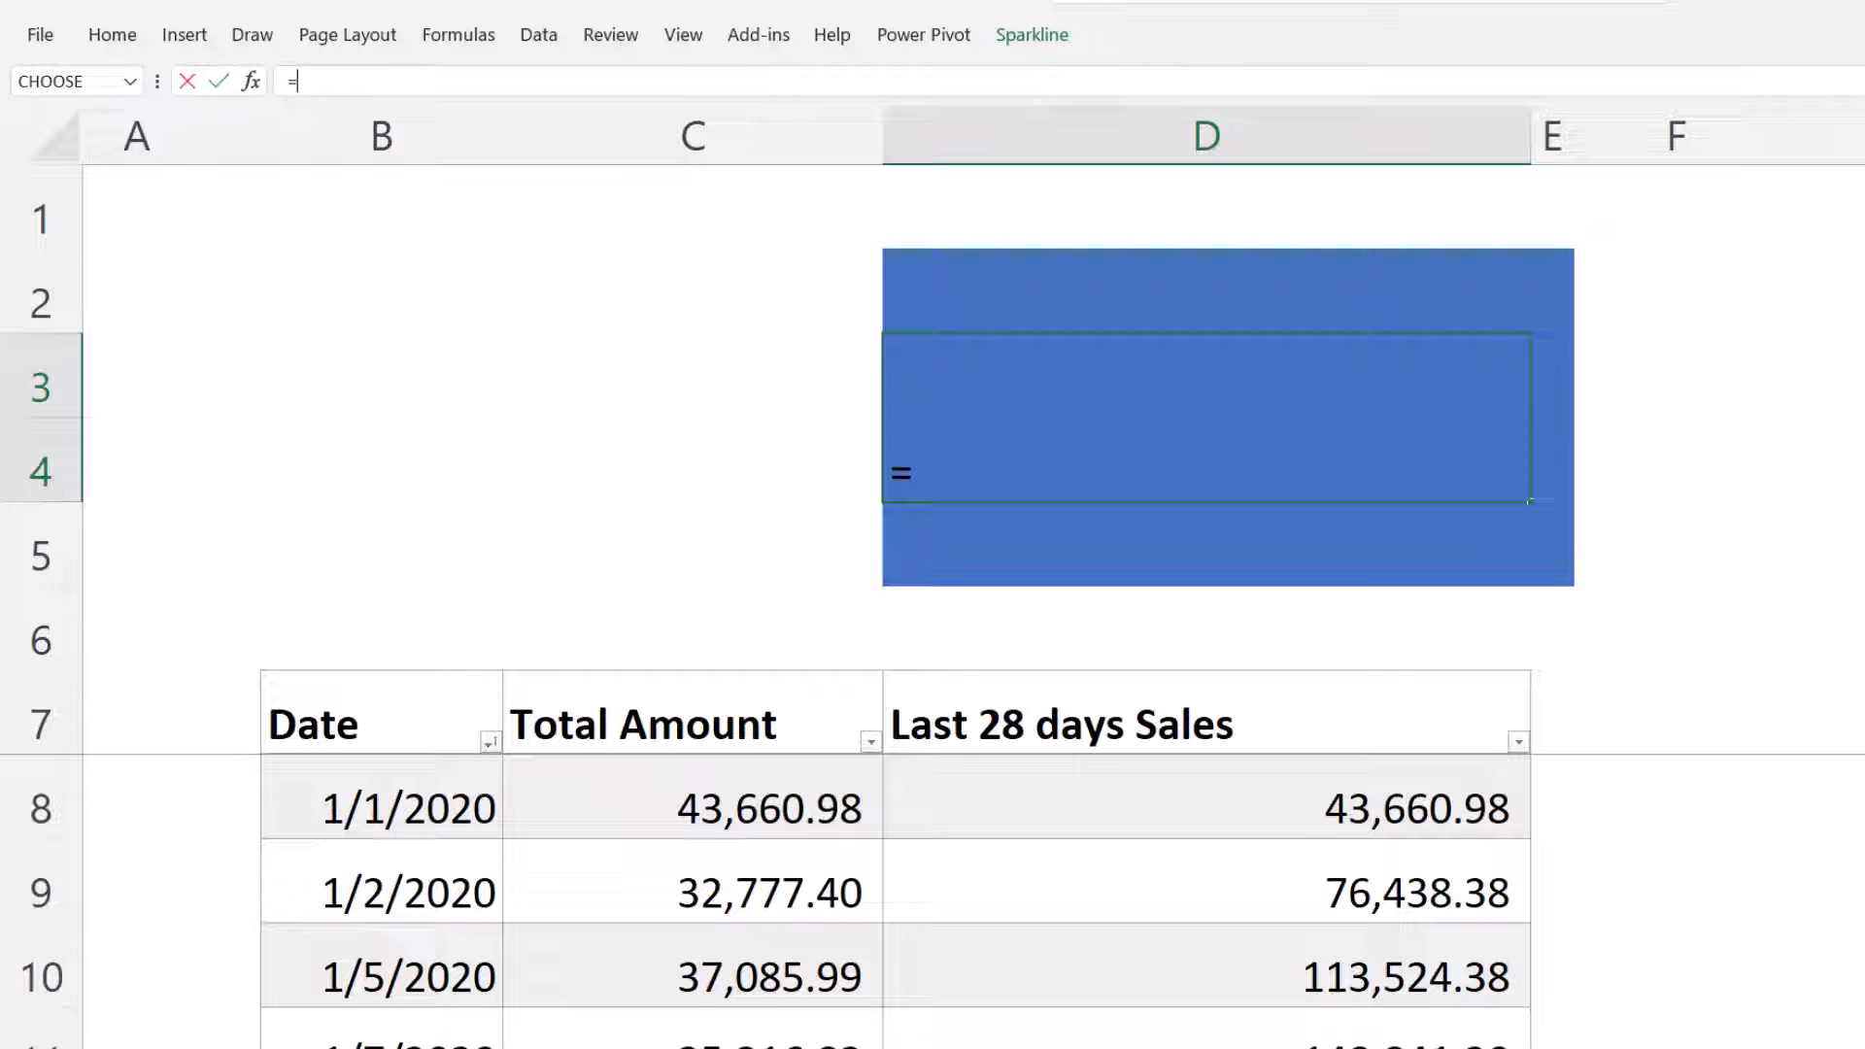
{"action": "type", "text": "SUM((Sales[Last 28 days Sales"}
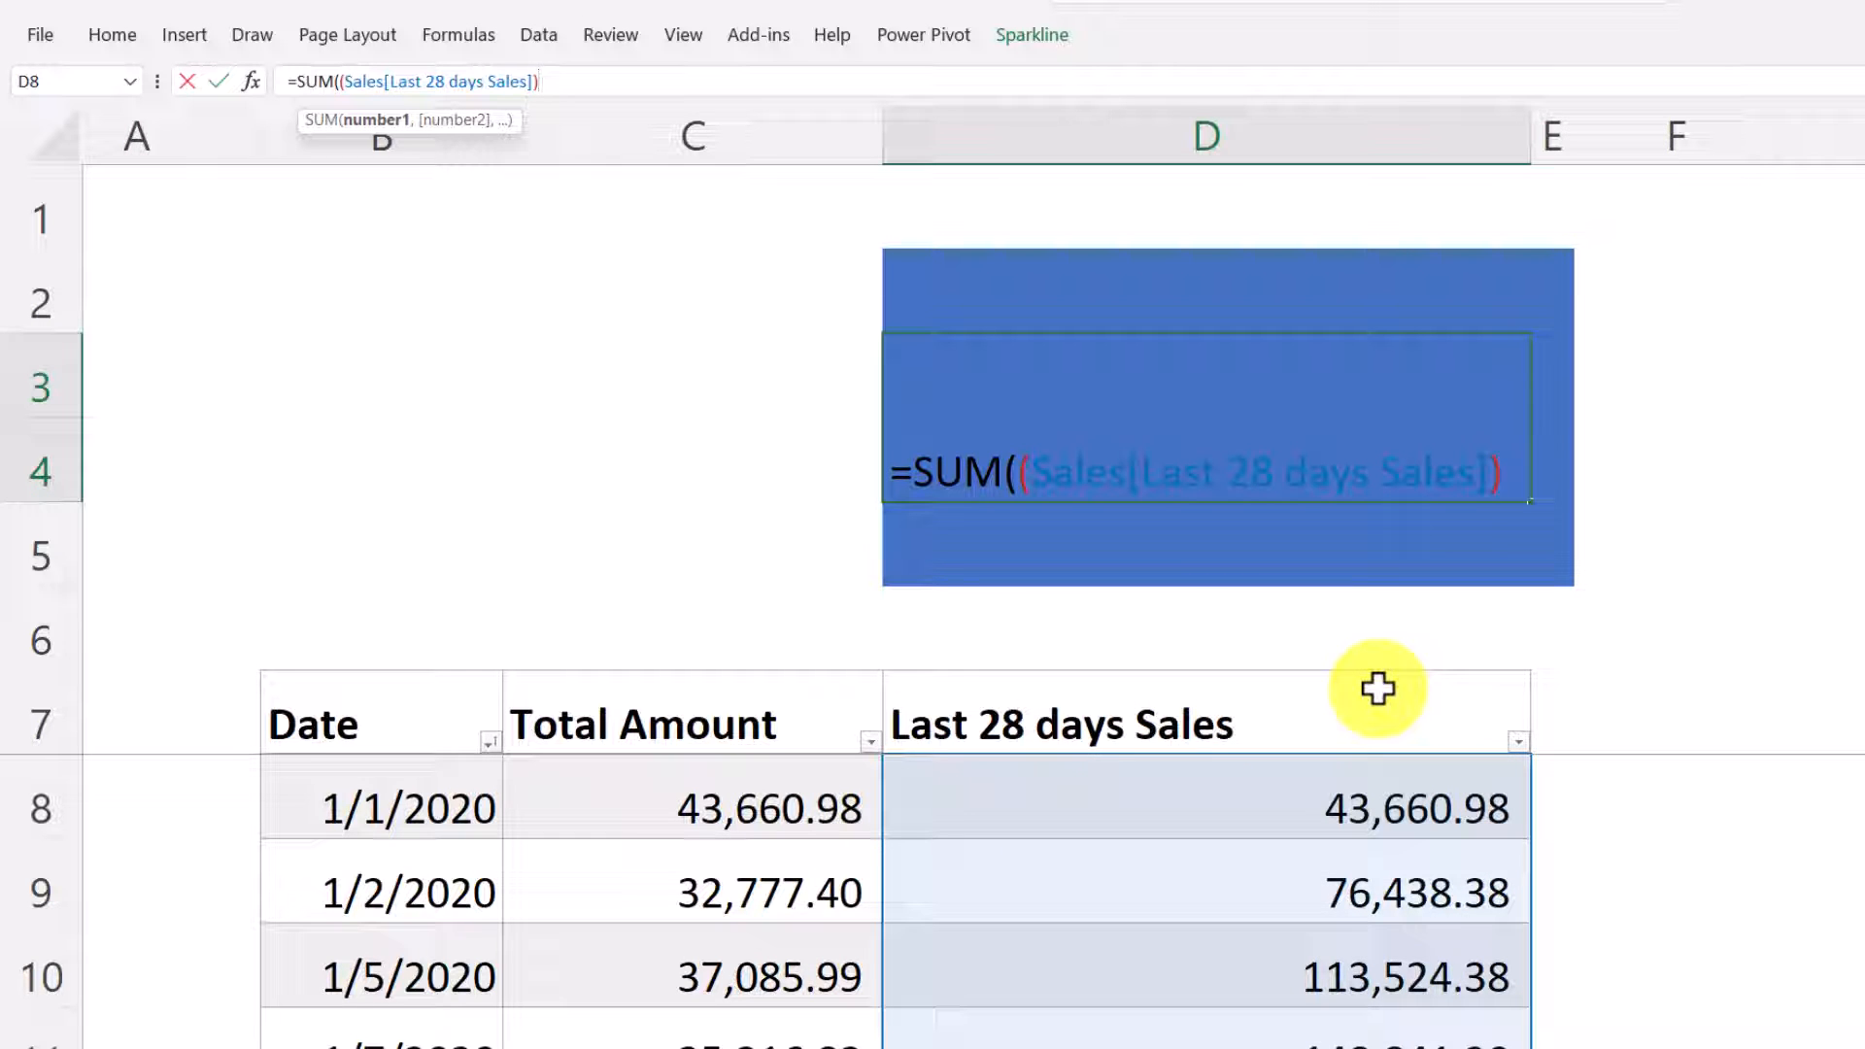
{"action": "type", "text": "*(Sales[Date"}
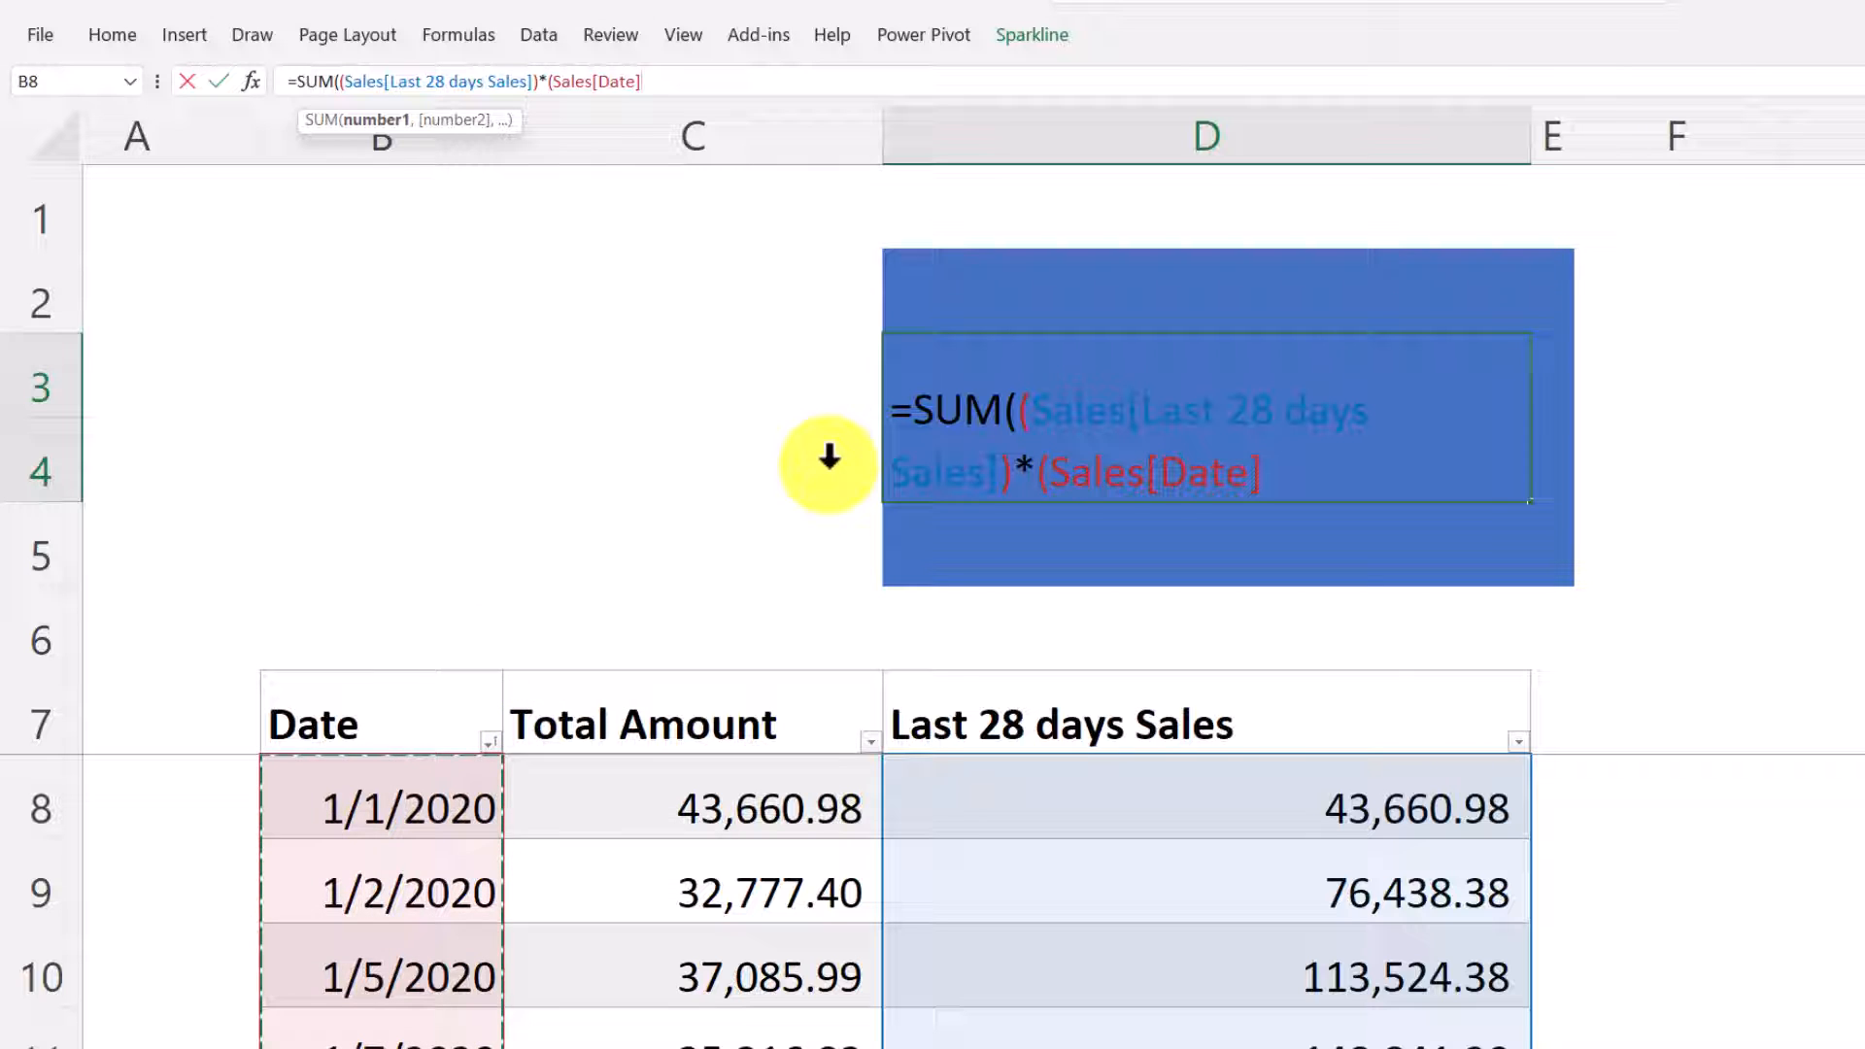
{"action": "mouse_move", "coordinate": [777, 314]}
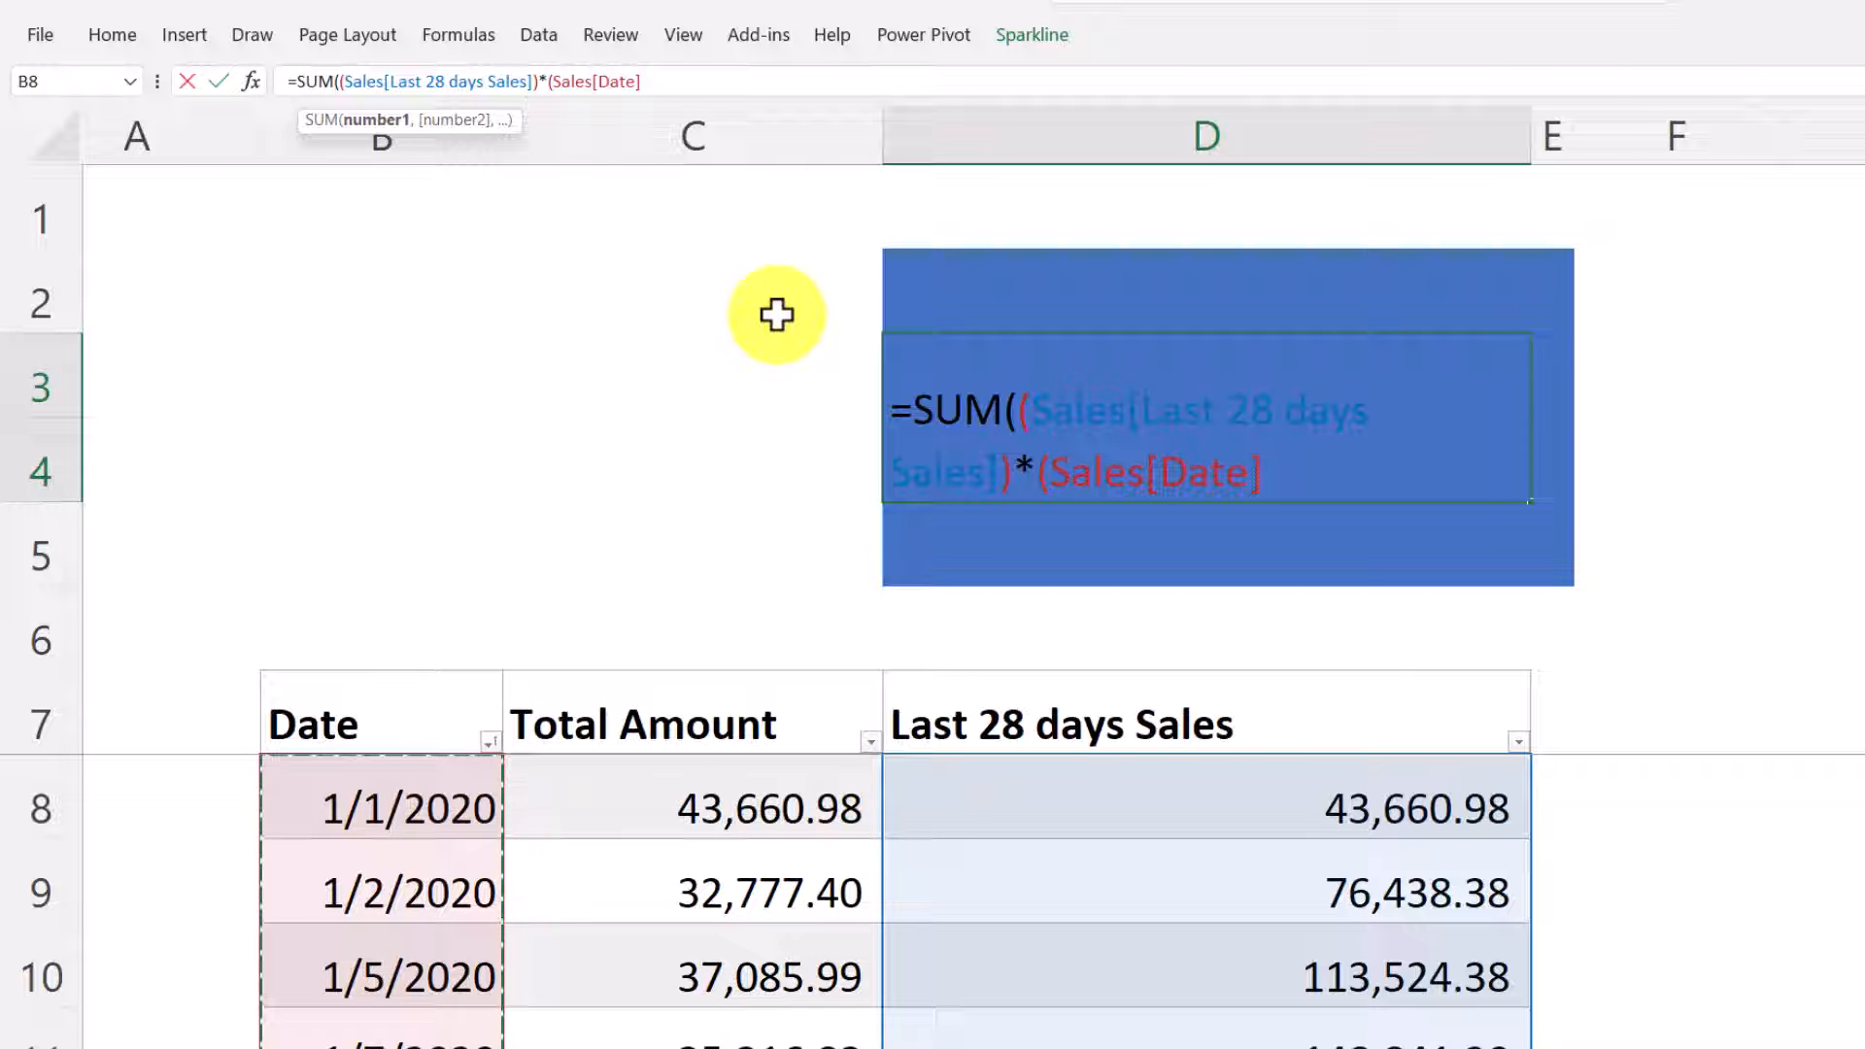
{"action": "type", "text": "="}
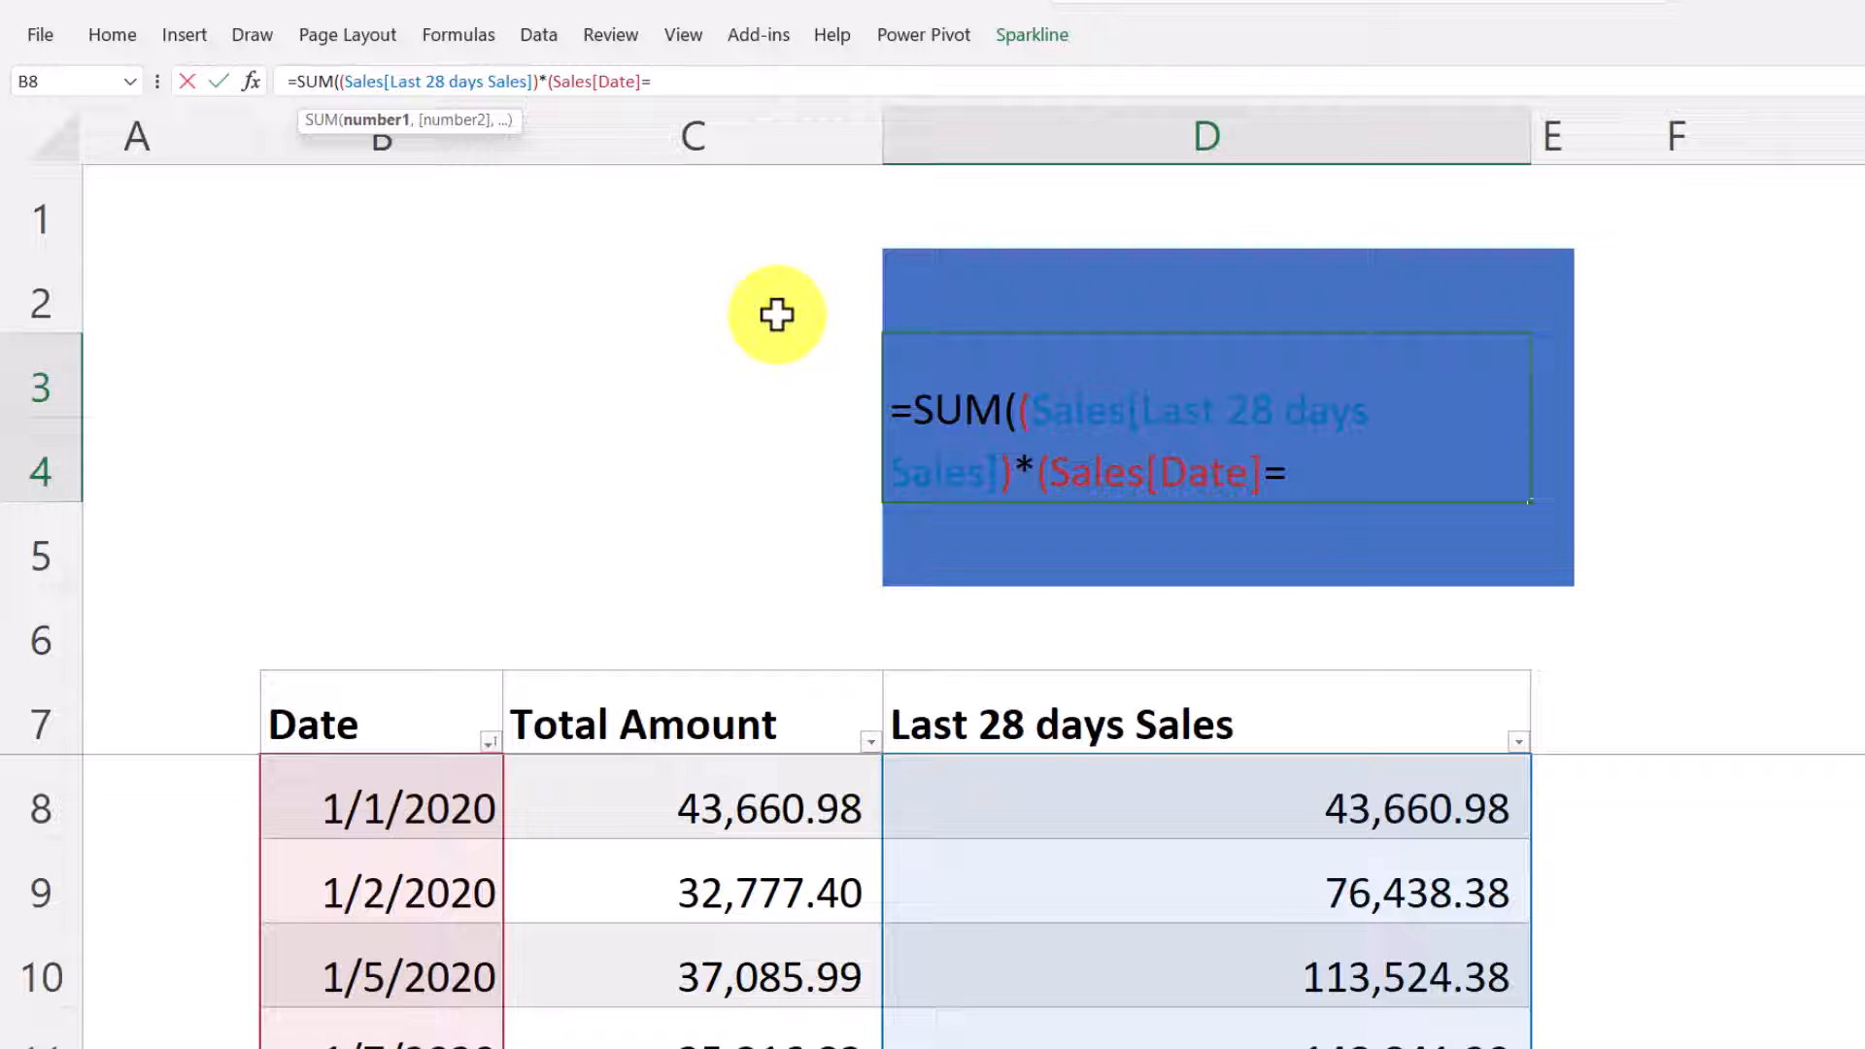
{"action": "type", "text": "m"}
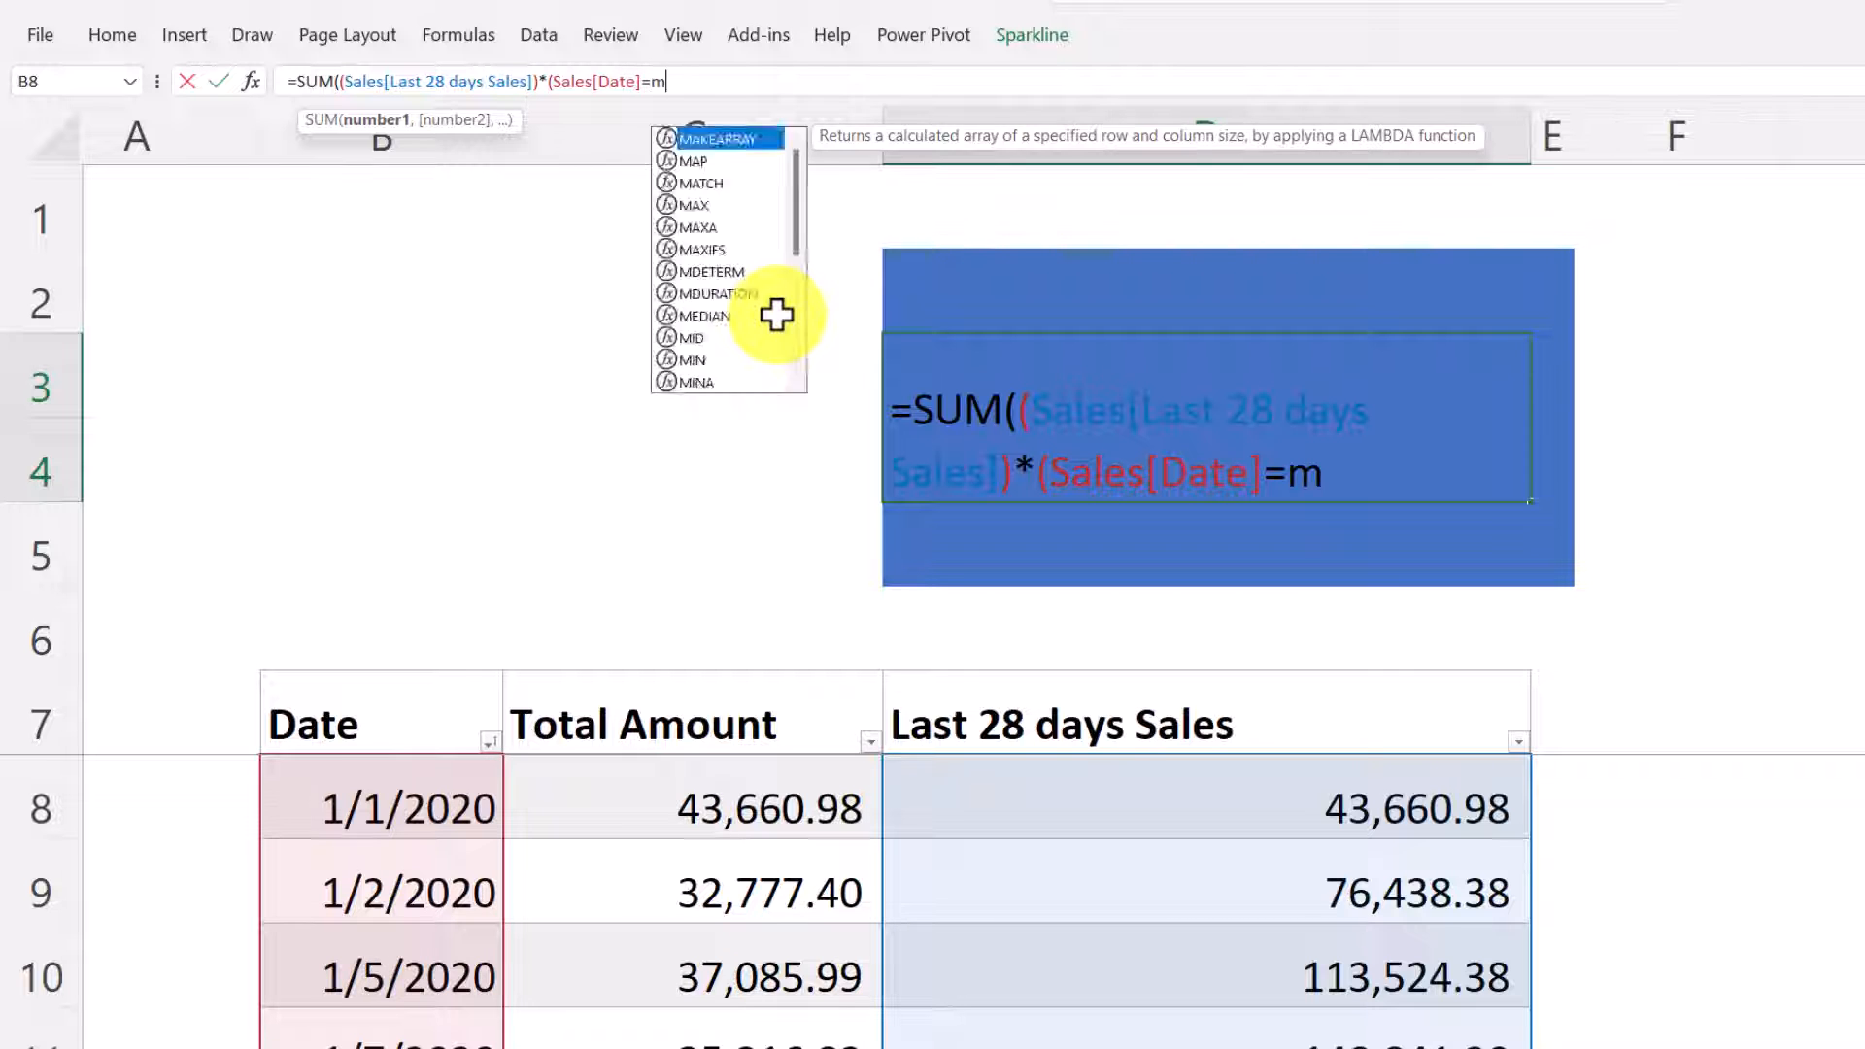
{"action": "type", "text": "AX(Sales[Date]"}
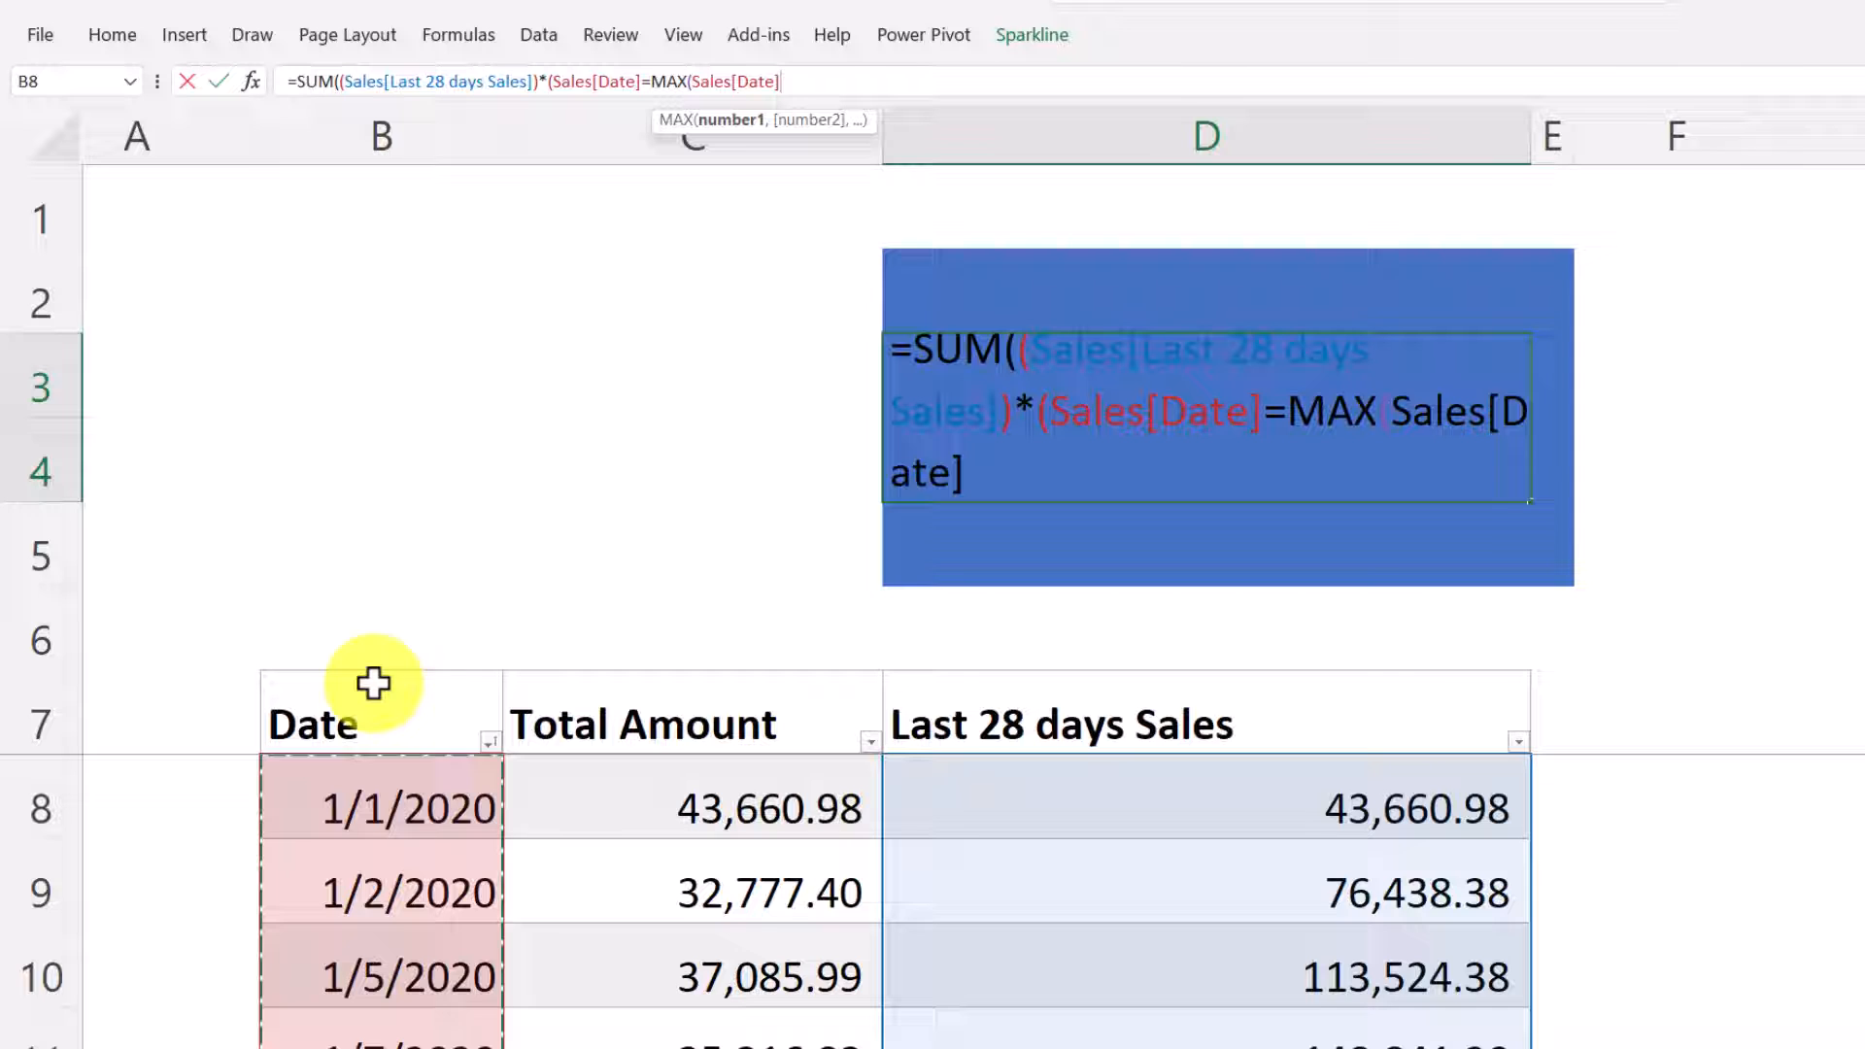
{"action": "type", "text": ")"}
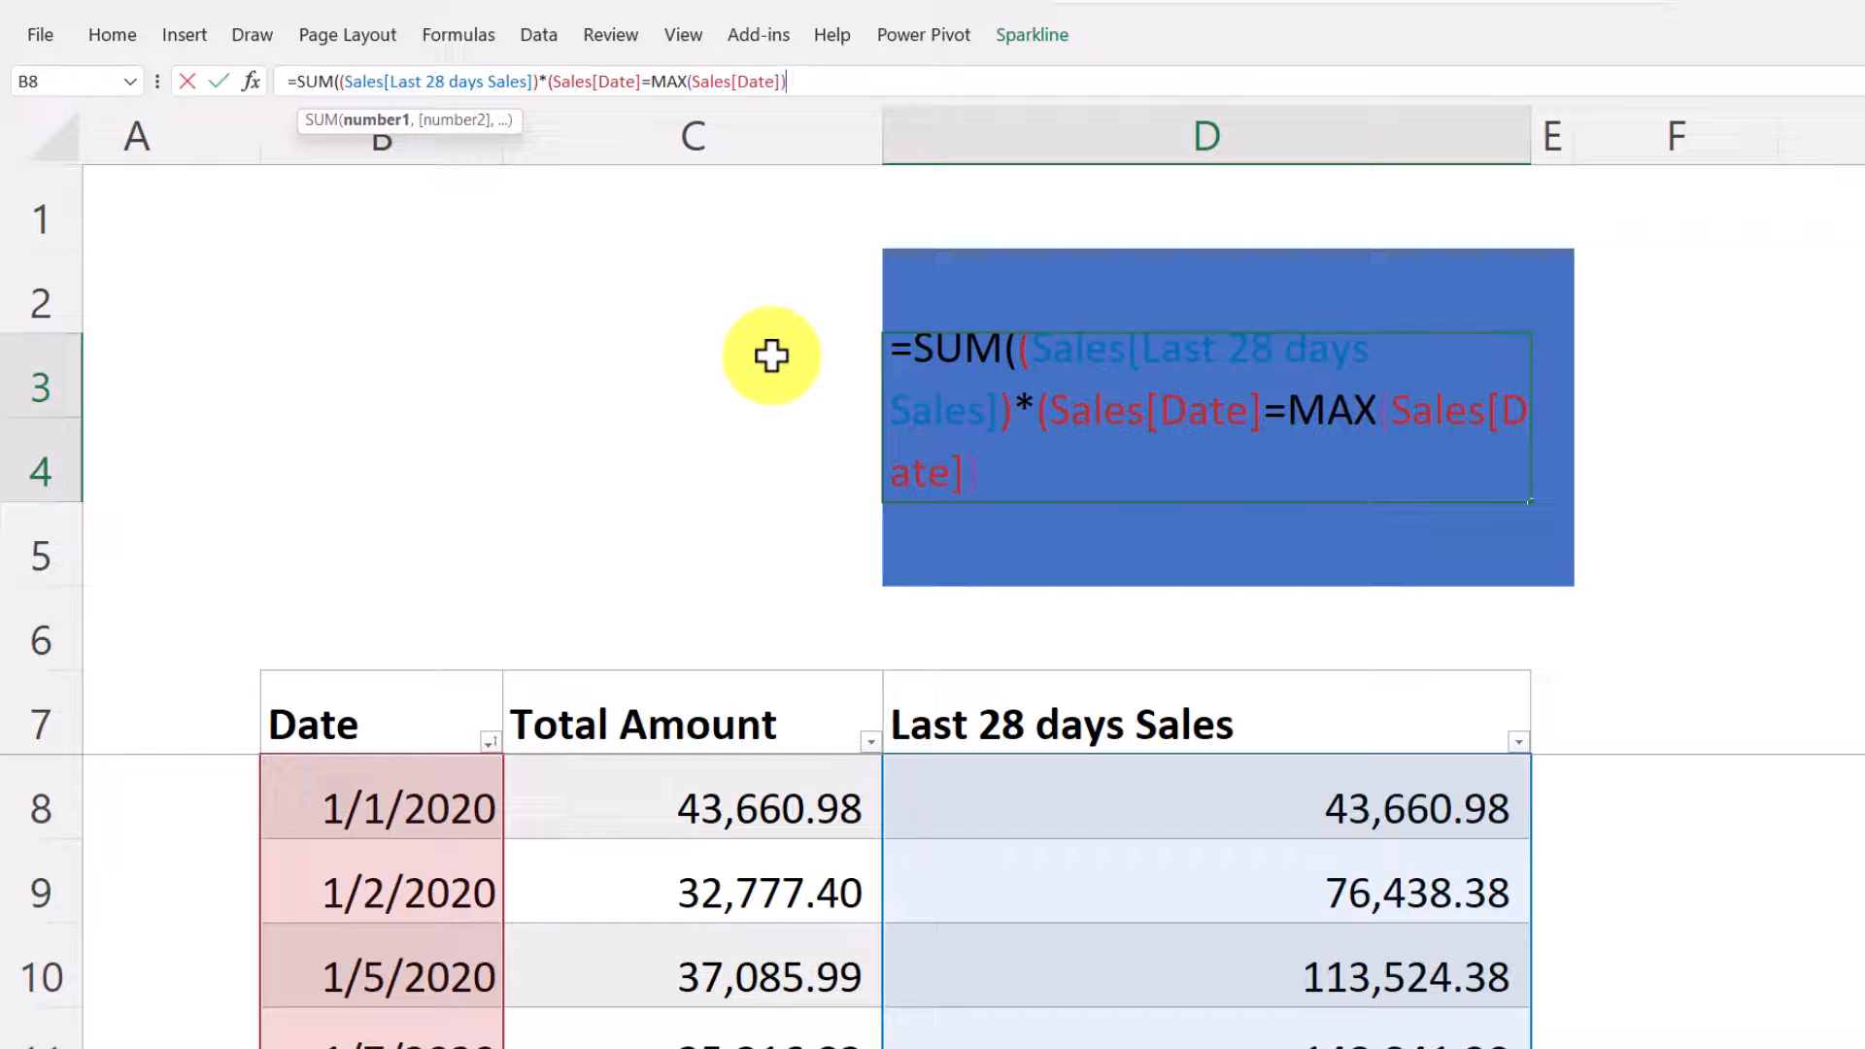
{"action": "type", "text": ")"}
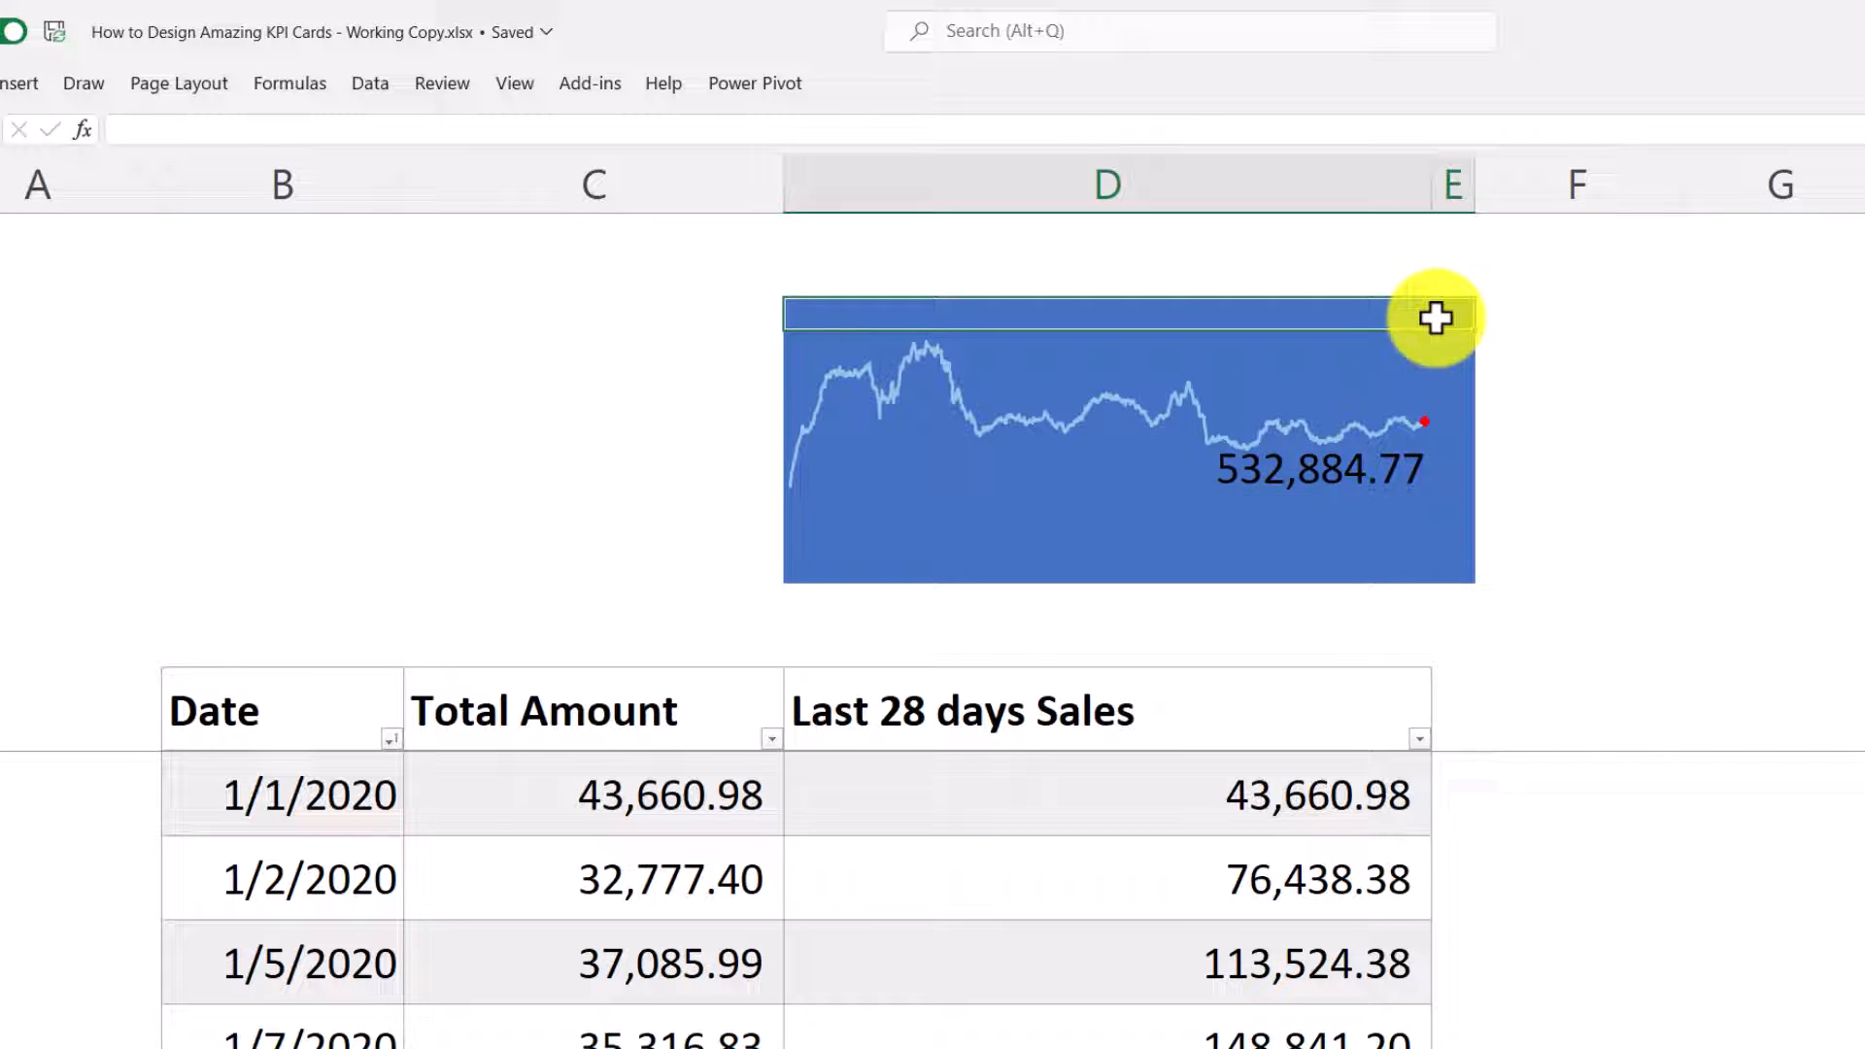
- Enter the target value 500000 in D2 and reselect that cell
{"action": "right_click", "coordinate": [1435, 318]}
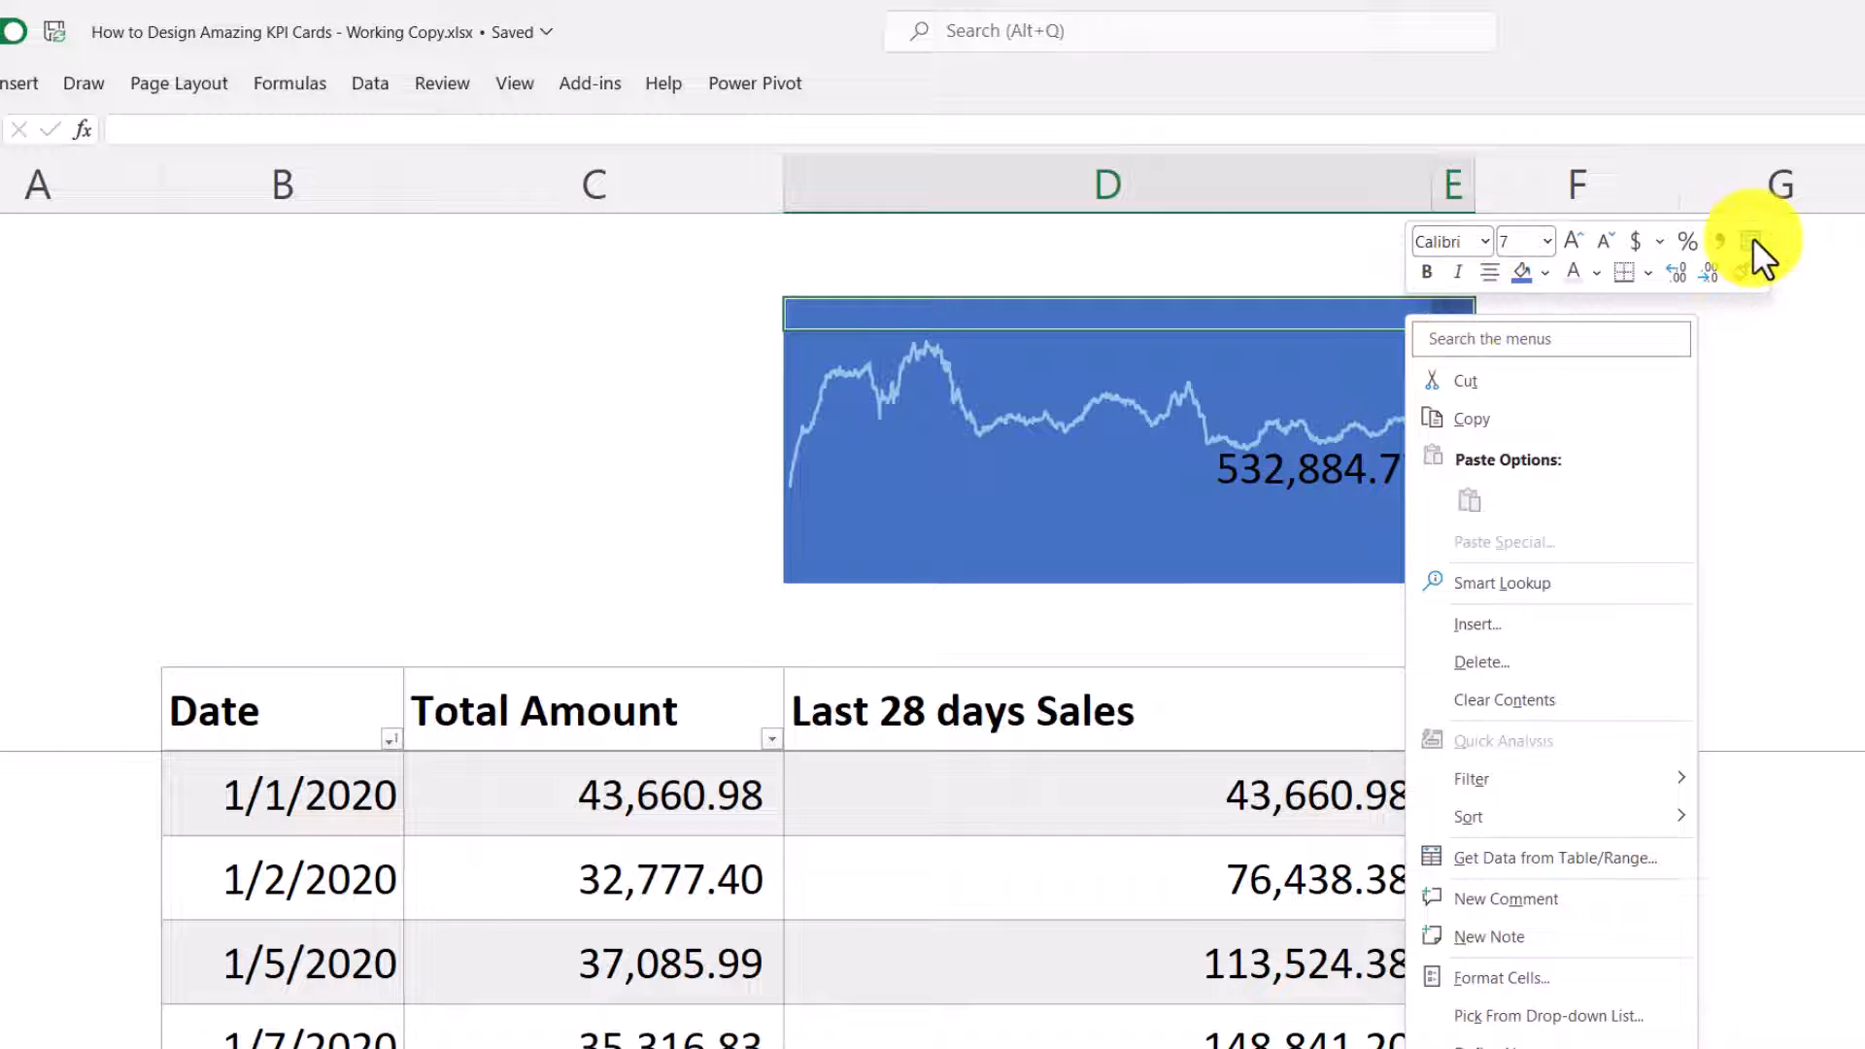
{"action": "left_click", "coordinate": [1367, 322]}
{"action": "type", "text": "500000"}
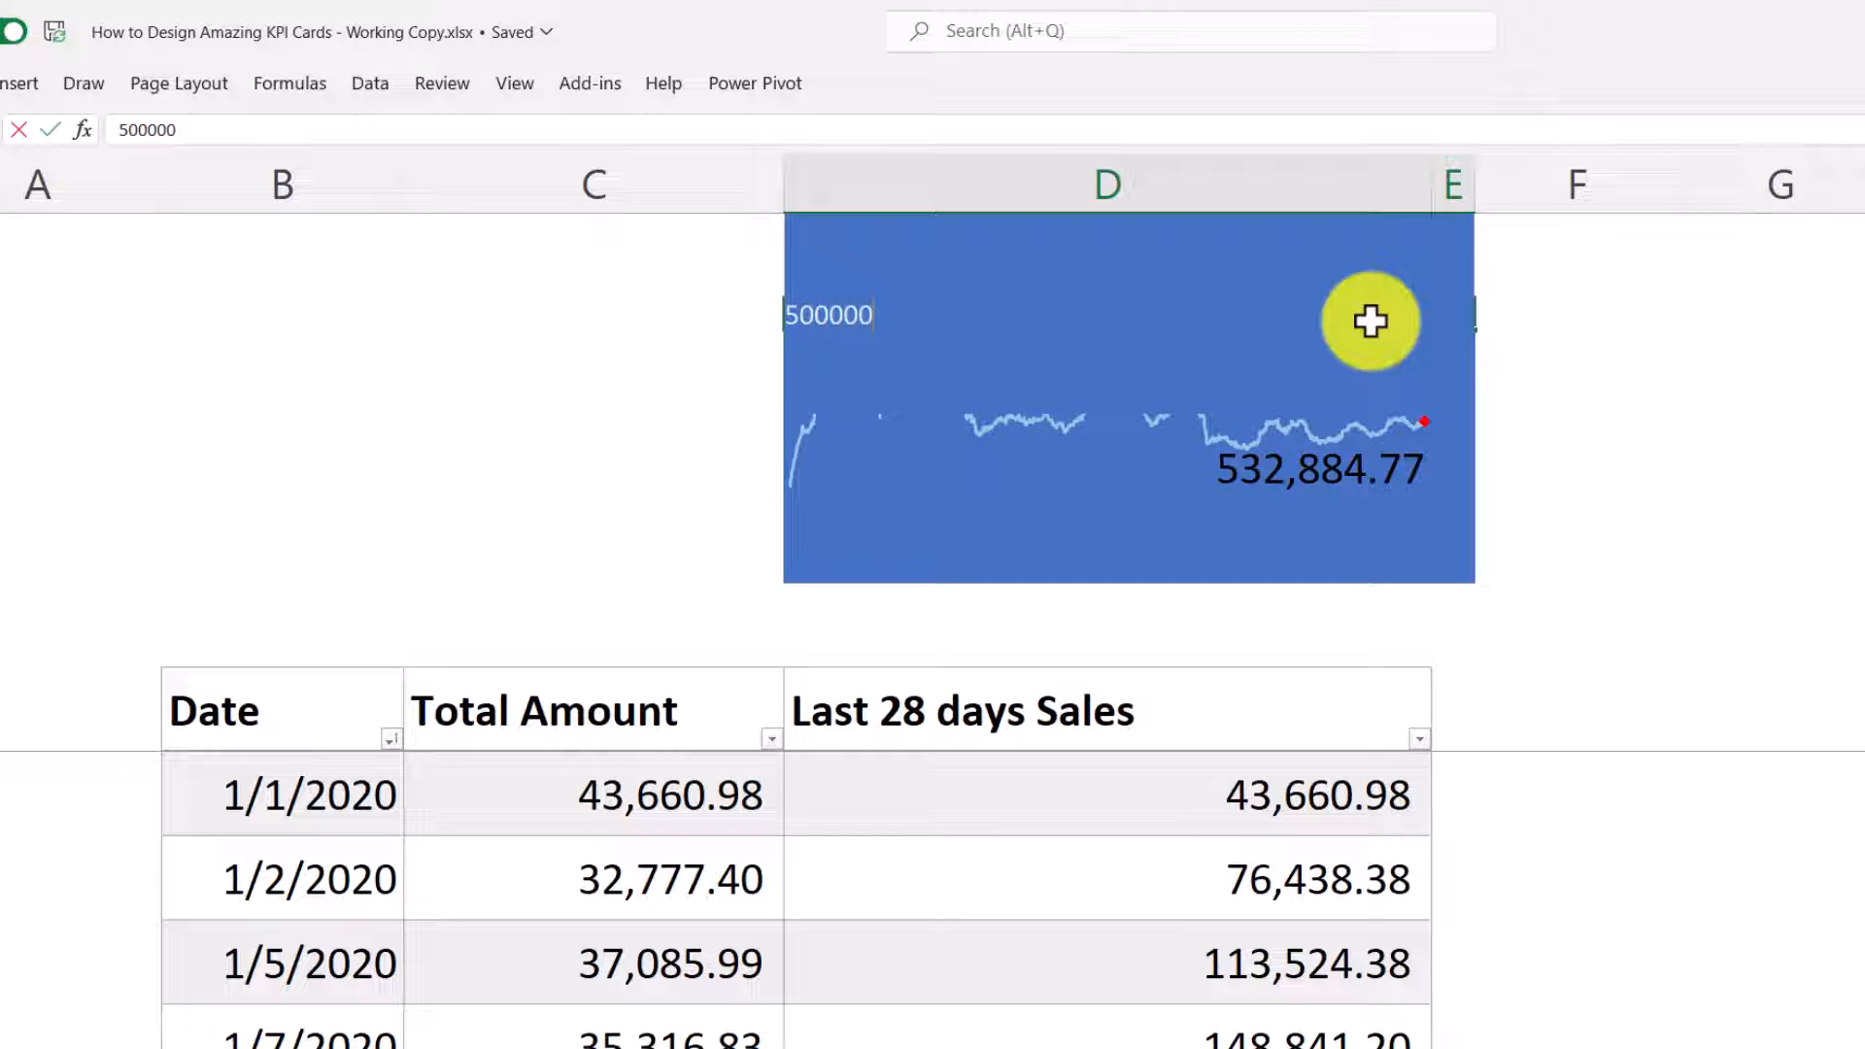
{"action": "left_click", "coordinate": [1127, 410]}
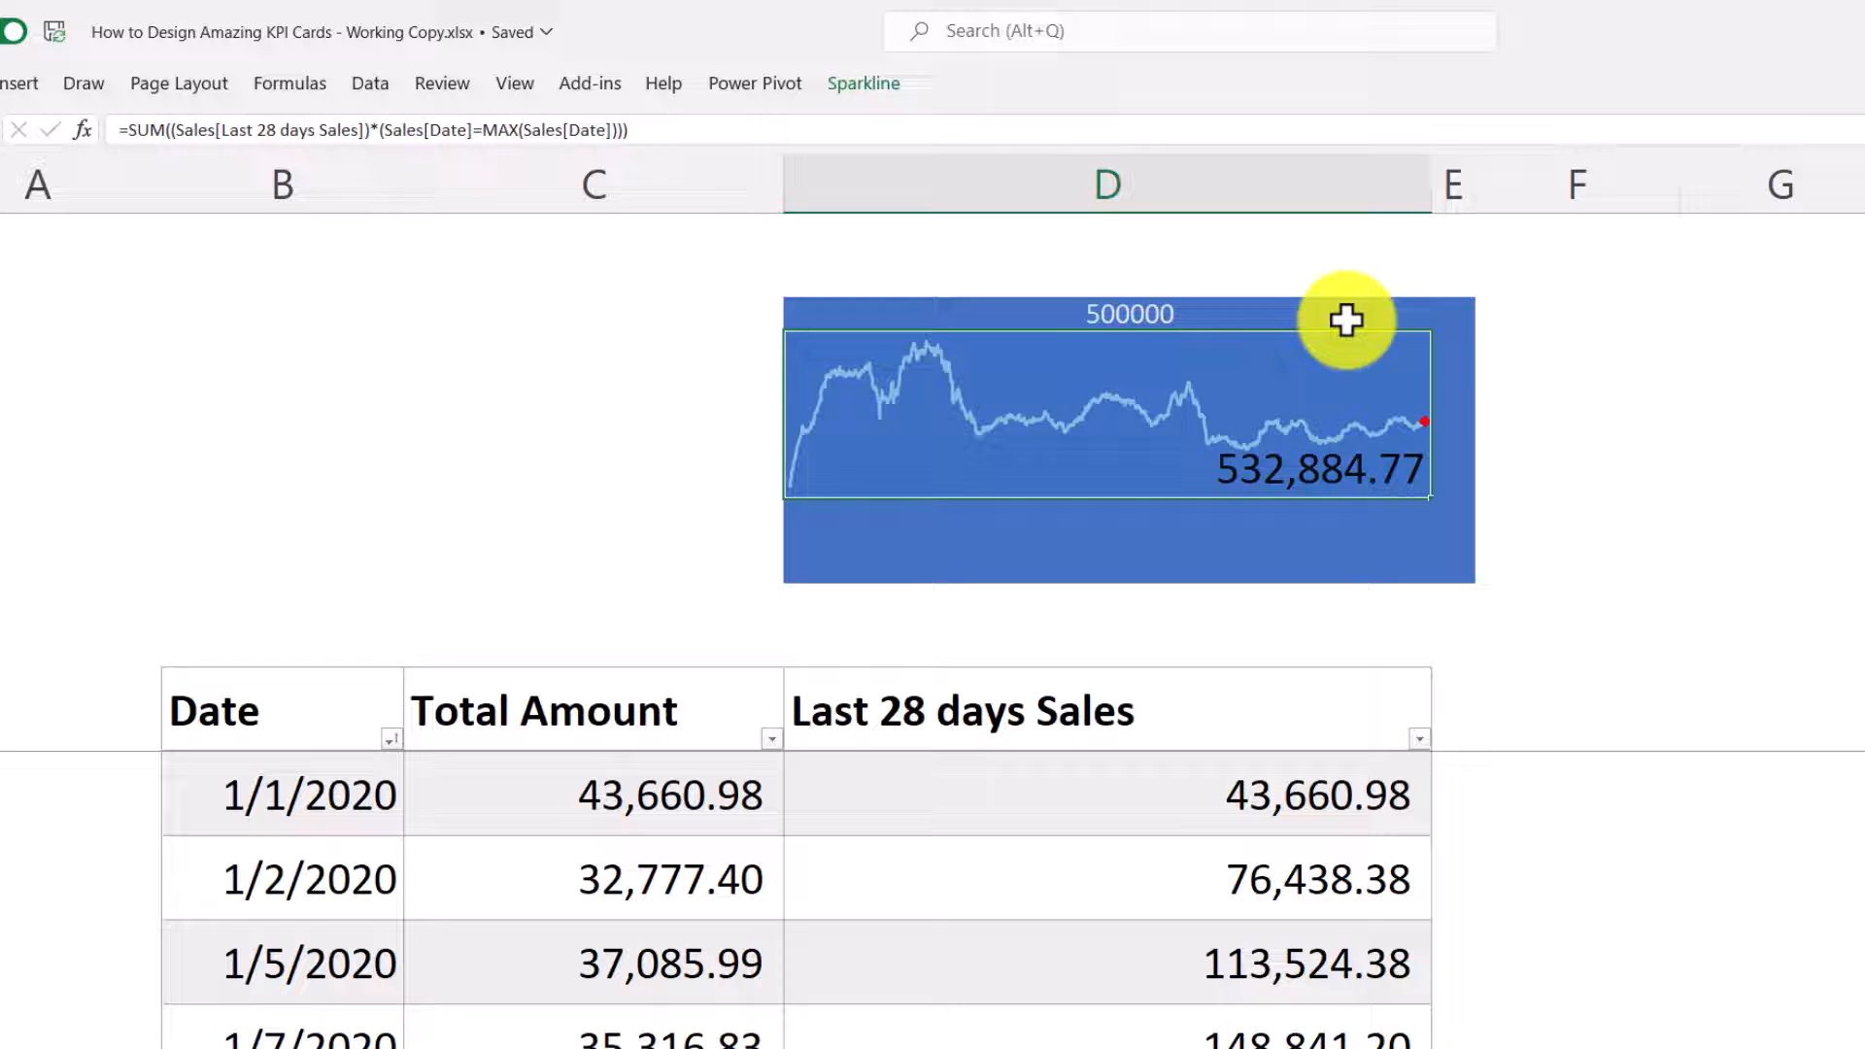
{"action": "left_click", "coordinate": [1127, 313]}
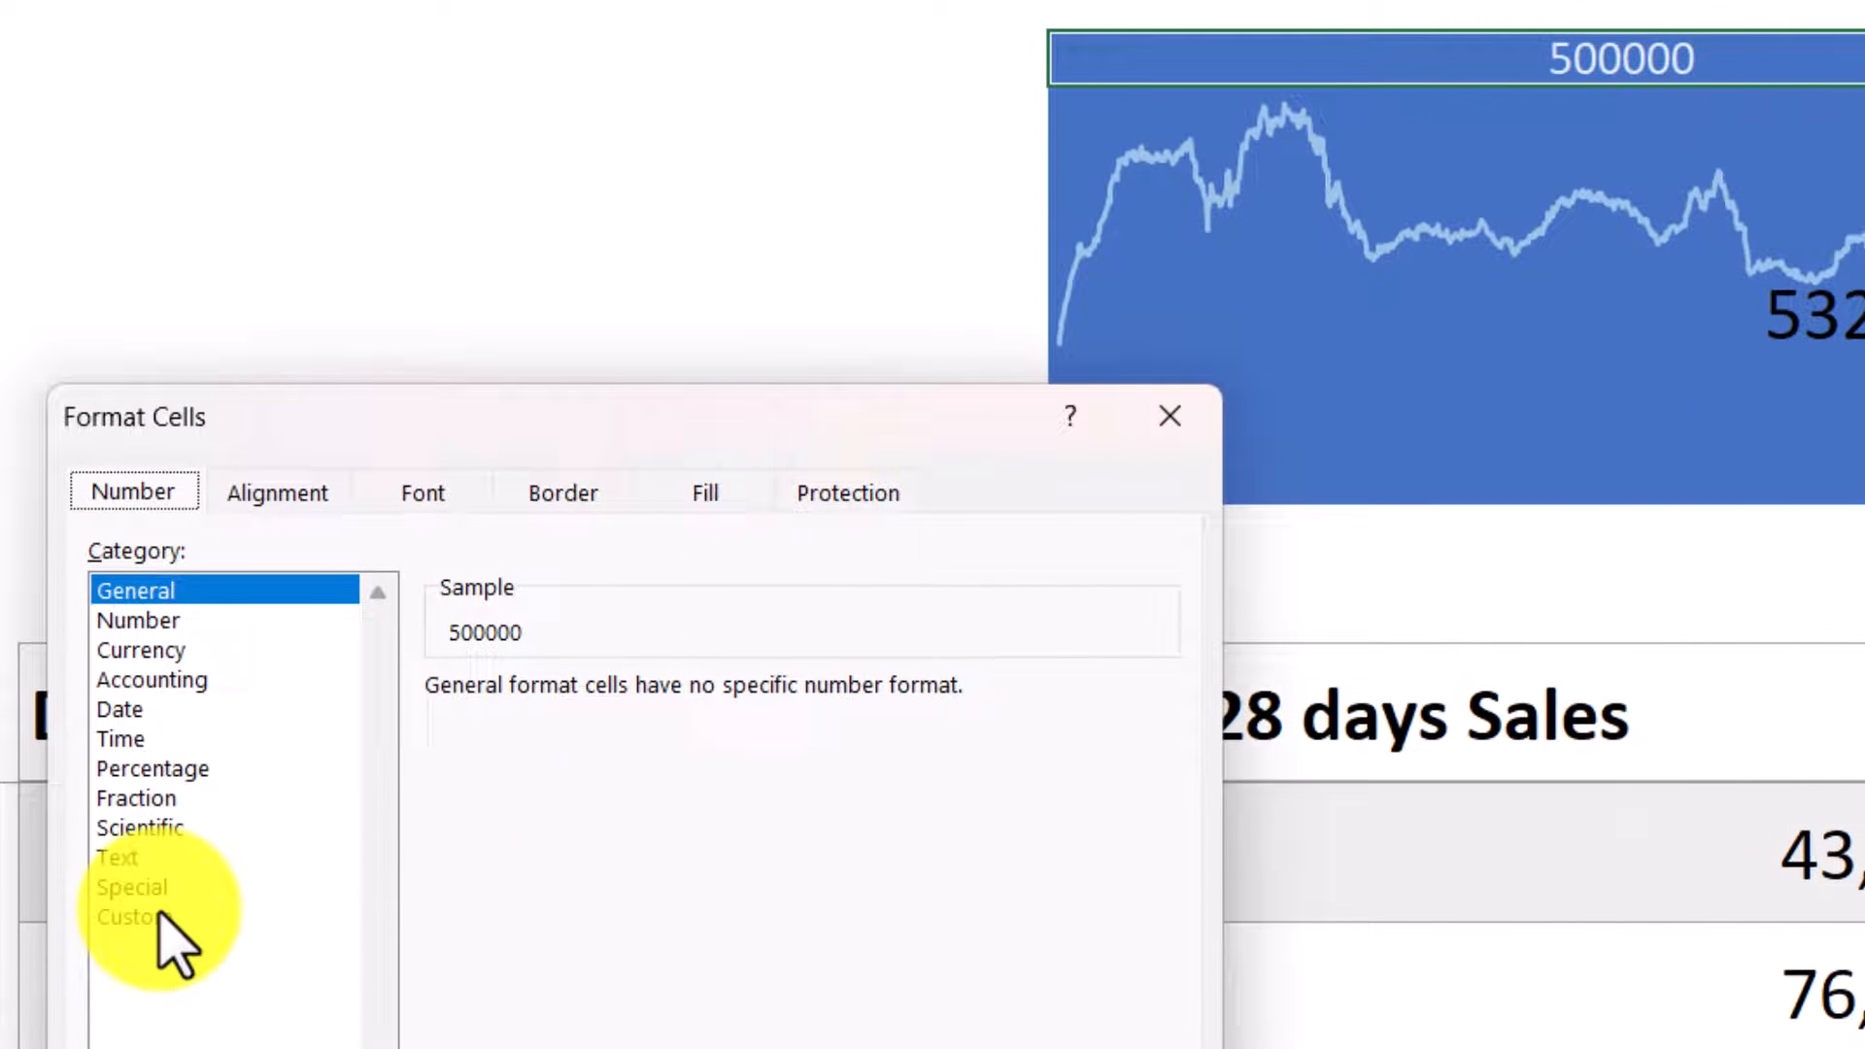
- Type the custom number format "Target: "#,##0.0,"K" for the target cell
{"action": "left_click", "coordinate": [133, 916]}
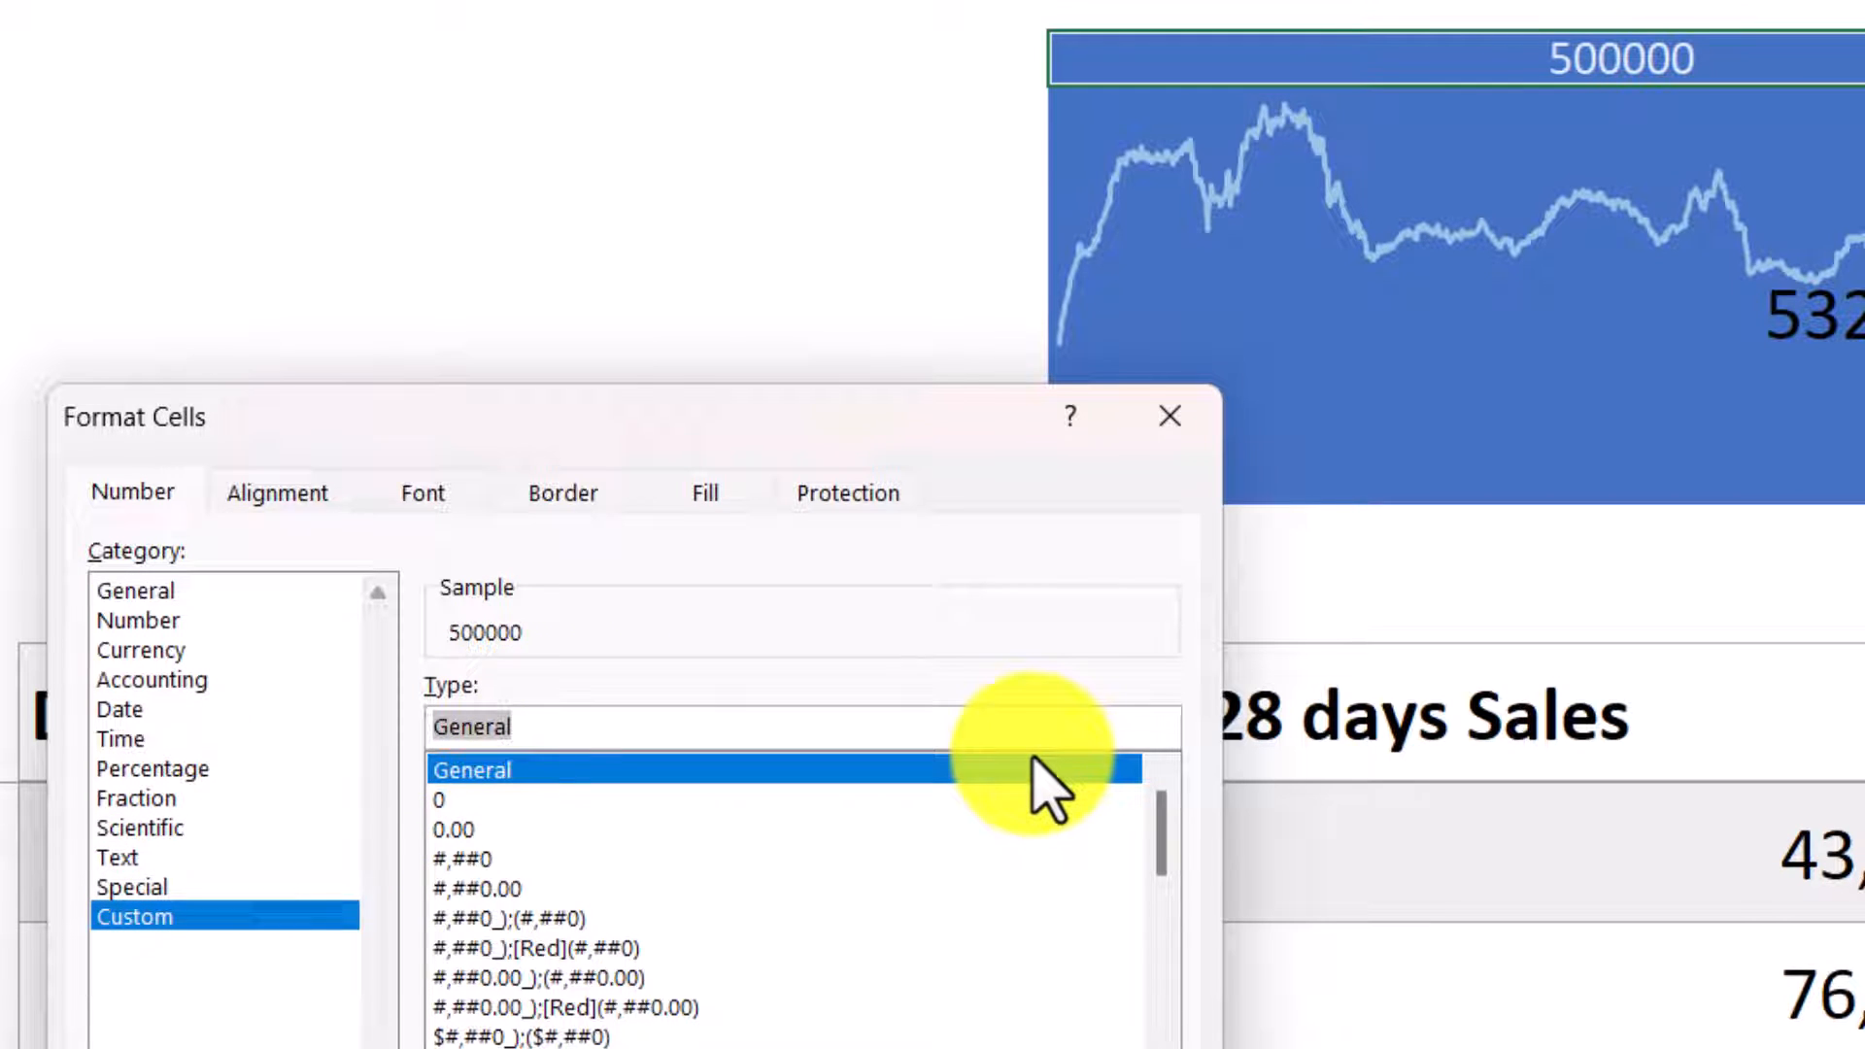
{"action": "type", "text": "\""}
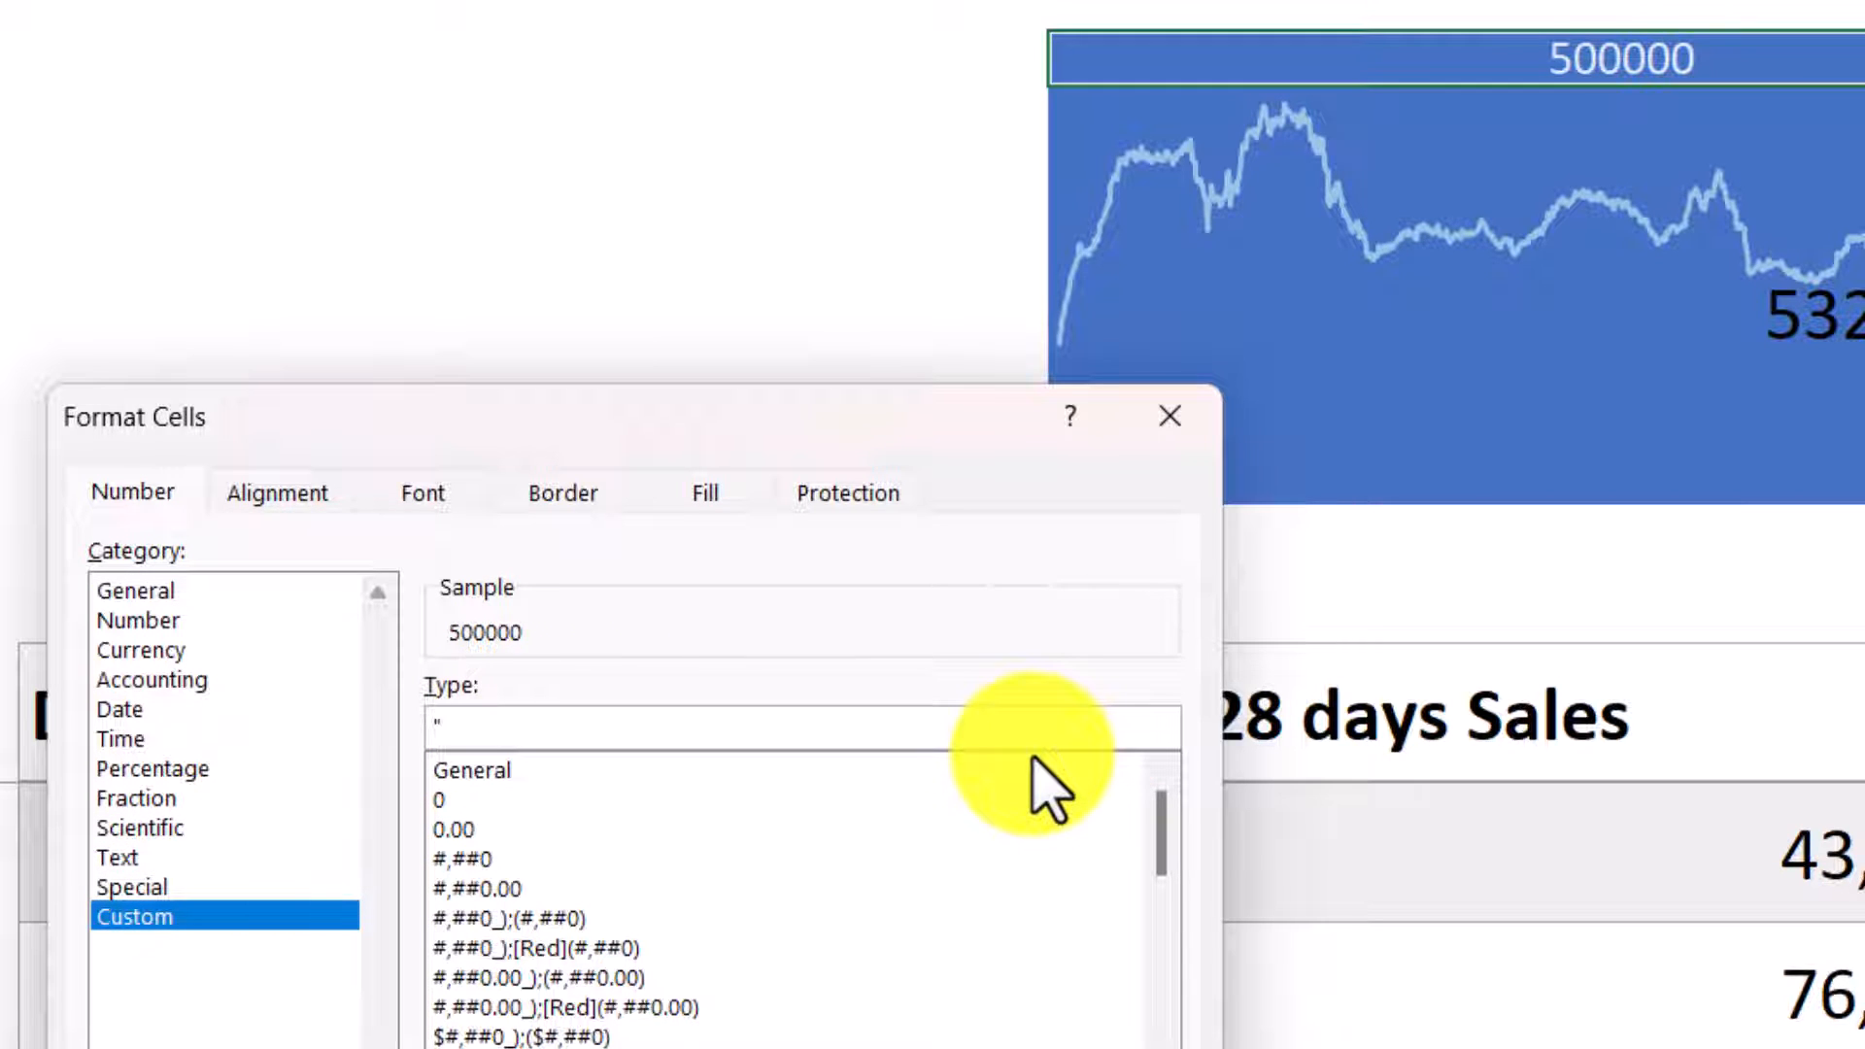
{"action": "type", "text": "Target:"}
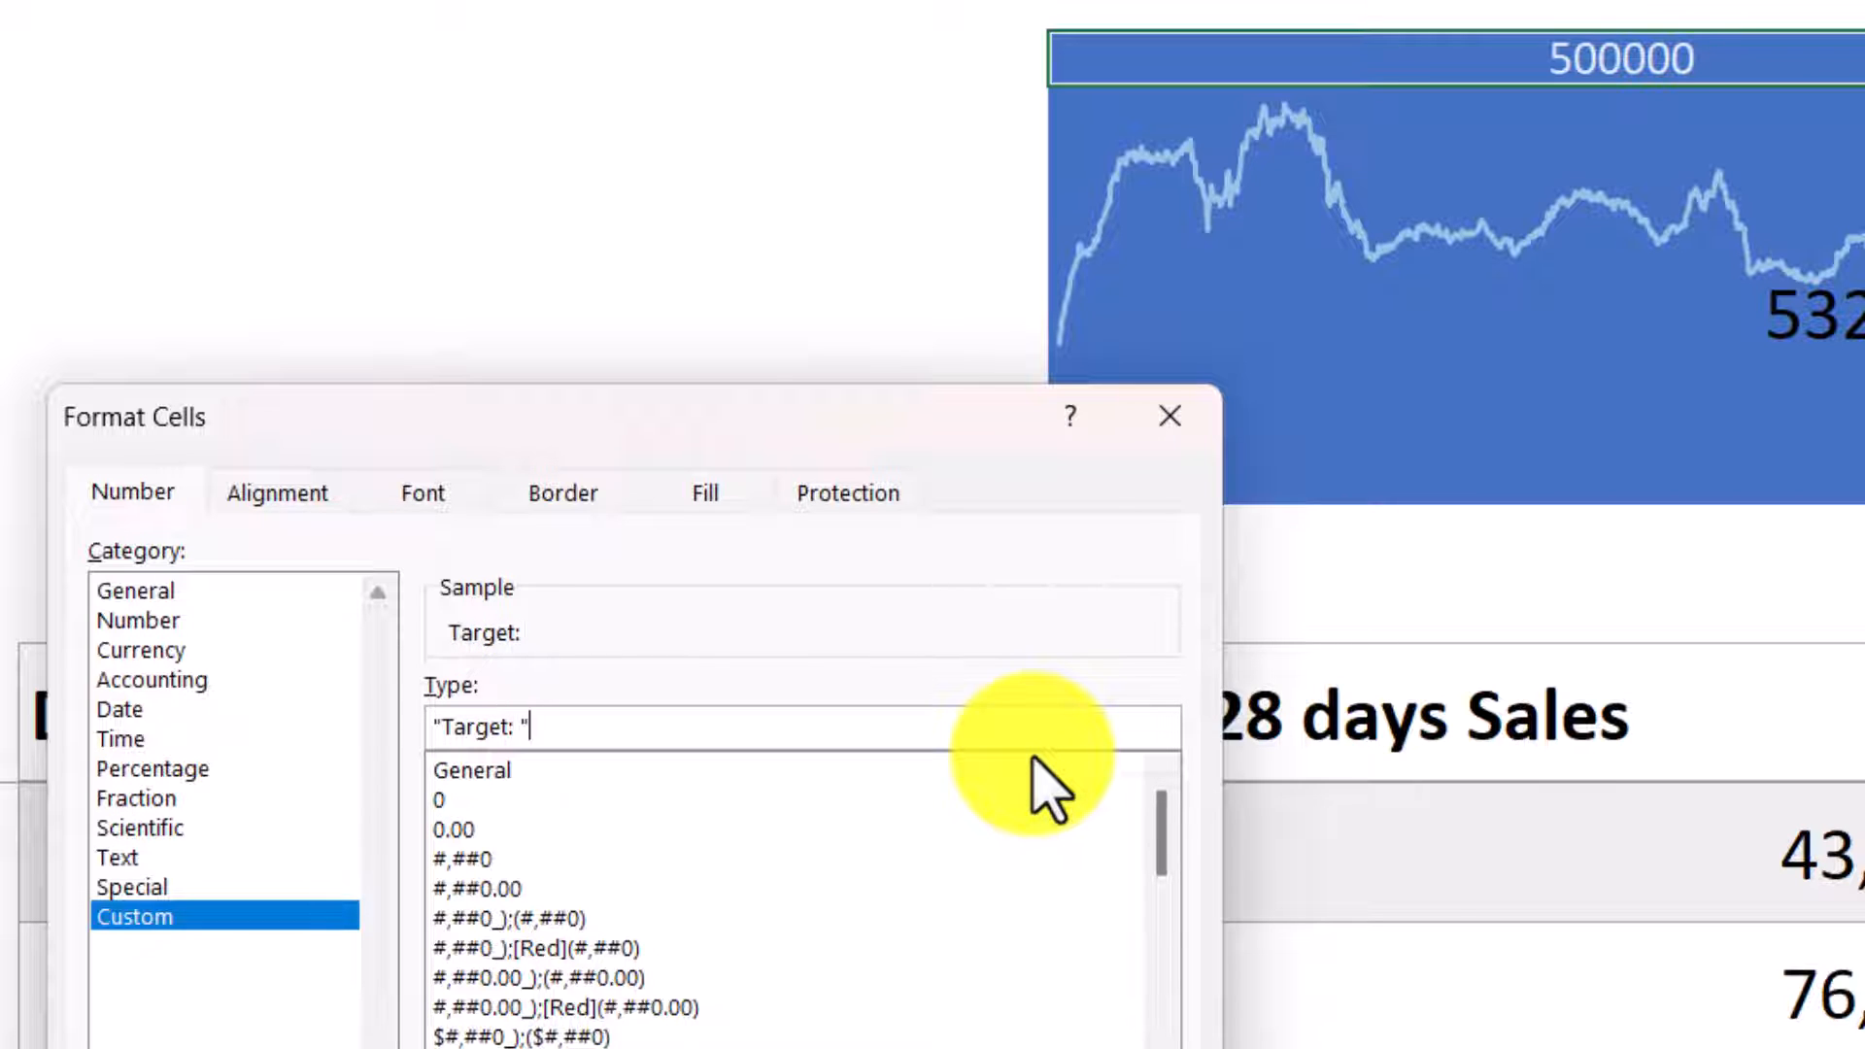
{"action": "type", "text": "#,#"}
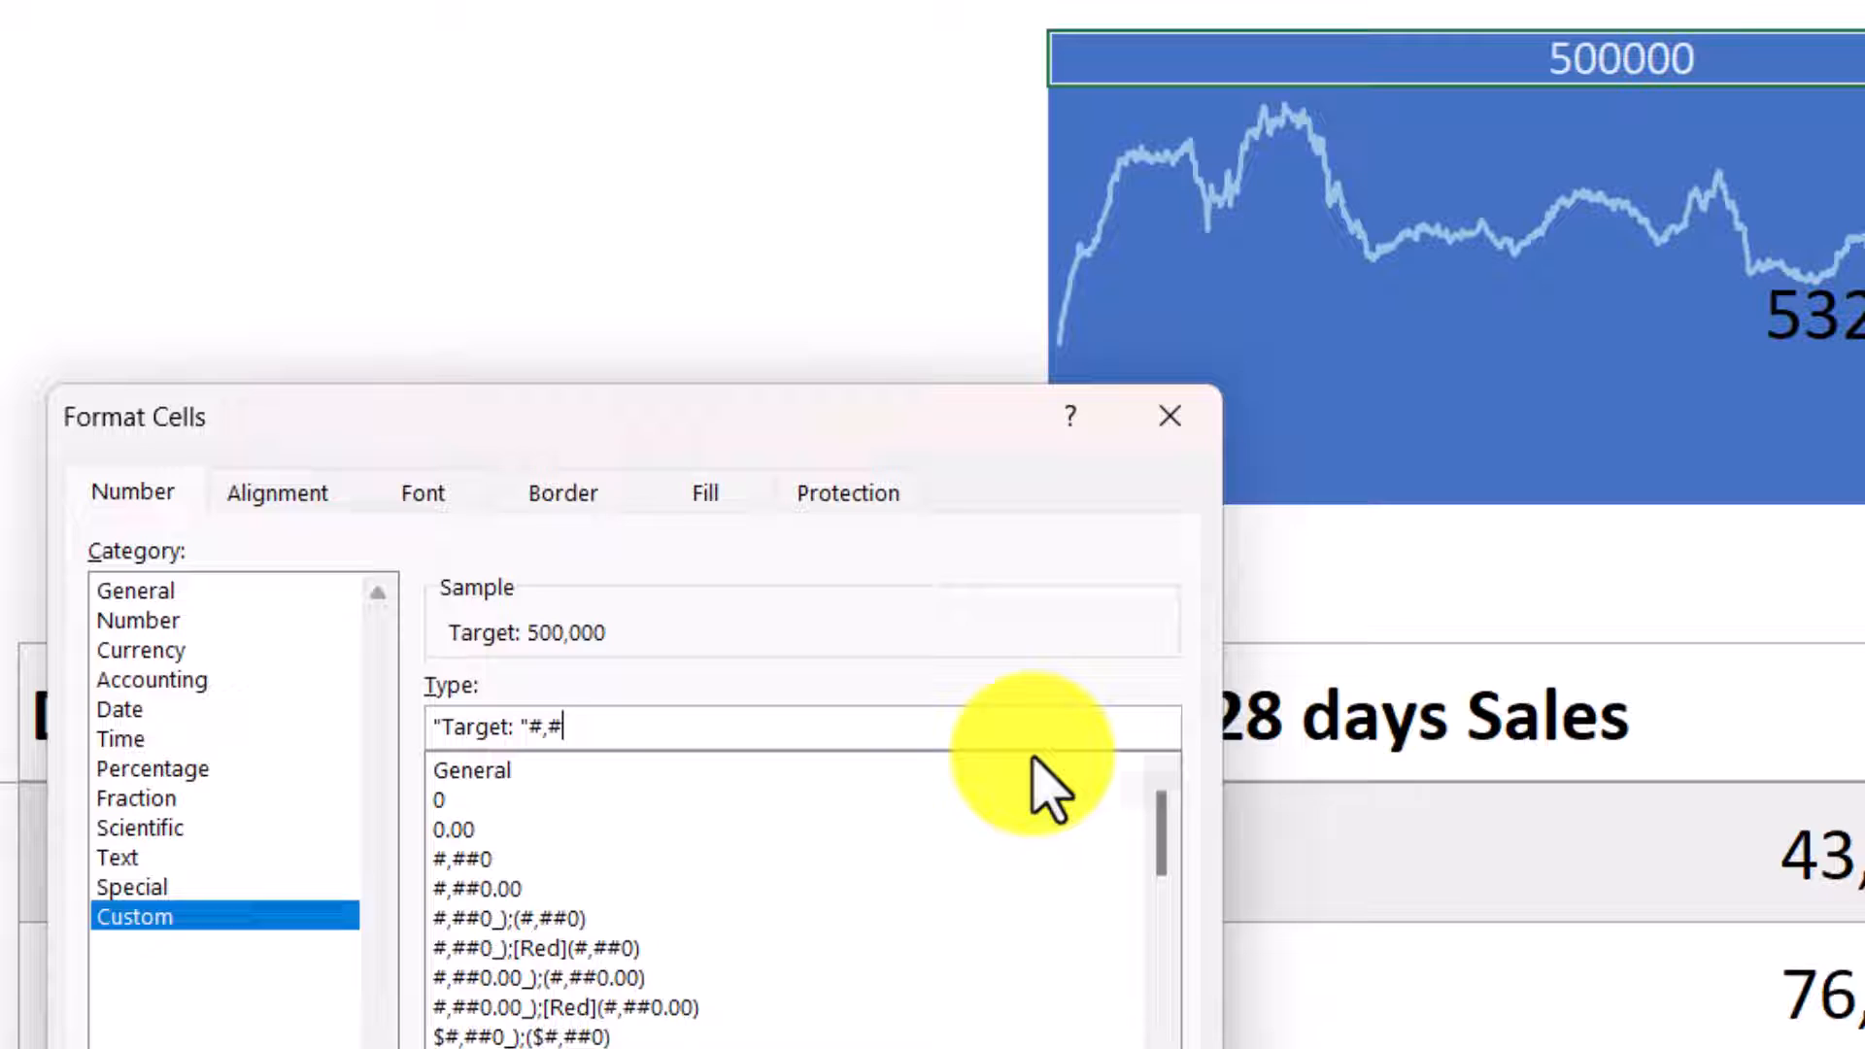
{"action": "type", "text": "#0.0"}
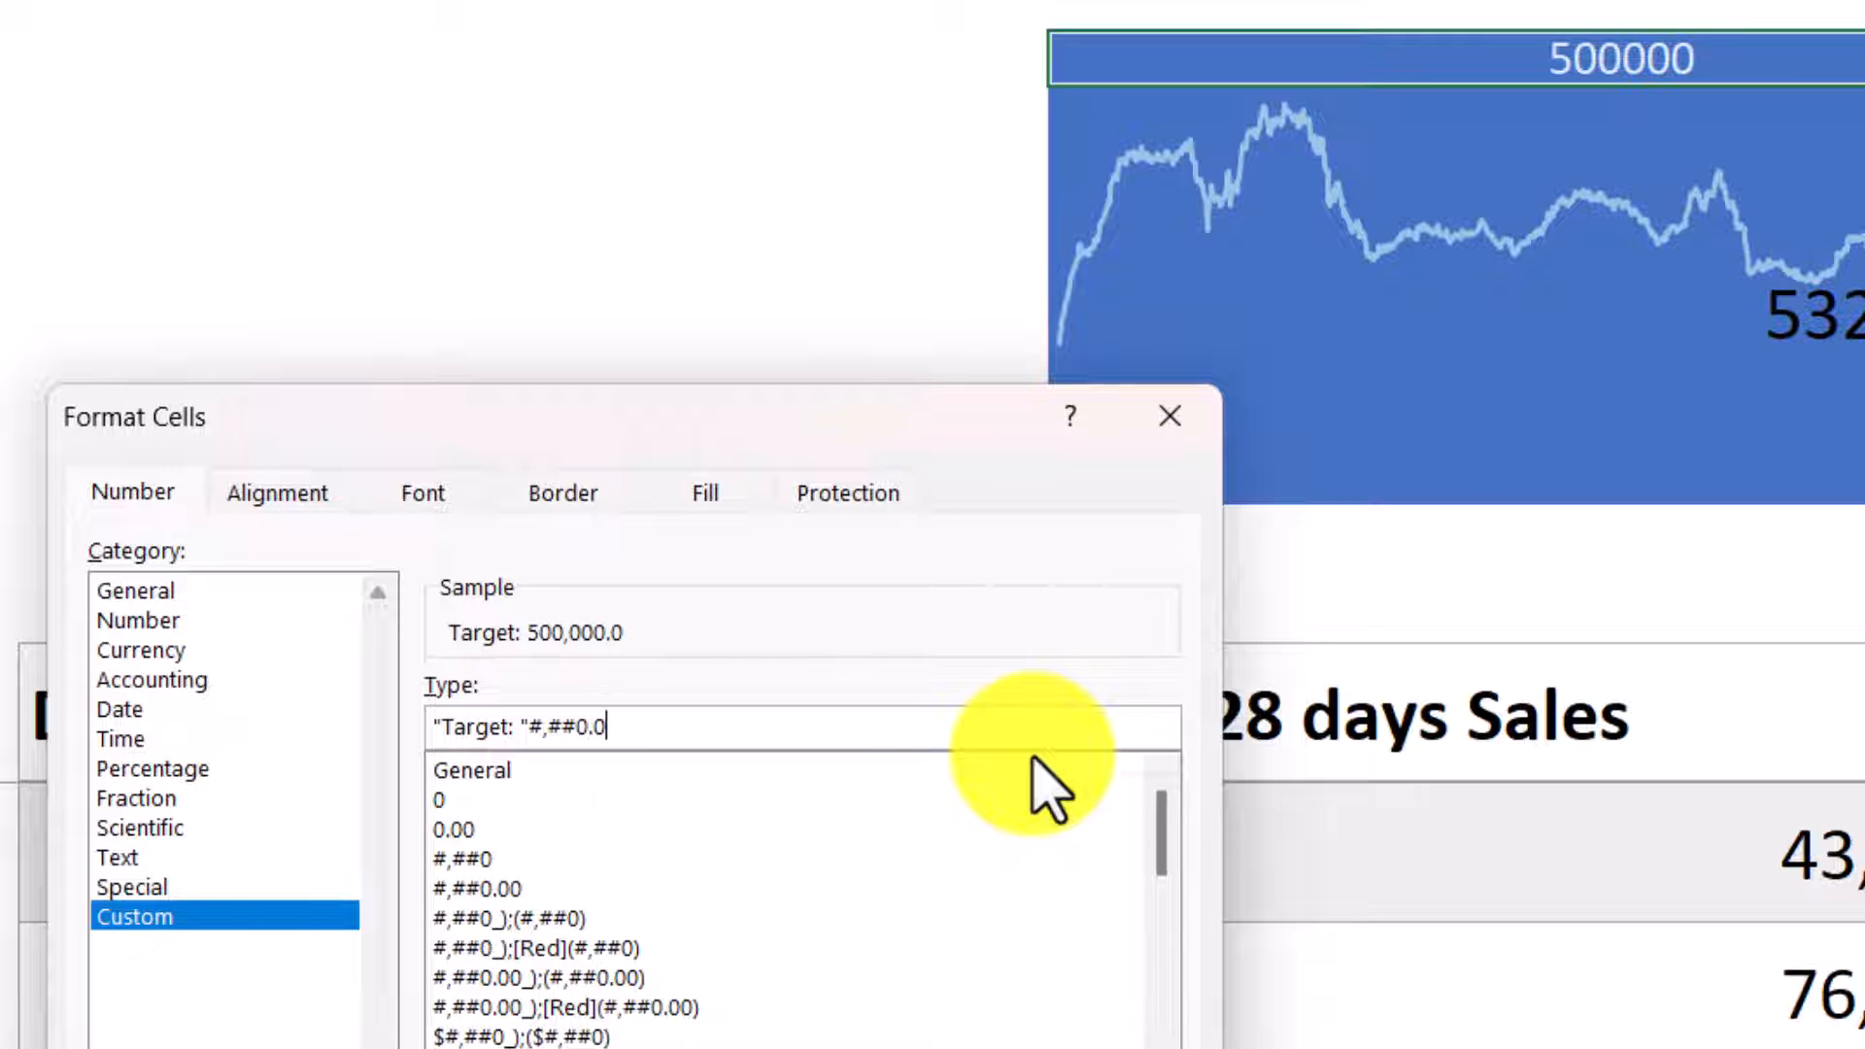
{"action": "type", "text": "."}
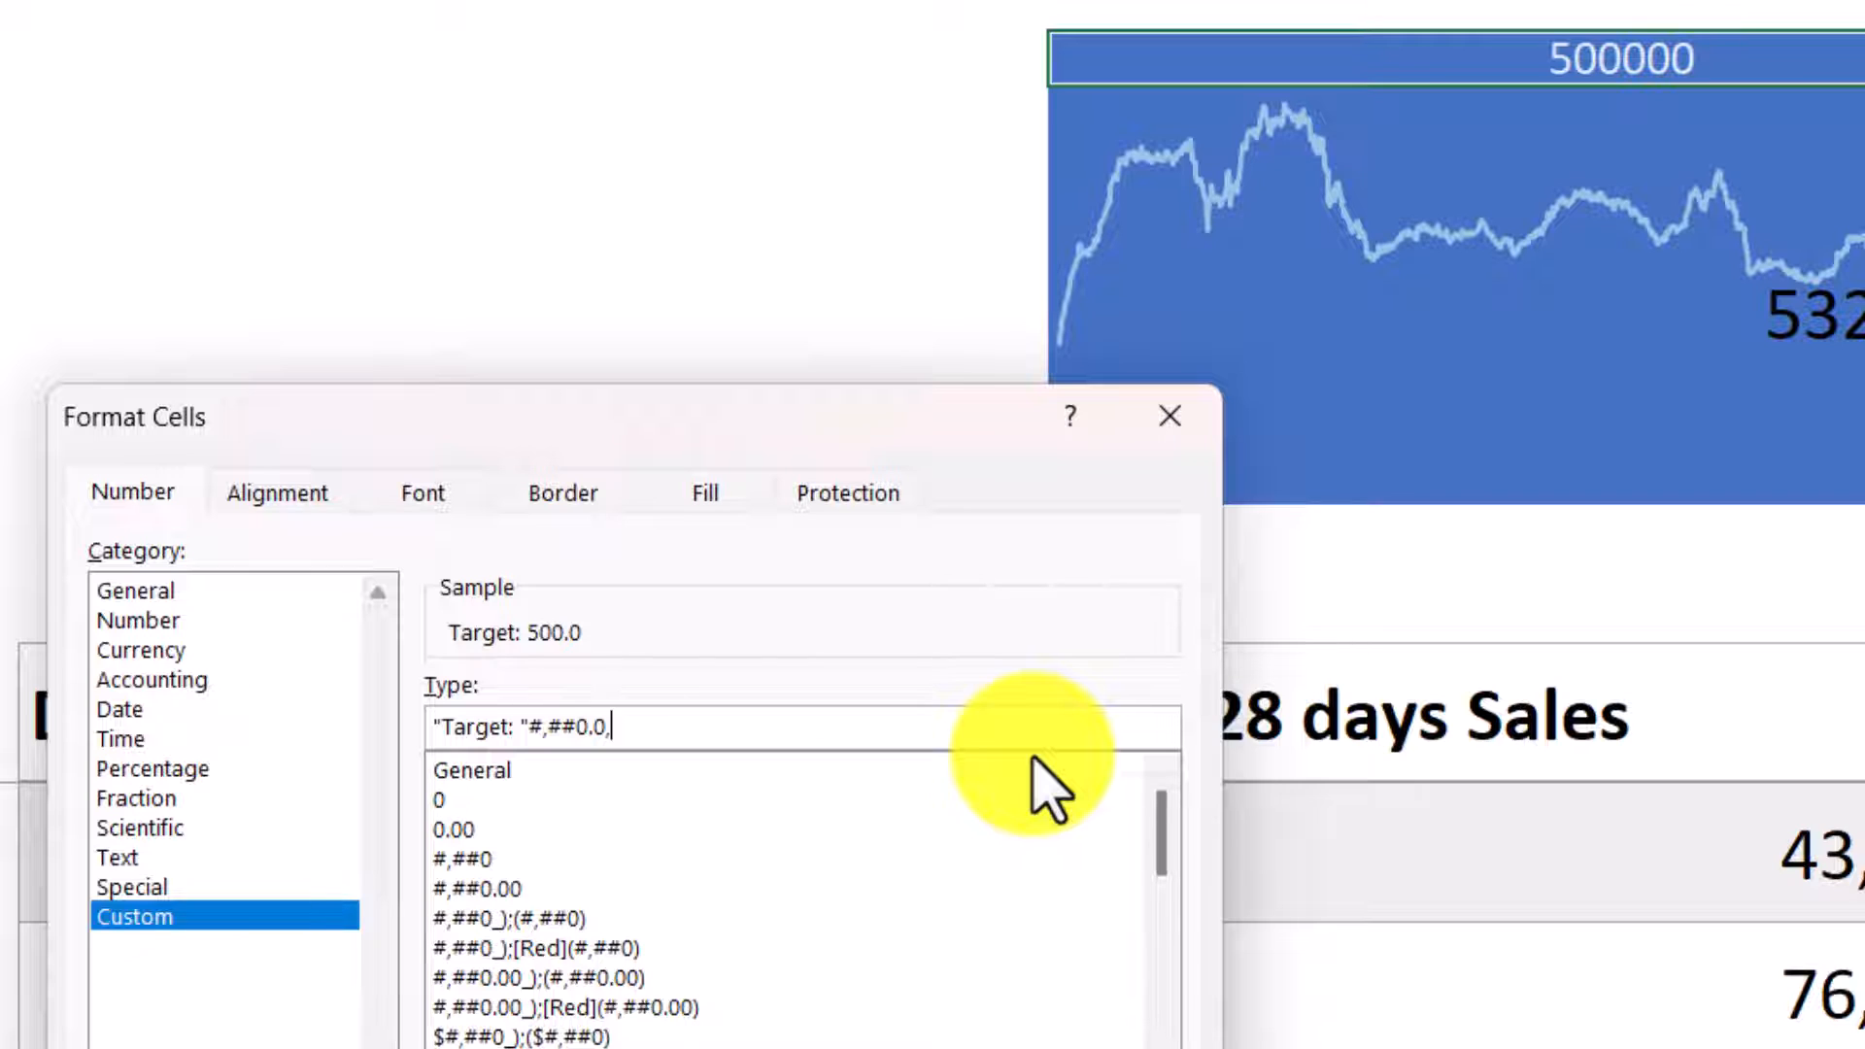
{"action": "type", "text": ",\"K\""}
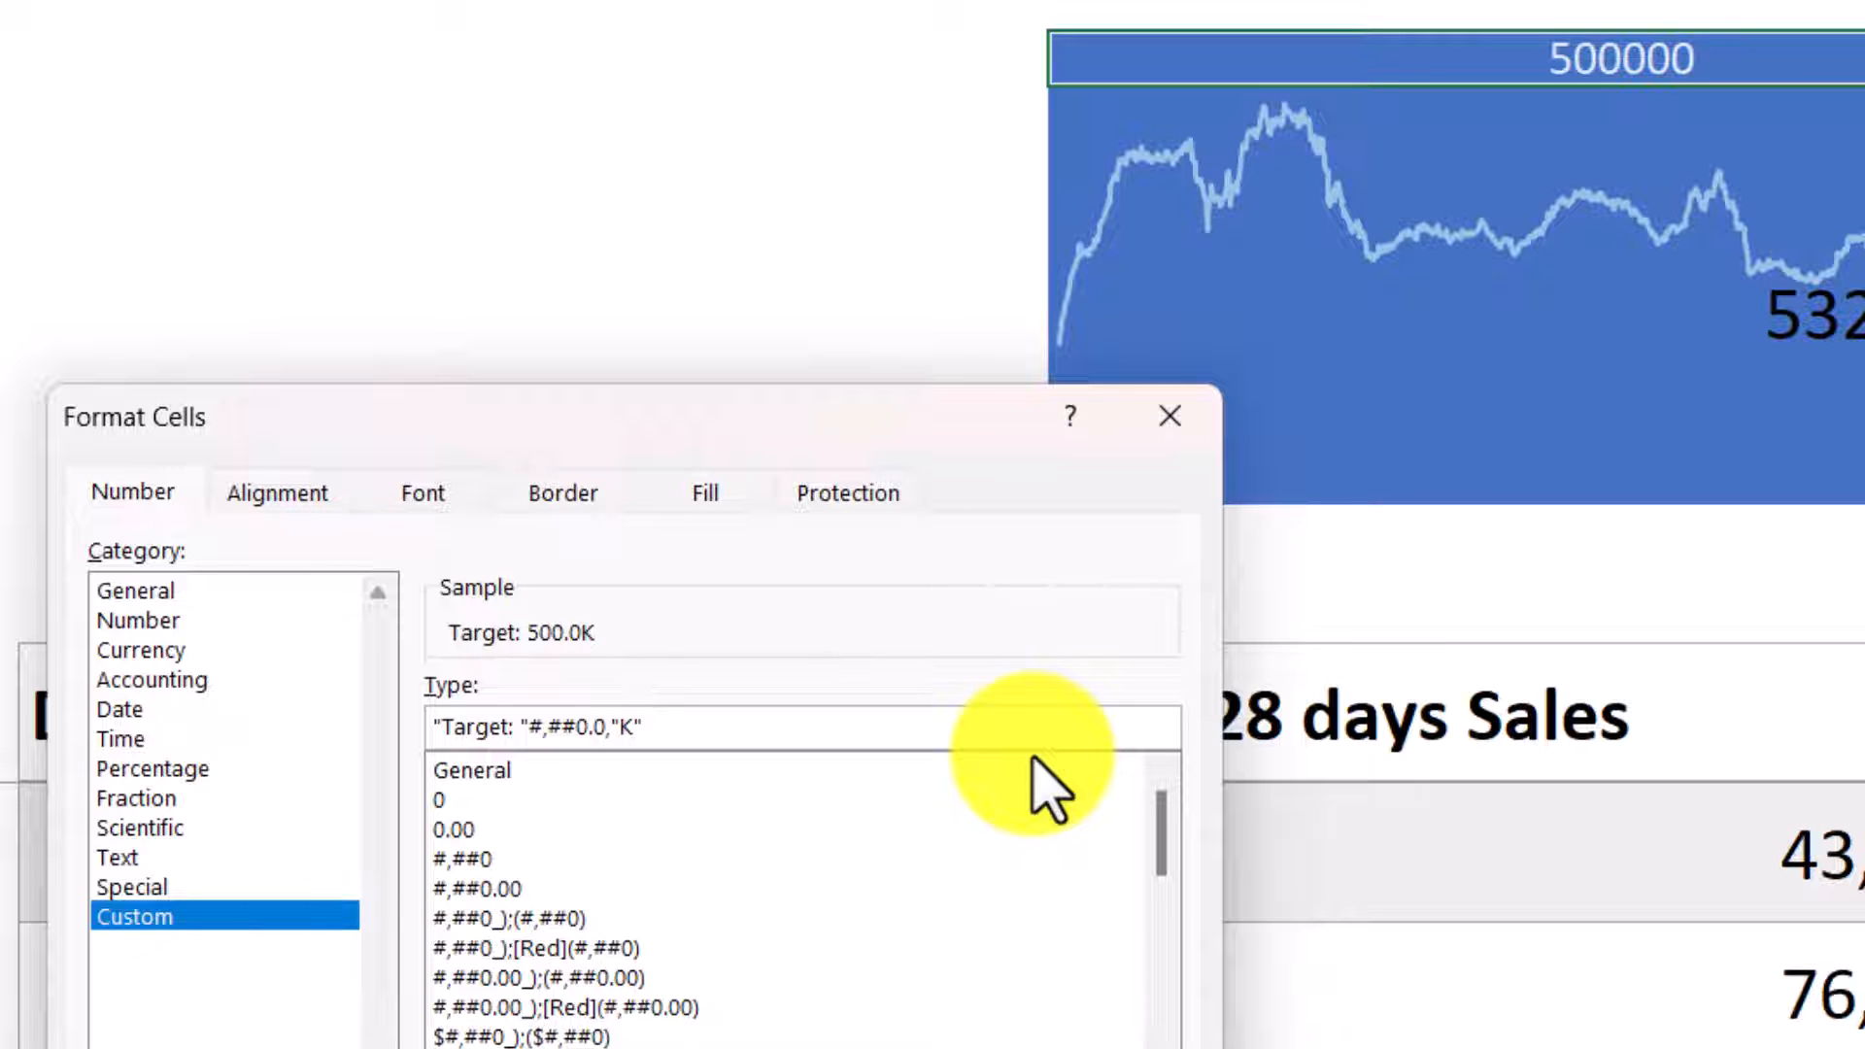
{"action": "mouse_move", "coordinate": [511, 666]}
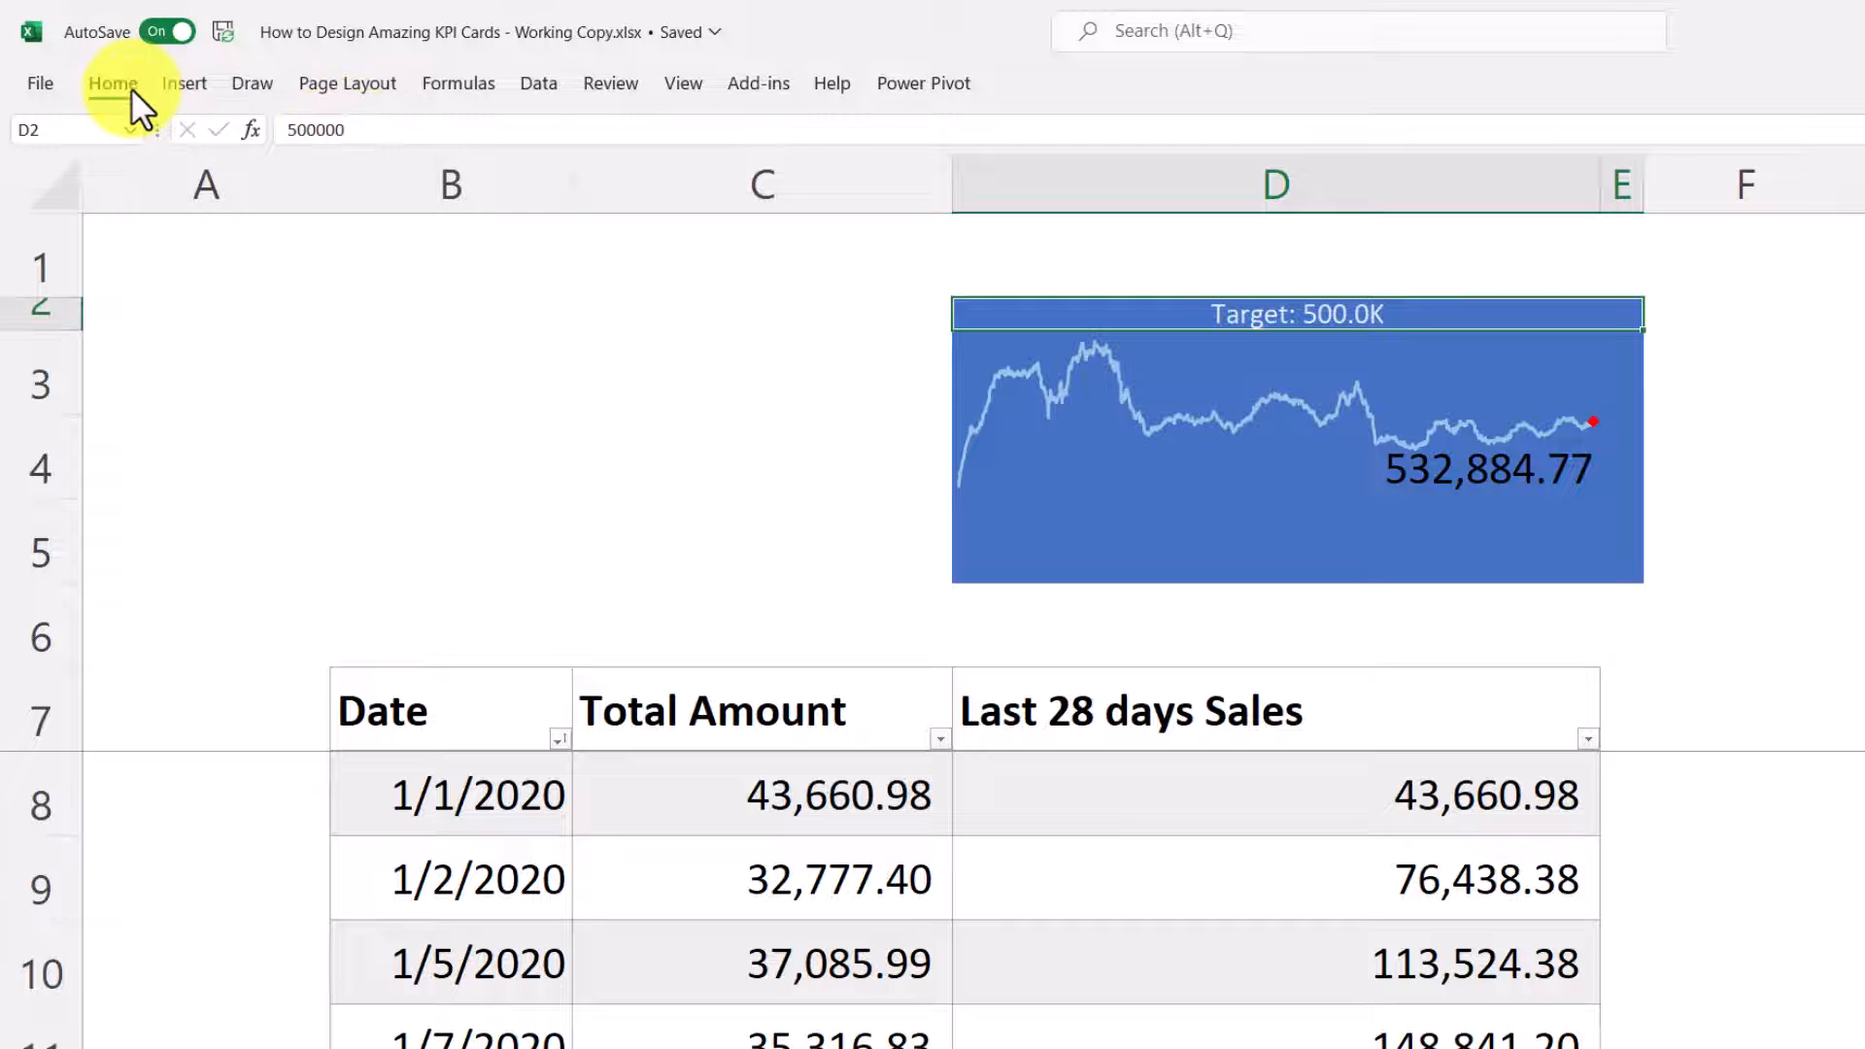
- Make the target label small and right-aligned; set D3 to centred white Arial Black
{"action": "left_click", "coordinate": [112, 82]}
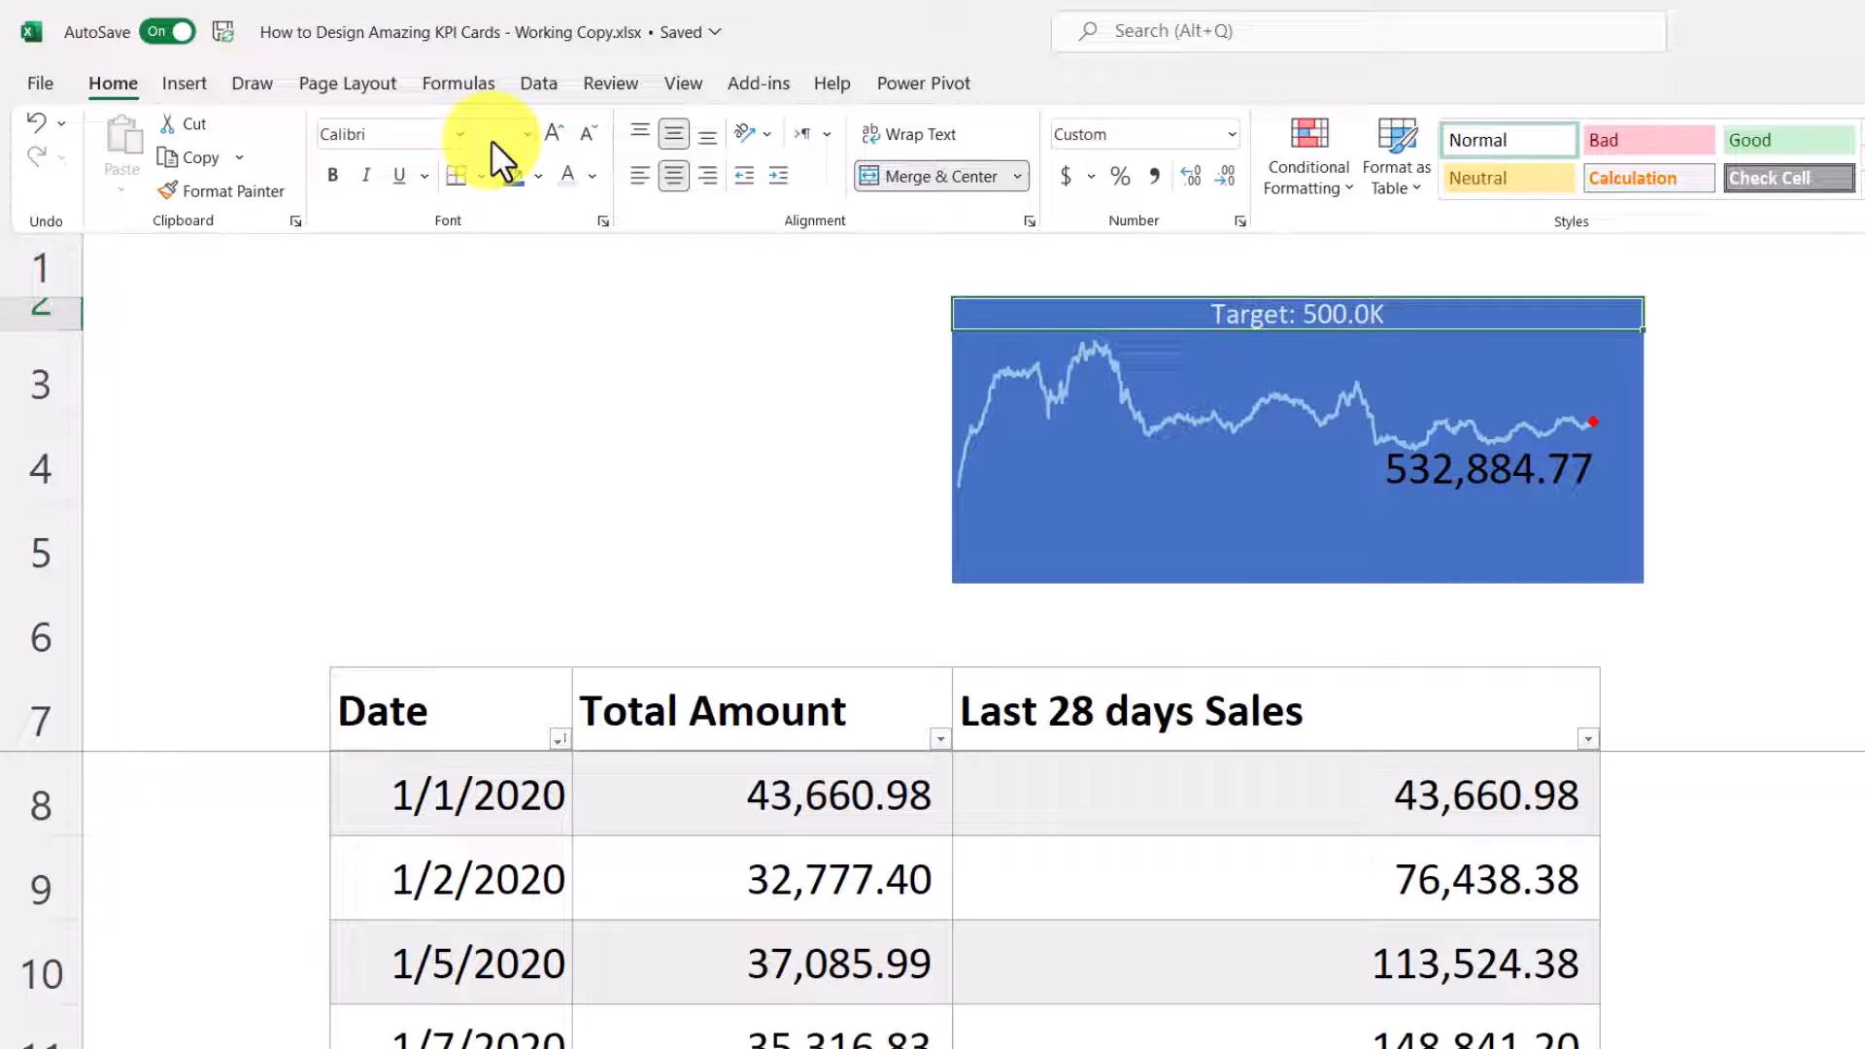
{"action": "mouse_move", "coordinate": [499, 132]}
{"action": "type", "text": "6"}
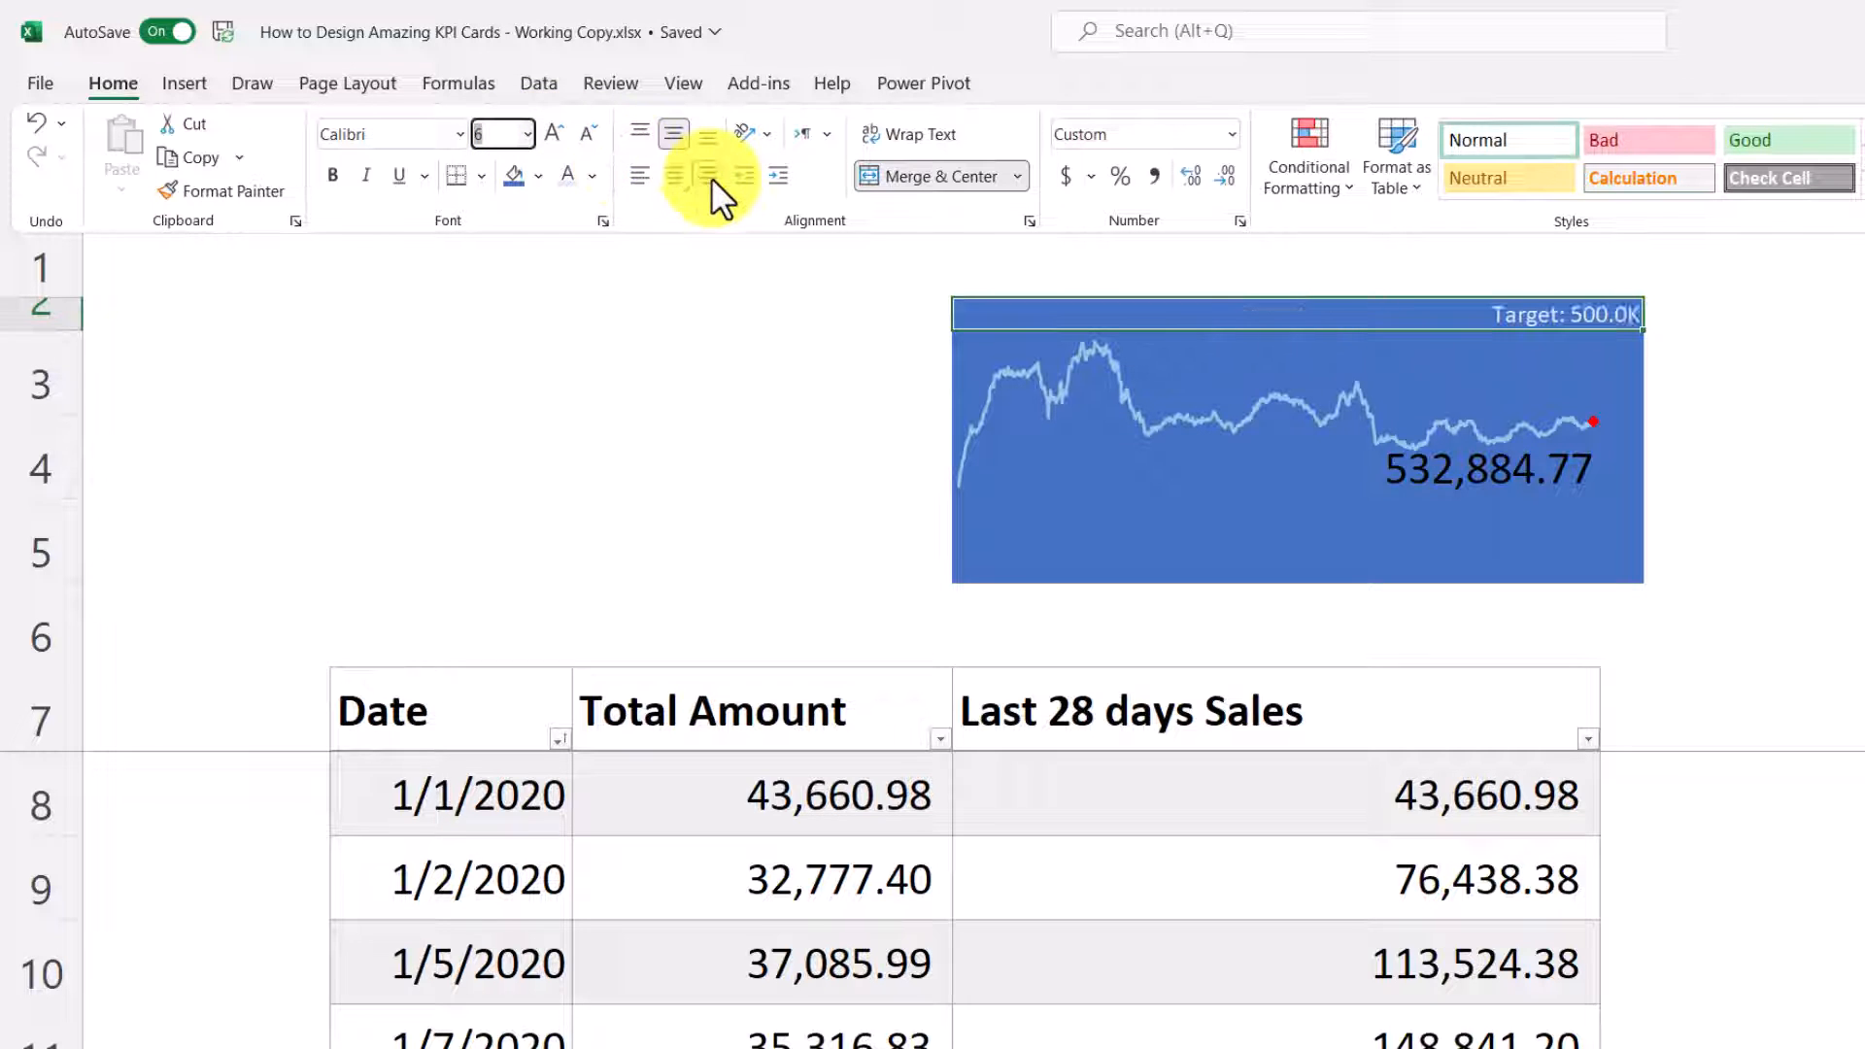
{"action": "left_click", "coordinate": [1297, 409]}
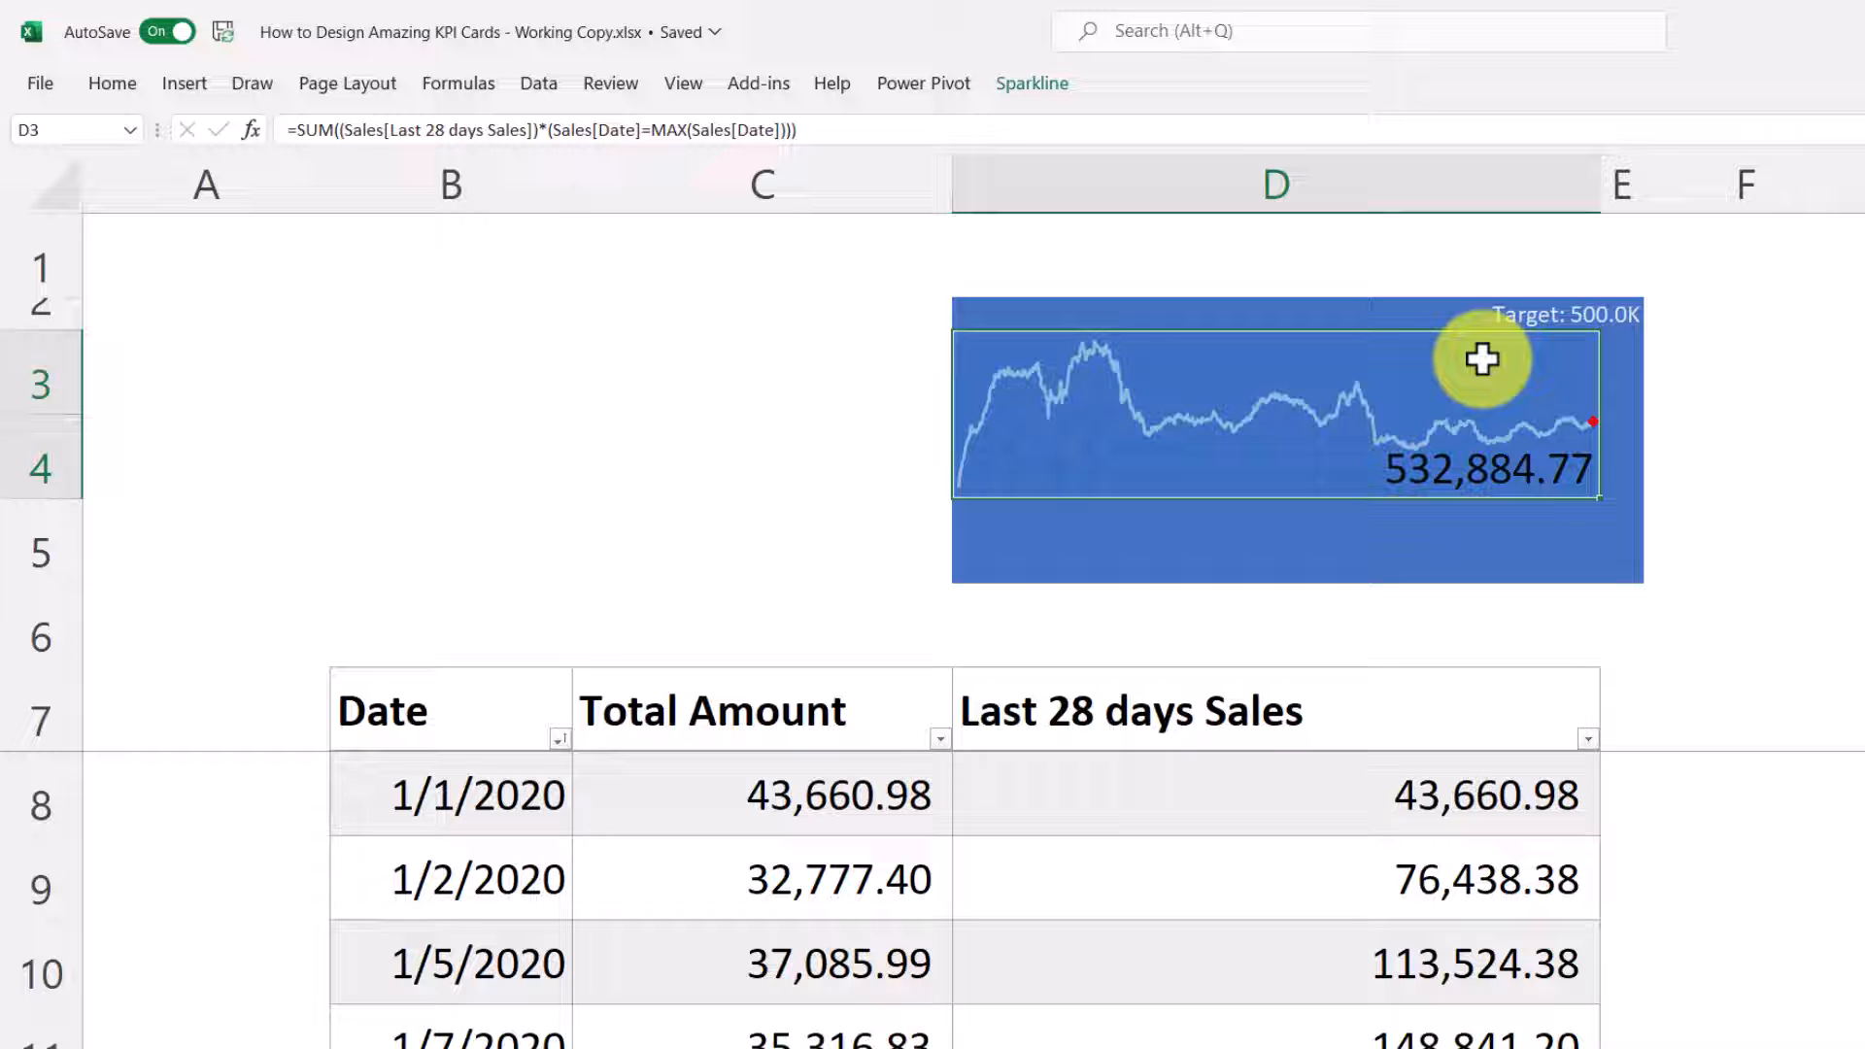
{"action": "mouse_move", "coordinate": [1429, 348]}
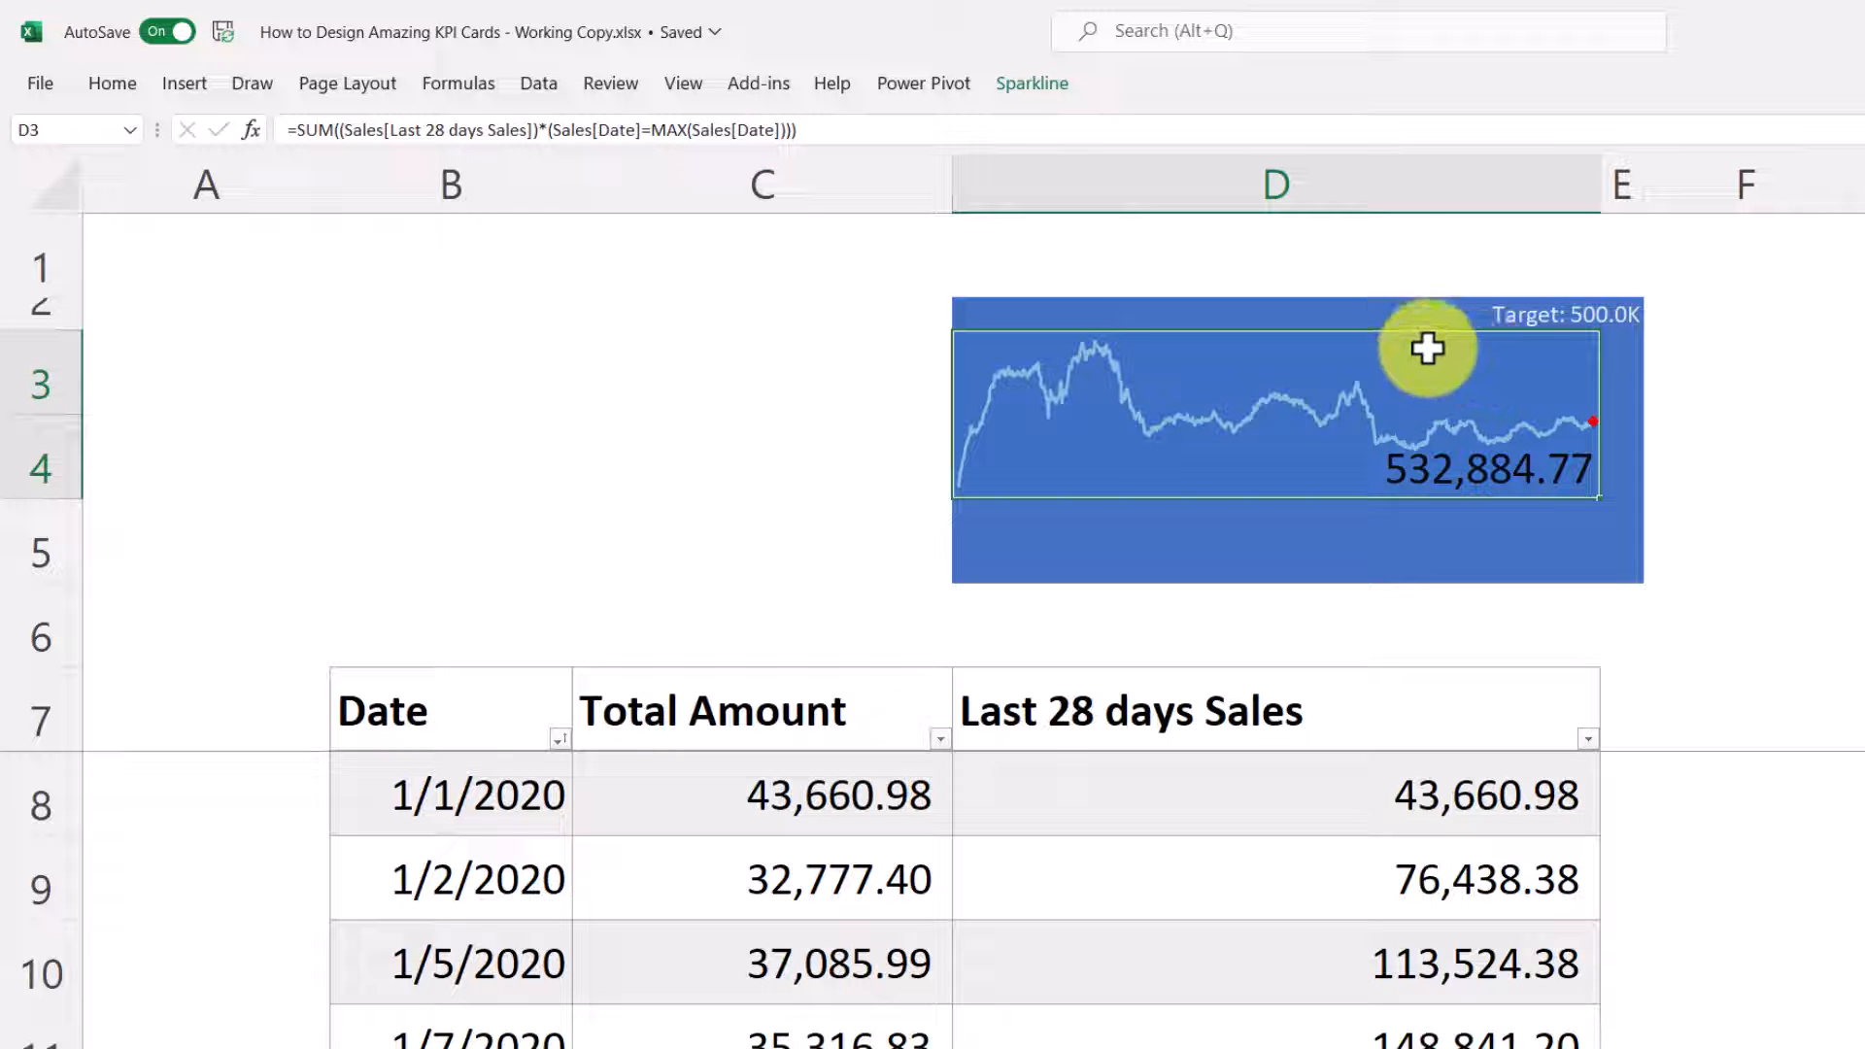
{"action": "left_click", "coordinate": [113, 84]}
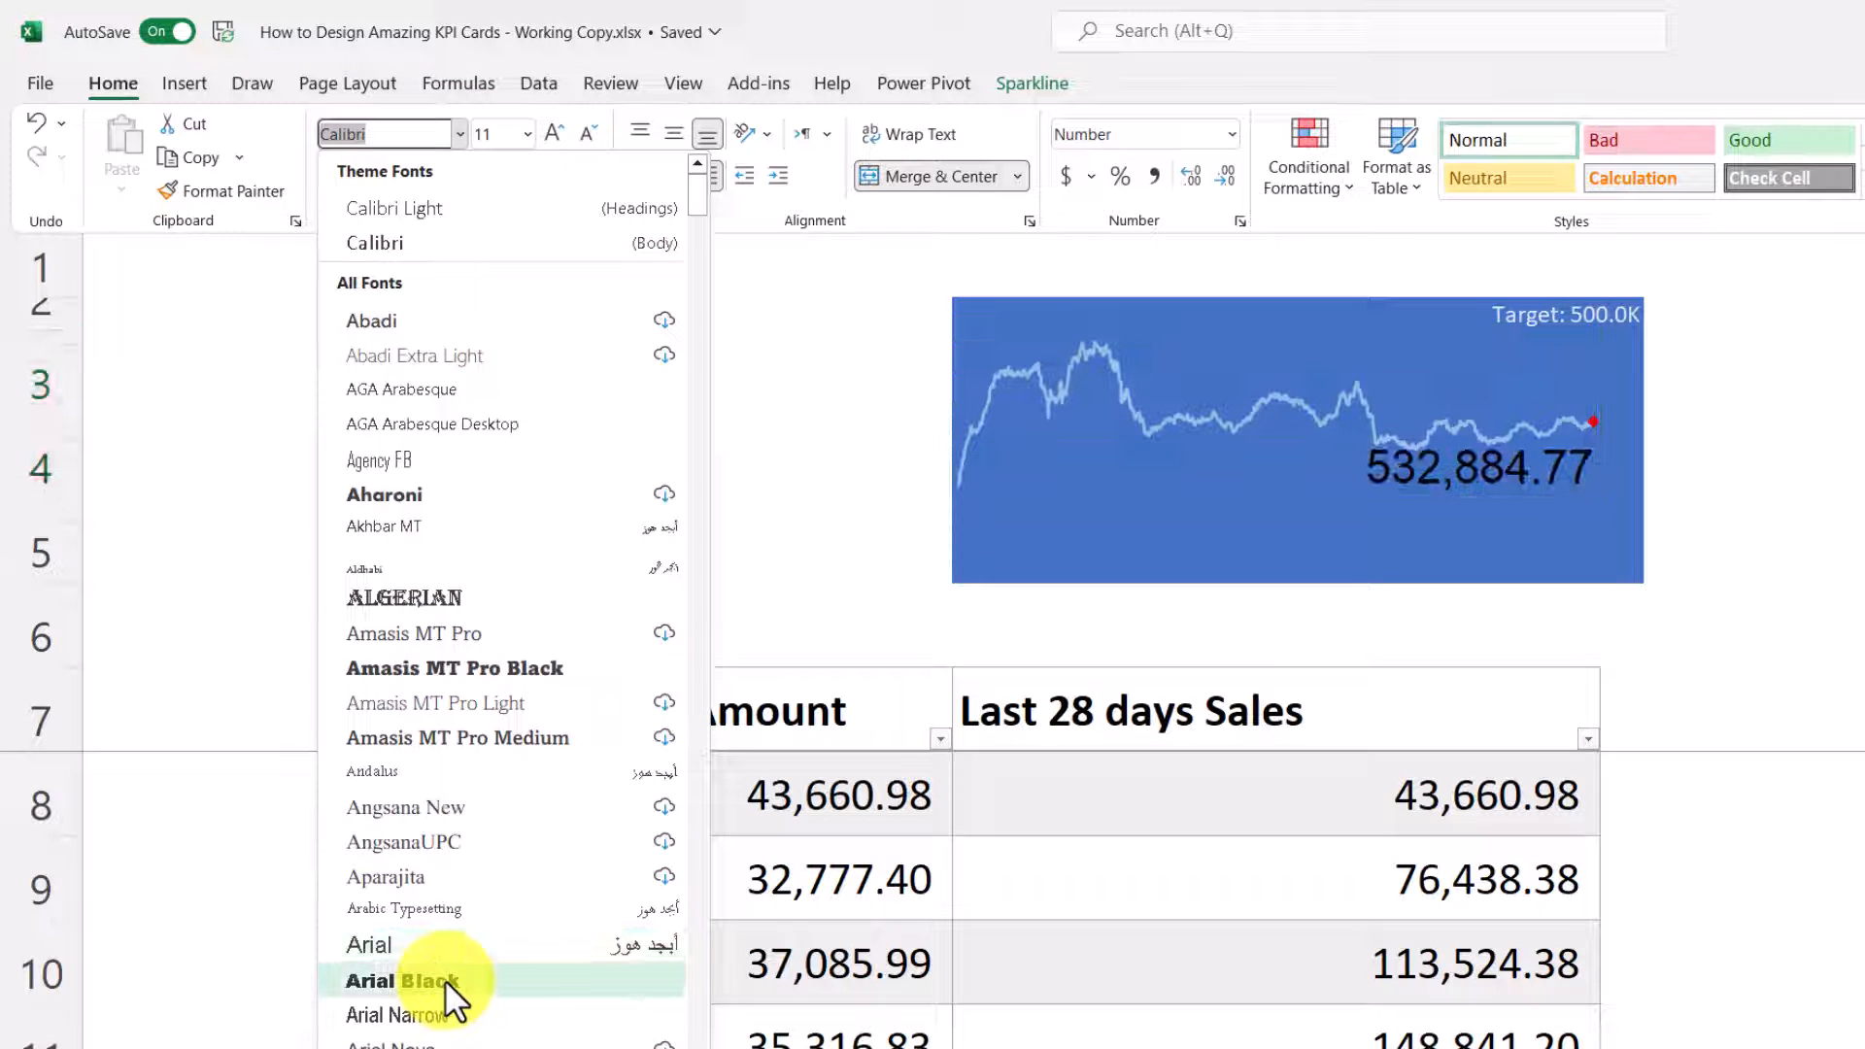
{"action": "left_click", "coordinate": [402, 980]}
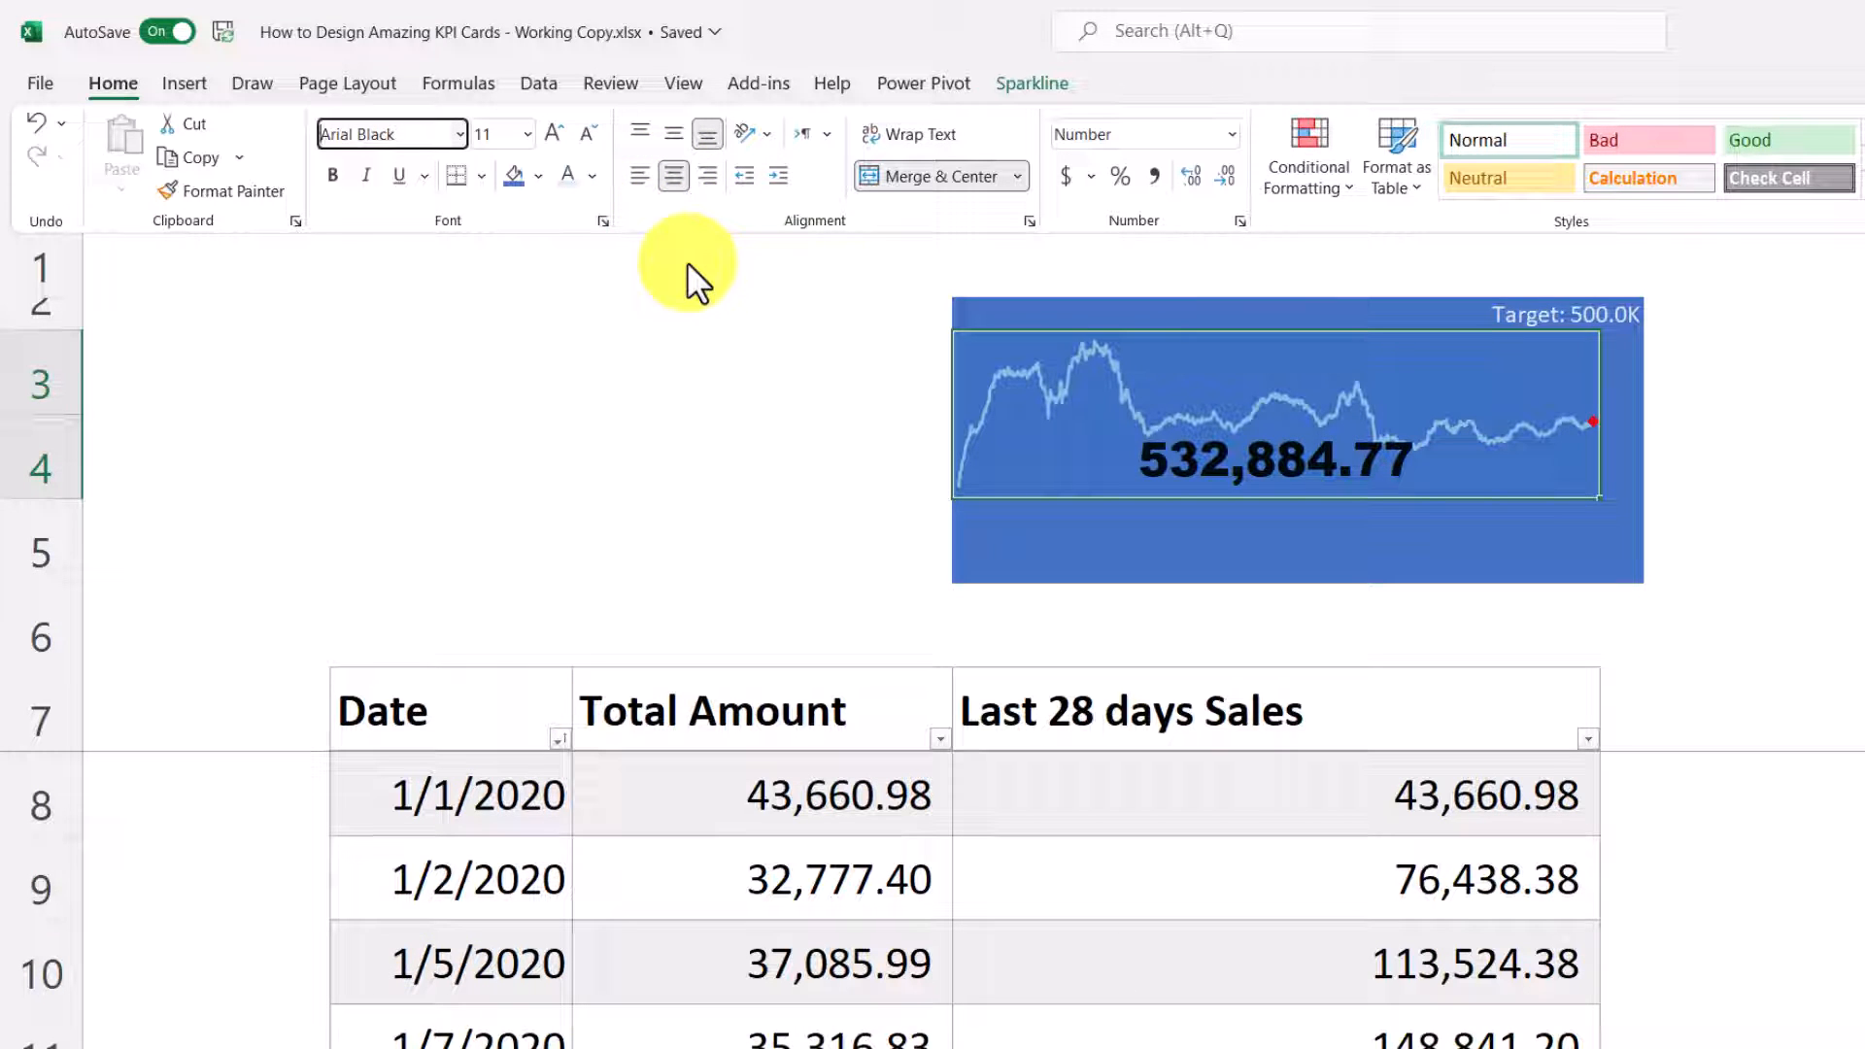
{"action": "mouse_move", "coordinate": [571, 179]}
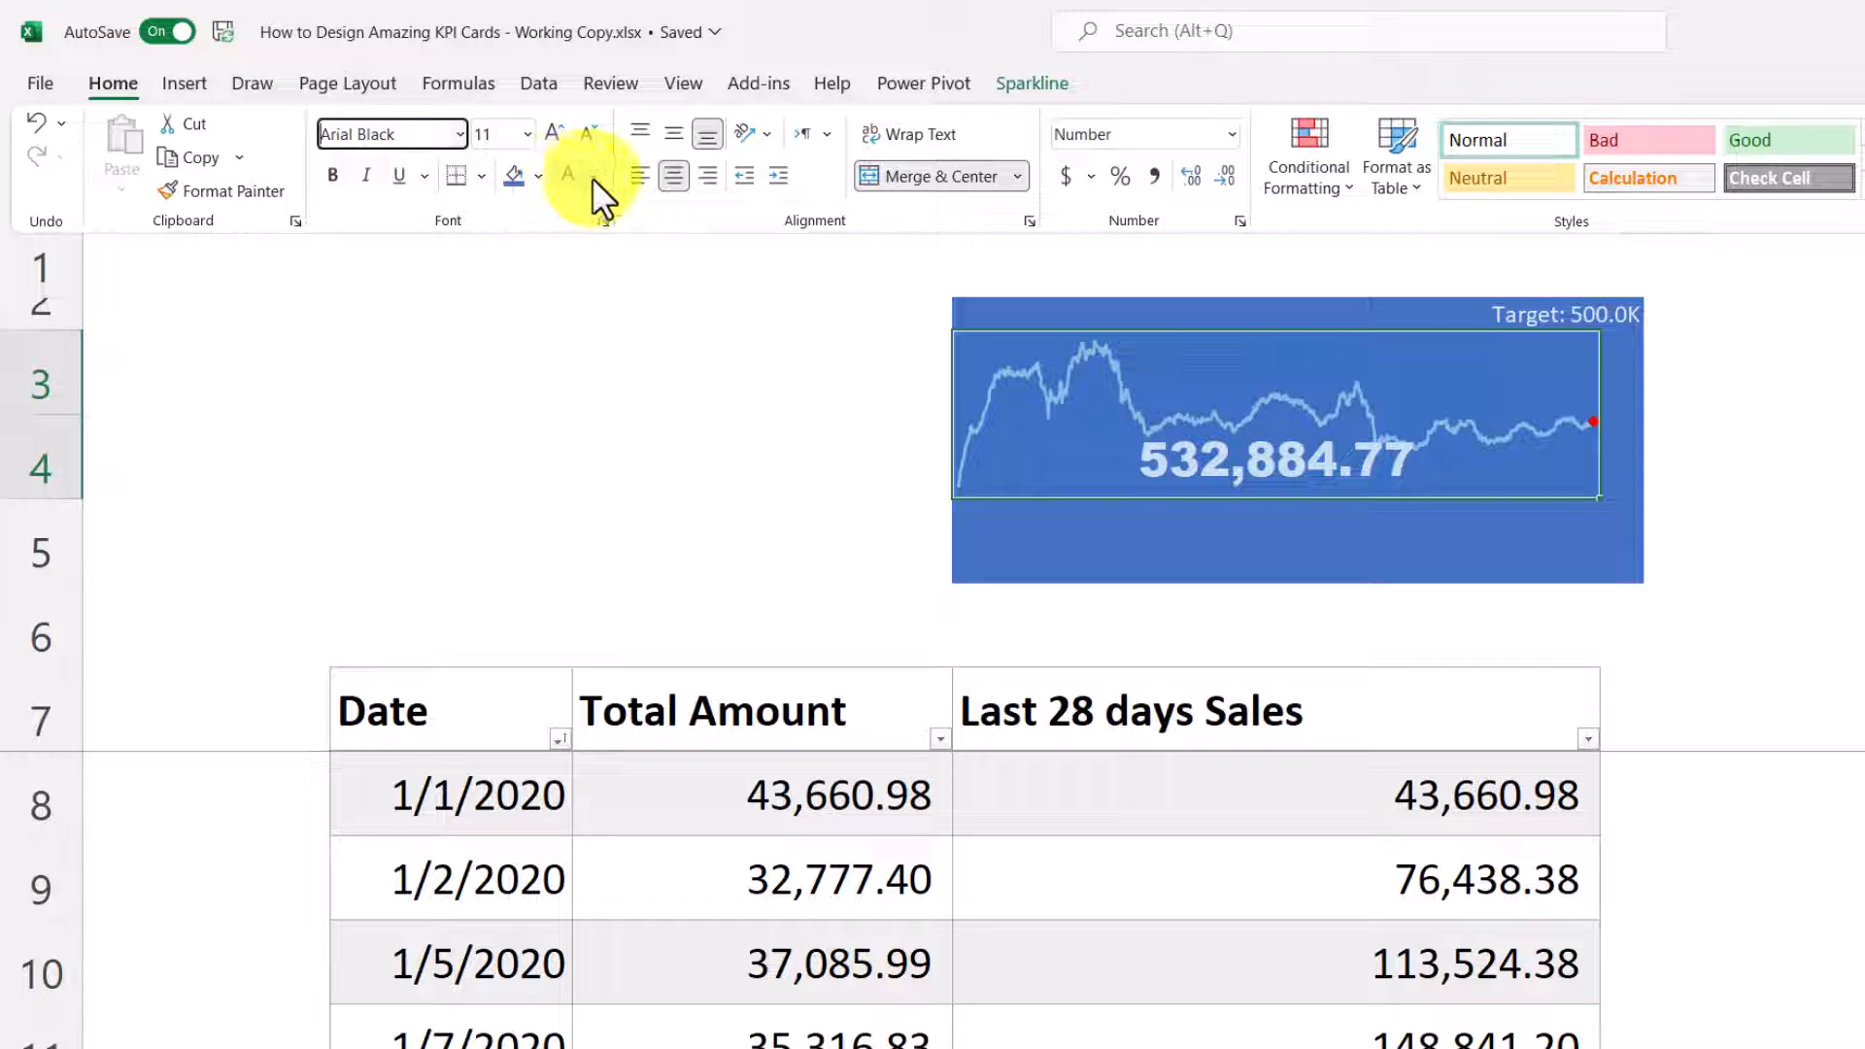
{"action": "left_click", "coordinate": [595, 175]}
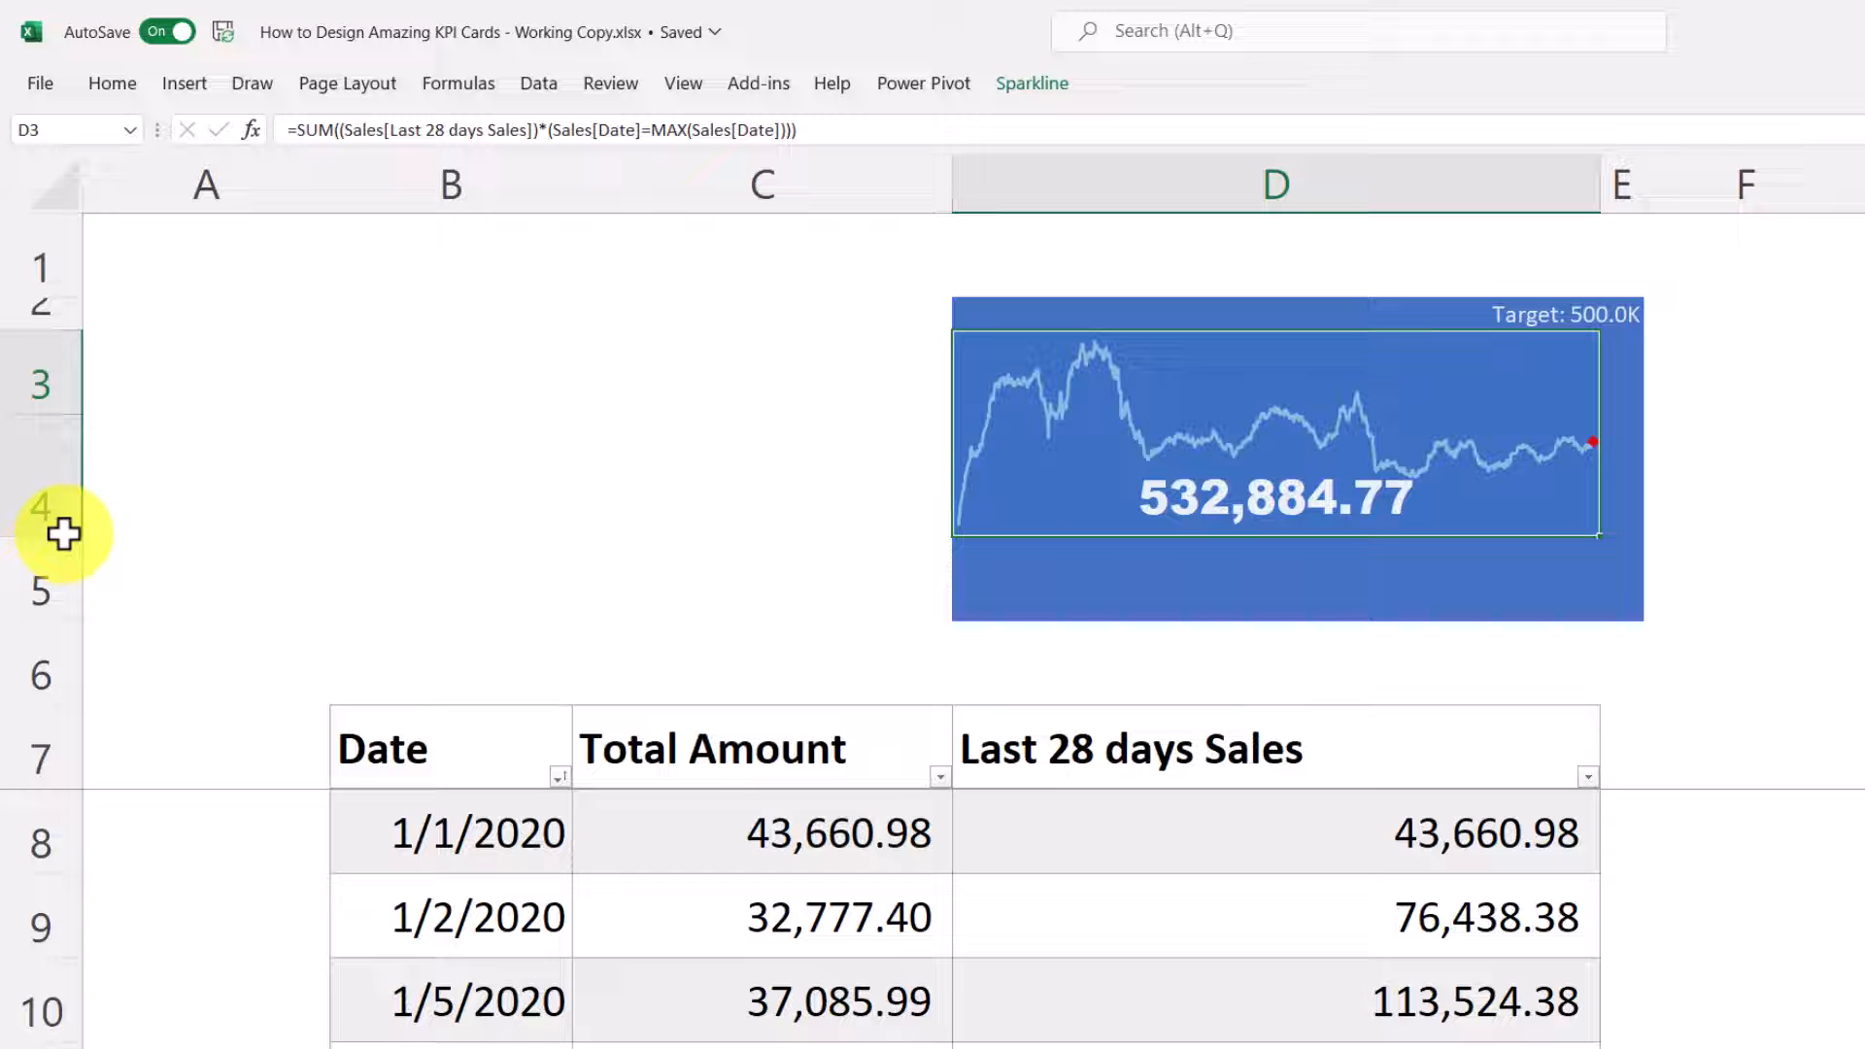
{"action": "mouse_move", "coordinate": [1424, 559]}
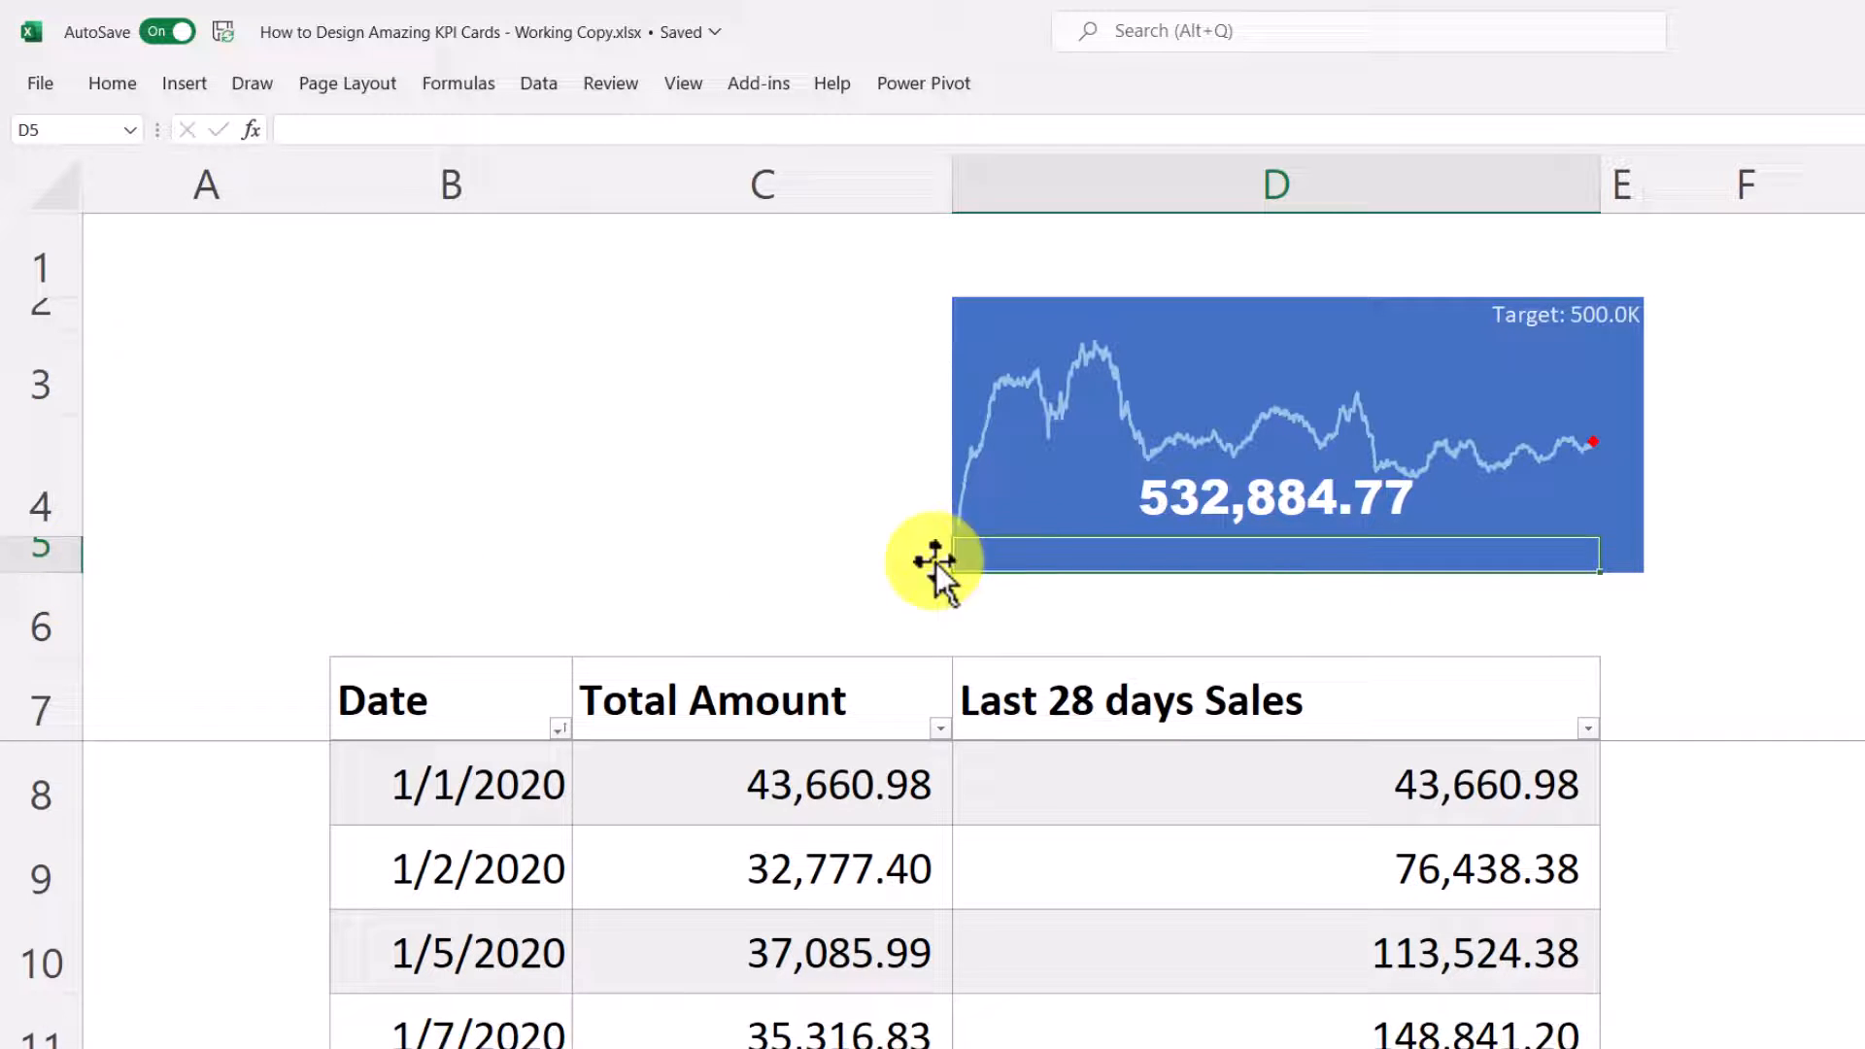
{"action": "mouse_move", "coordinate": [1379, 547]}
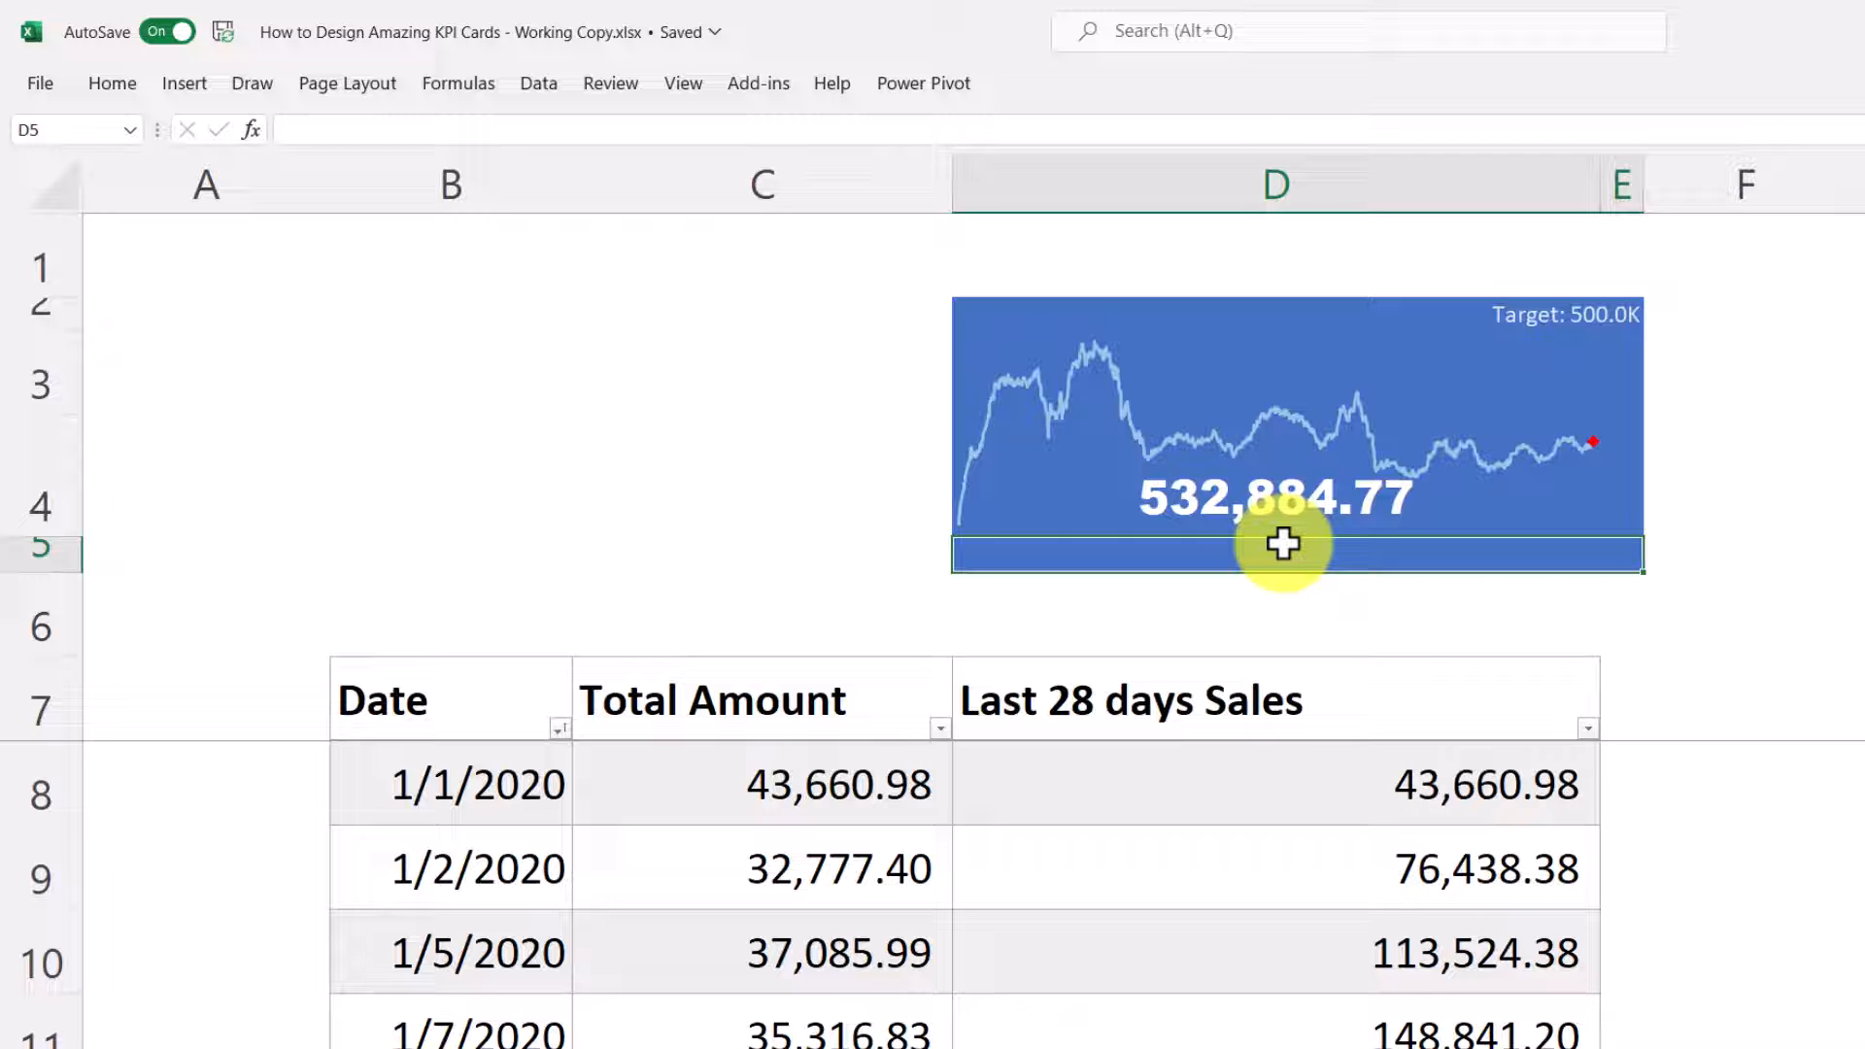
- Add the caption 'Last 28 Days Sales' in D5 in small white text
{"action": "type", "text": "Lsat"}
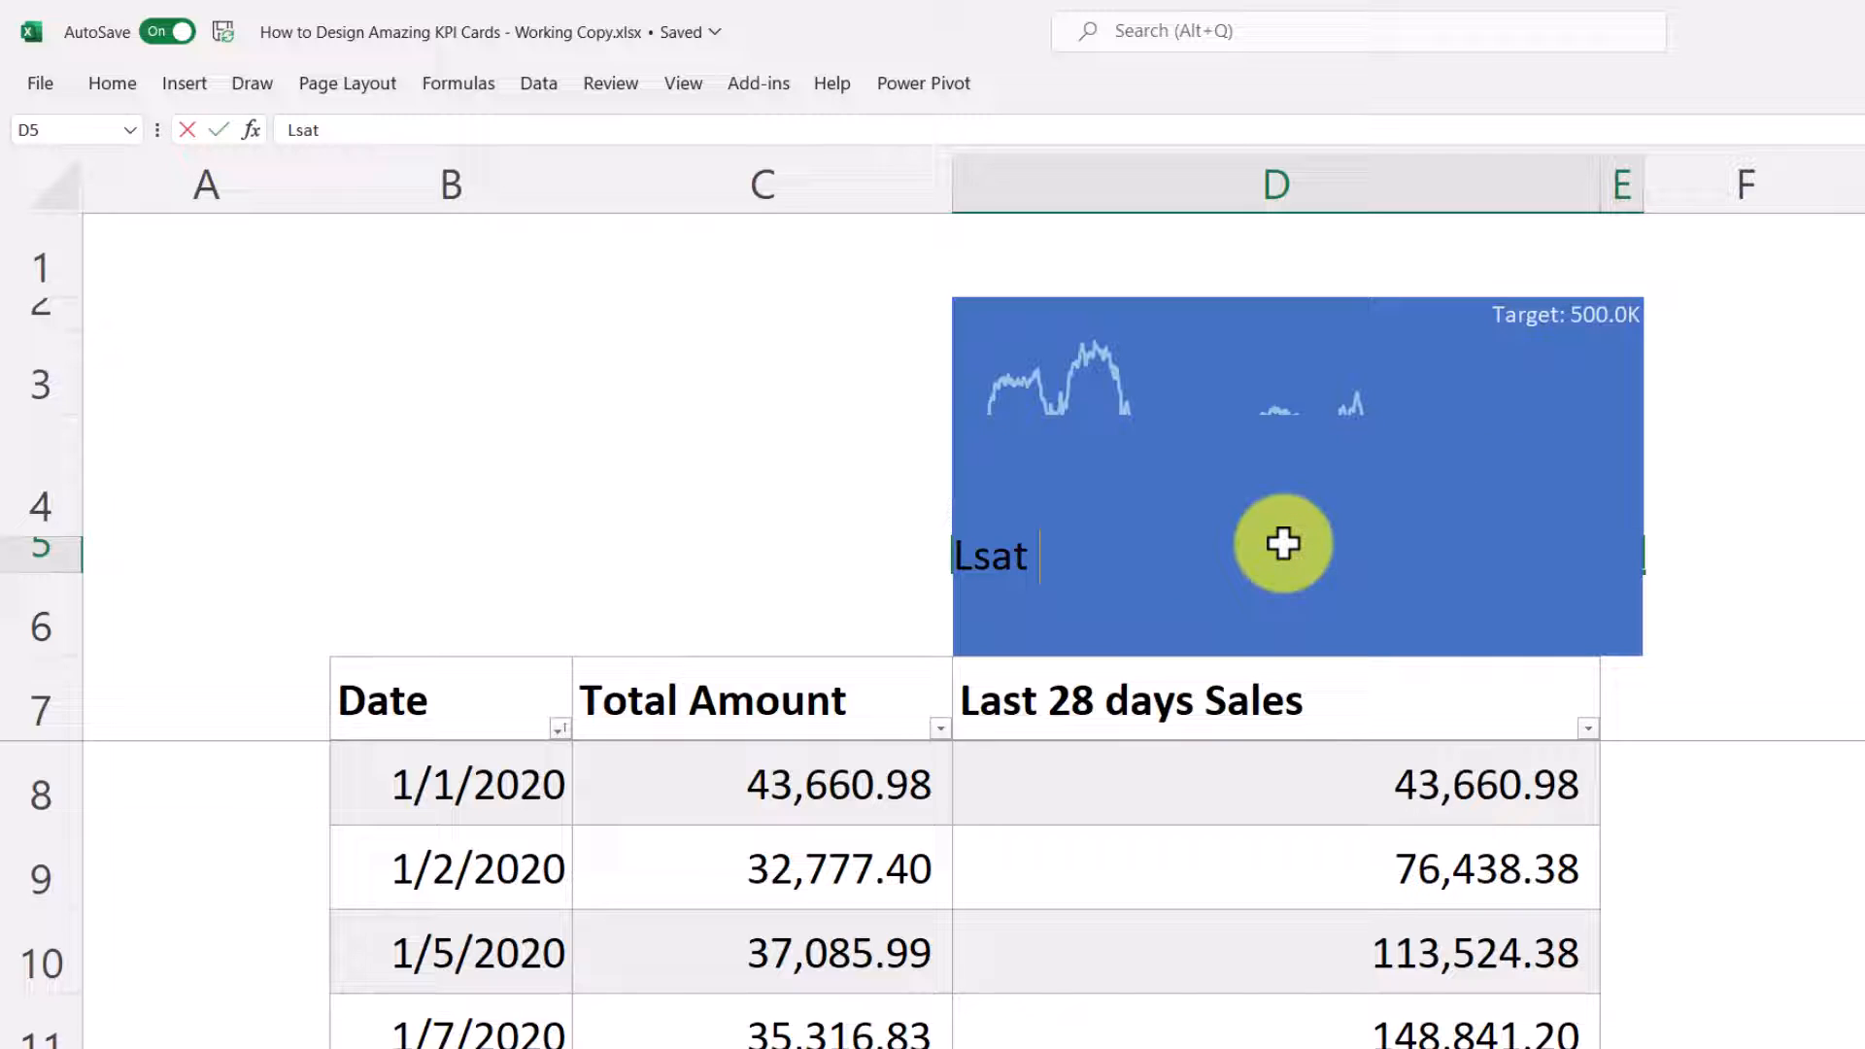
{"action": "type", "text": "28 D"}
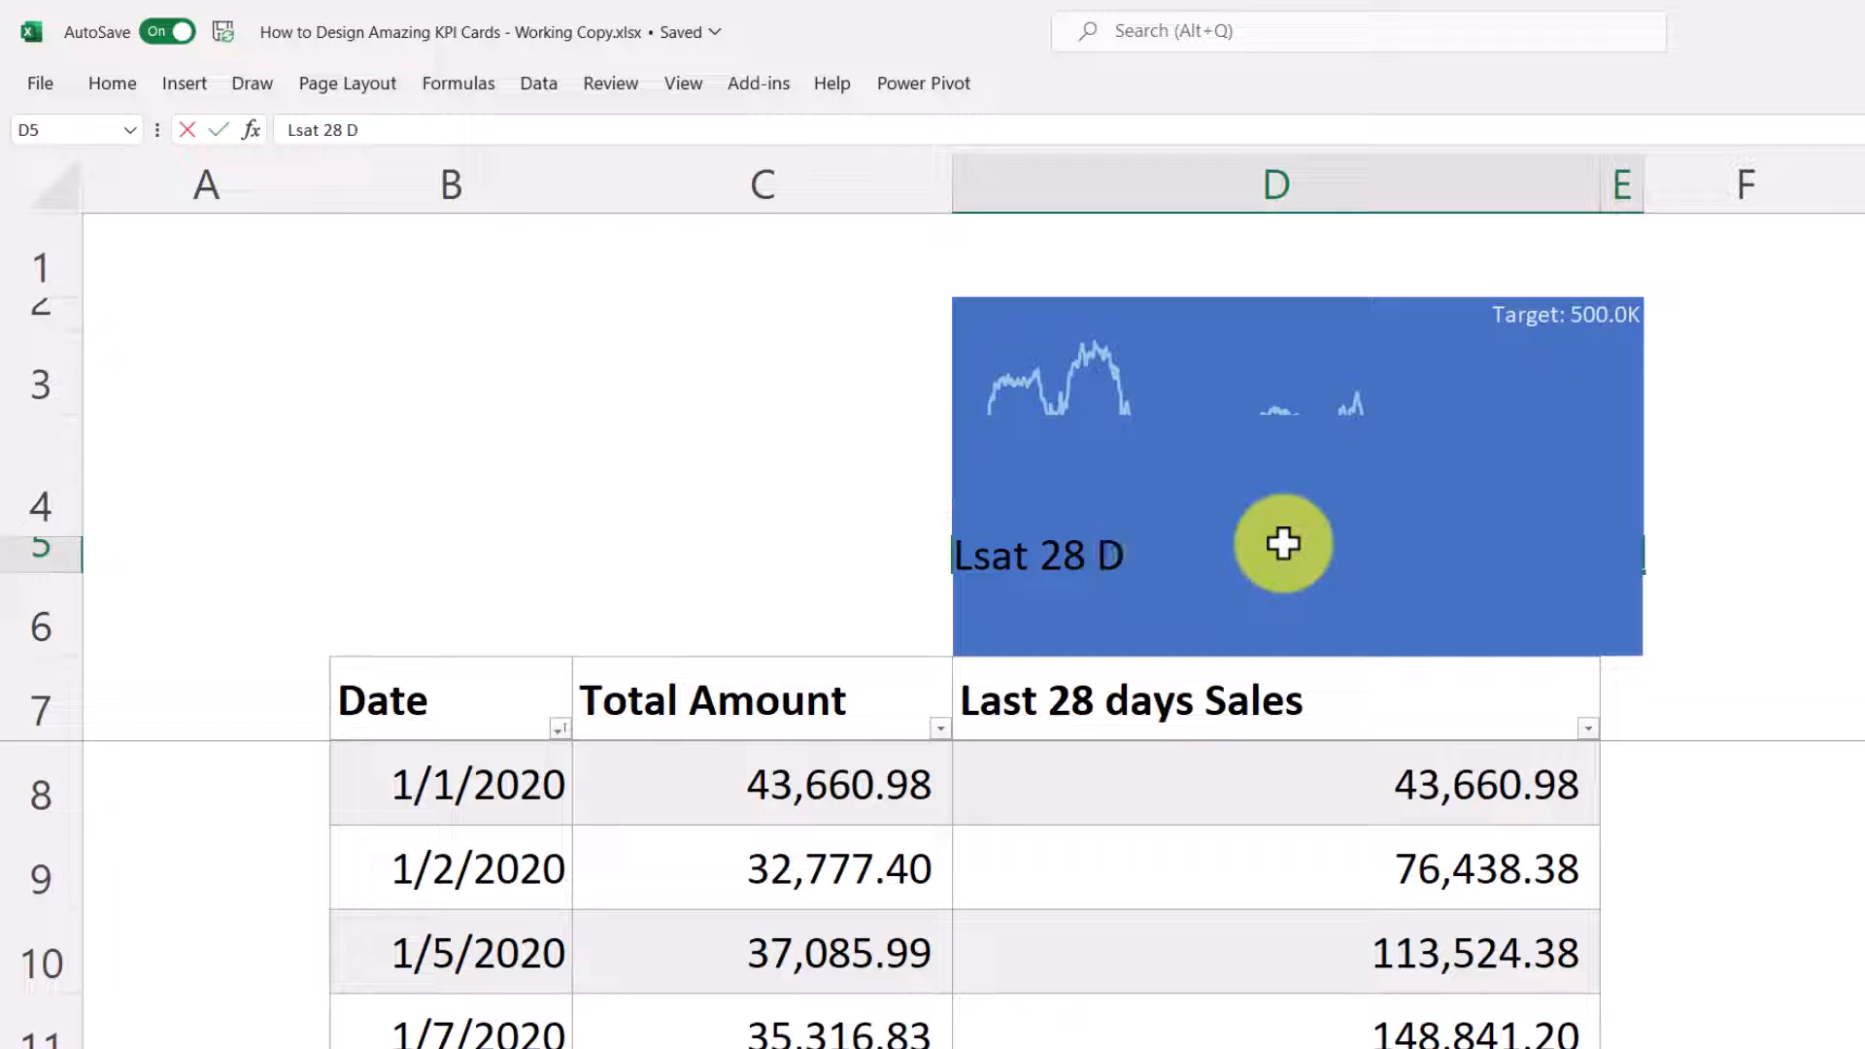
{"action": "type", "text": "ays"}
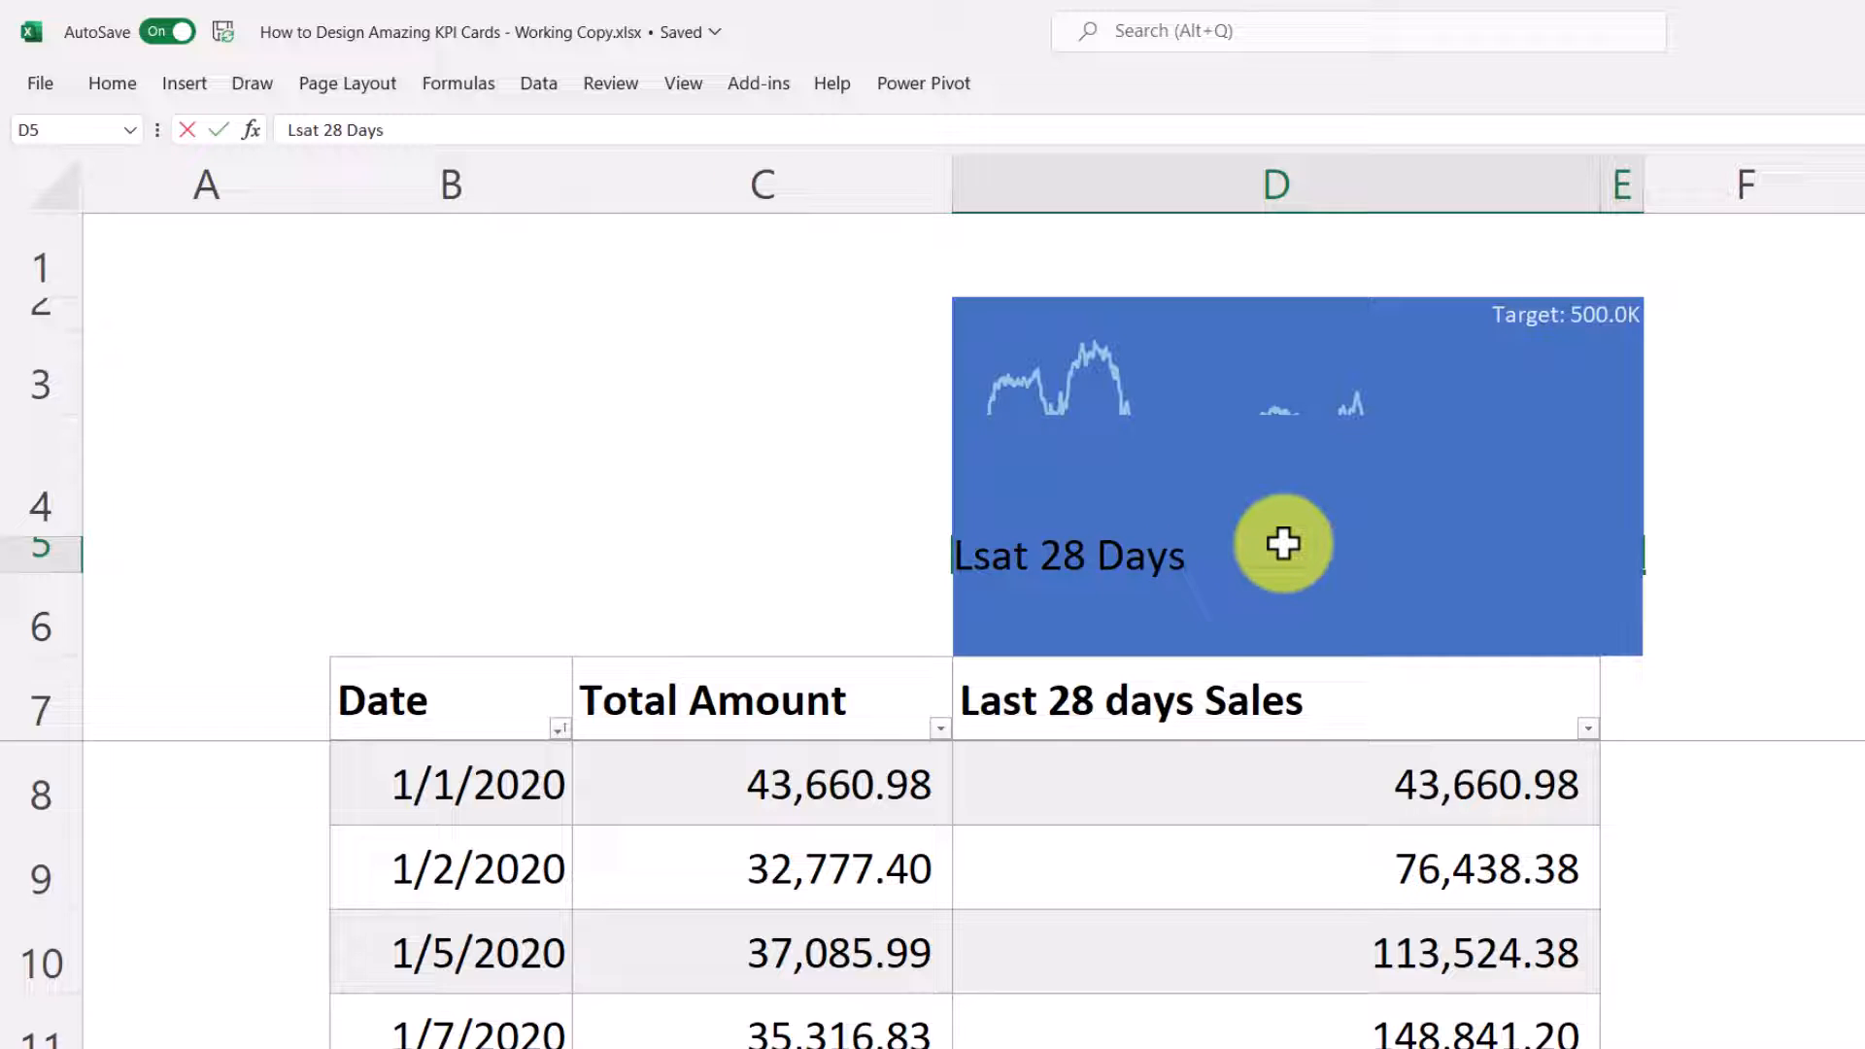
{"action": "type", "text": "Sales"}
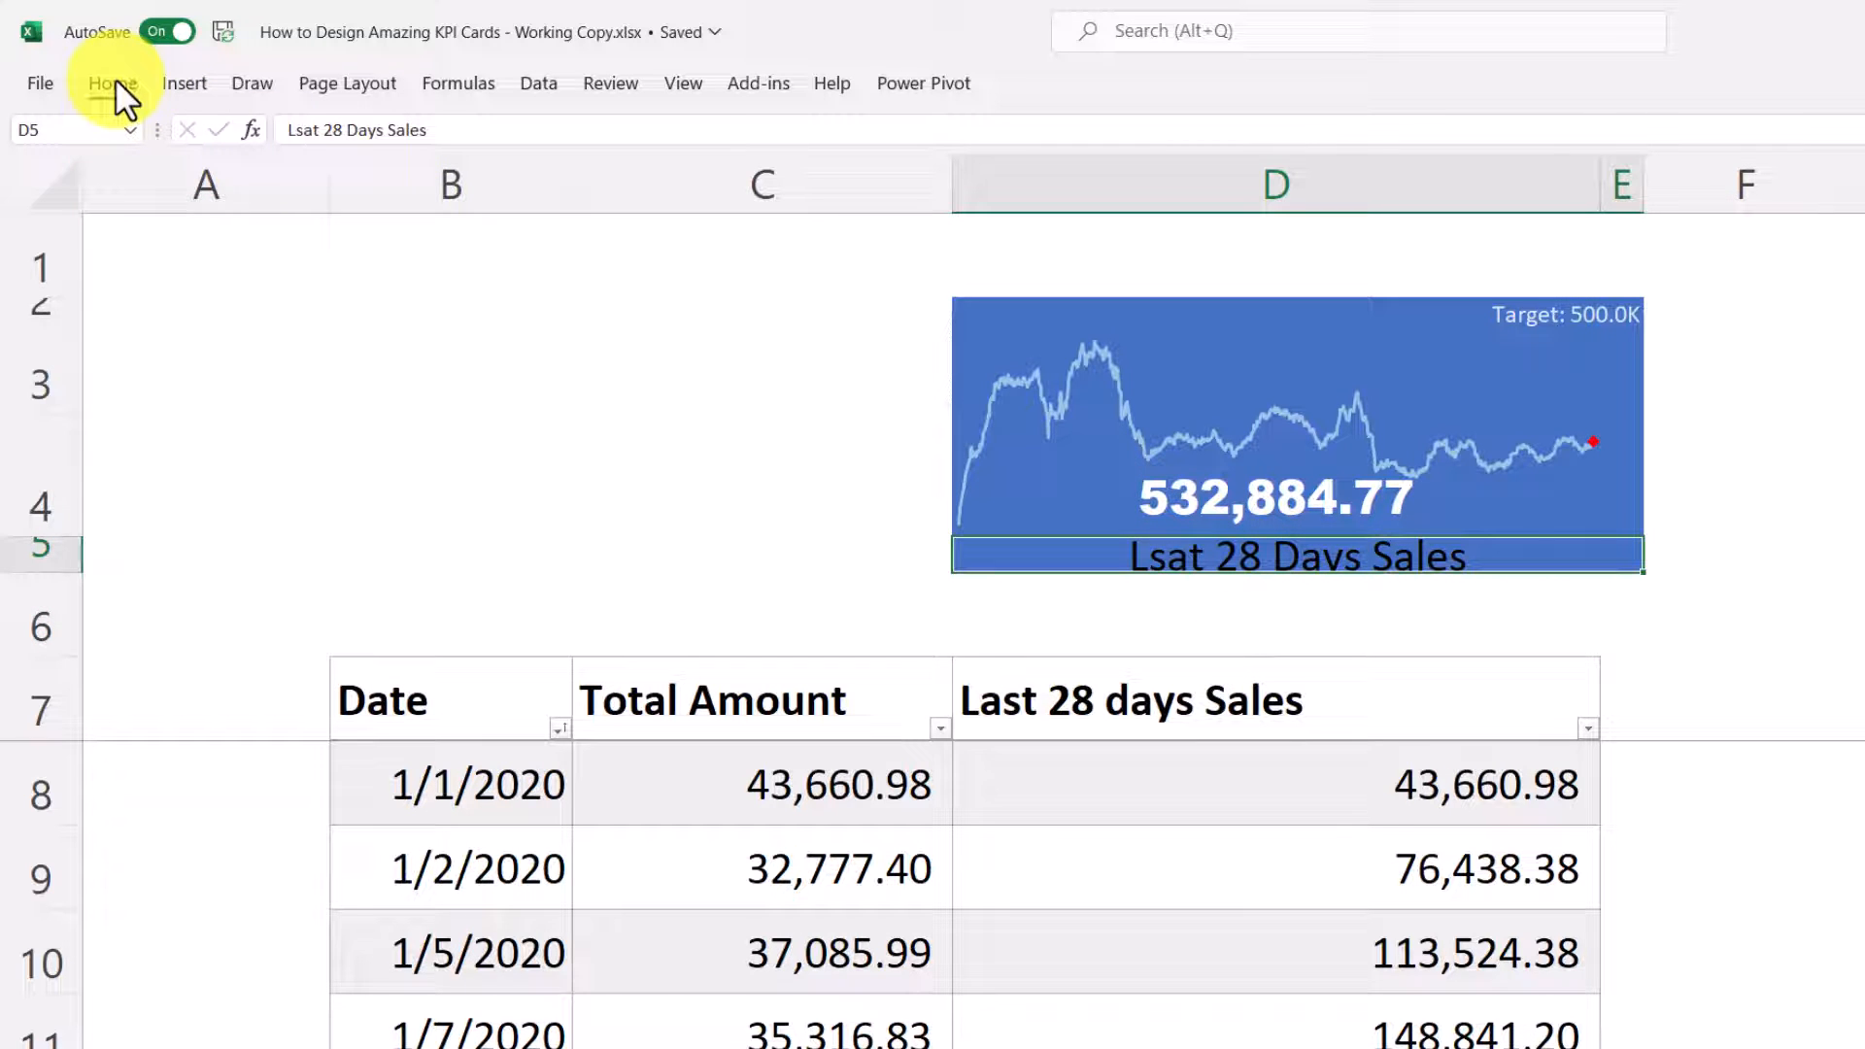
{"action": "left_click", "coordinate": [111, 84]}
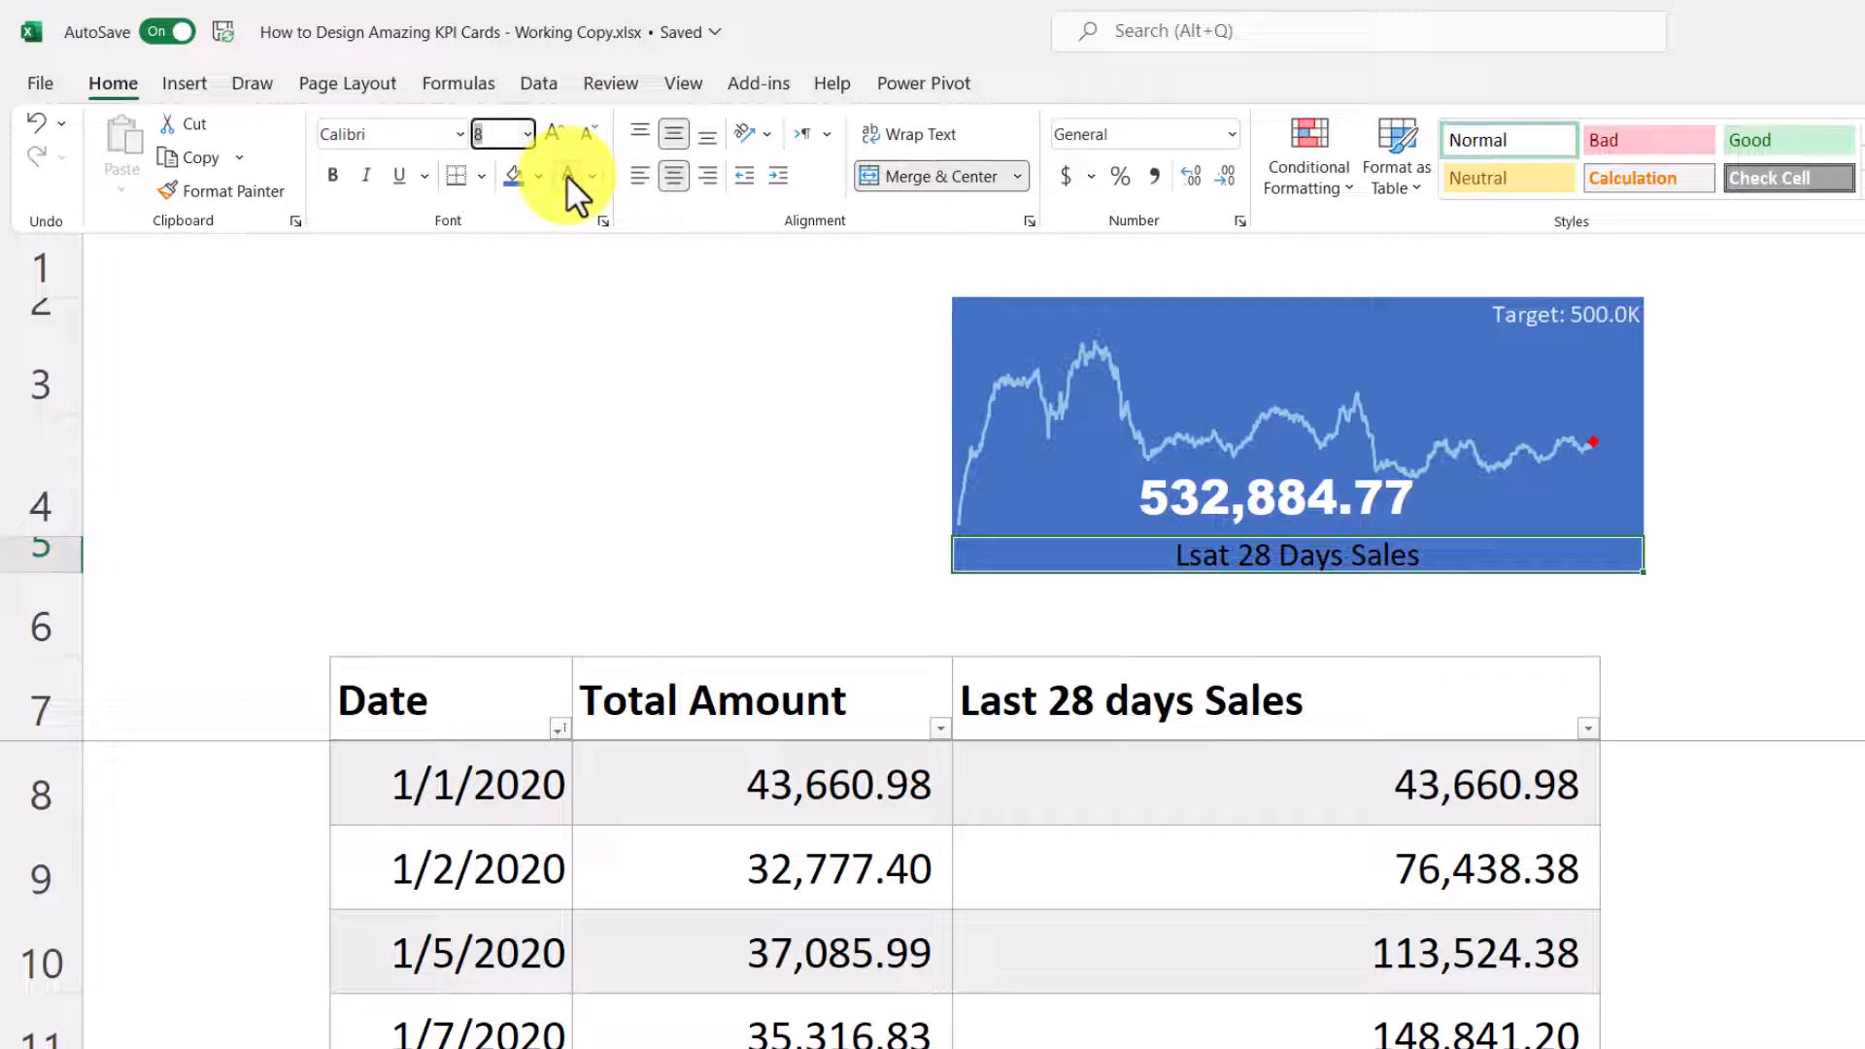
{"action": "left_click", "coordinate": [591, 176]}
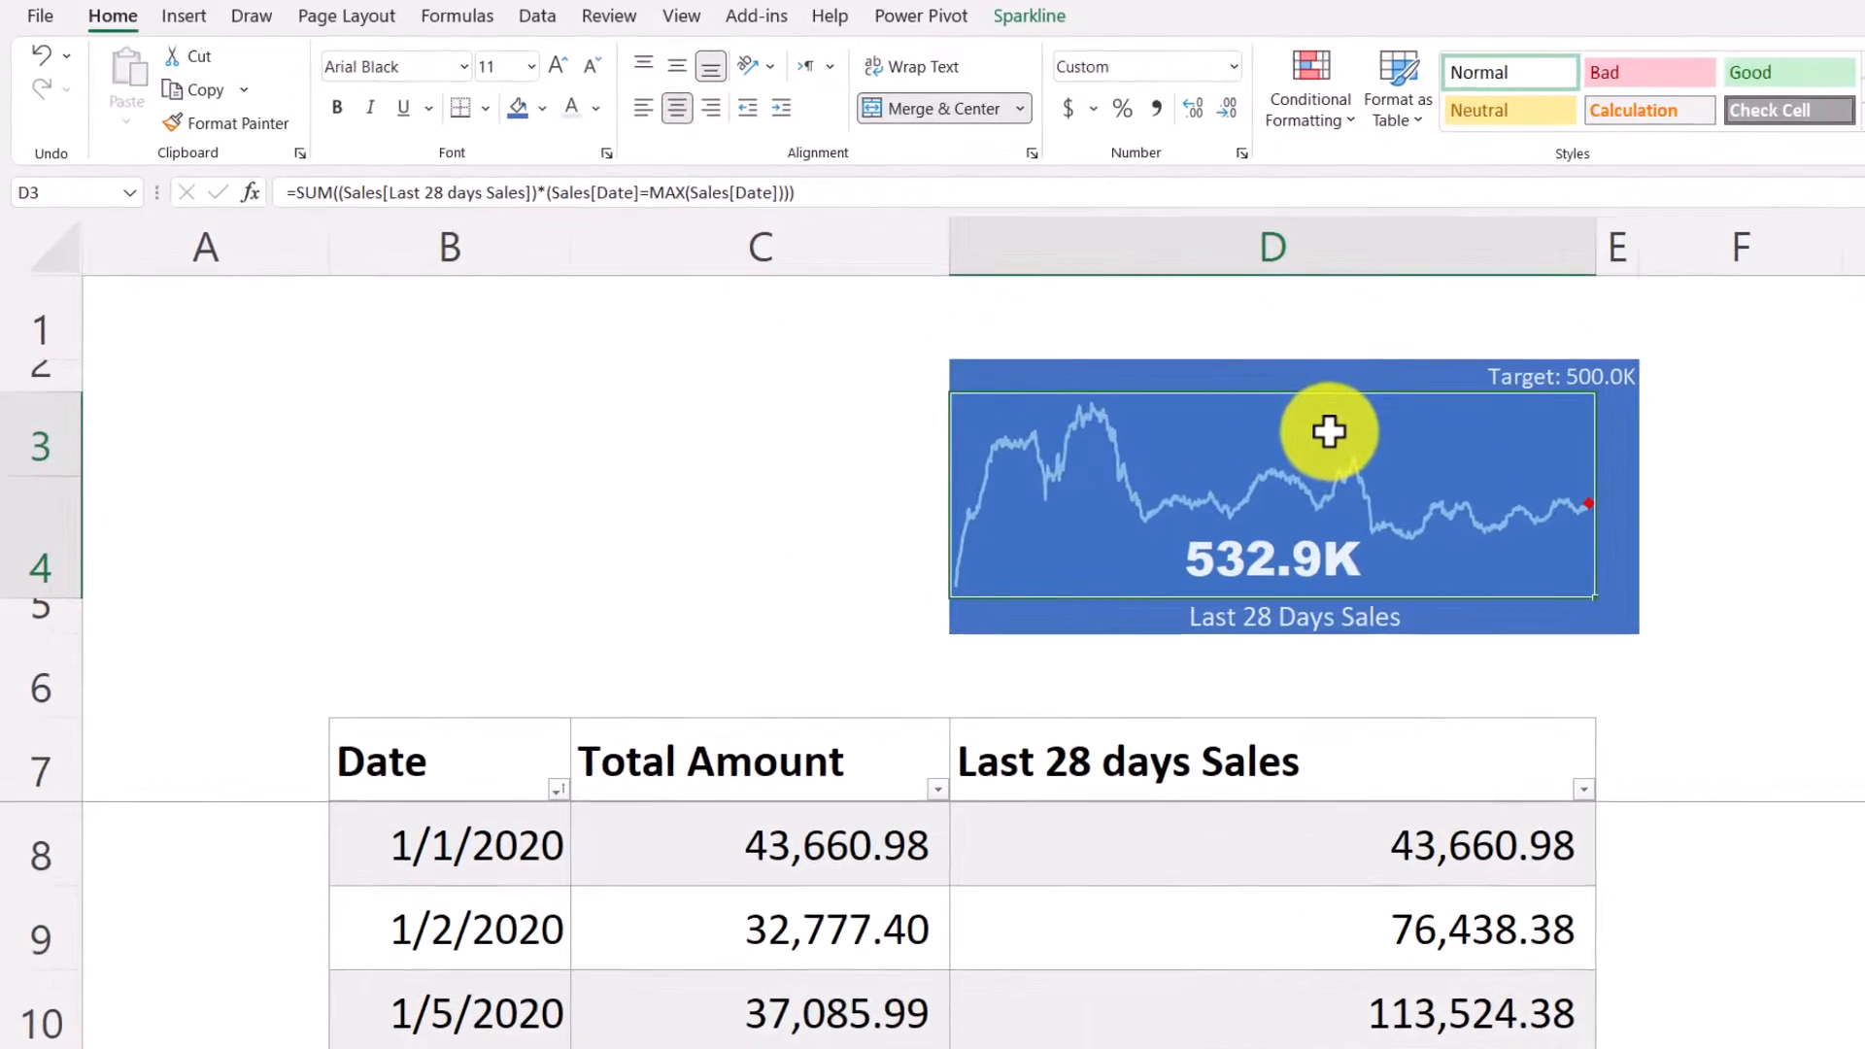
{"action": "mouse_move", "coordinate": [1293, 540]}
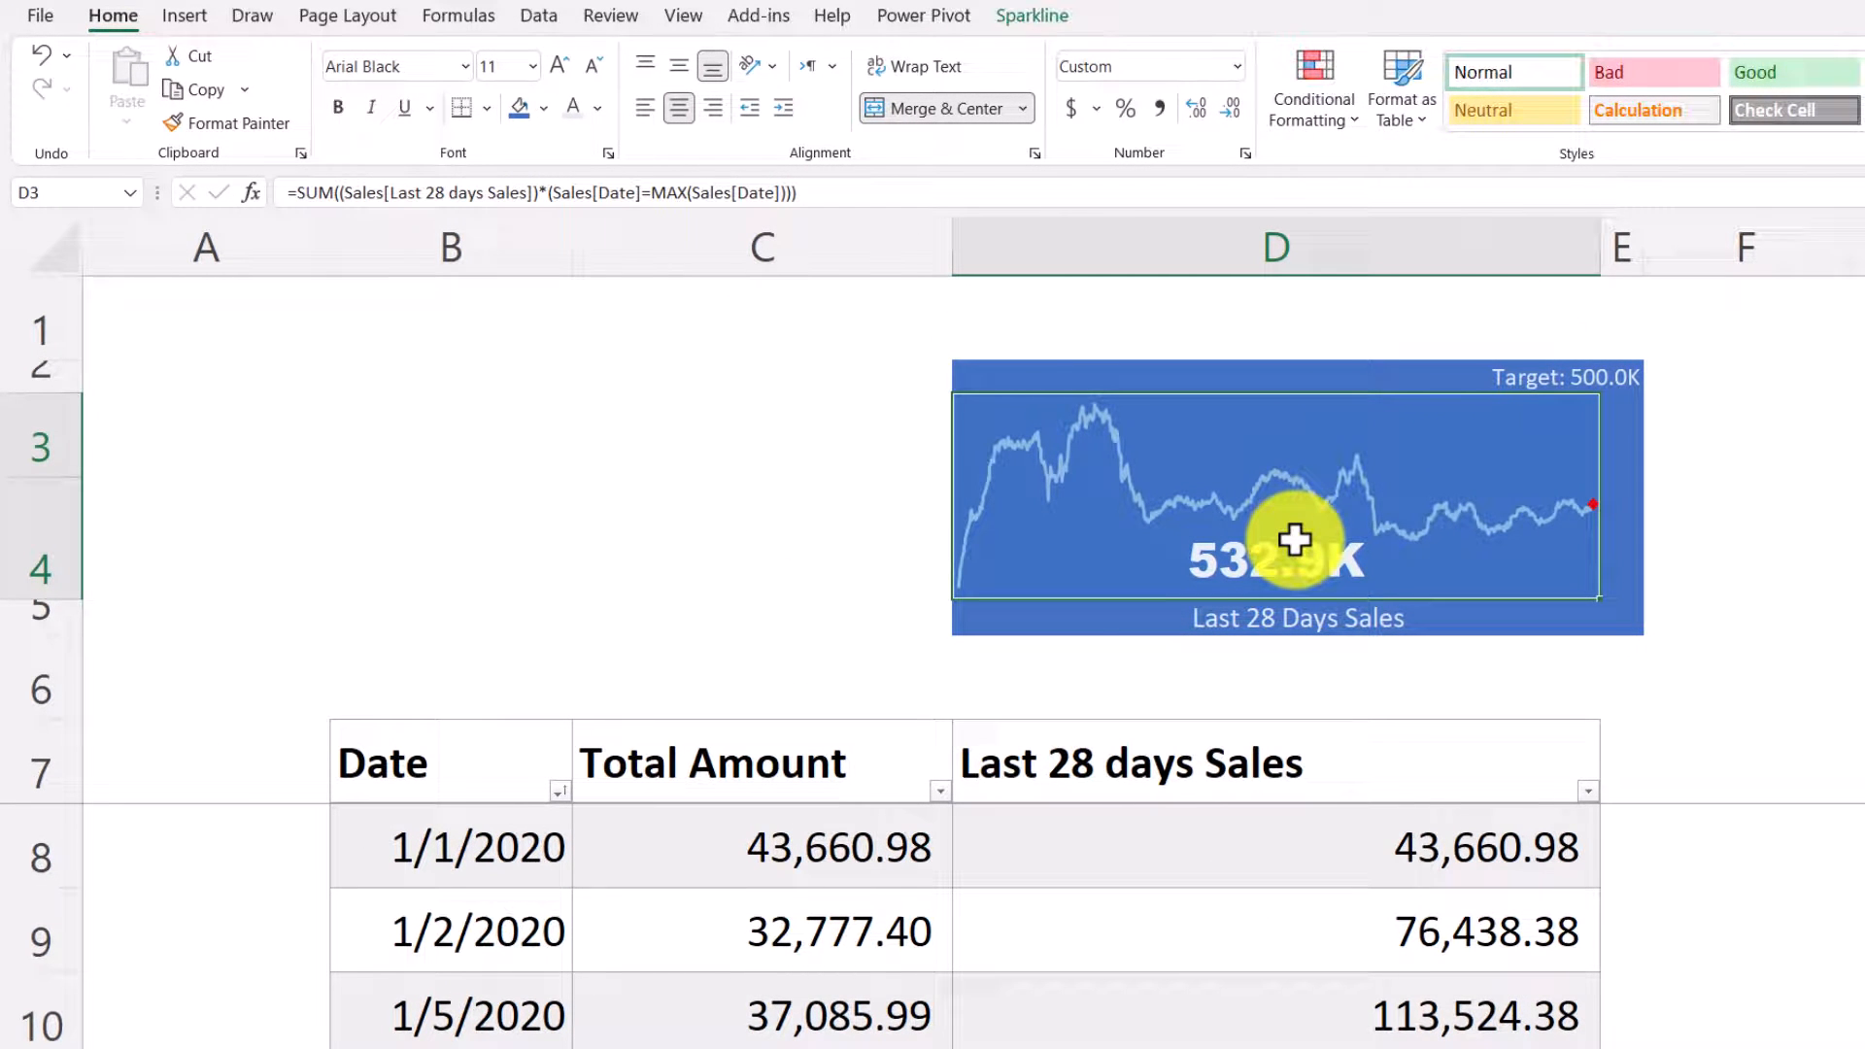
{"action": "mouse_move", "coordinate": [1085, 560]}
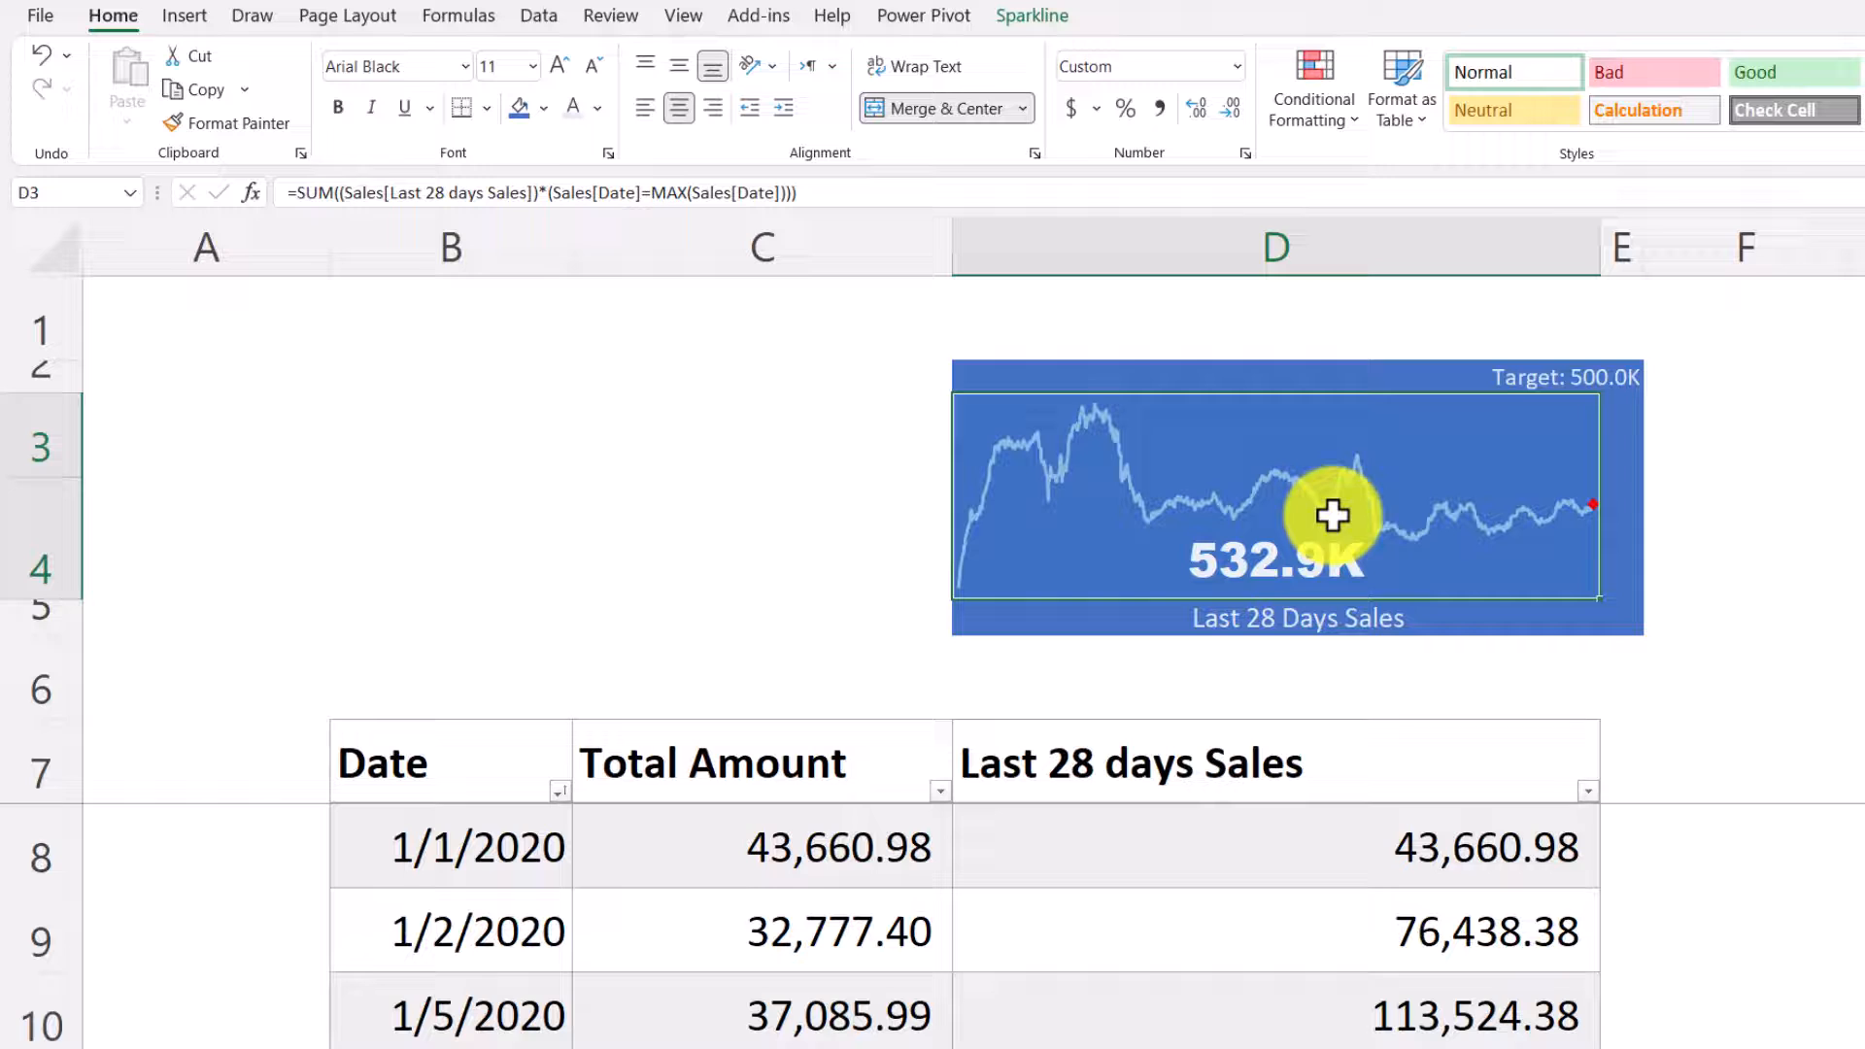
- Apply the 3 Triangles conditional-formatting icon set to the D3 value
{"action": "left_click", "coordinate": [1312, 89]}
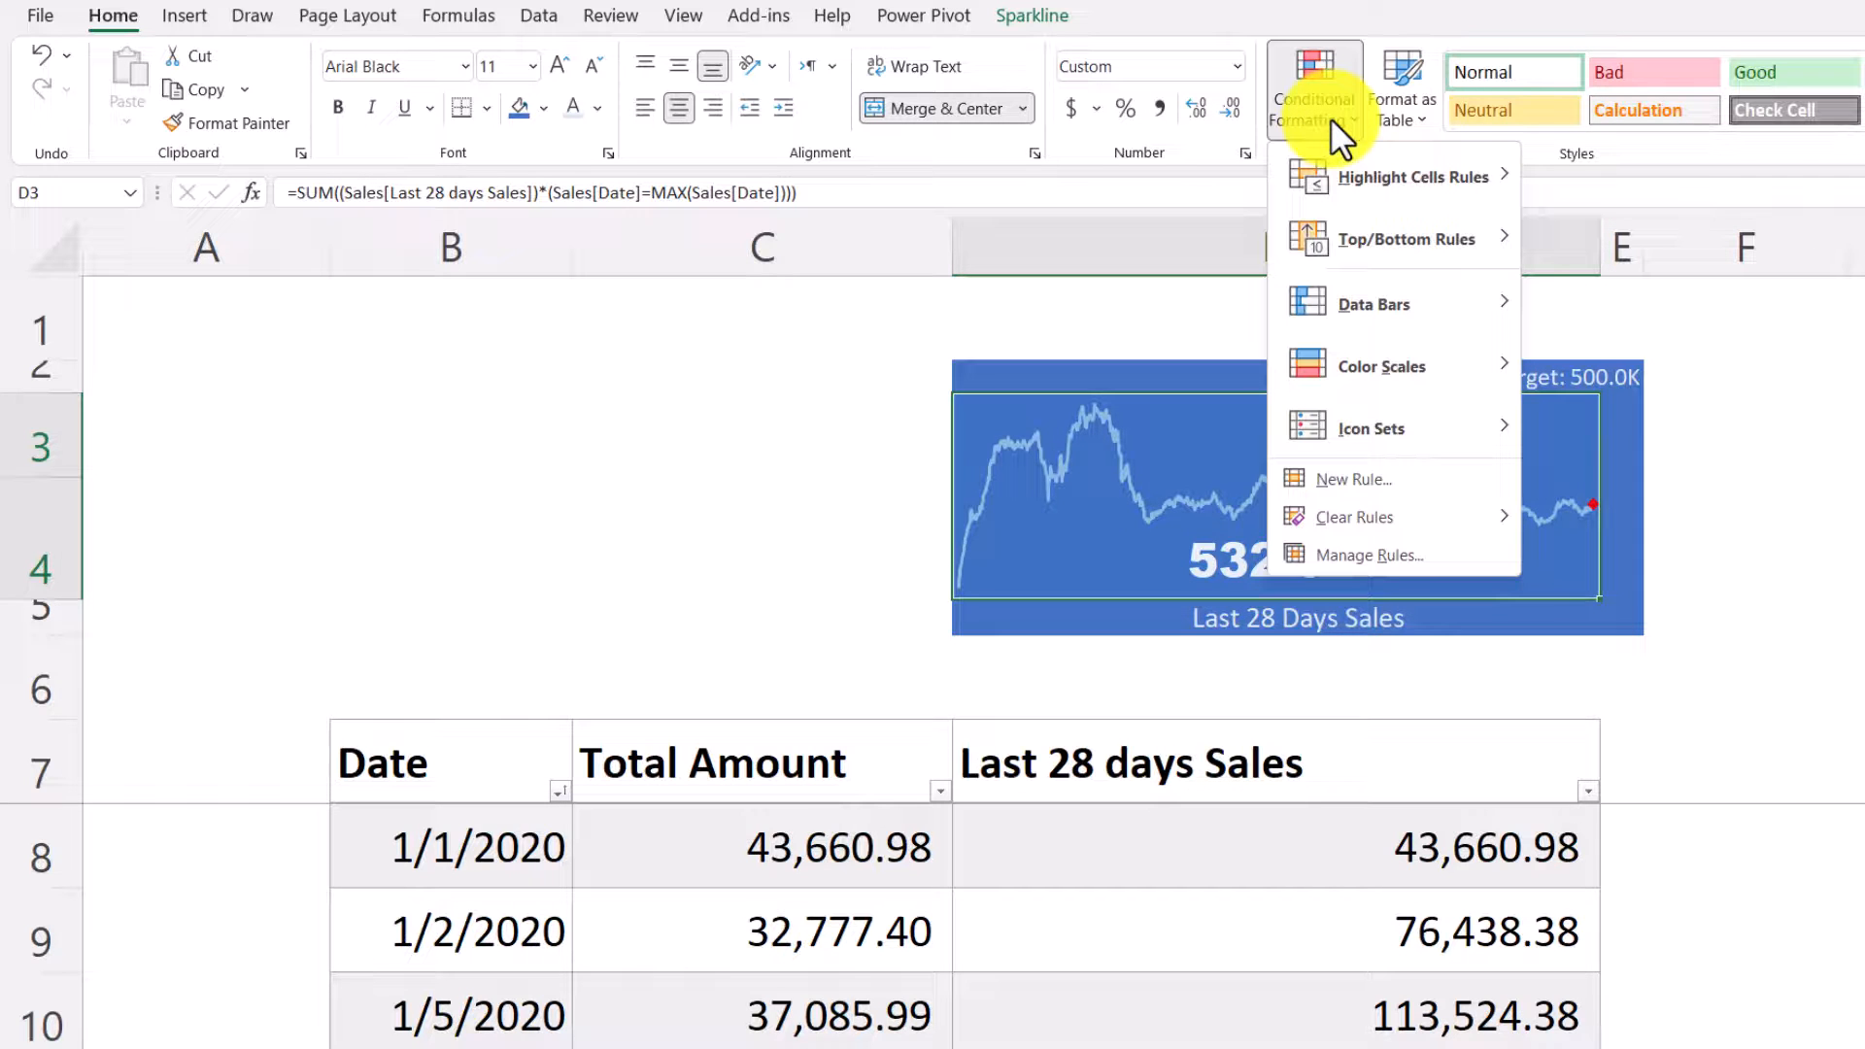
{"action": "mouse_move", "coordinate": [1410, 232]}
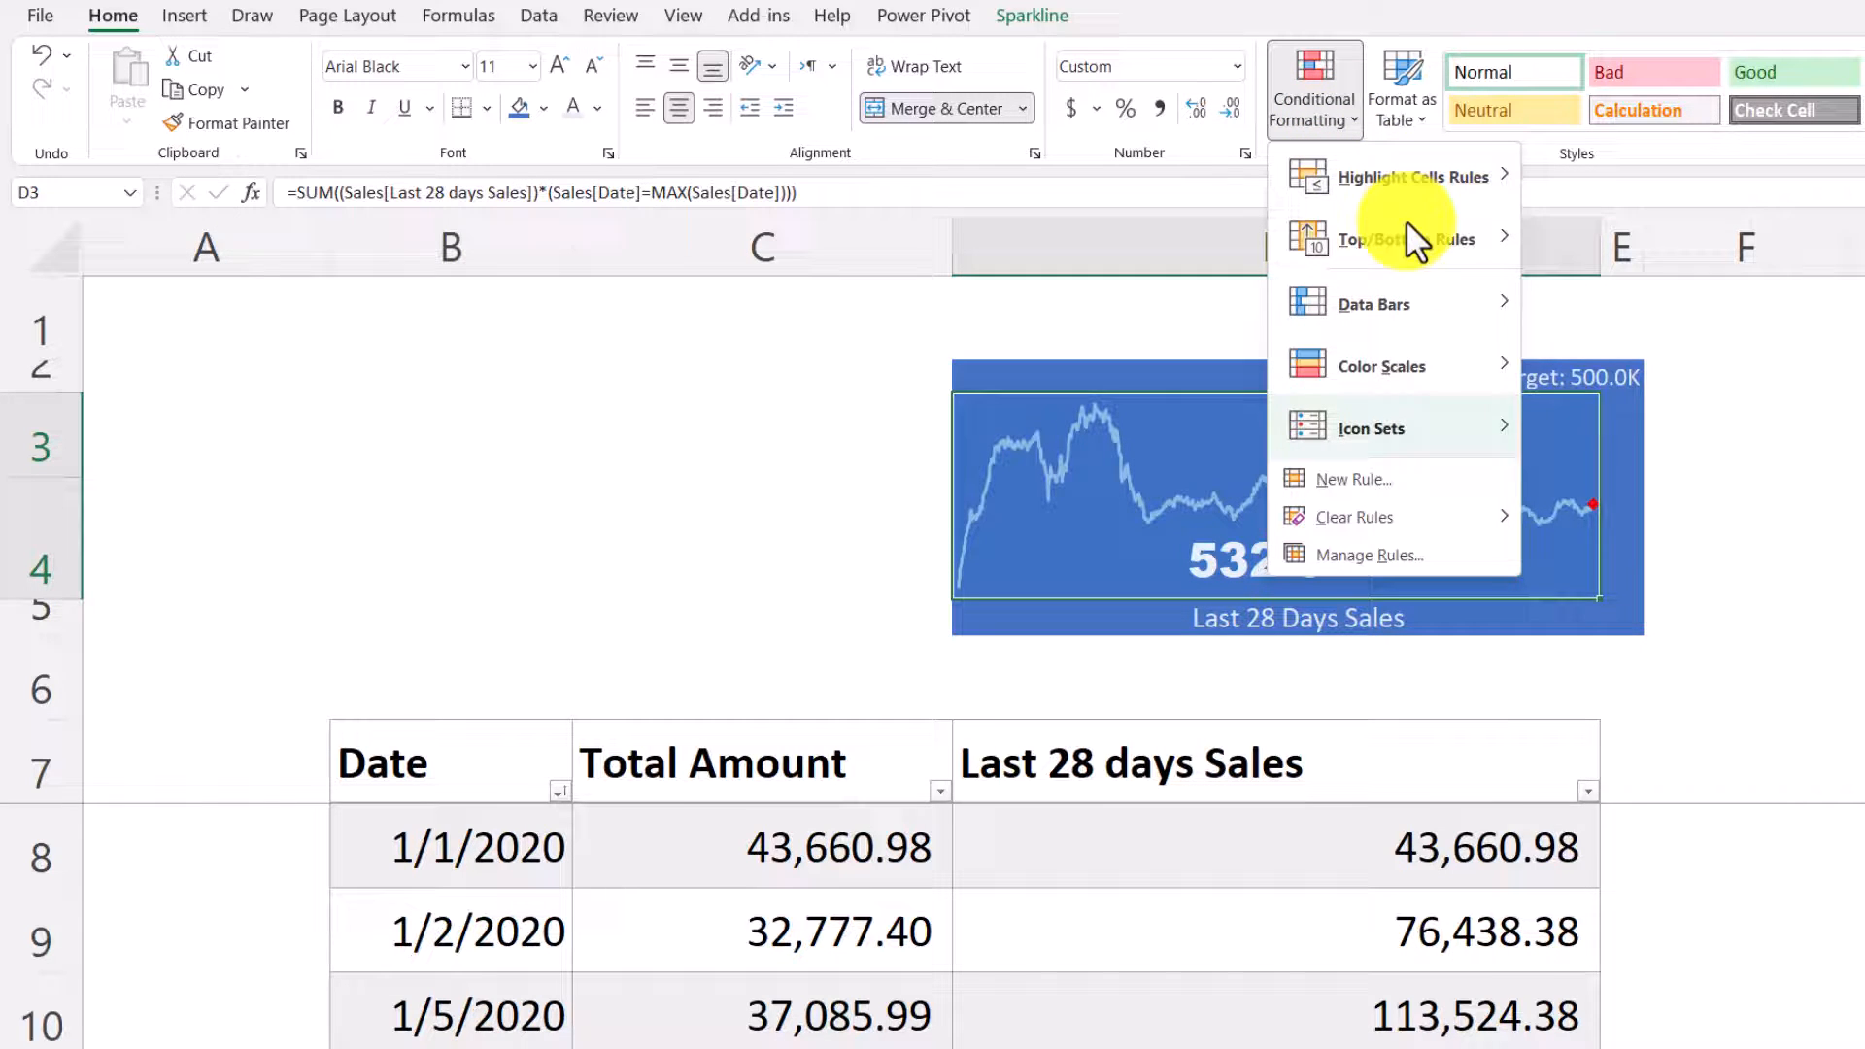
{"action": "left_click", "coordinate": [1371, 428]}
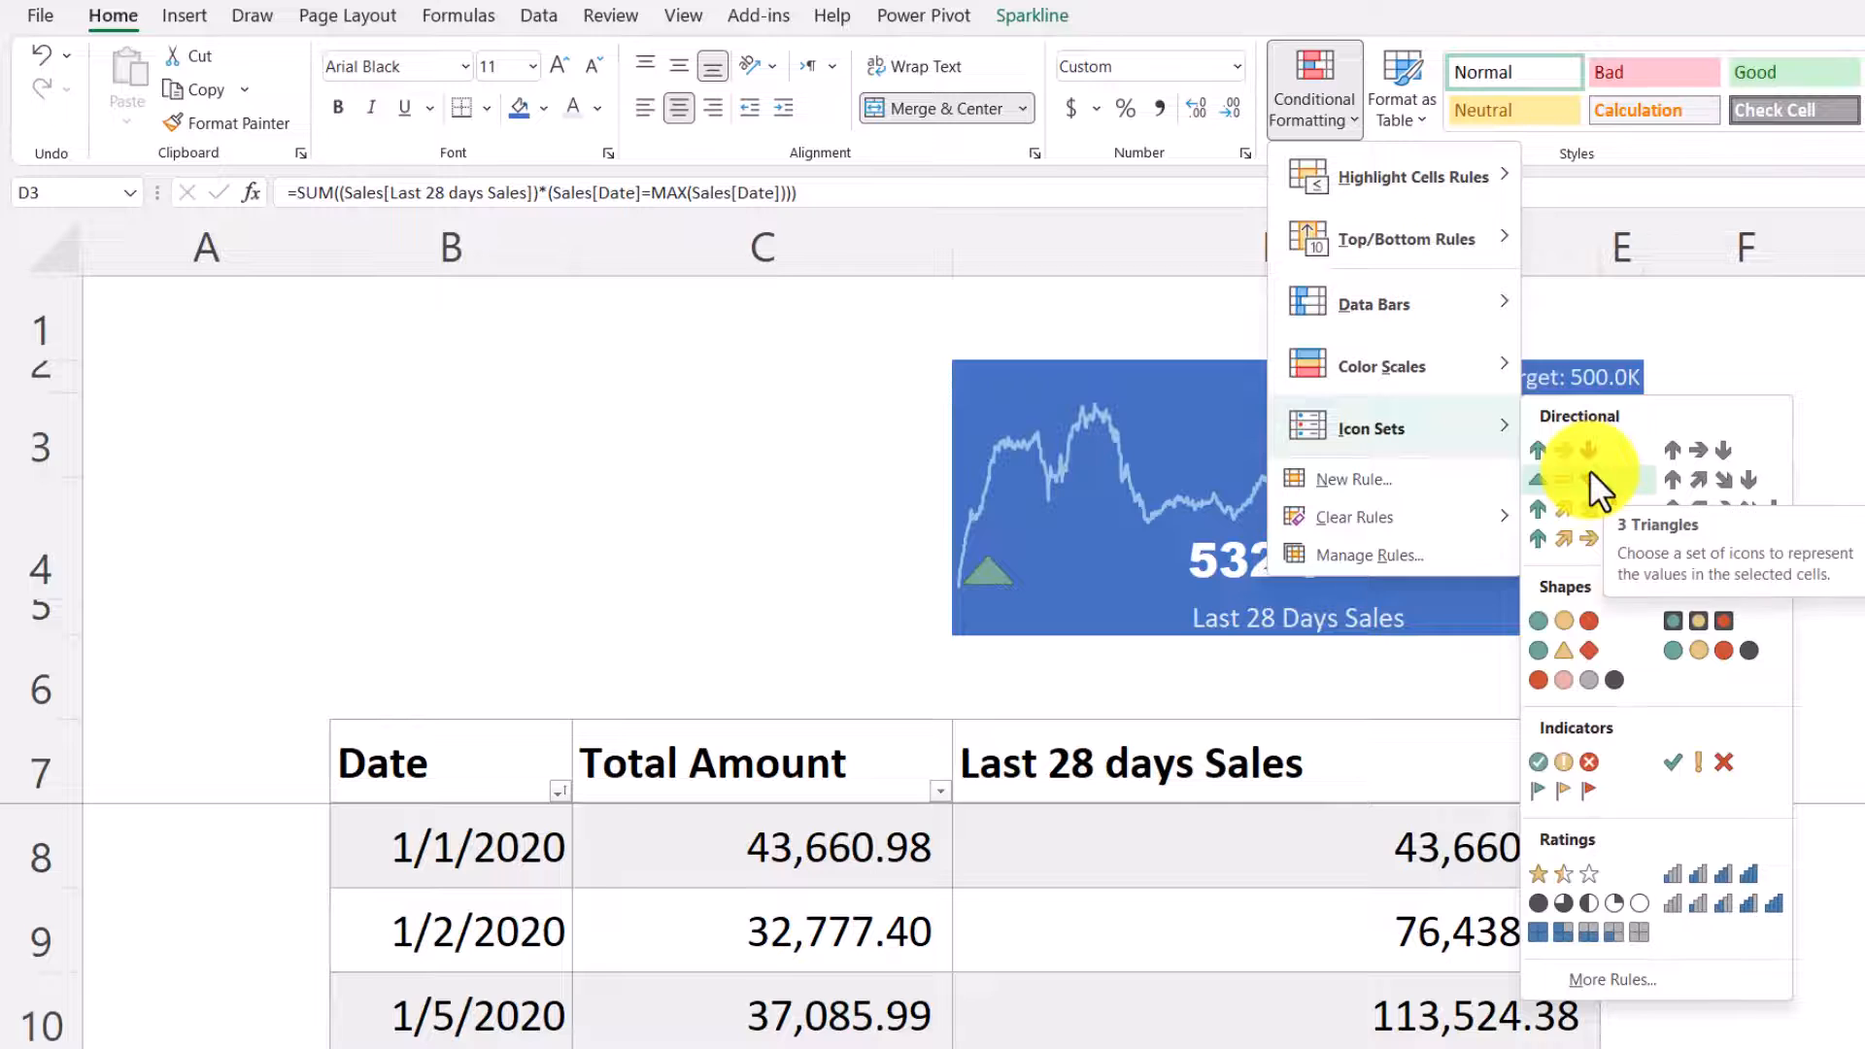
{"action": "left_click", "coordinate": [1014, 572]}
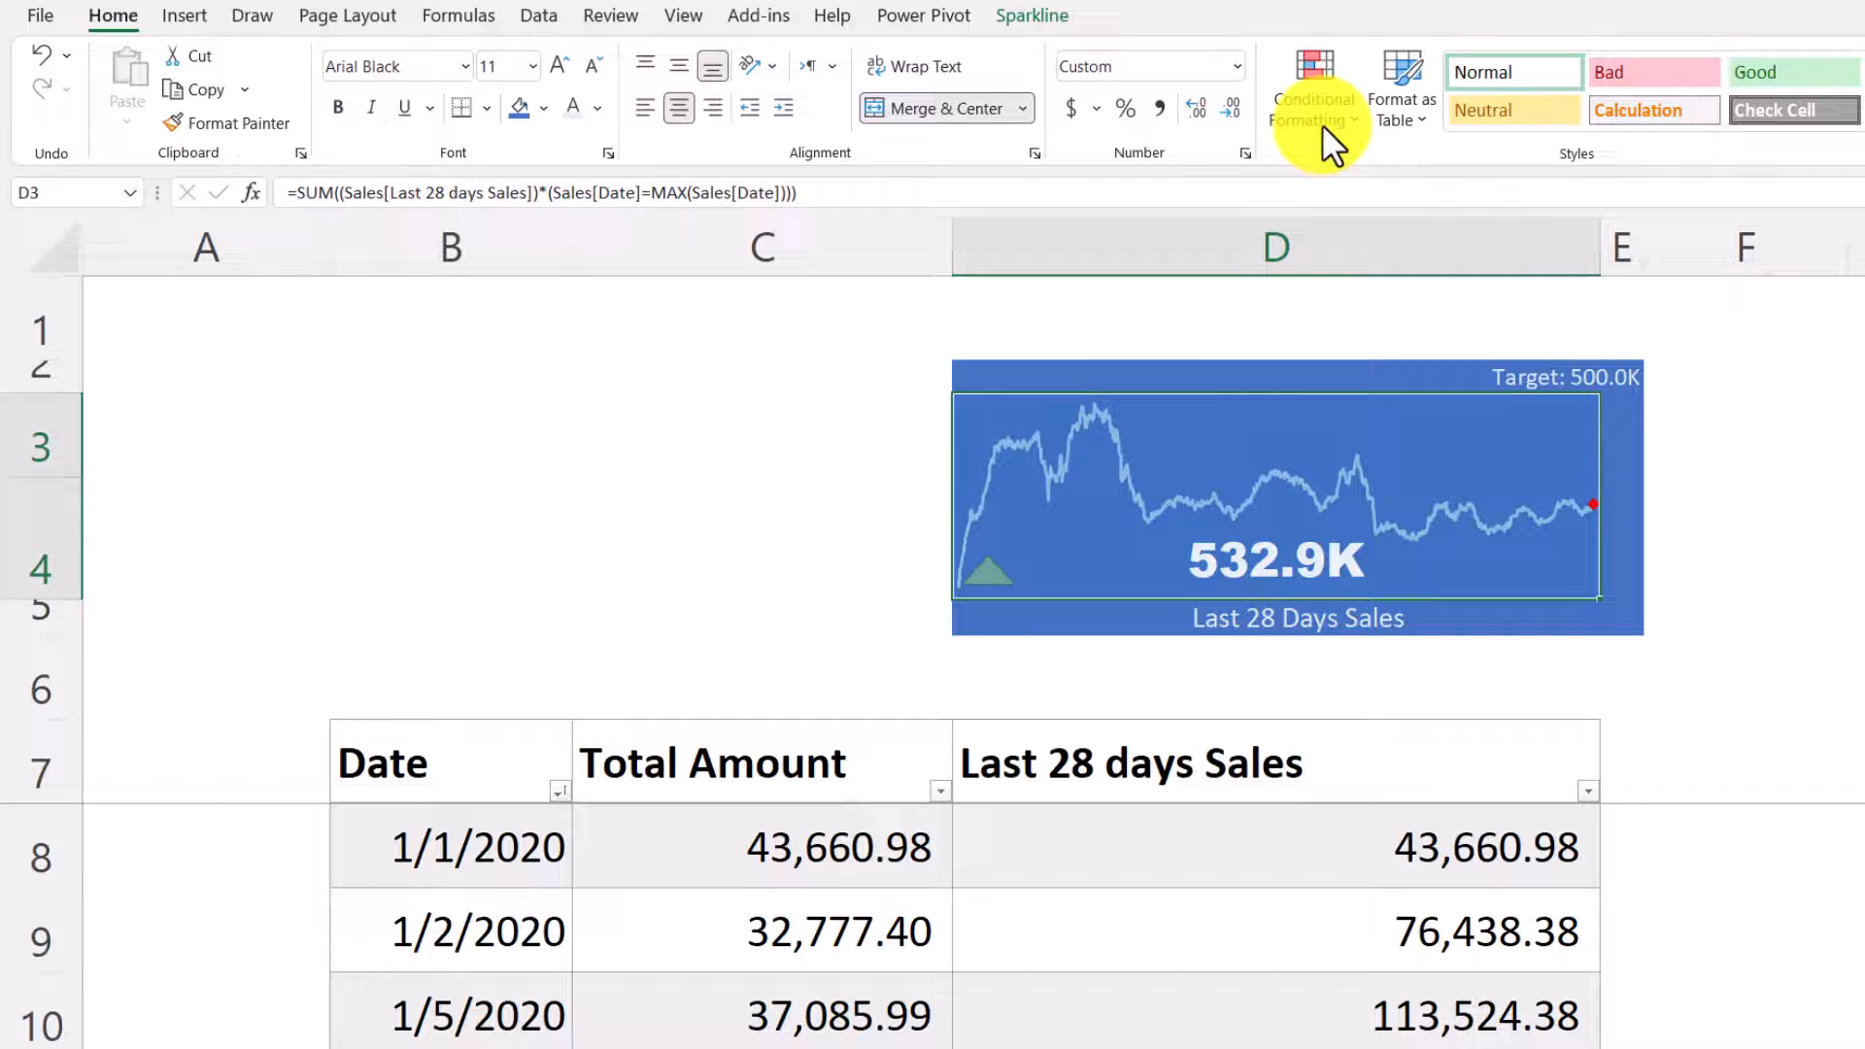
{"action": "left_click", "coordinate": [1313, 97]}
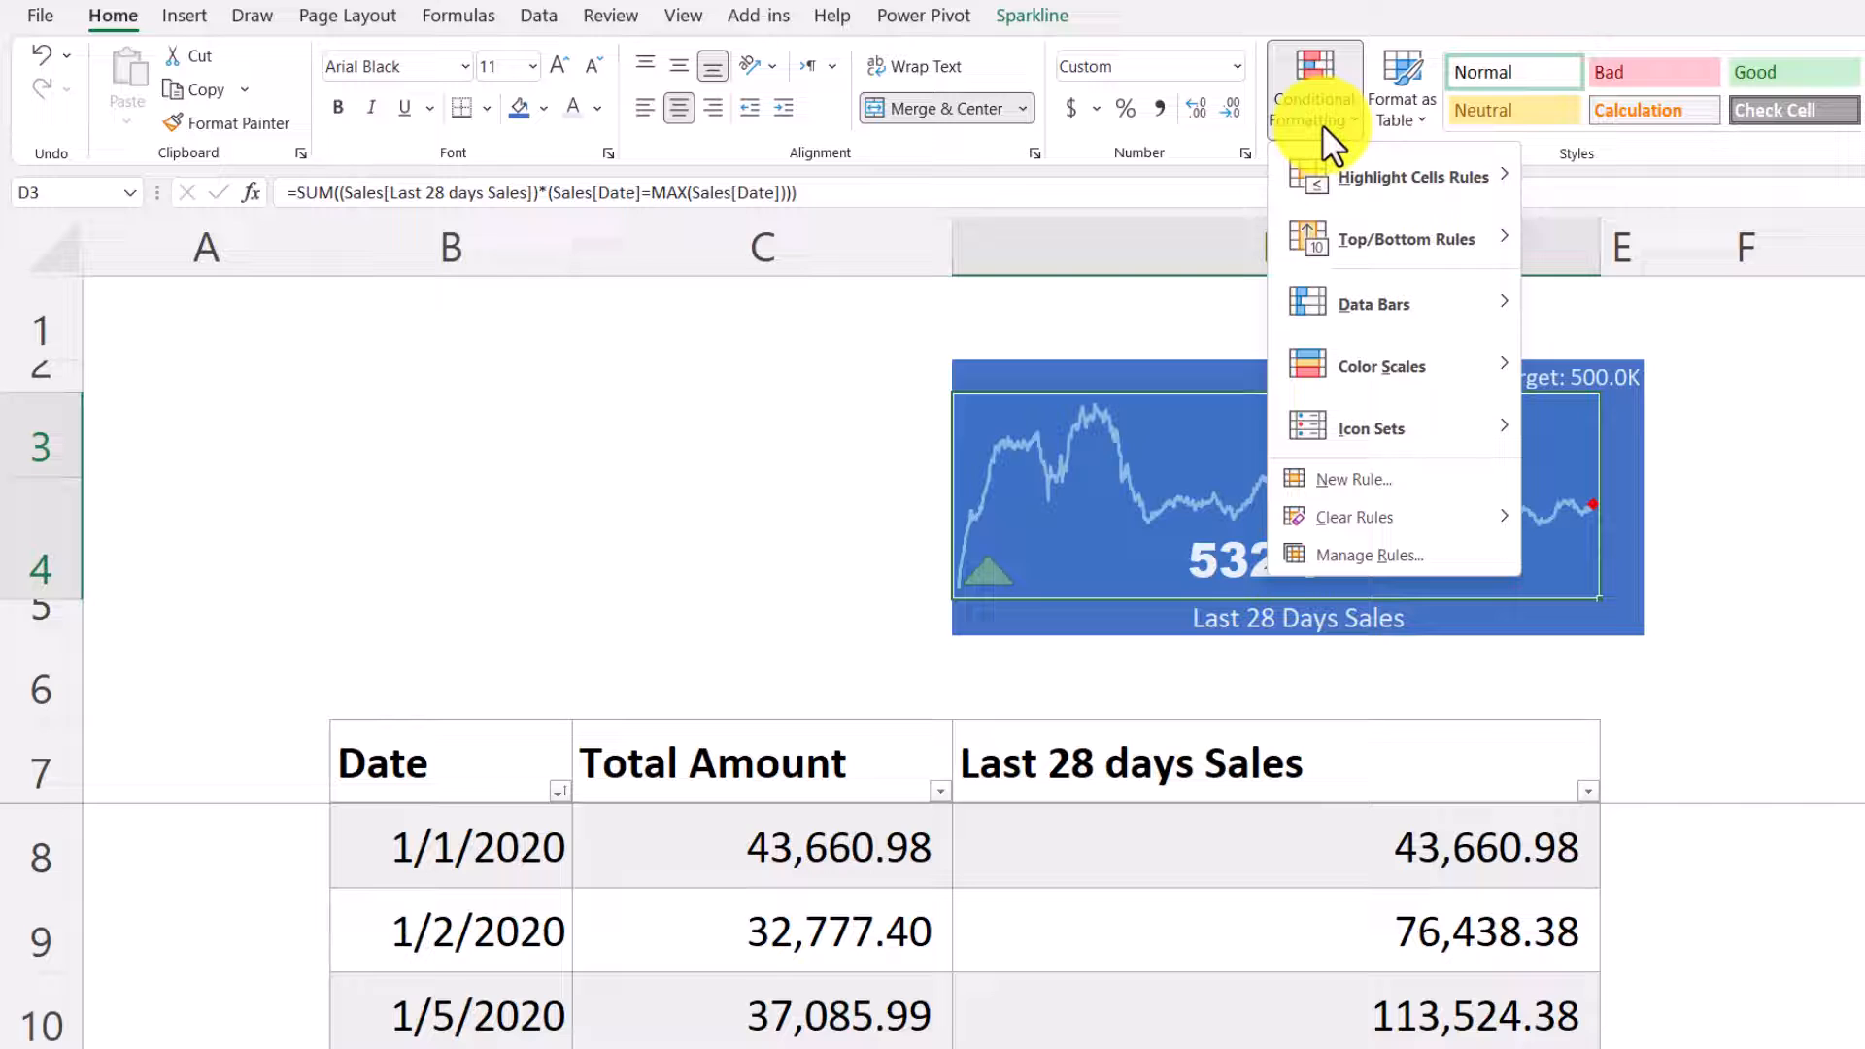
{"action": "mouse_move", "coordinate": [1373, 565]}
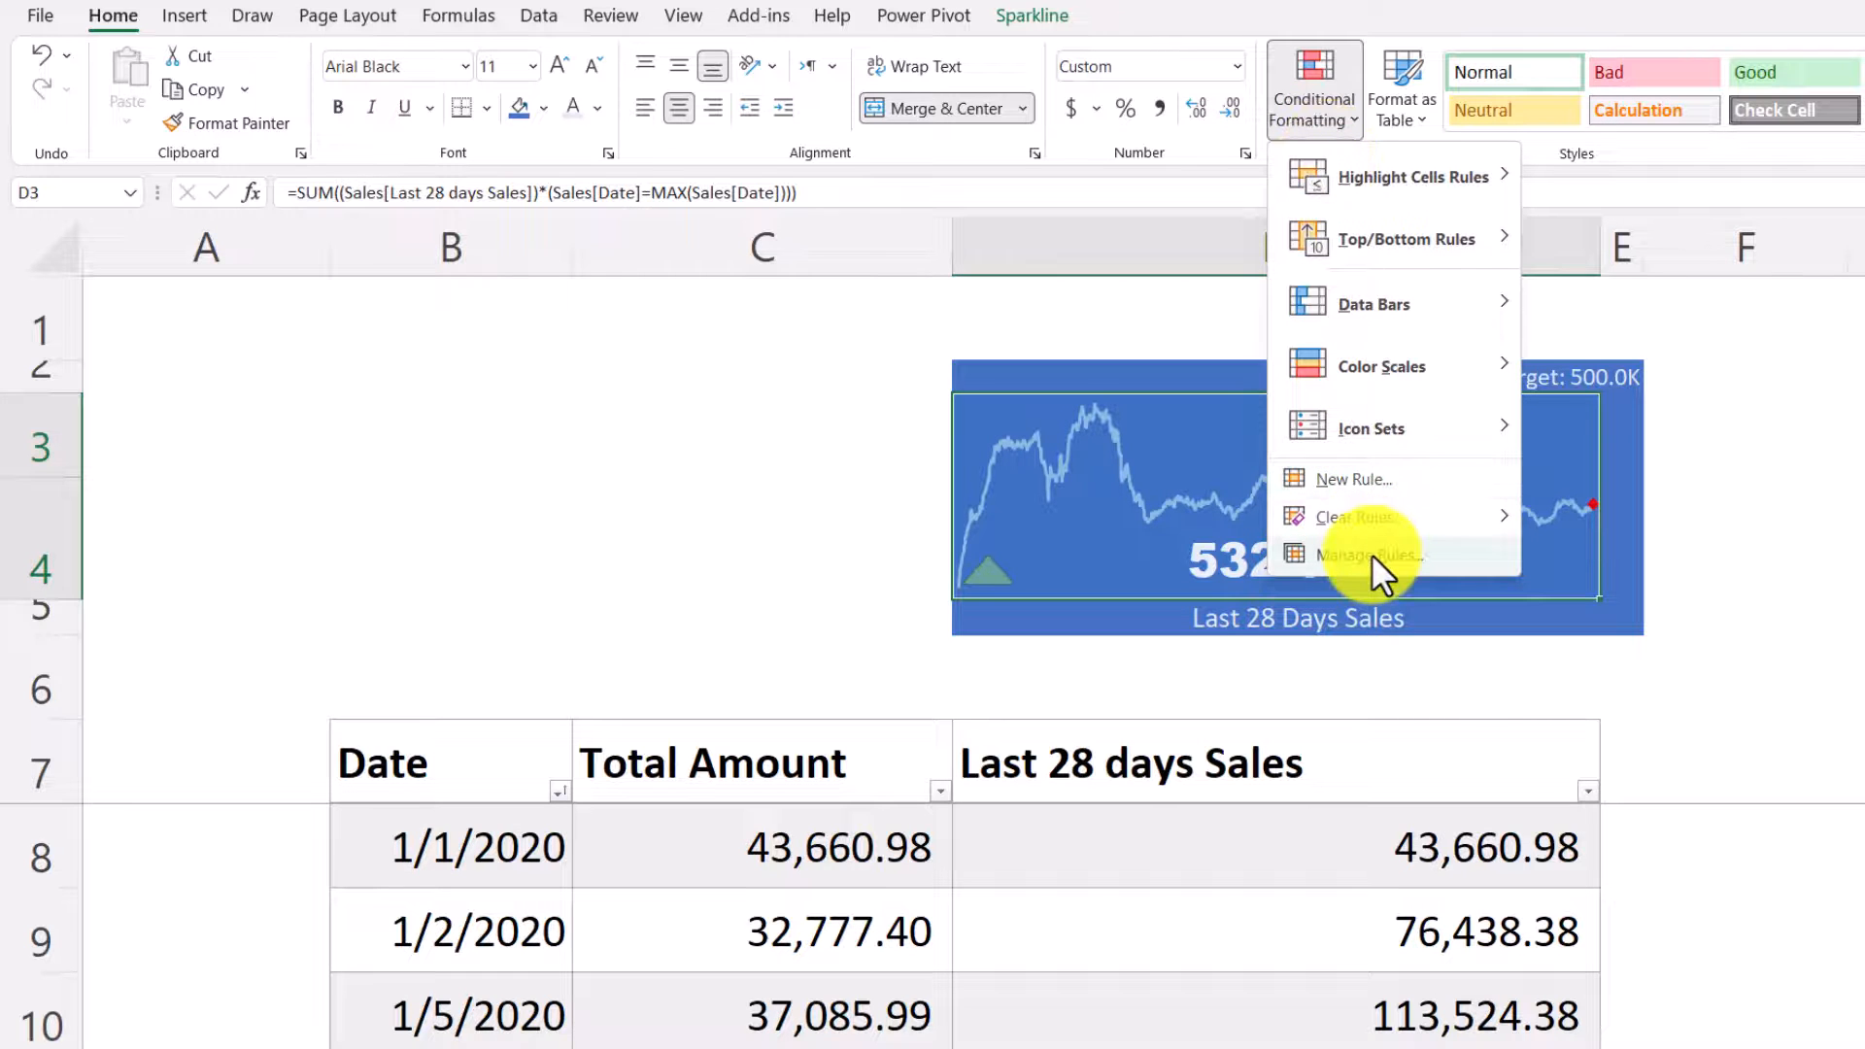
- Edit the icon set rule to use formula thresholds =$D$2 and =$D$2*75%
{"action": "left_click", "coordinate": [1367, 554]}
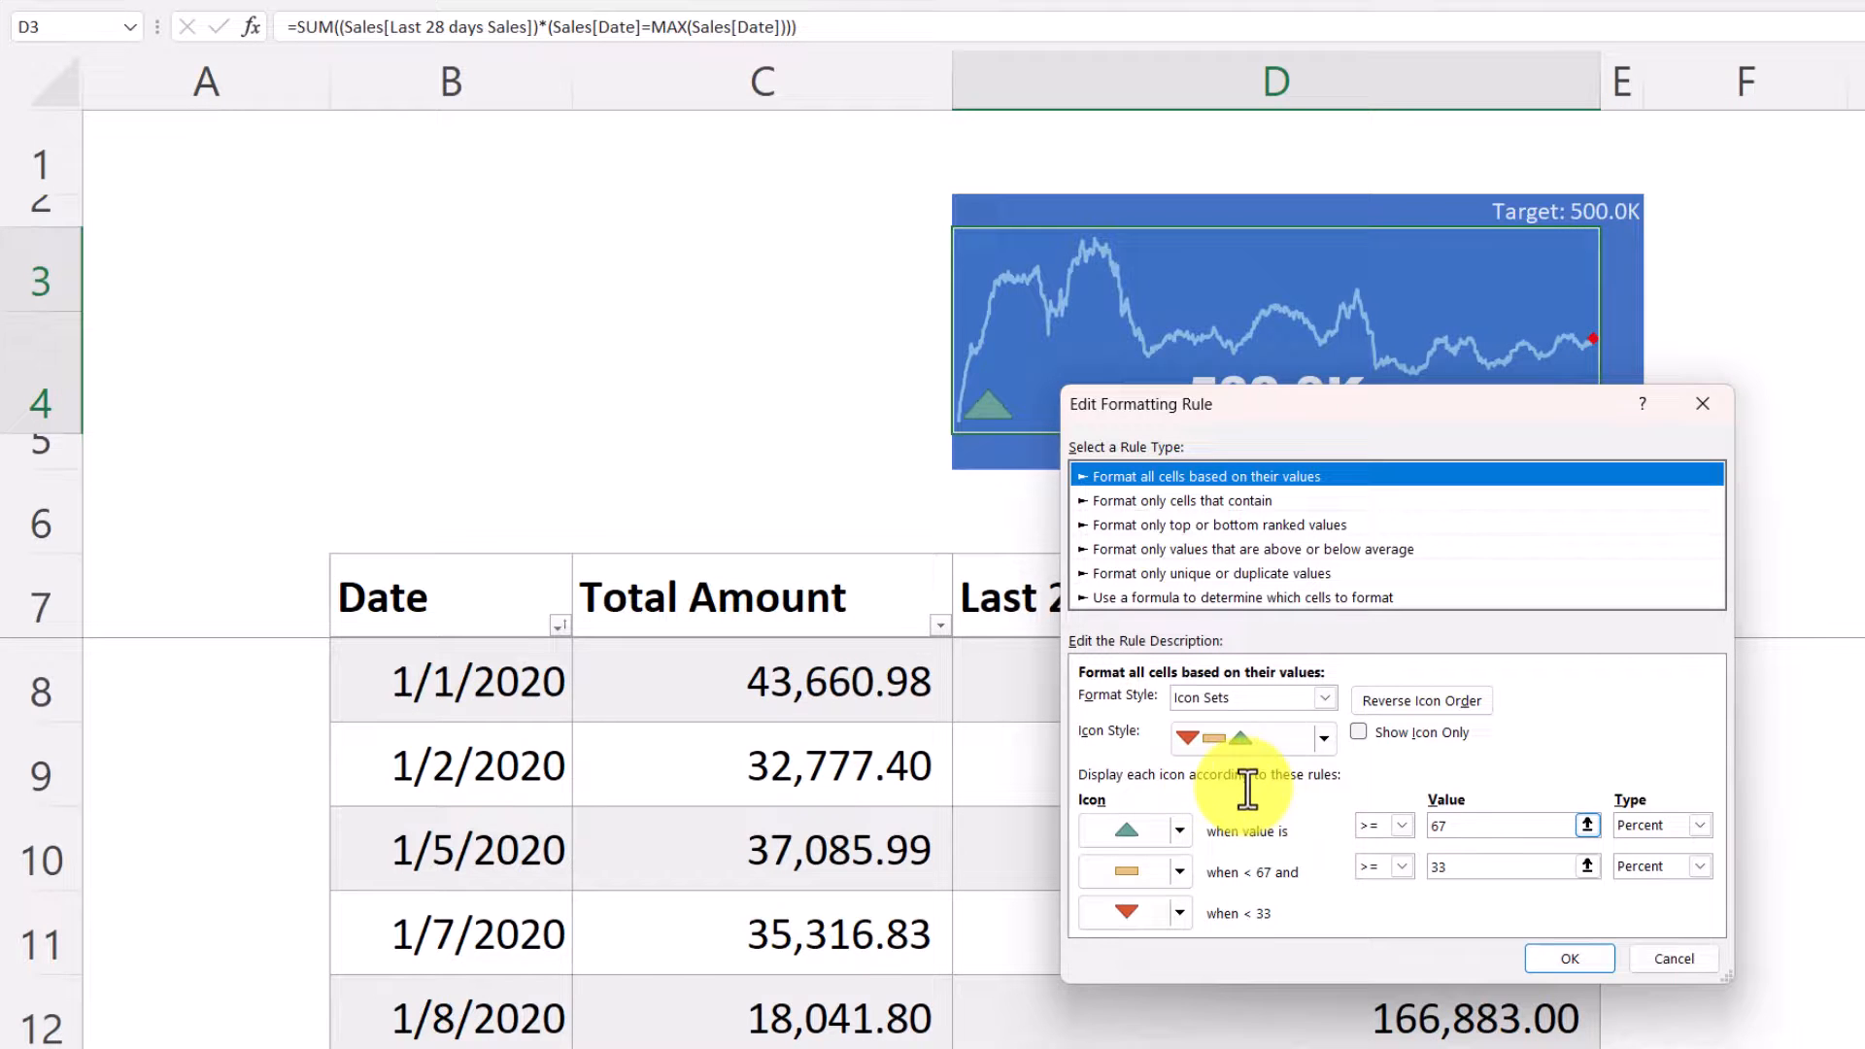
{"action": "left_click", "coordinate": [1699, 825]}
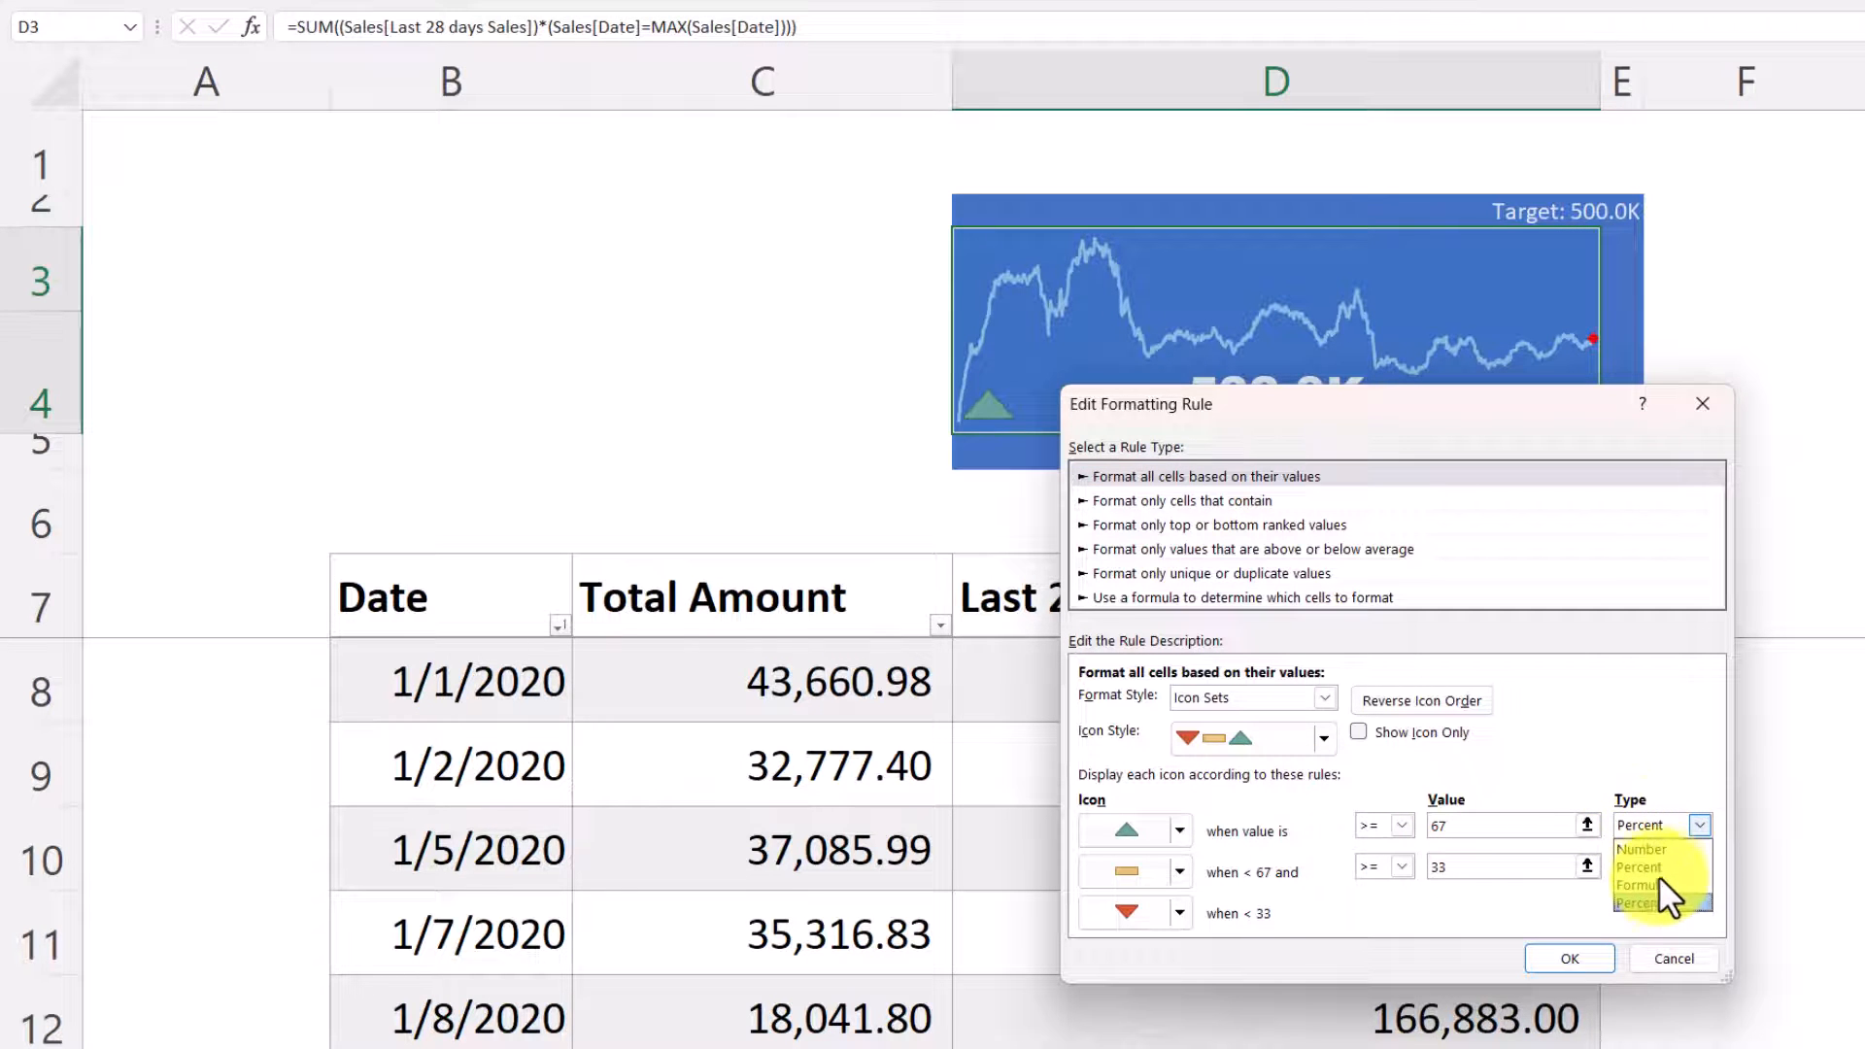
{"action": "left_click", "coordinate": [1639, 885]}
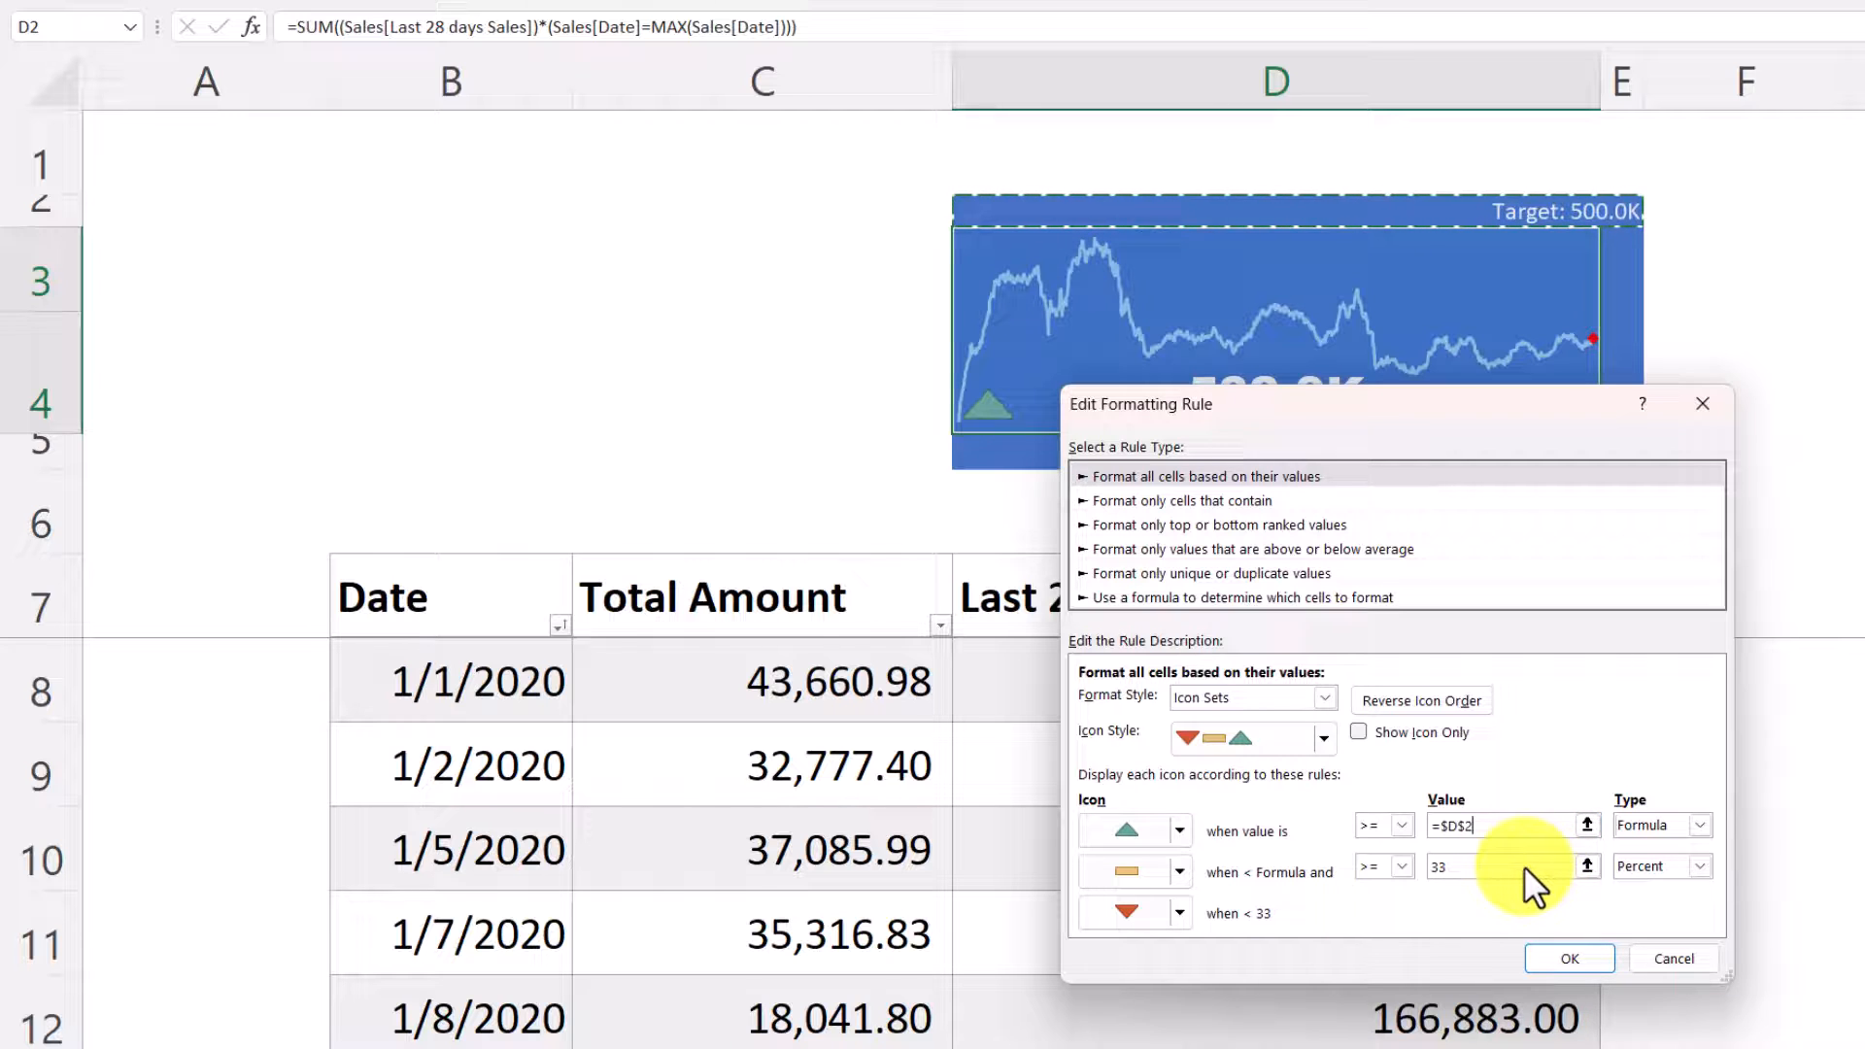
{"action": "left_click", "coordinate": [1700, 866]}
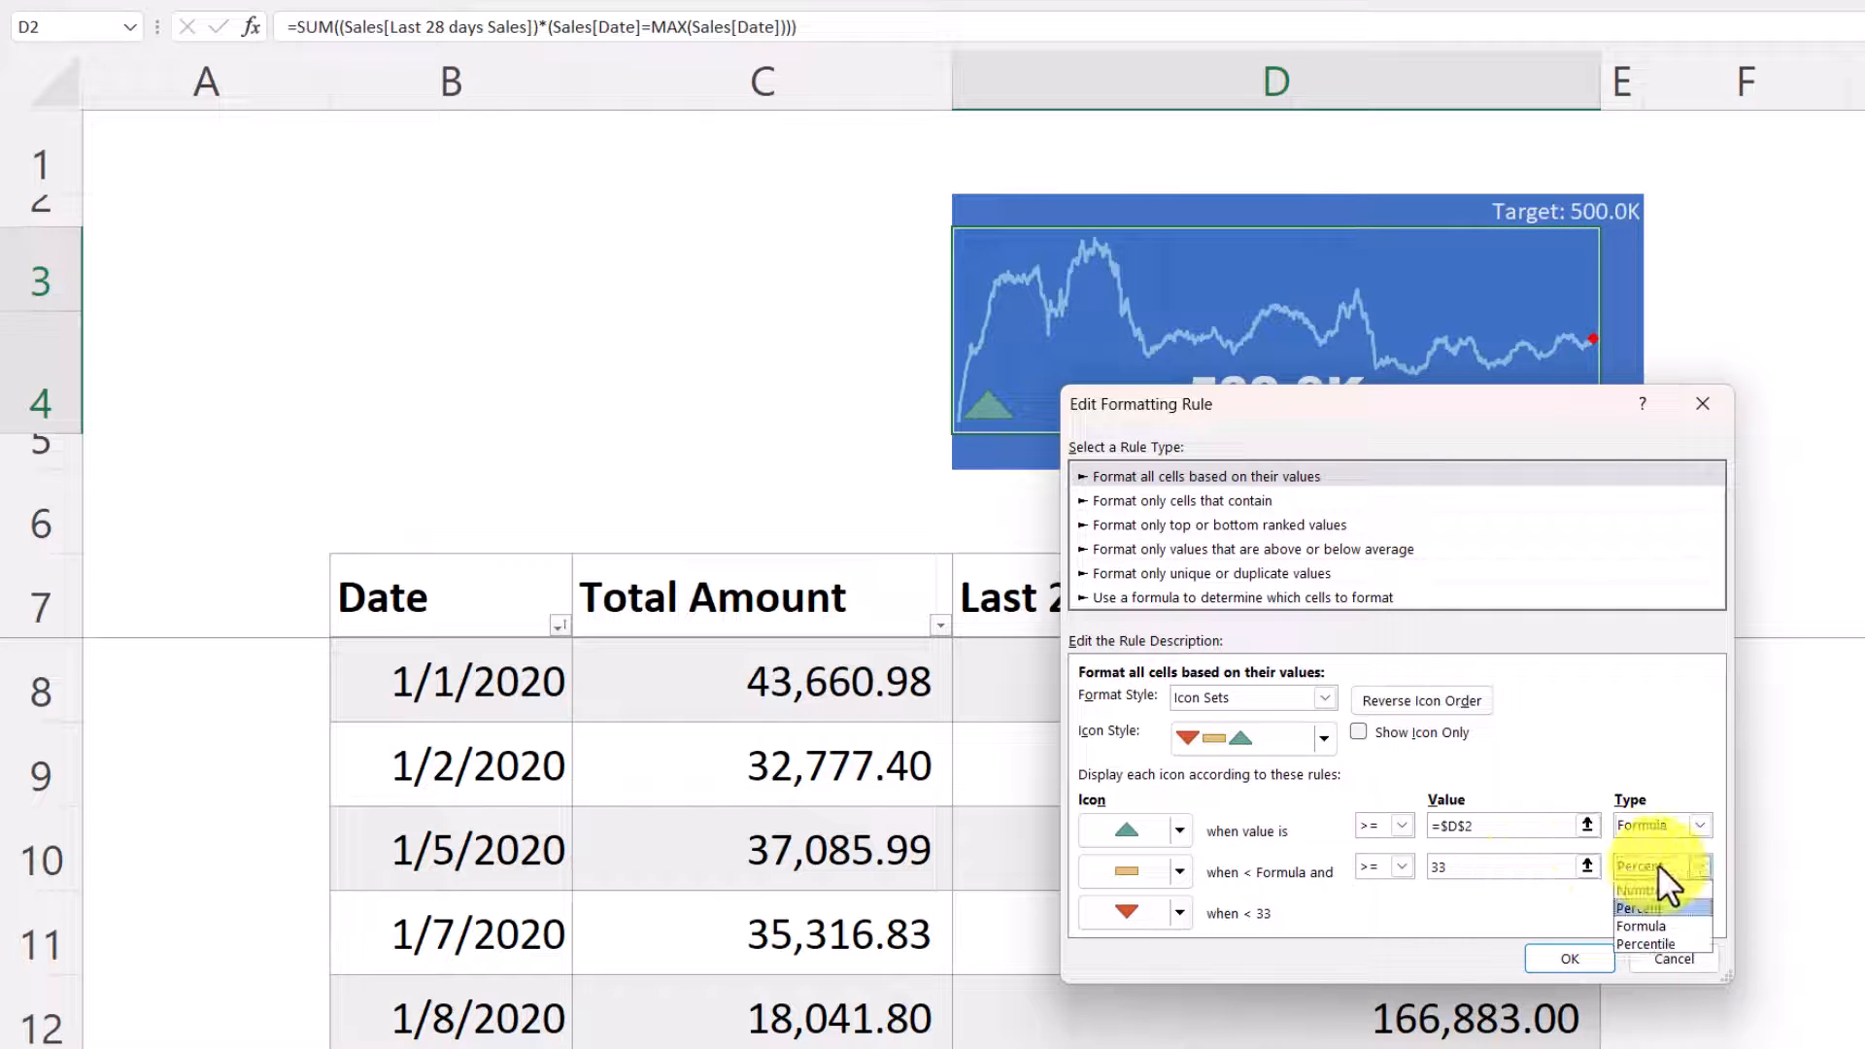
{"action": "left_click", "coordinate": [1639, 907]}
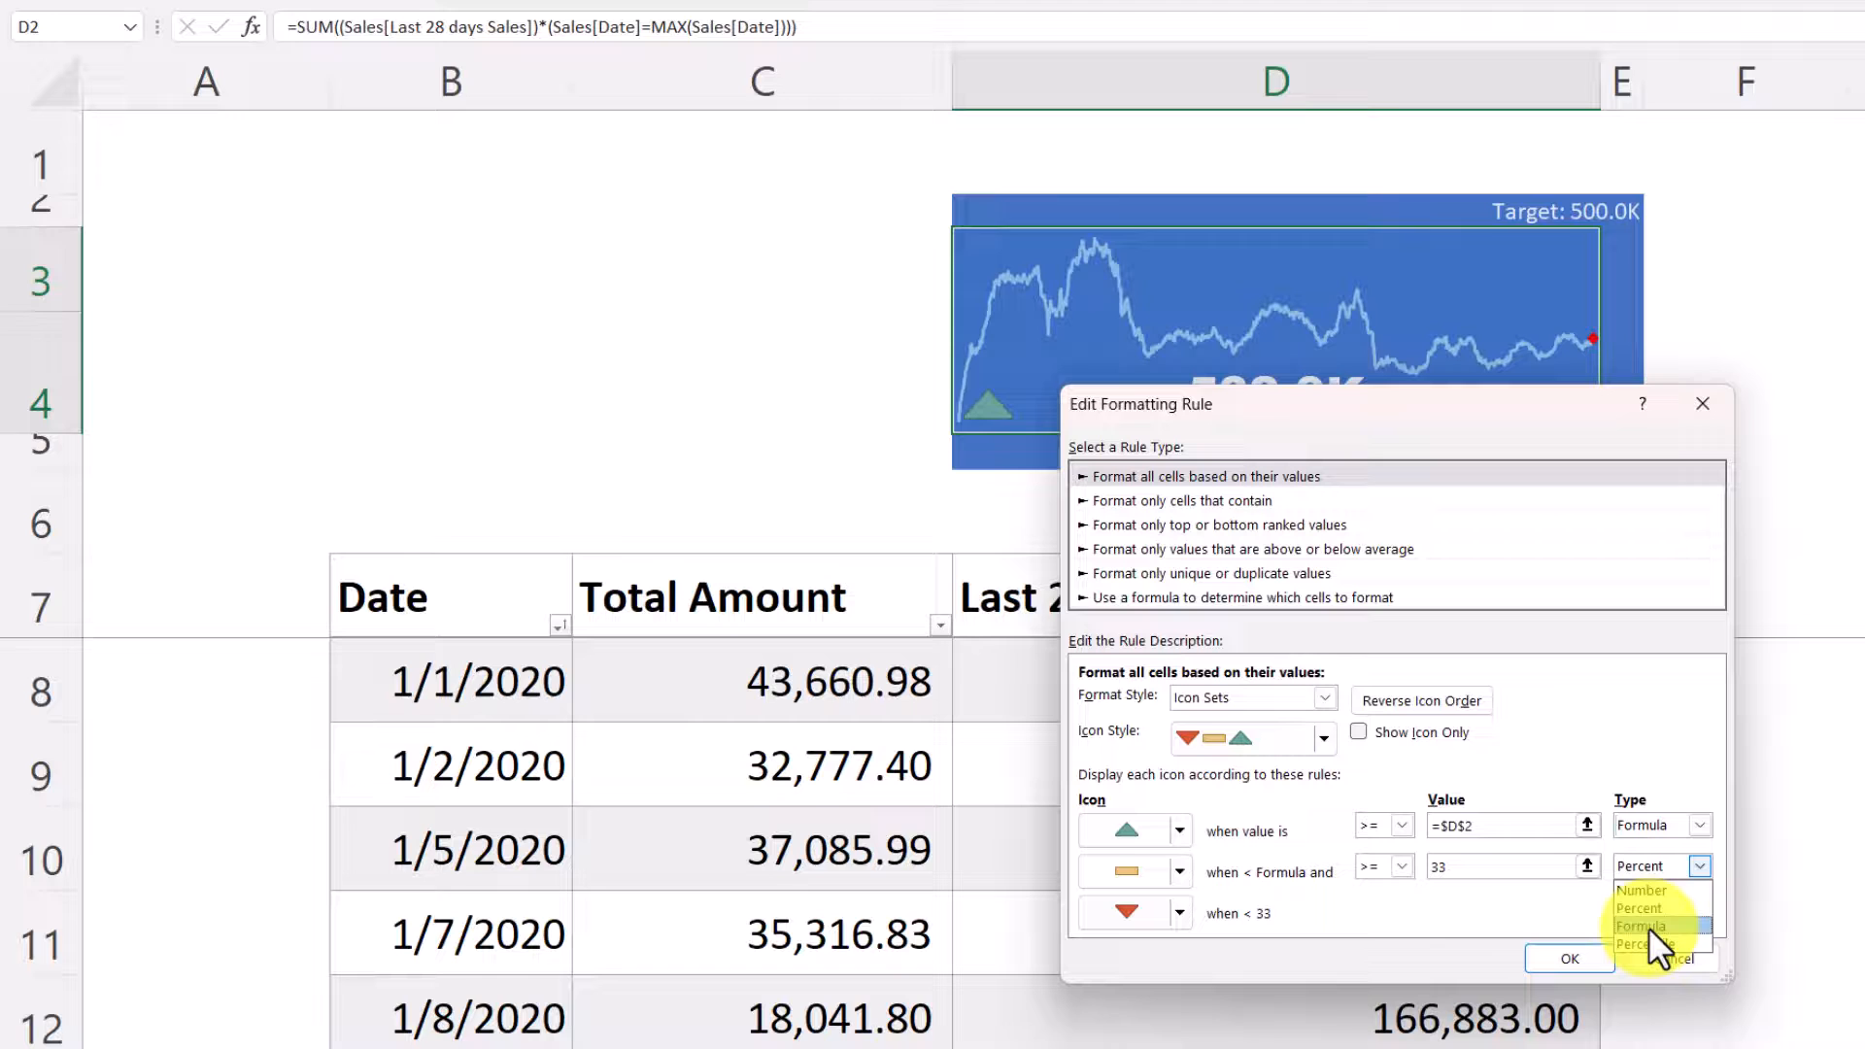
{"action": "left_click", "coordinate": [1641, 925]}
{"action": "type", "text": "=$D$2"}
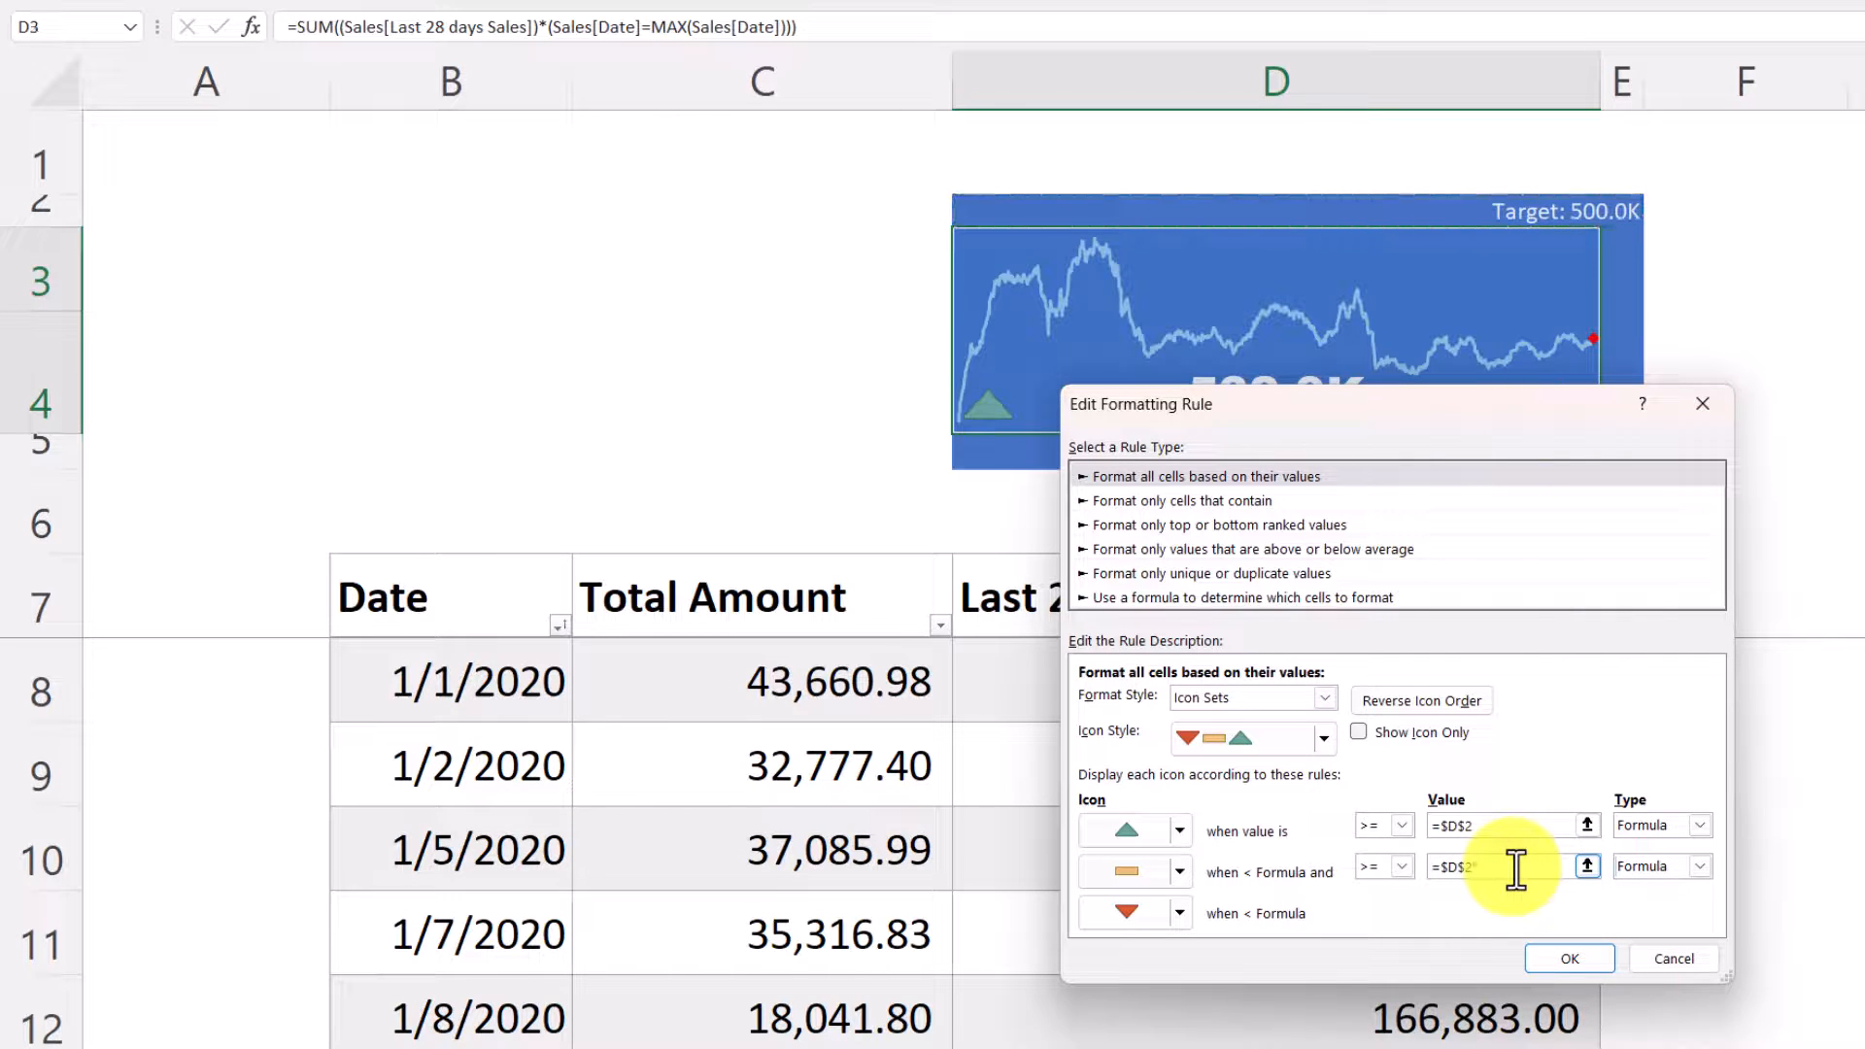
{"action": "type", "text": "*75%"}
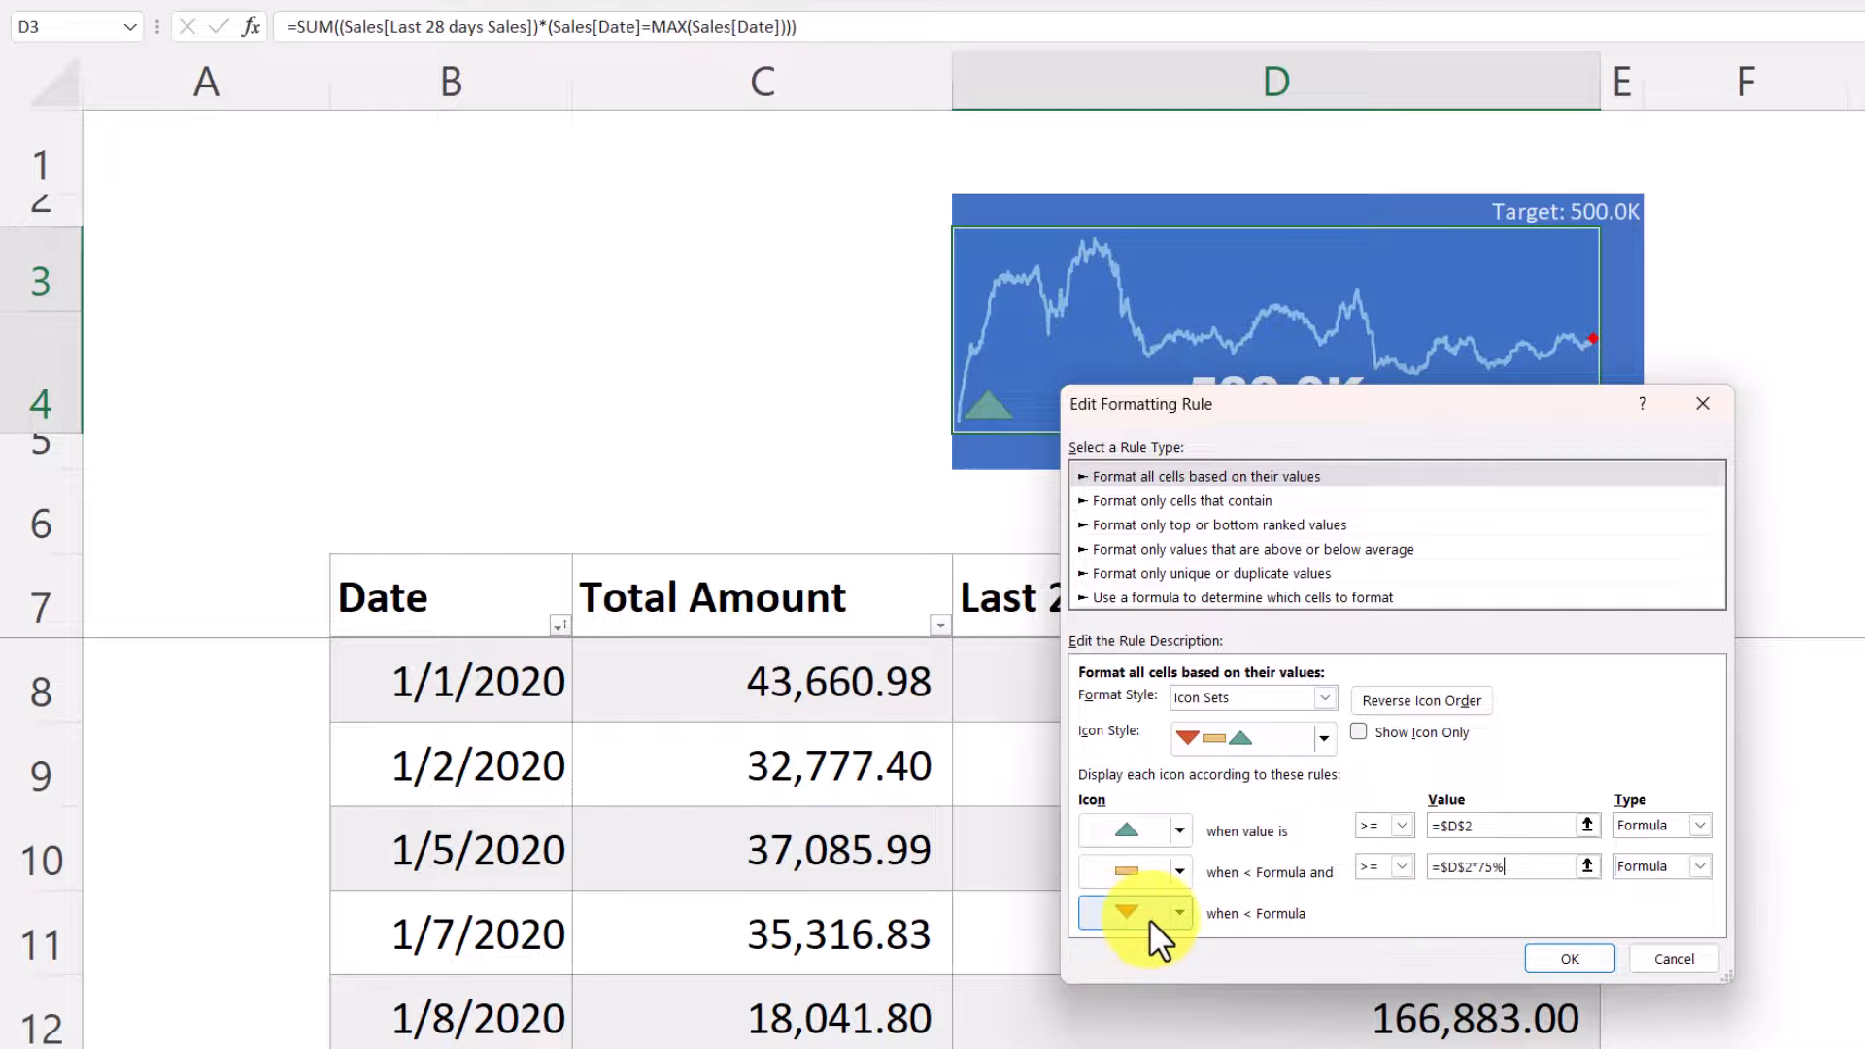
{"action": "left_click", "coordinate": [1567, 958]}
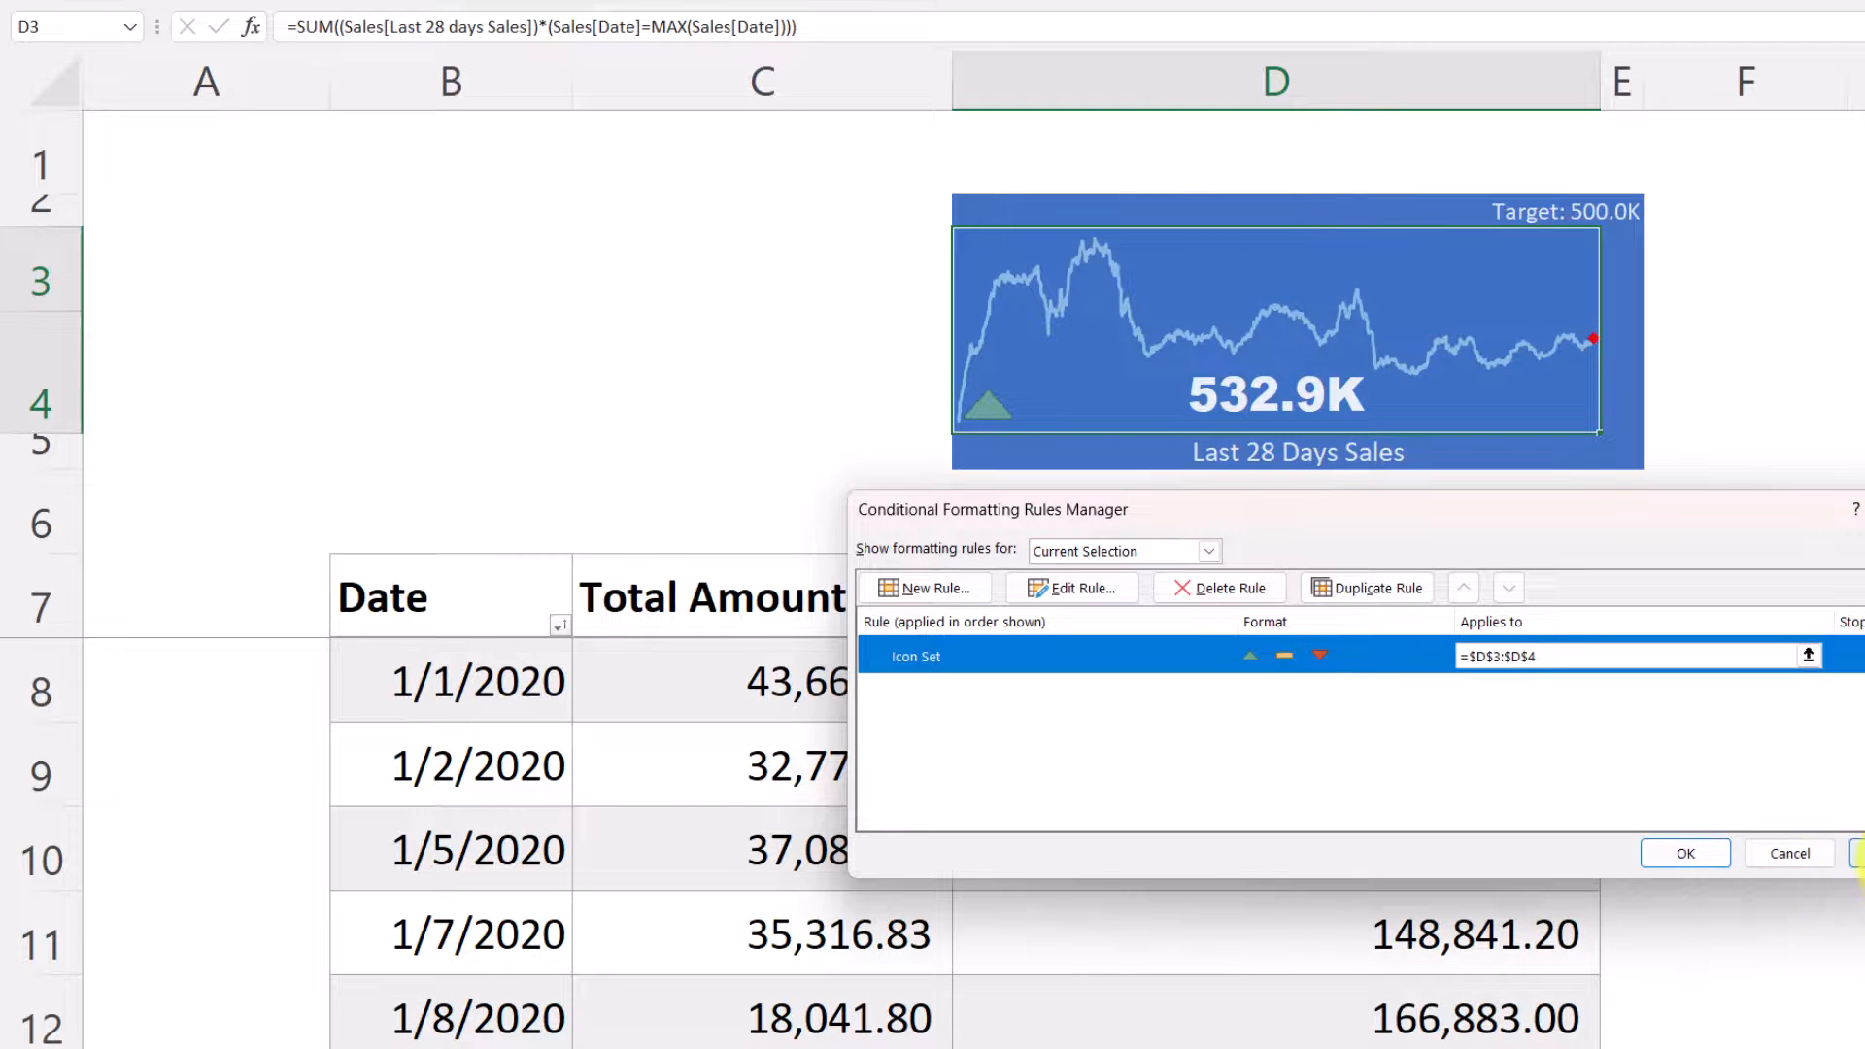
{"action": "left_click", "coordinate": [1681, 853]}
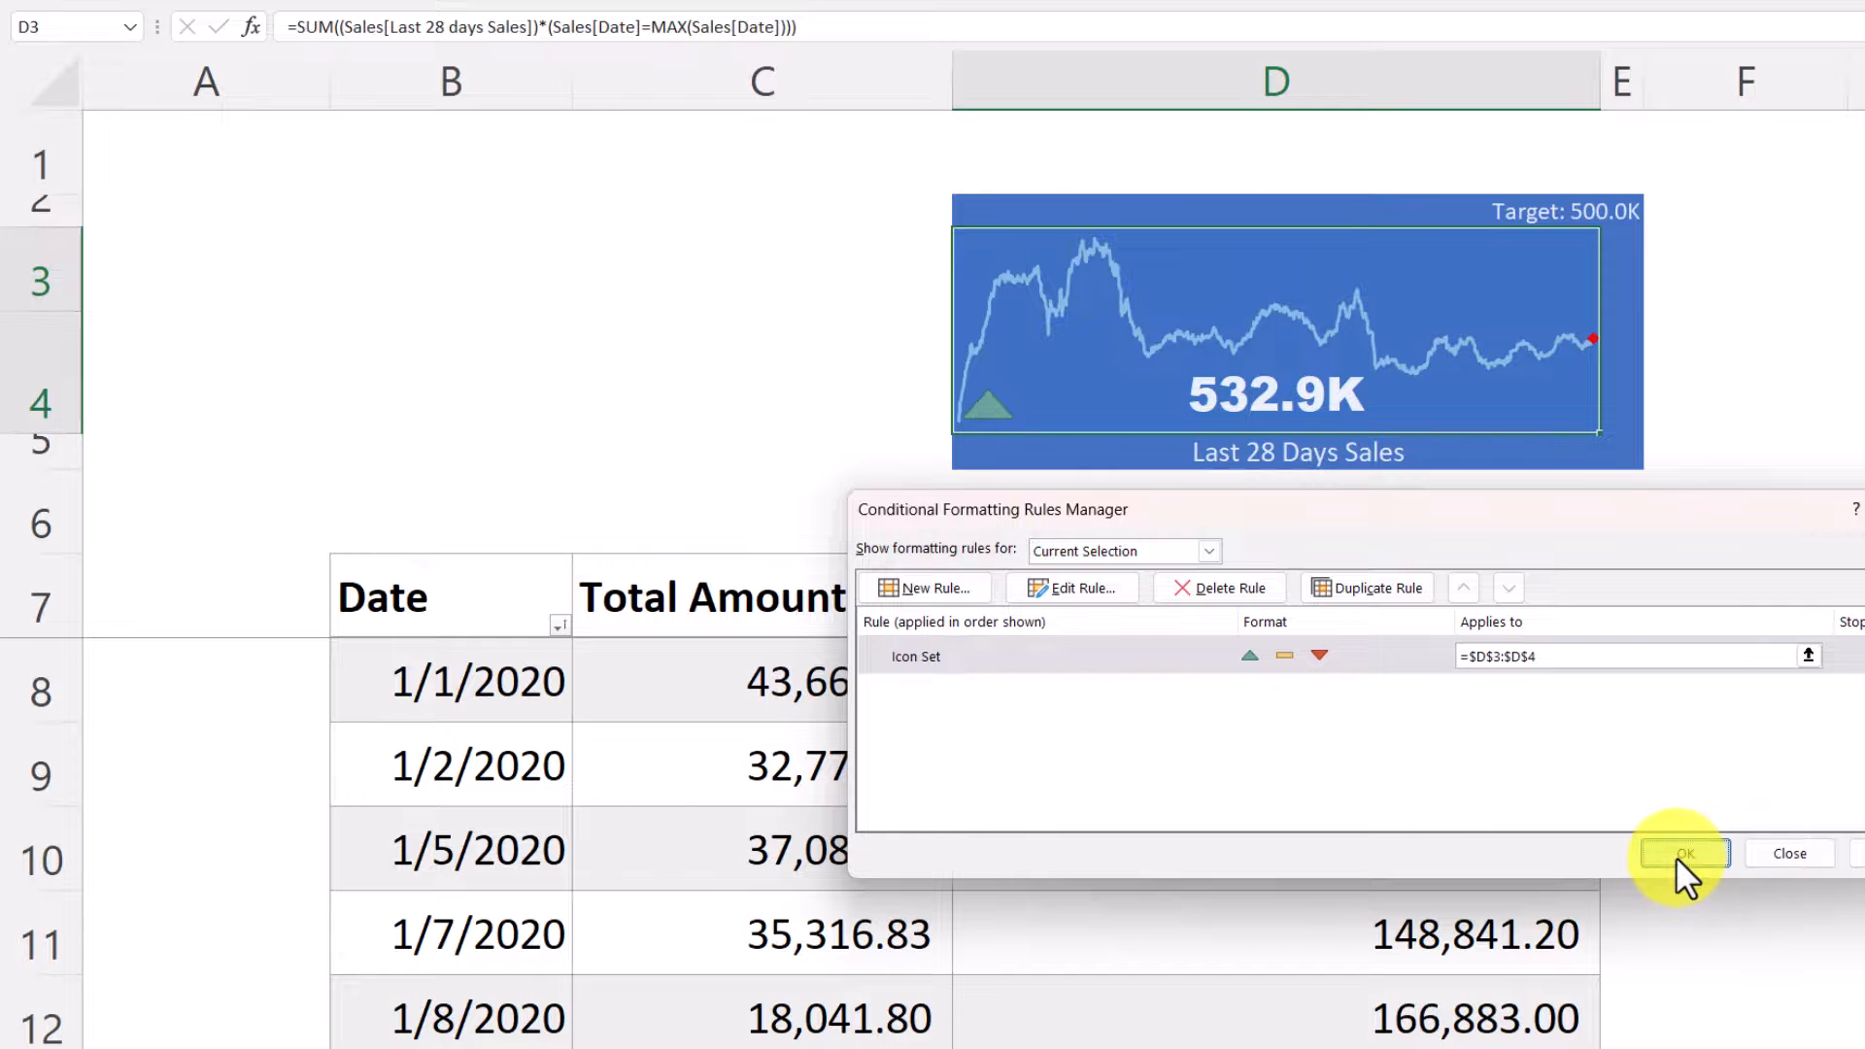
{"action": "left_click", "coordinate": [1682, 853]}
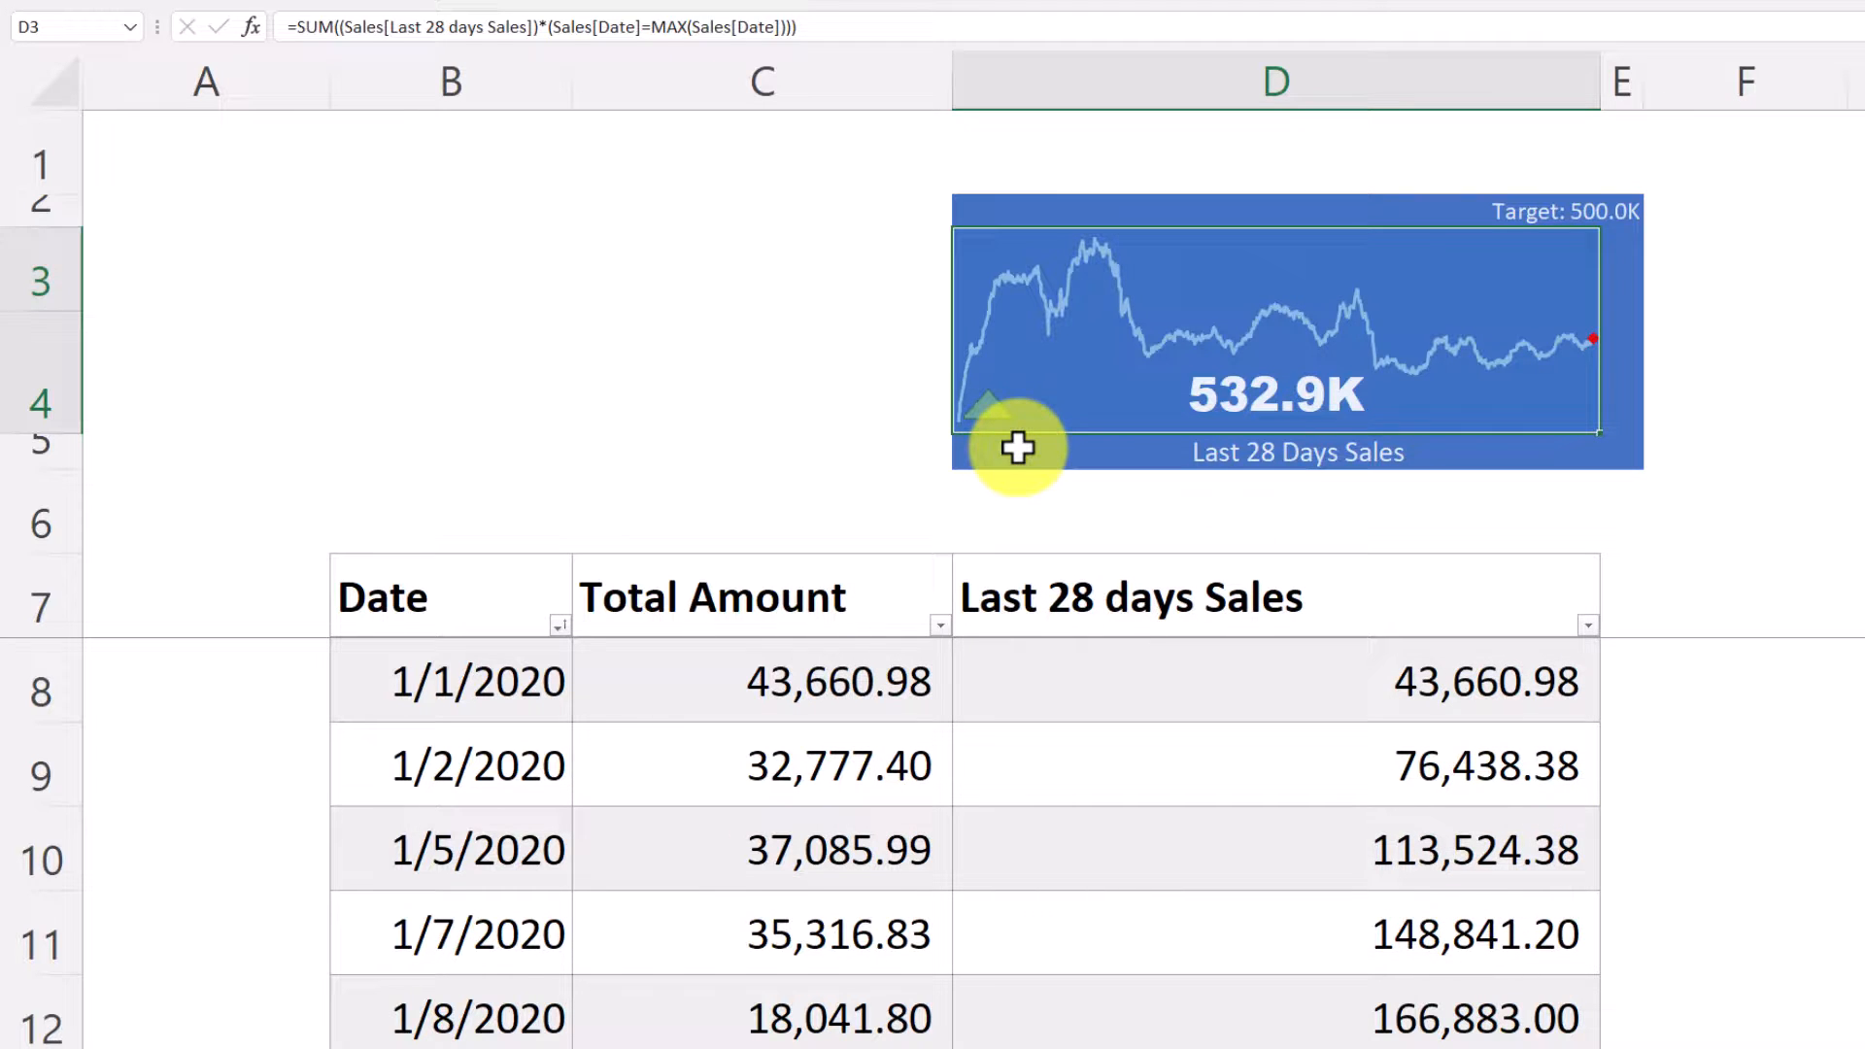
{"action": "mouse_move", "coordinate": [1025, 450]}
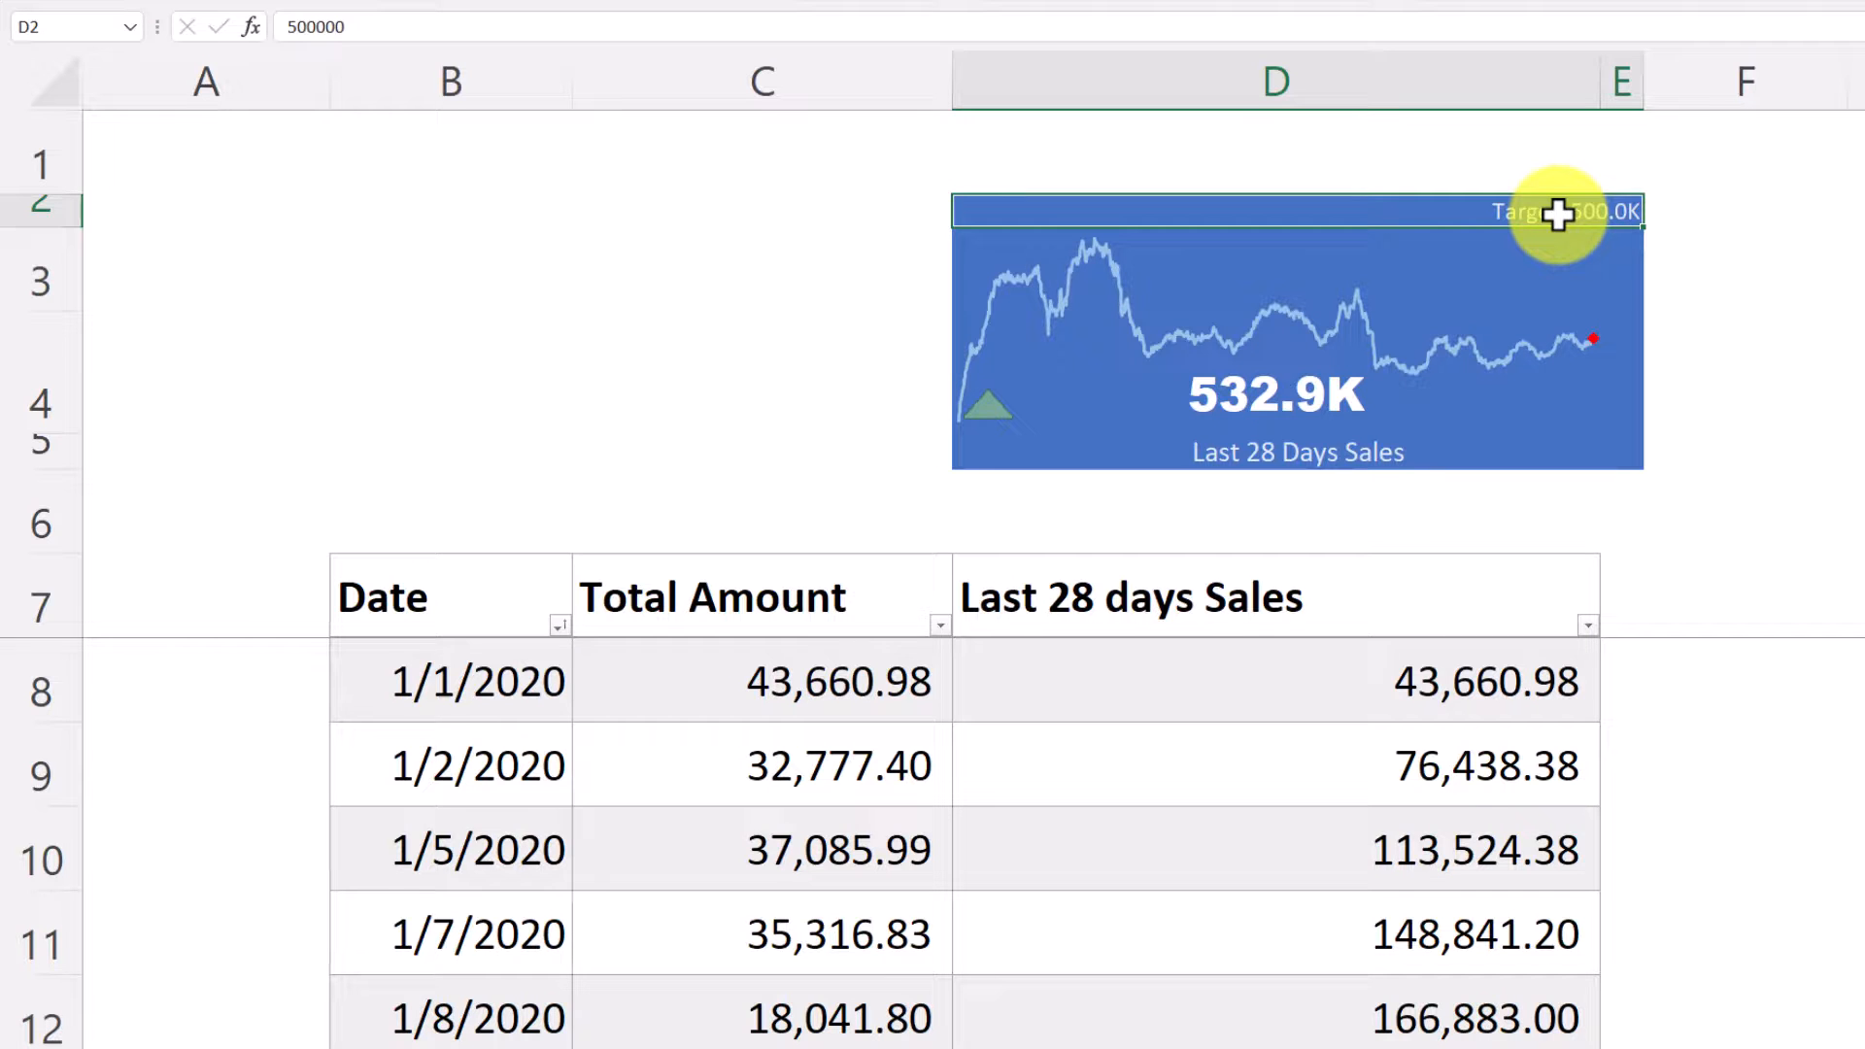
- Try targets of 1,000,000 and 600,000 in D2, then set 500,000 for a green icon
{"action": "left_click", "coordinate": [1275, 270]}
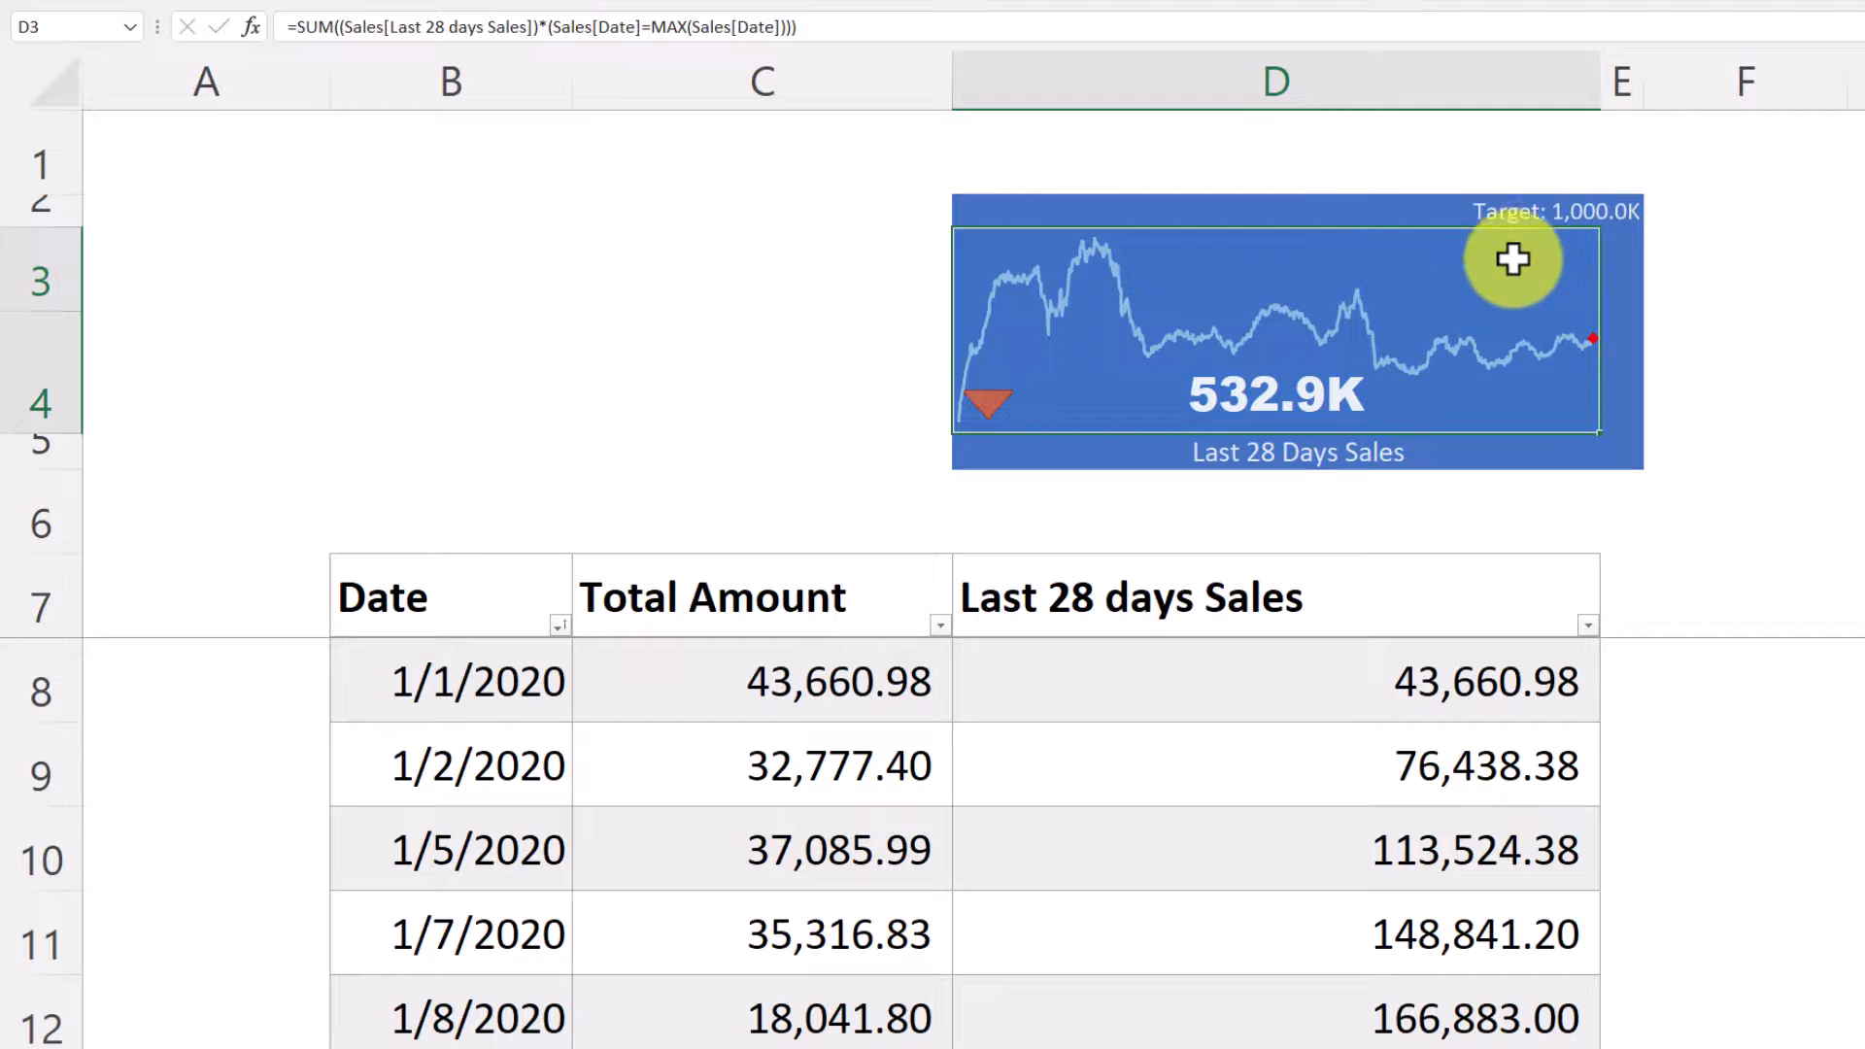
{"action": "mouse_move", "coordinate": [1352, 416]}
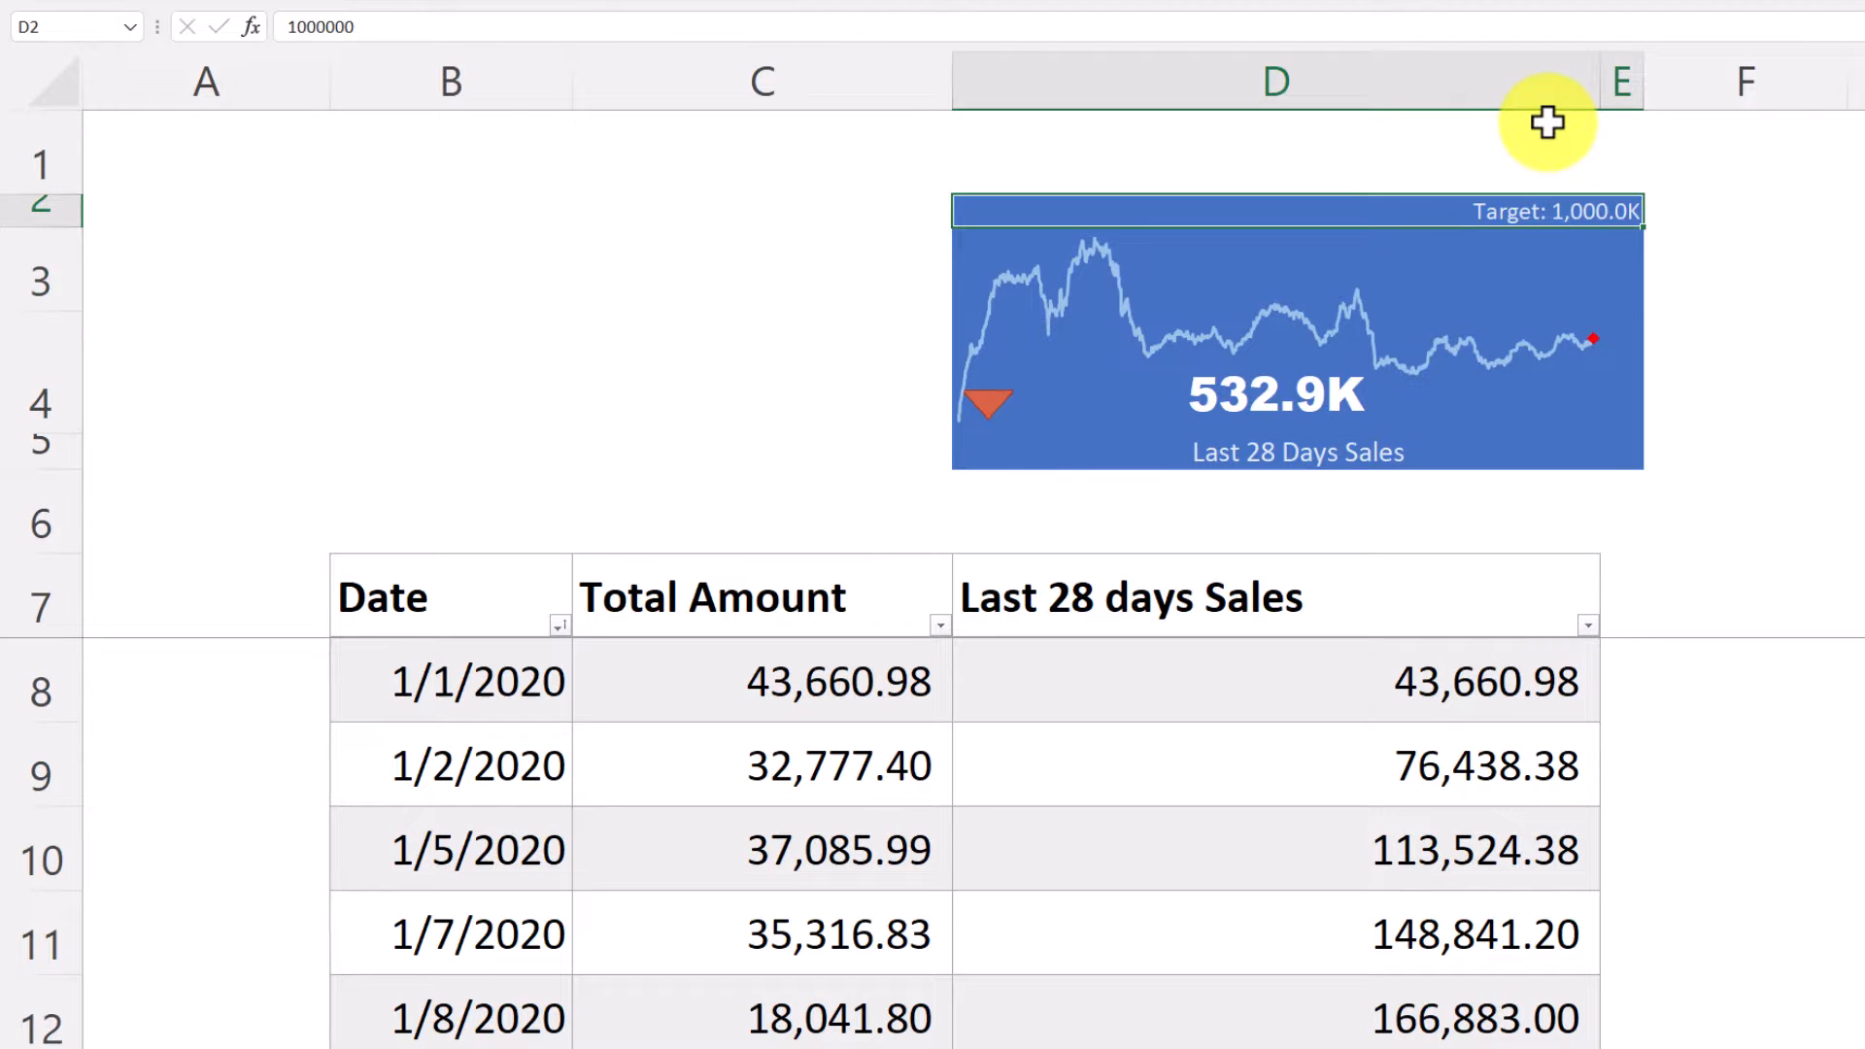
{"action": "type", "text": "60"}
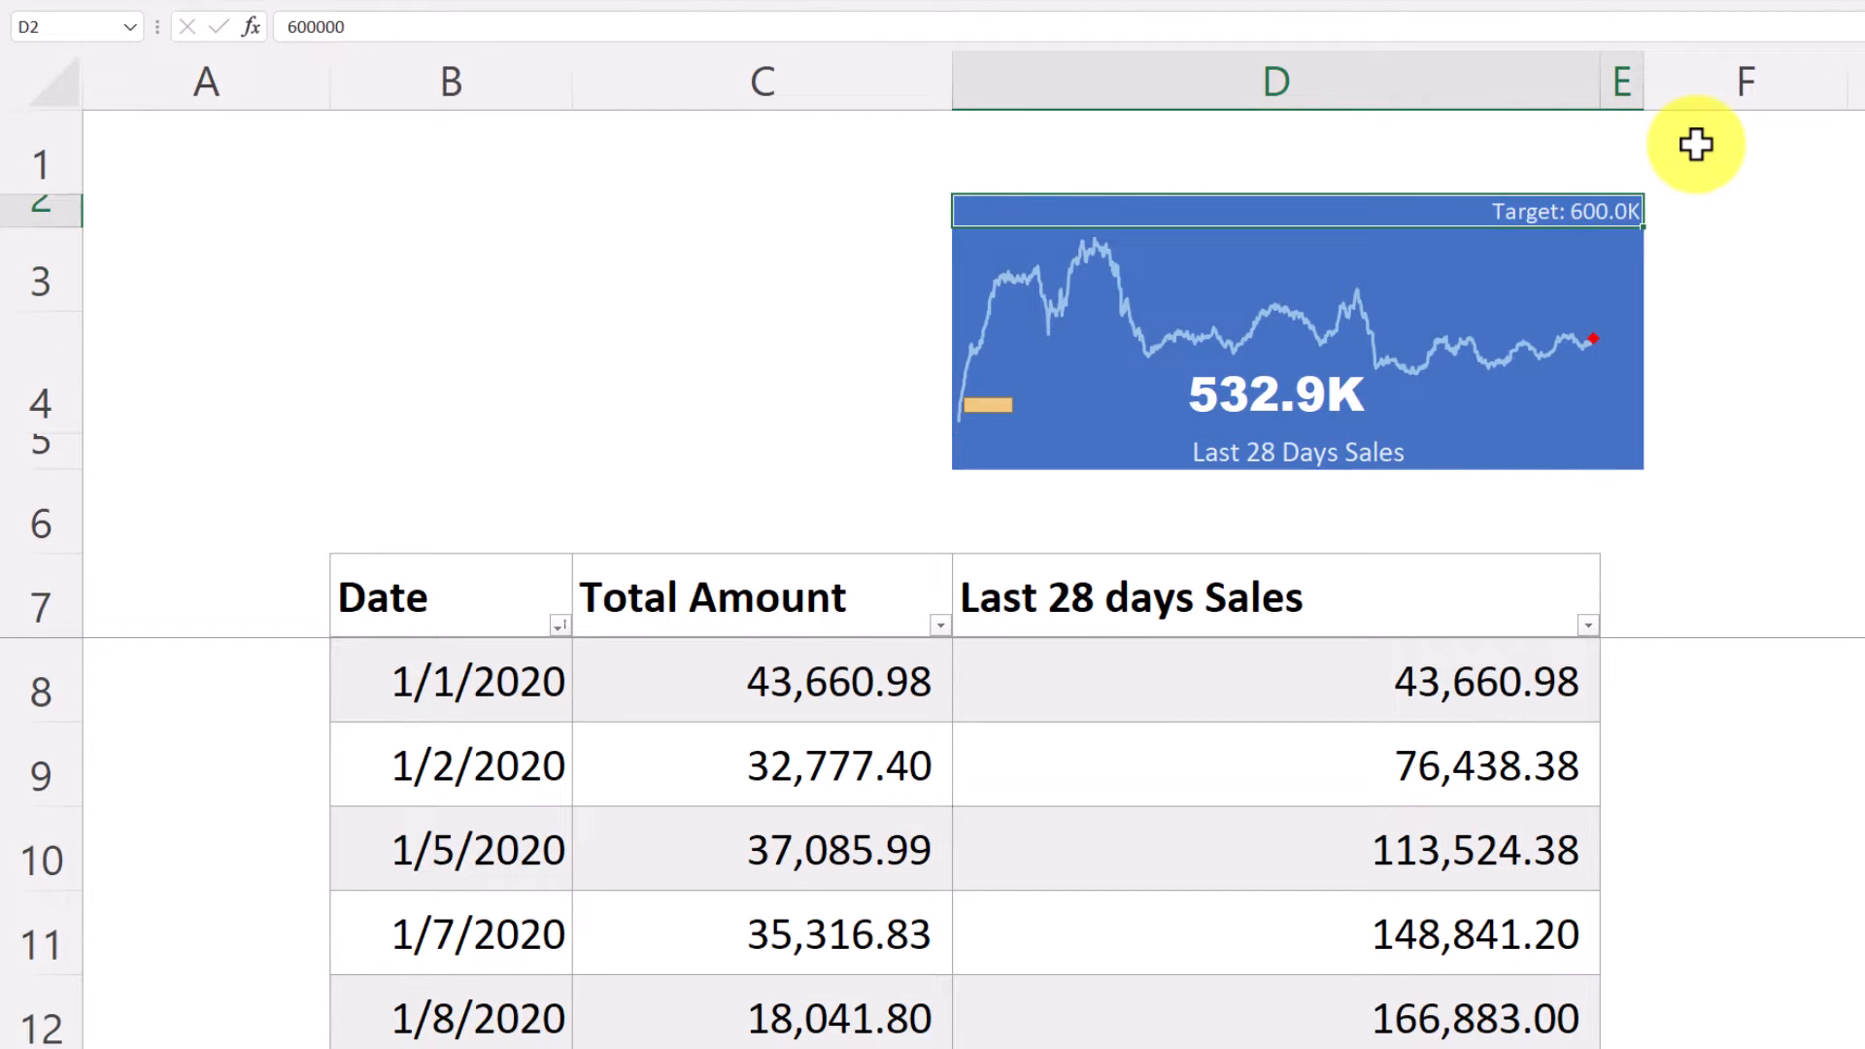
{"action": "type", "text": "500000"}
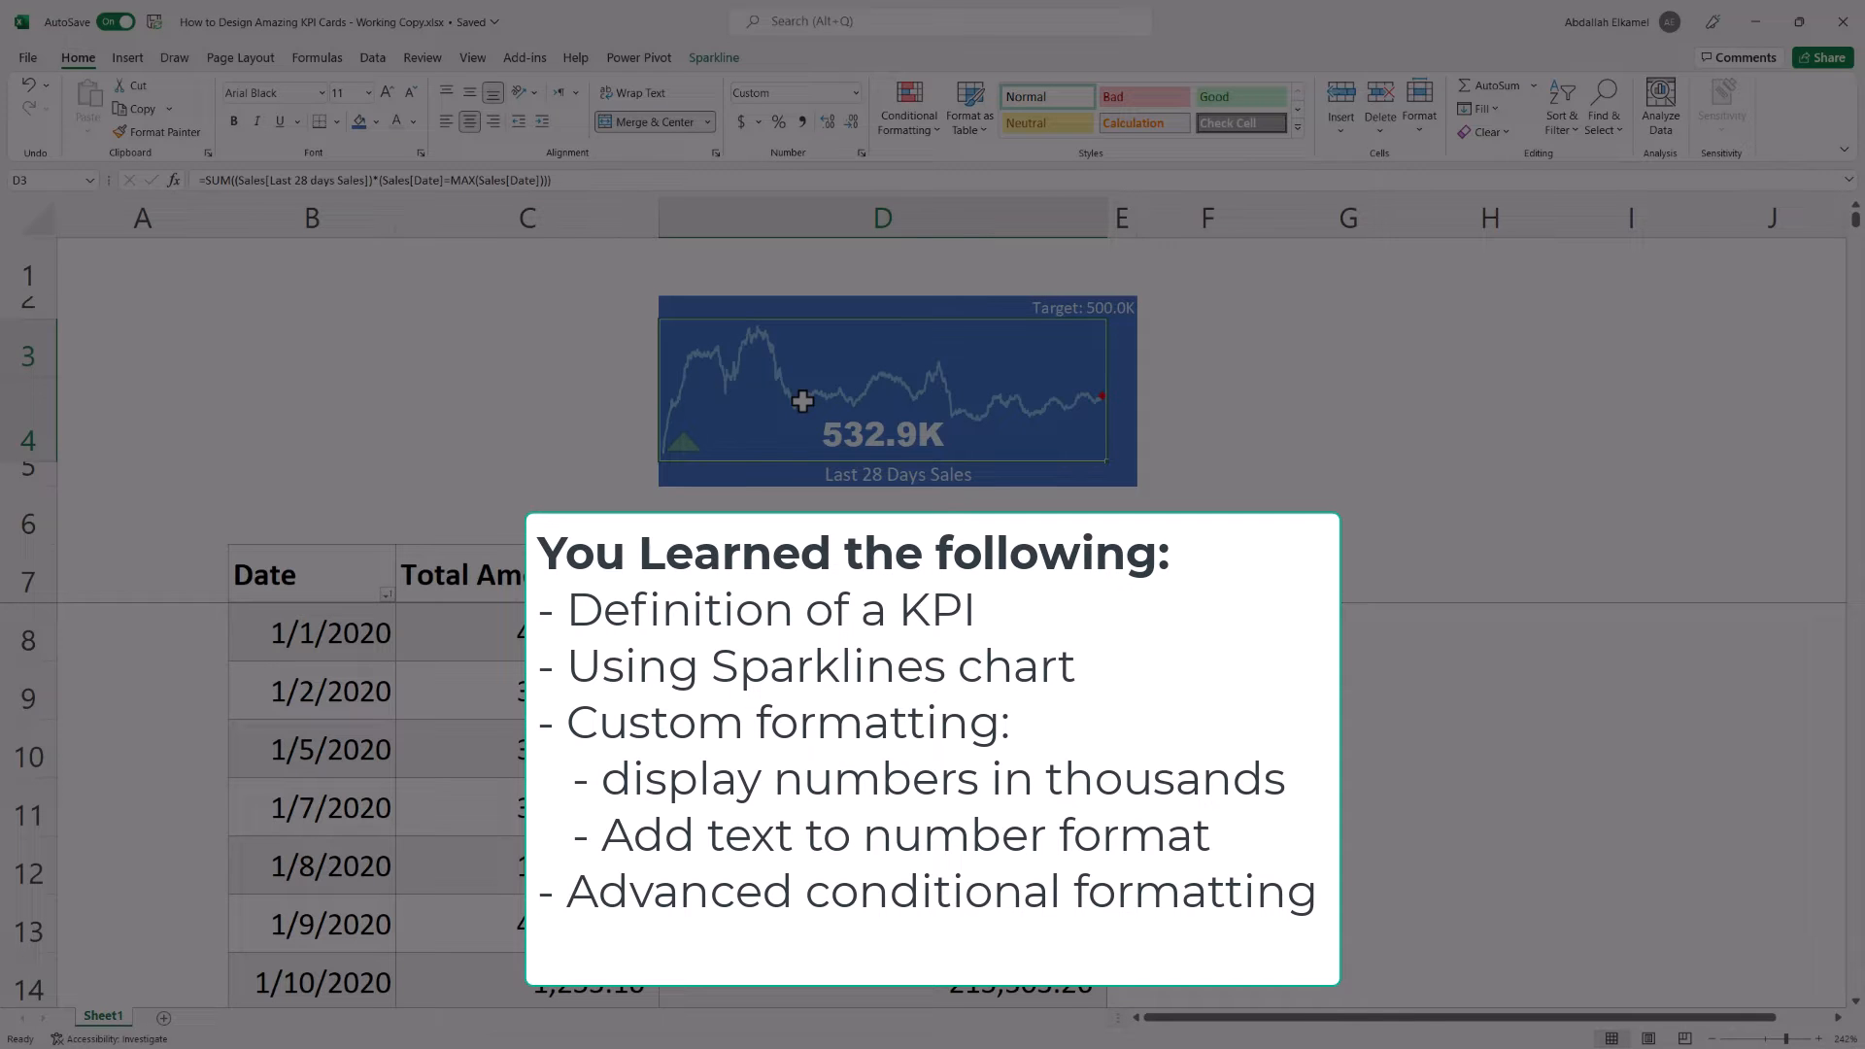
{"action": "mouse_move", "coordinate": [591, 371]}
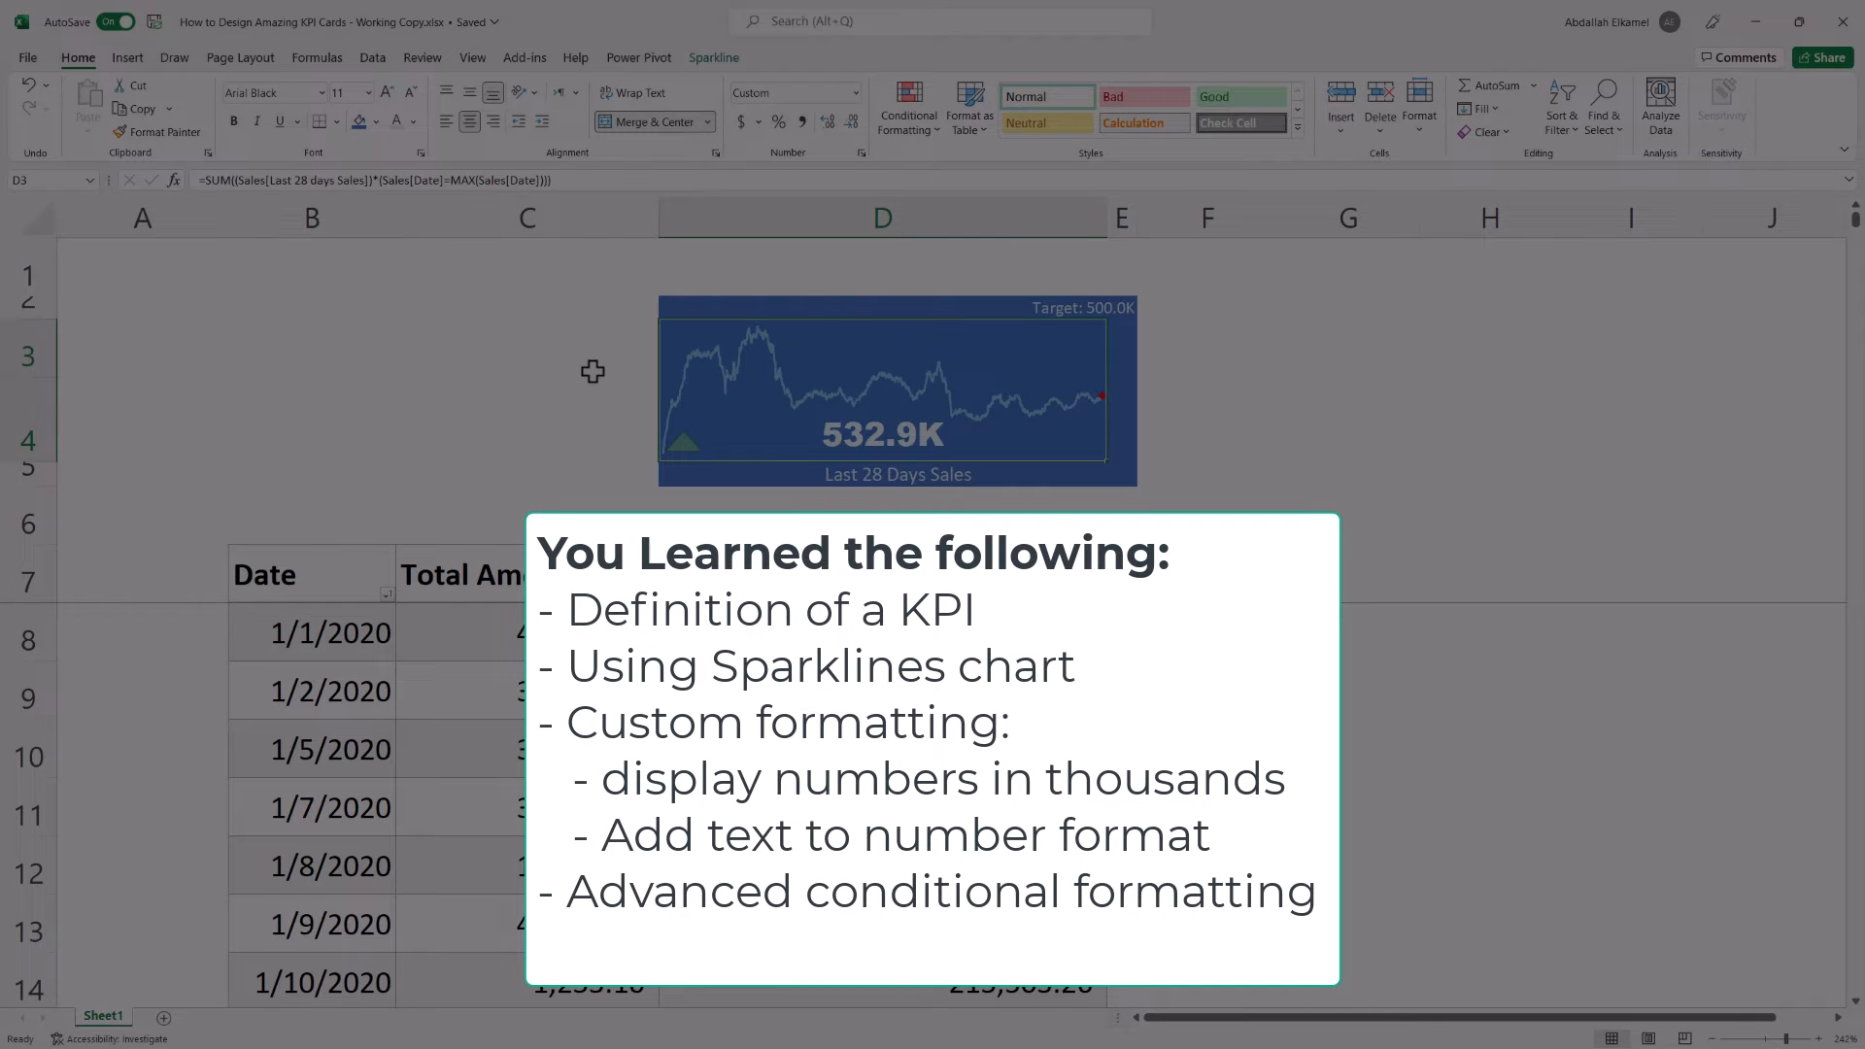